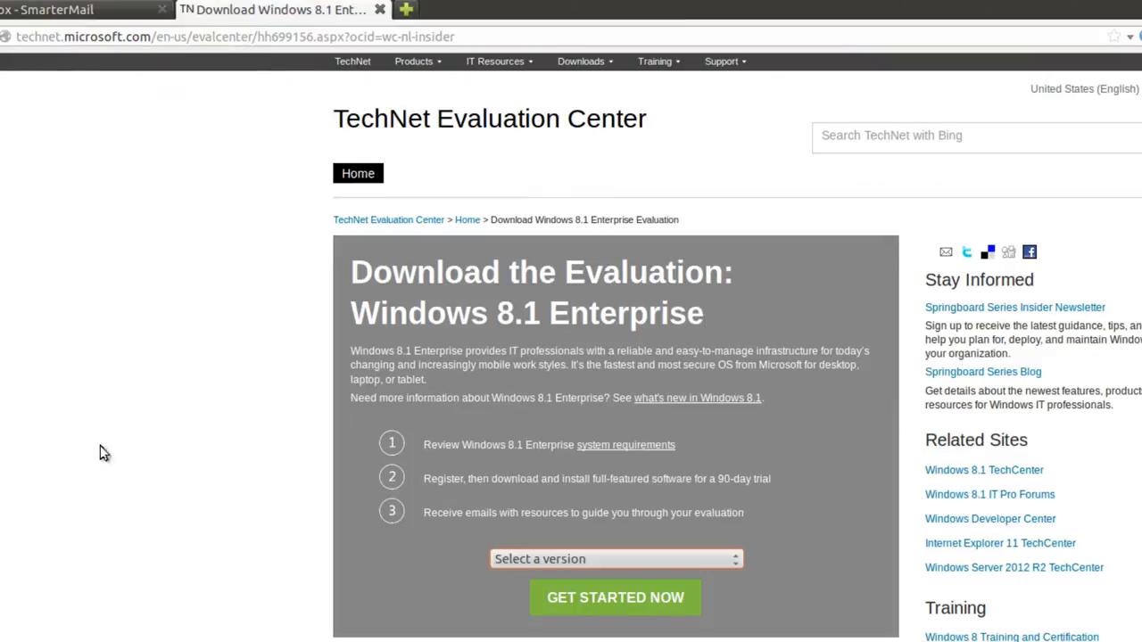
mouse_move(496, 407)
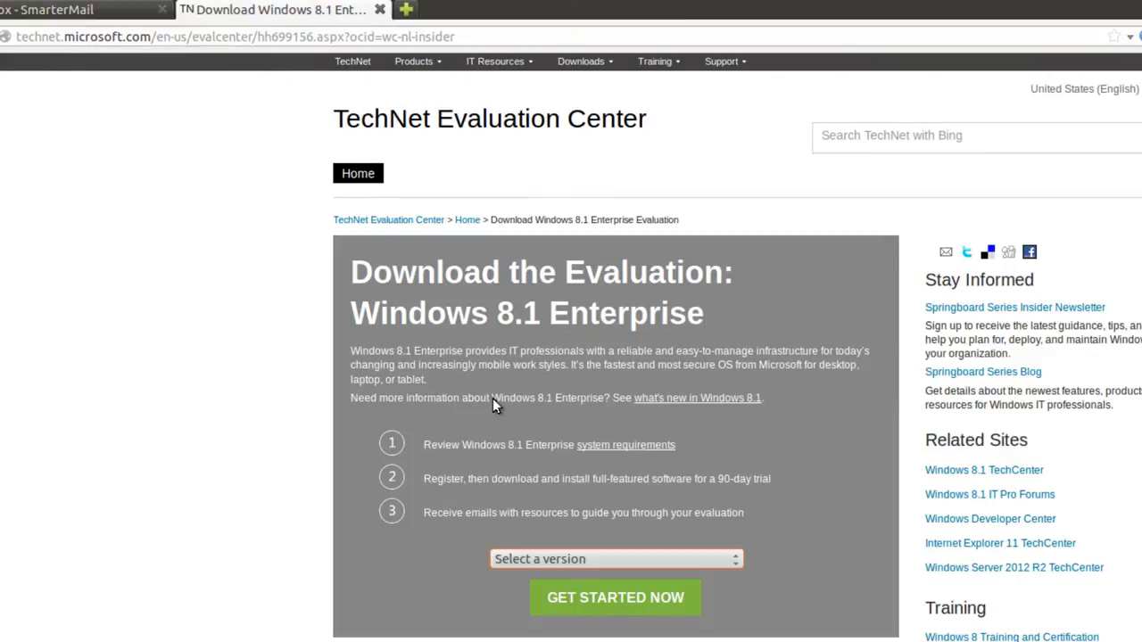
mouse_move(442, 396)
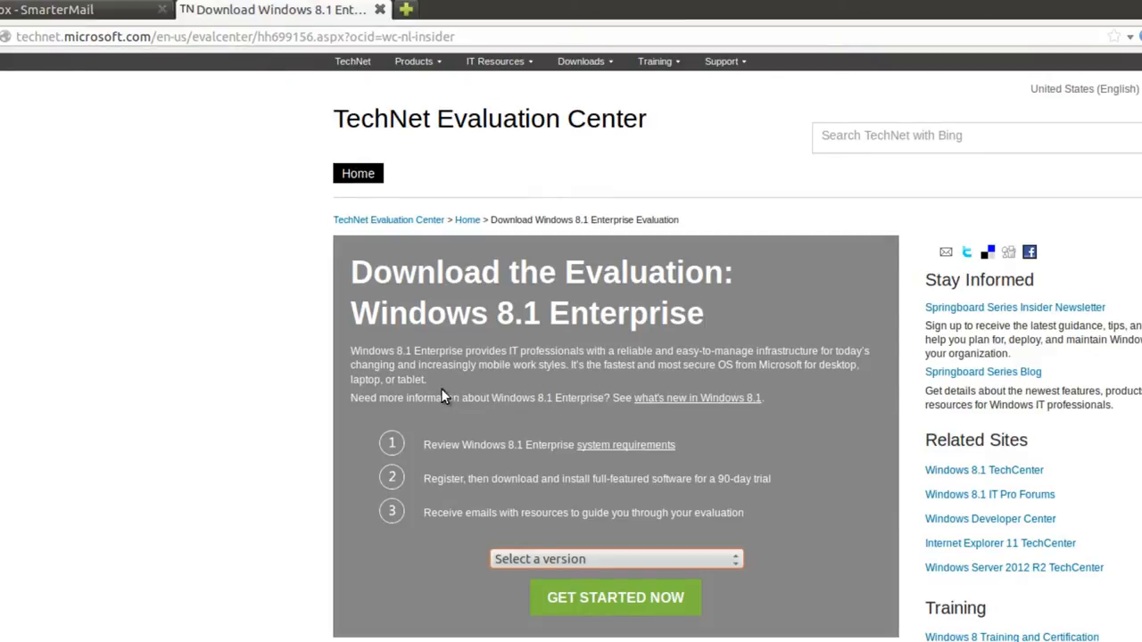
mouse_move(621, 457)
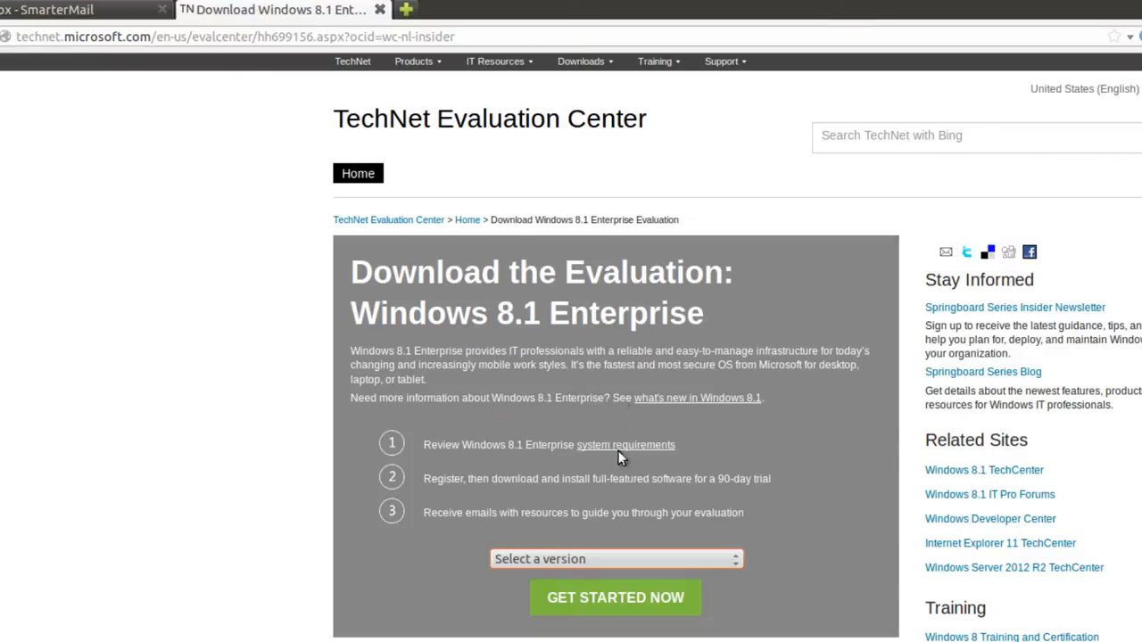
mouse_move(546, 454)
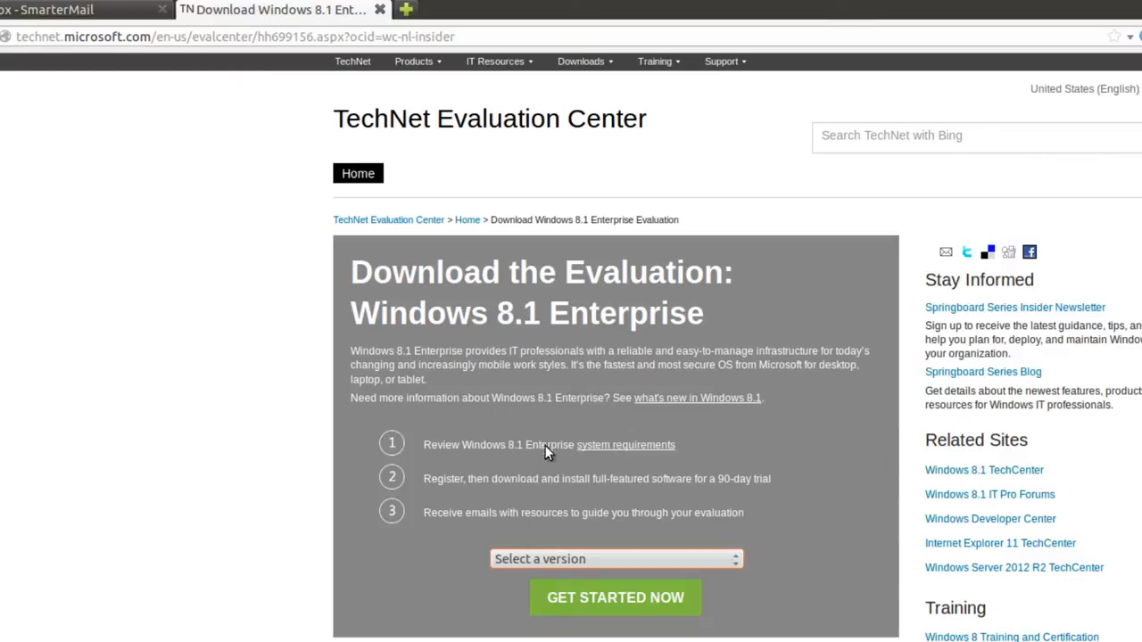
mouse_move(735, 573)
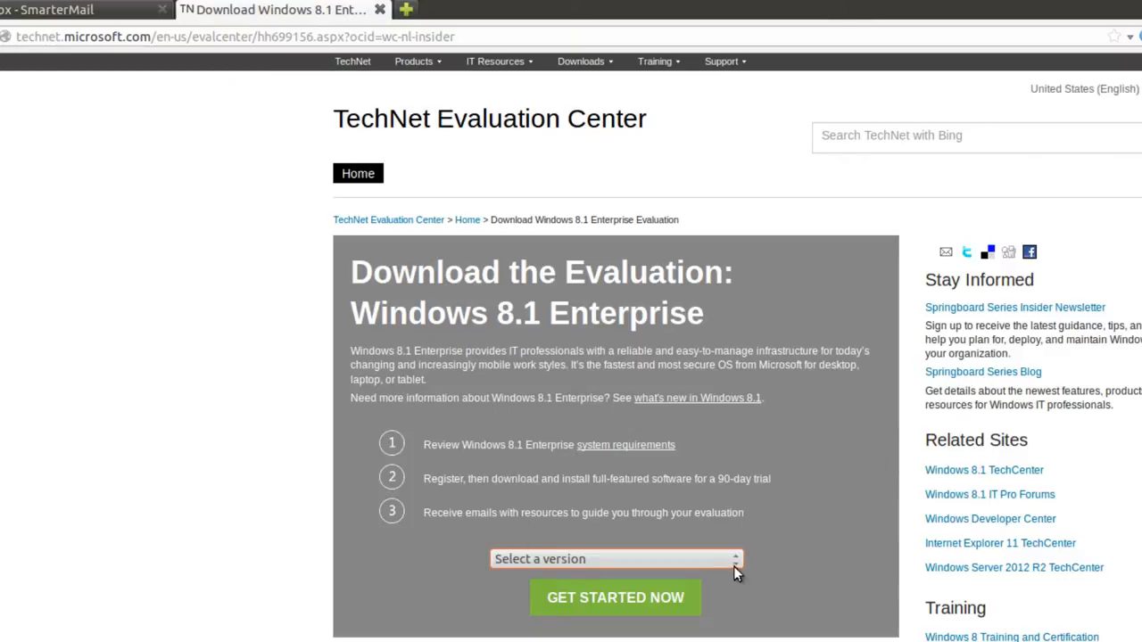
- Choose Windows 8.1 Enterprise ISO 64-bit (x64) as the version and get started with the download
scroll("down", 3)
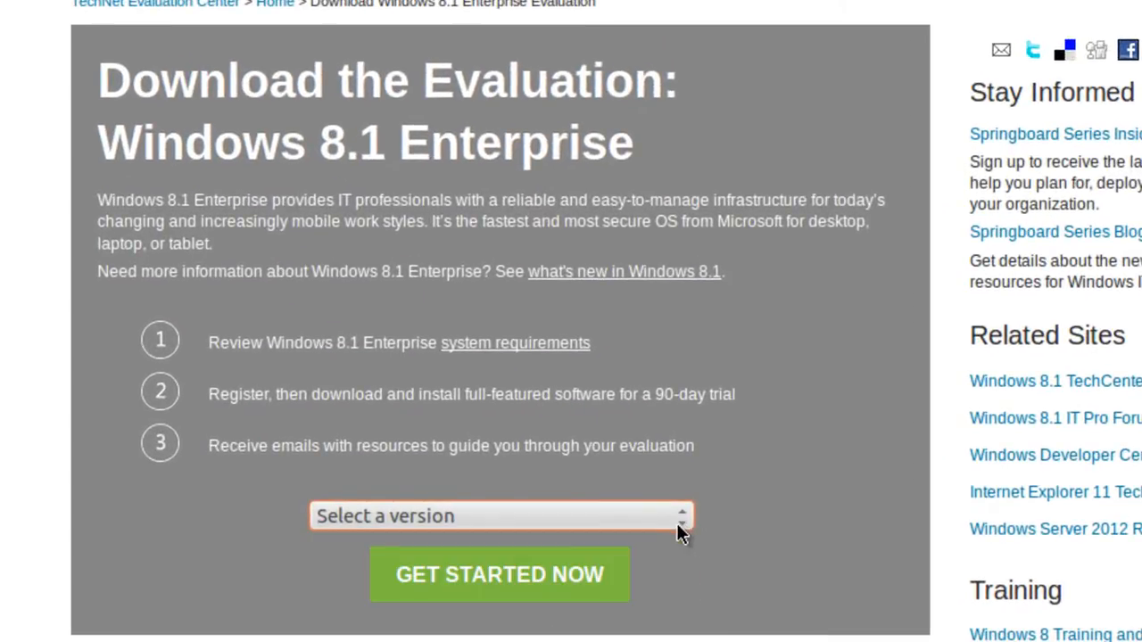
left_click(499, 516)
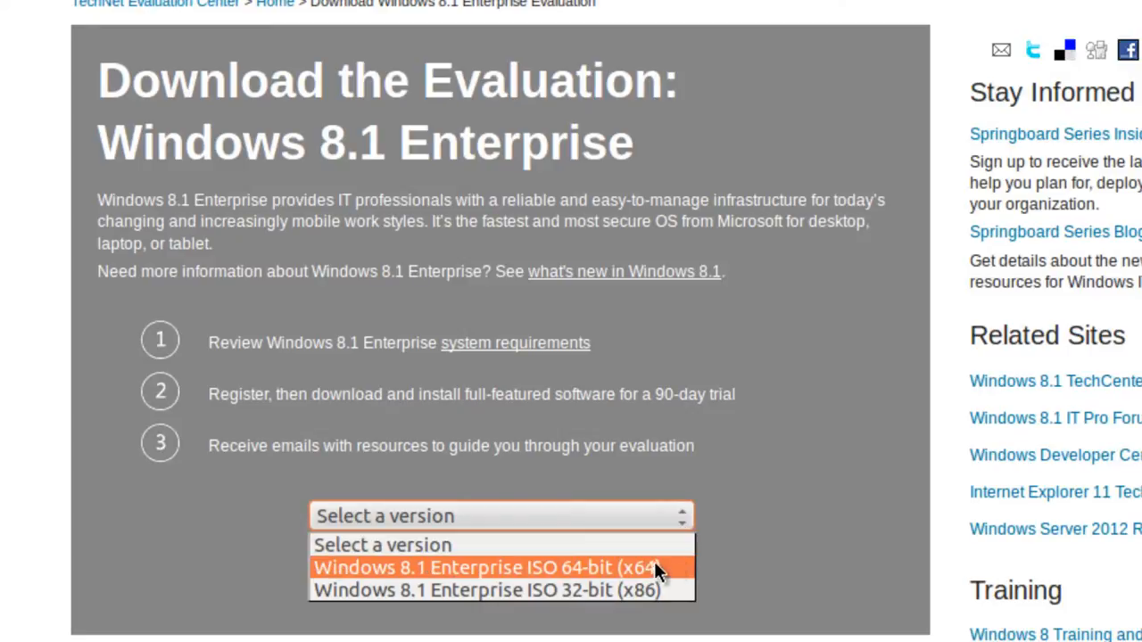
mouse_move(652, 578)
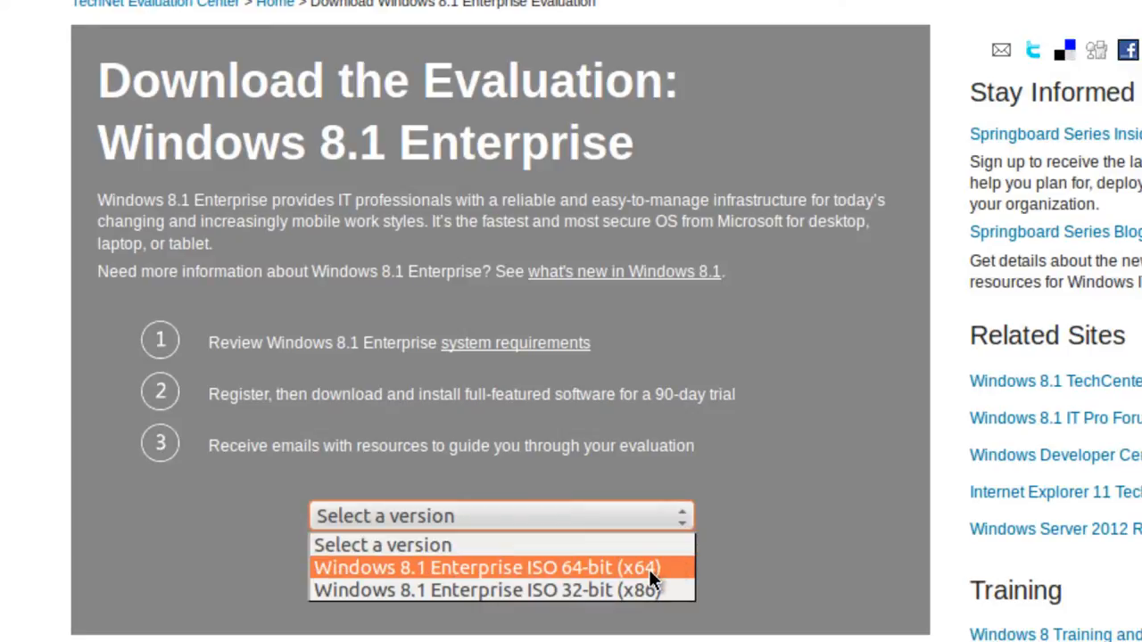
left_click(485, 568)
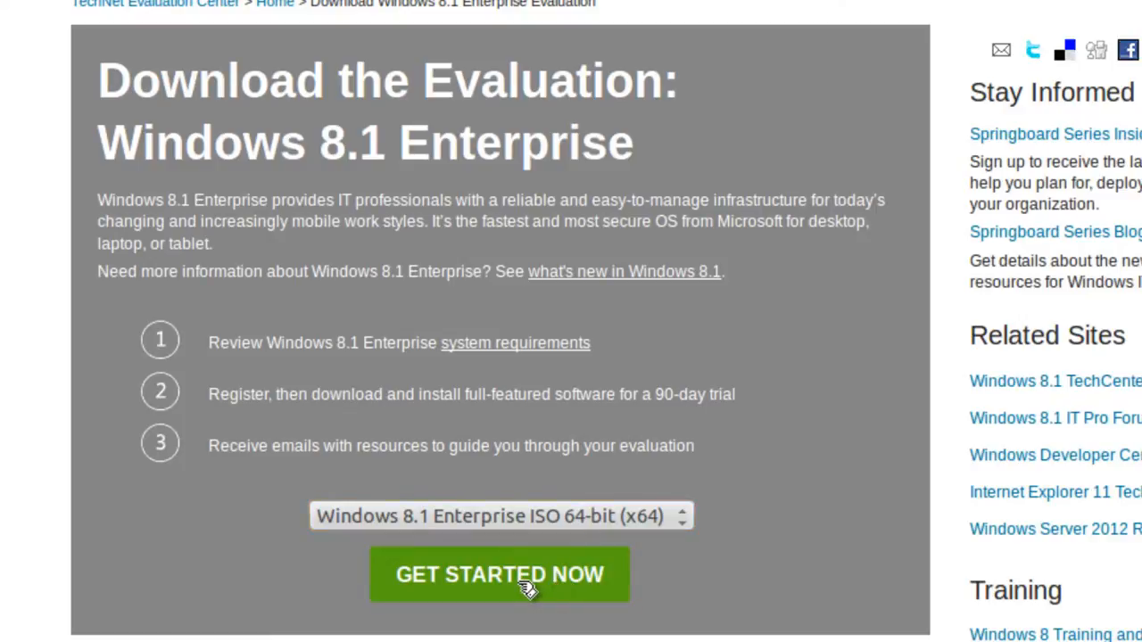
left_click(500, 574)
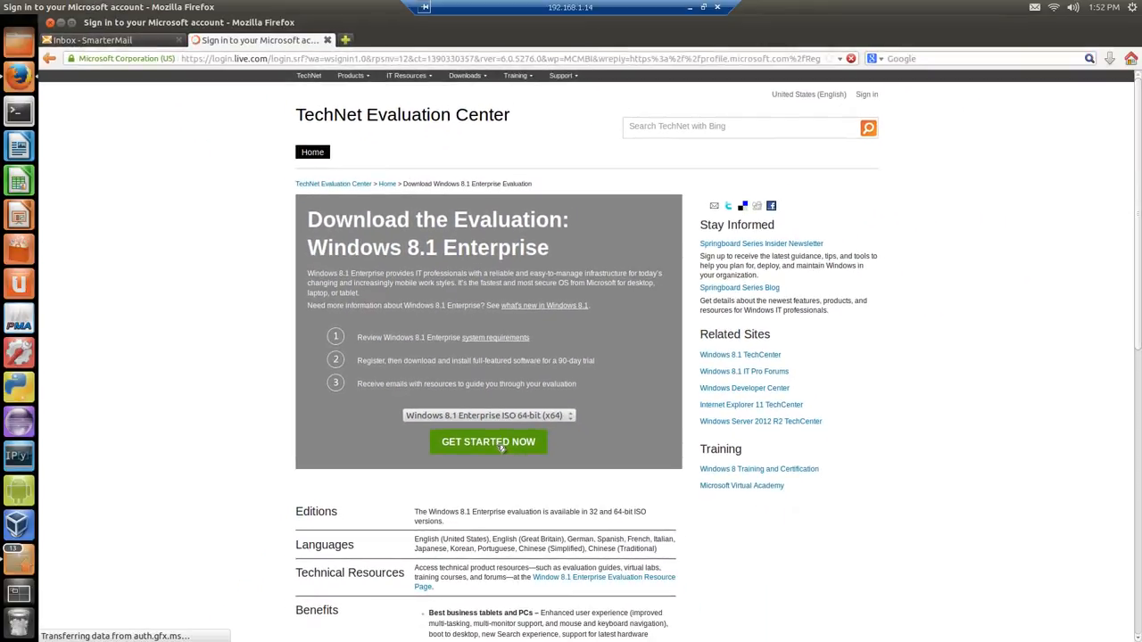
left_click(489, 442)
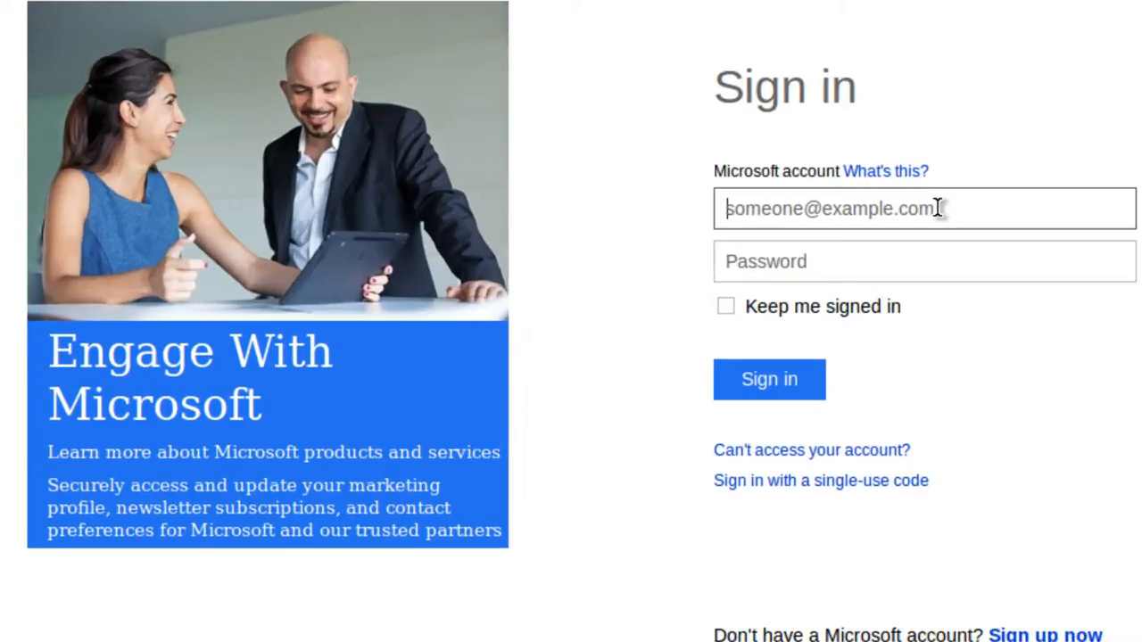
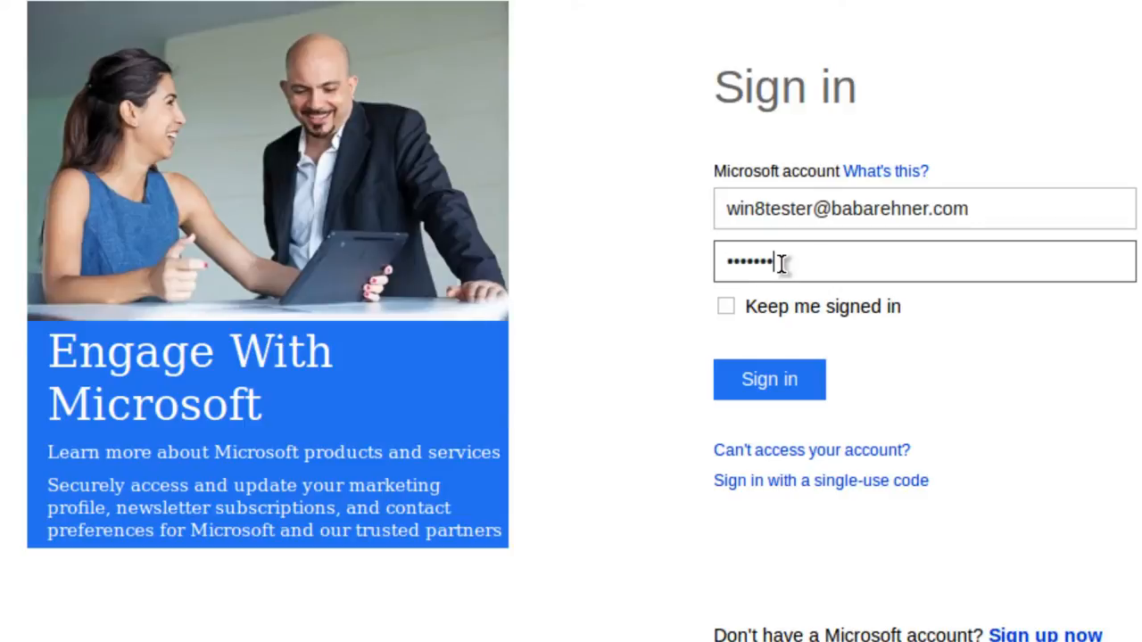
mouse_move(728, 321)
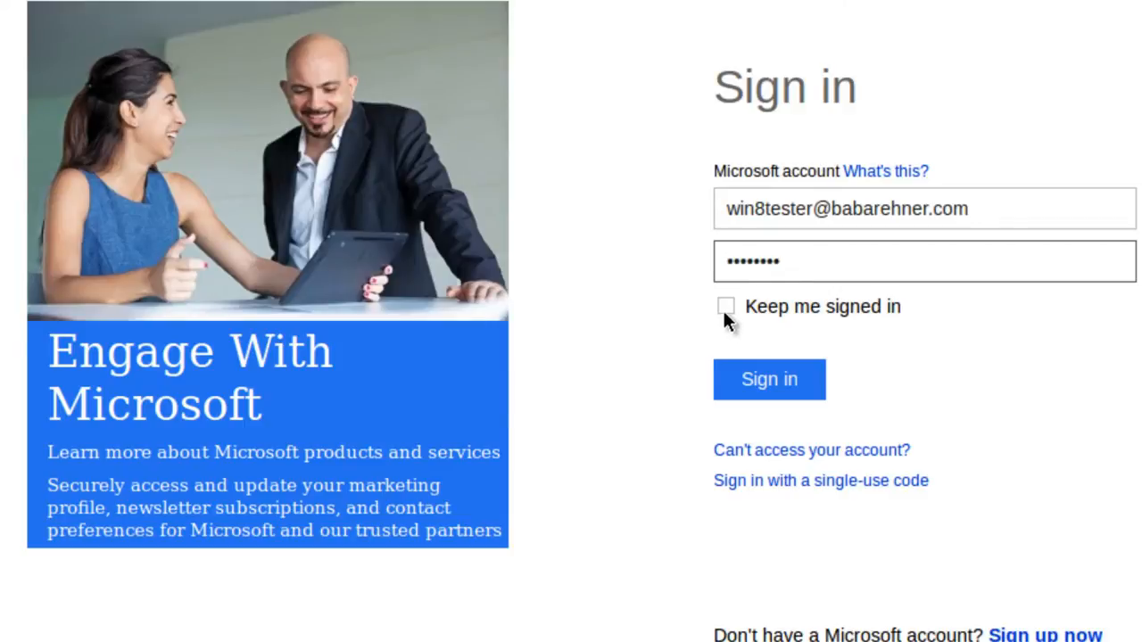
- Keep the account signed in on this computer and submit the sign-in
left_click(726, 307)
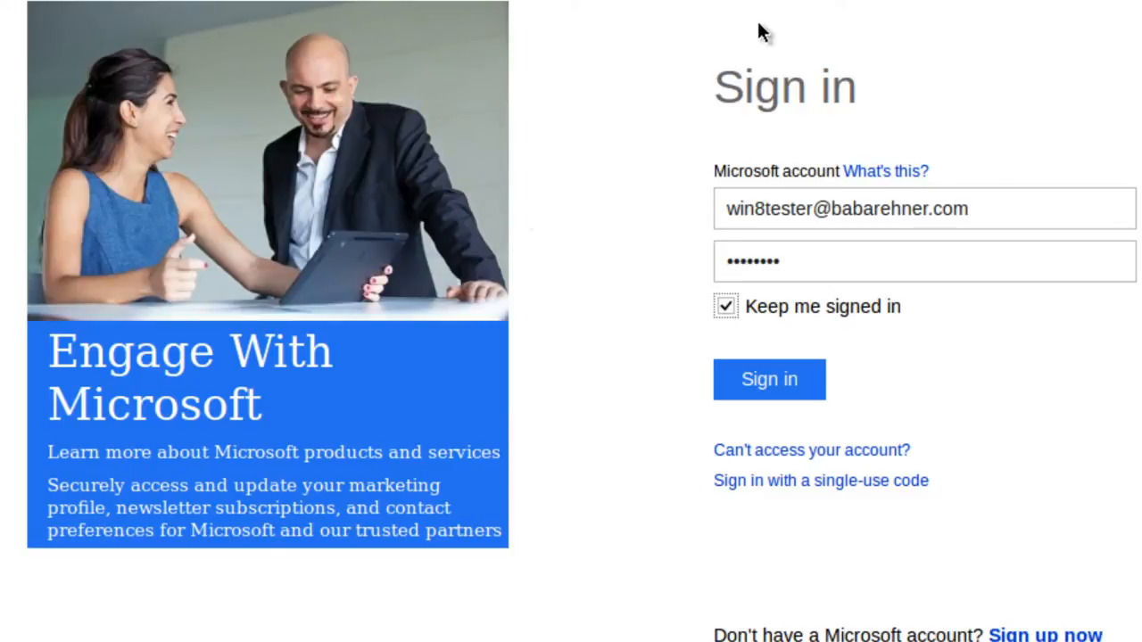
mouse_move(769, 378)
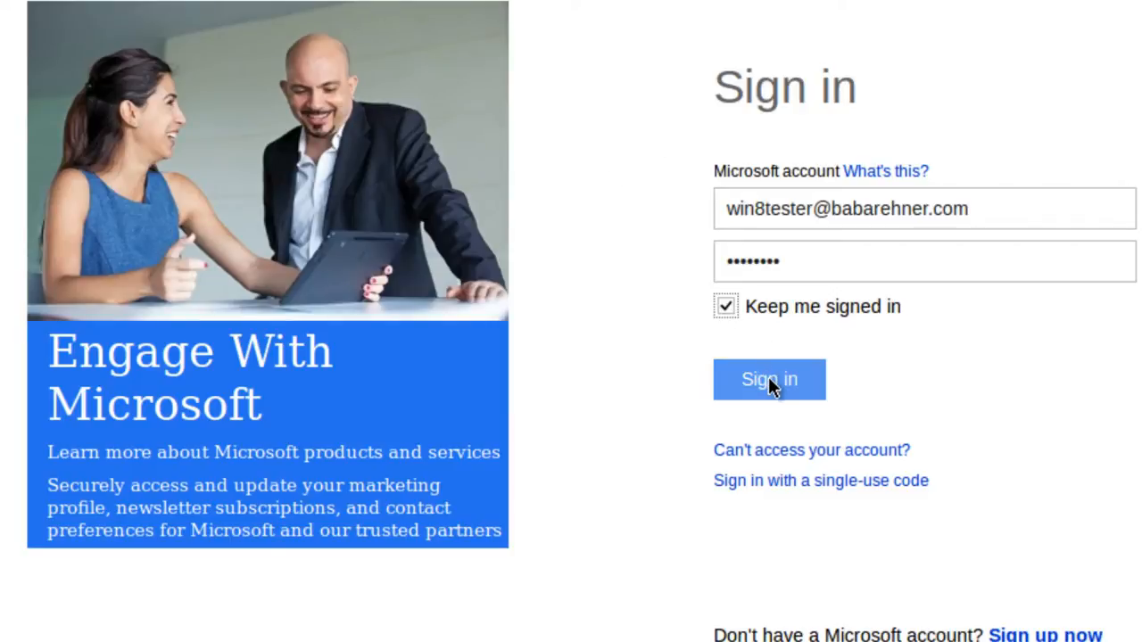
left_click(767, 378)
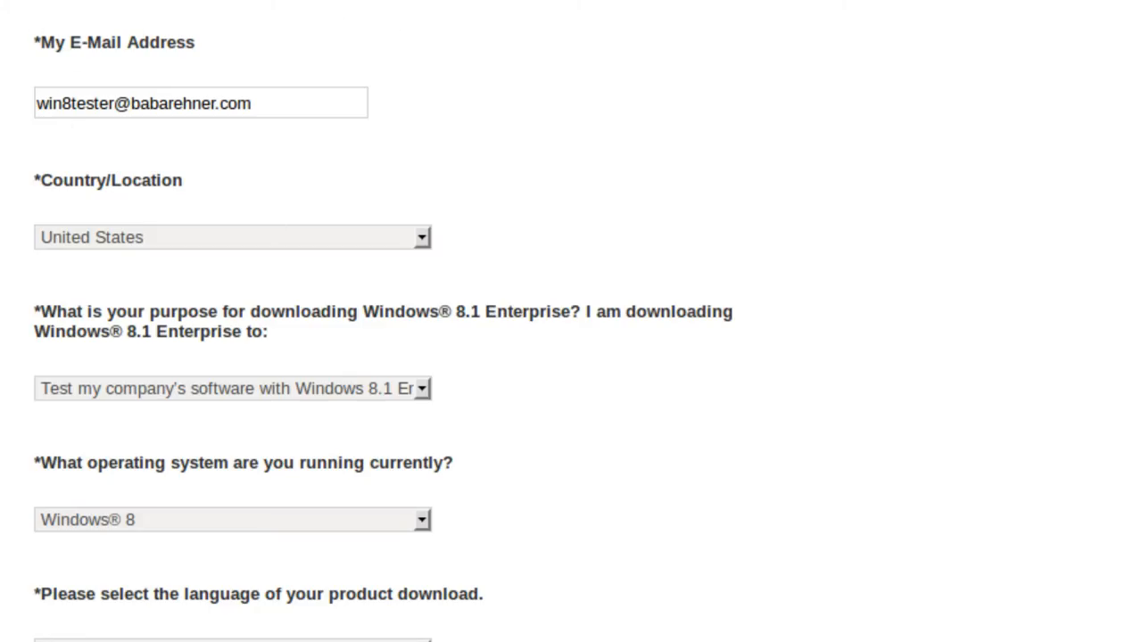
- Keep testing company software as purpose, choose Windows 8 as current OS, and submit the registration
scroll("down", 3)
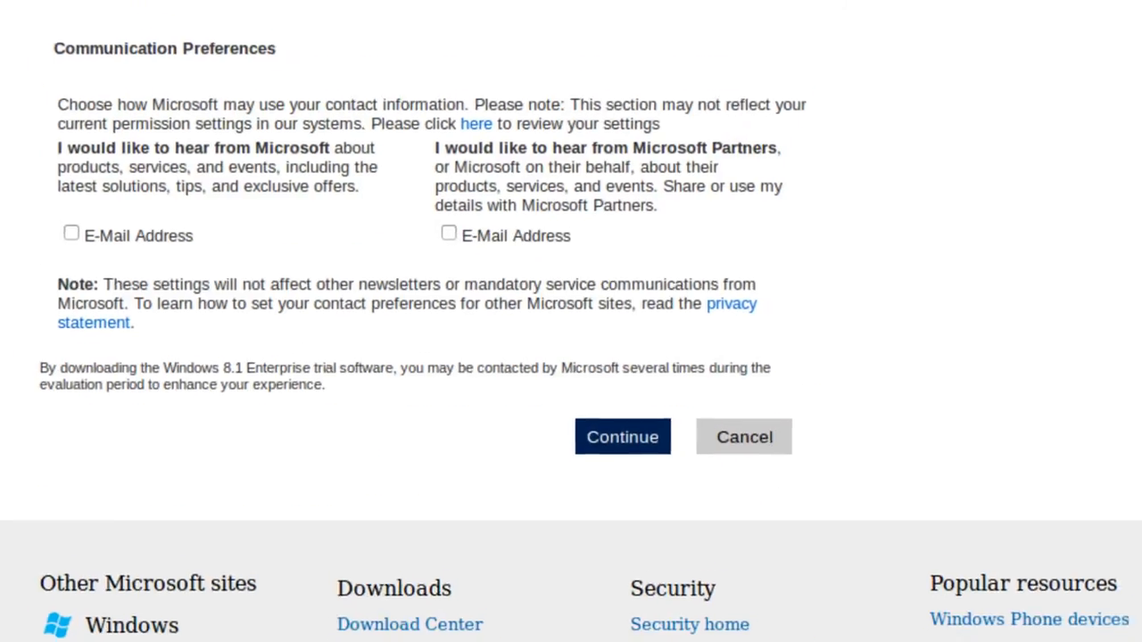
scroll("up", 3)
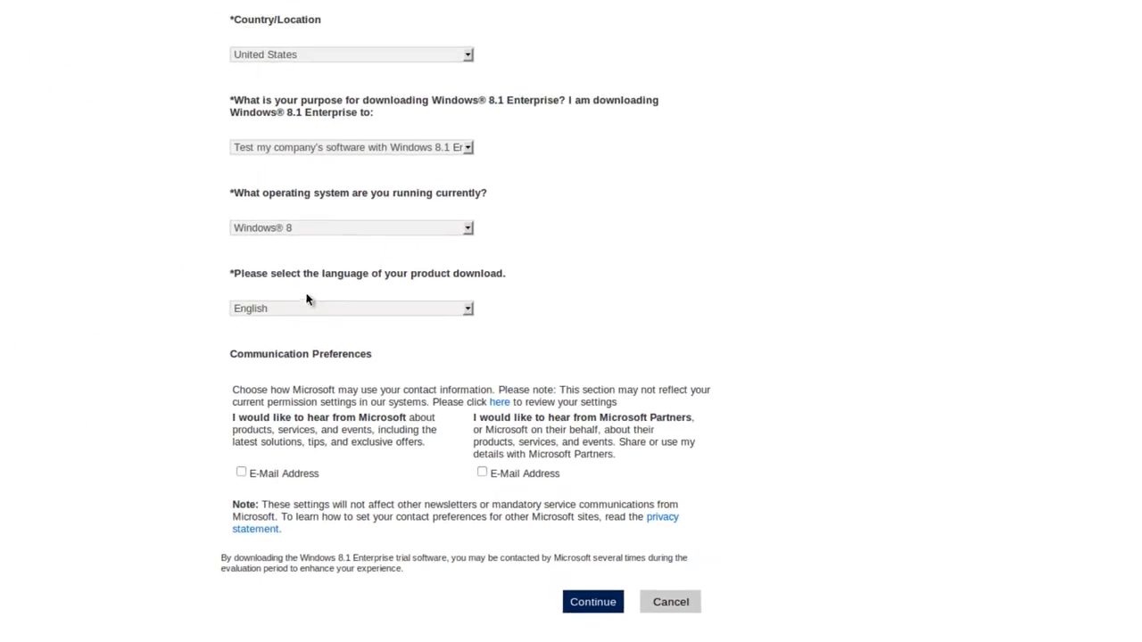
mouse_move(257, 173)
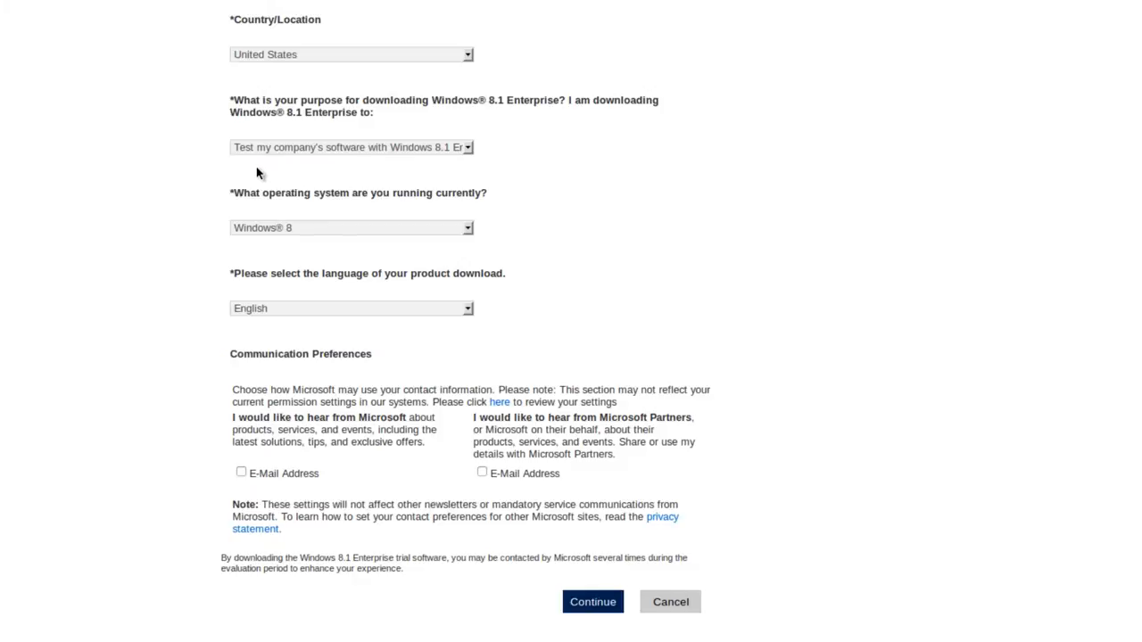
mouse_move(276, 103)
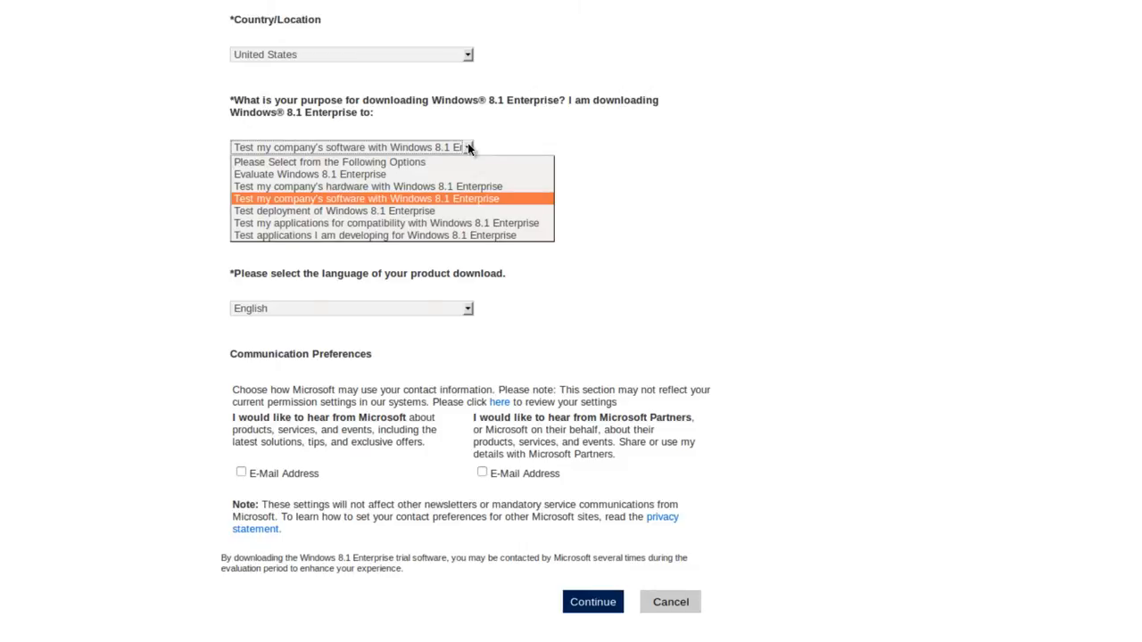
mouse_move(389, 161)
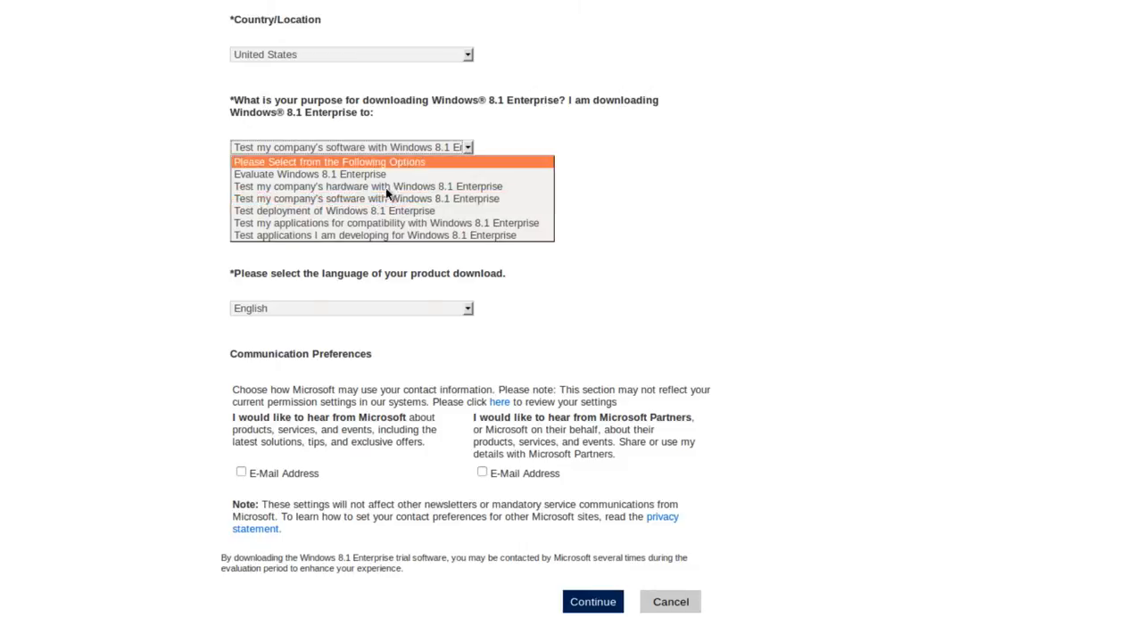
mouse_move(375, 198)
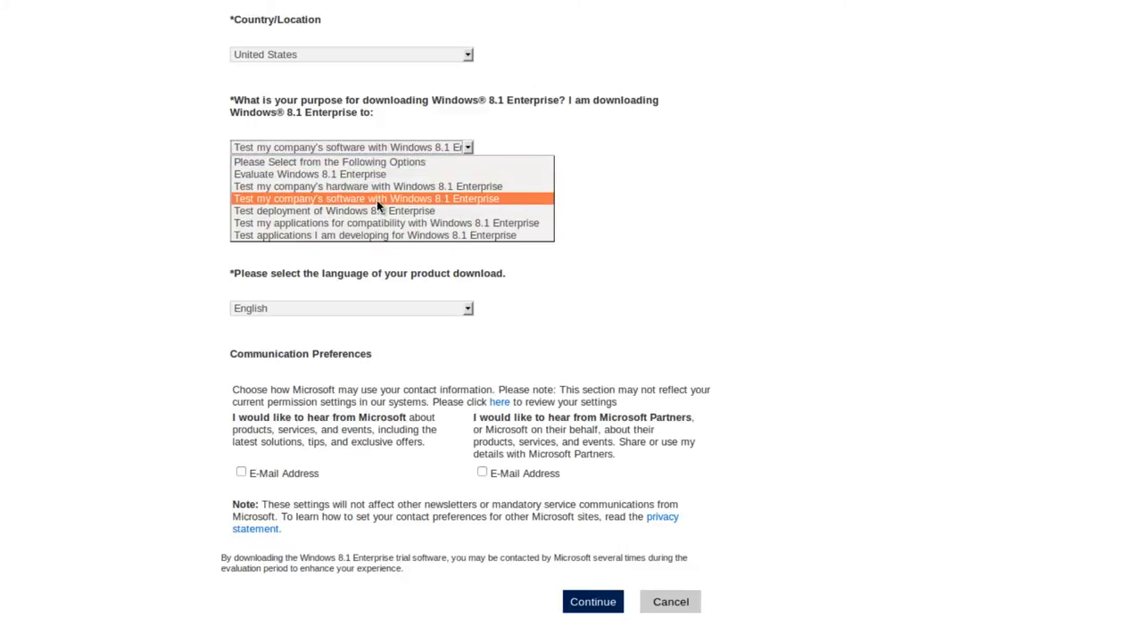
mouse_move(473, 200)
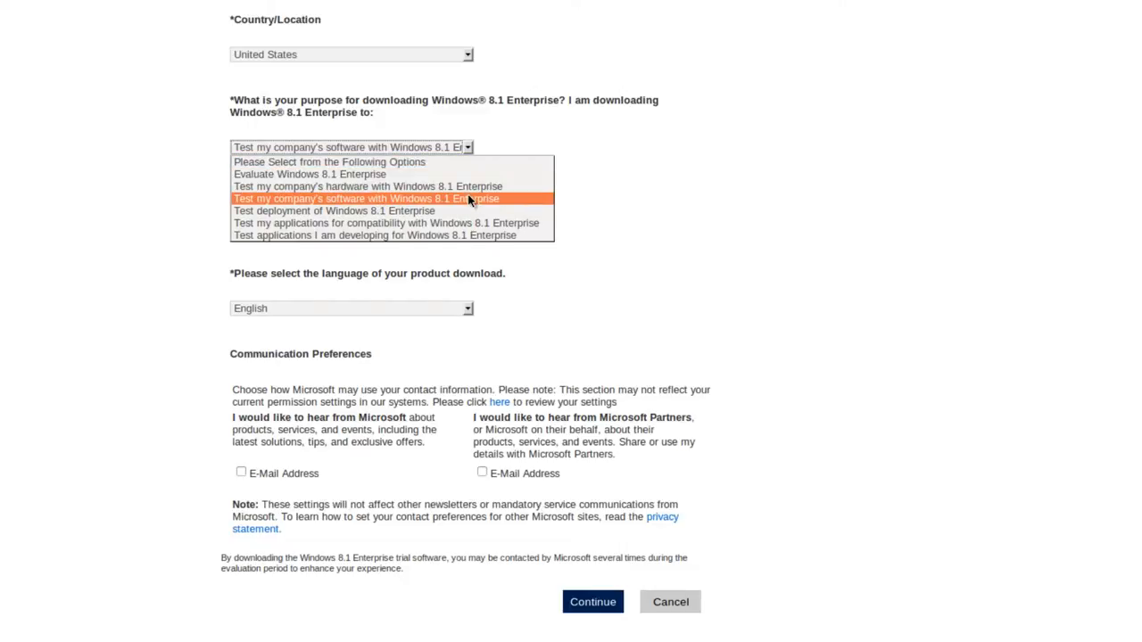
mouse_move(480, 203)
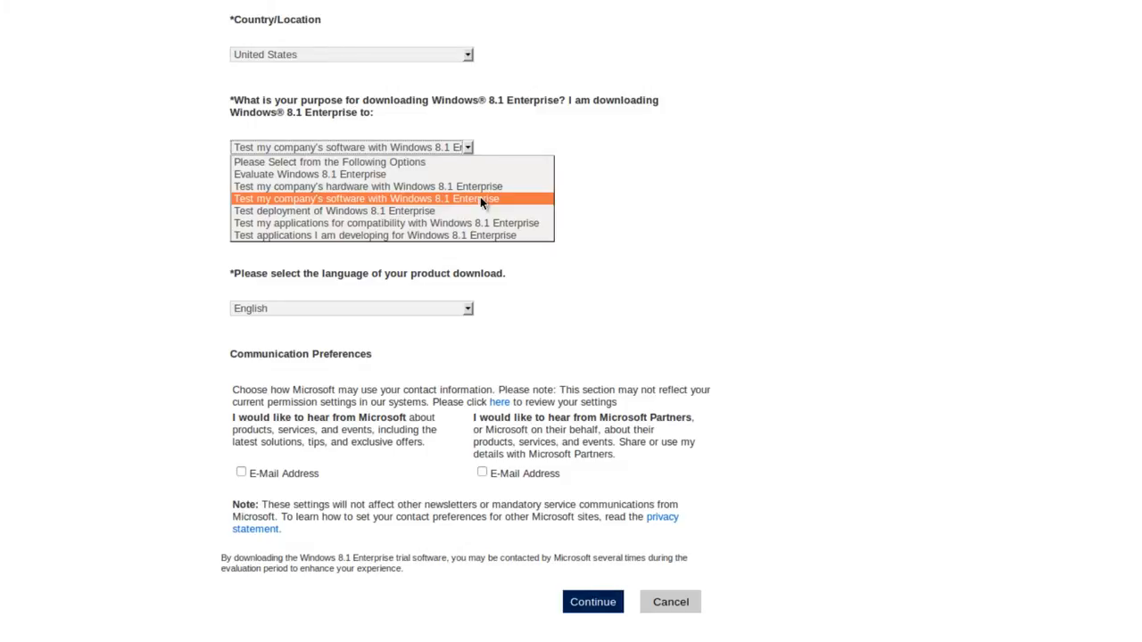
left_click(364, 198)
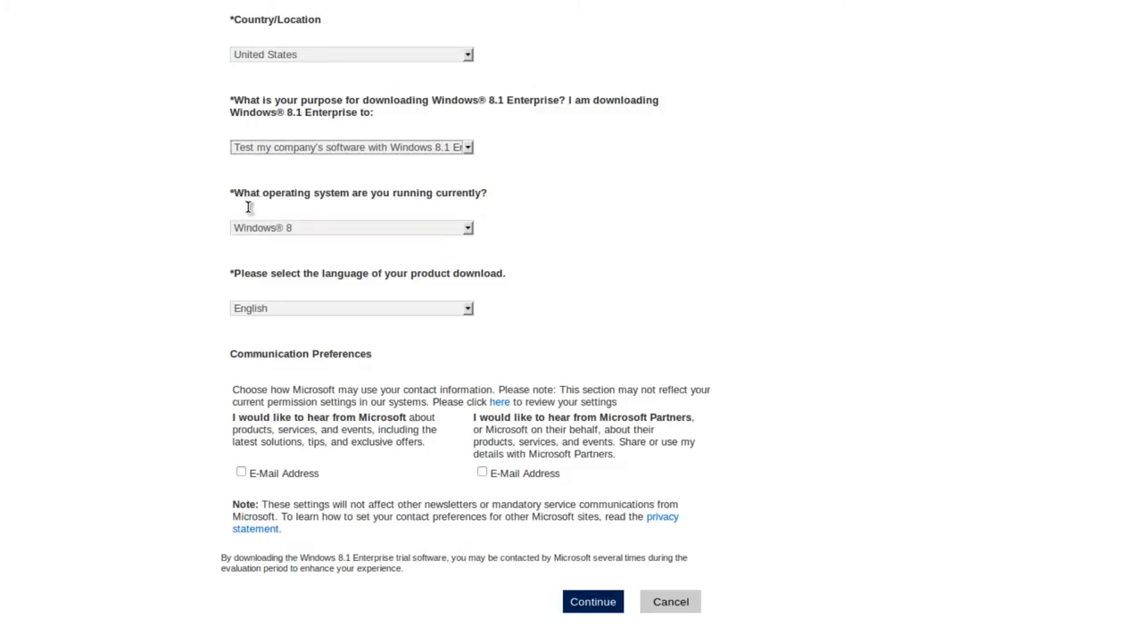
left_click(468, 229)
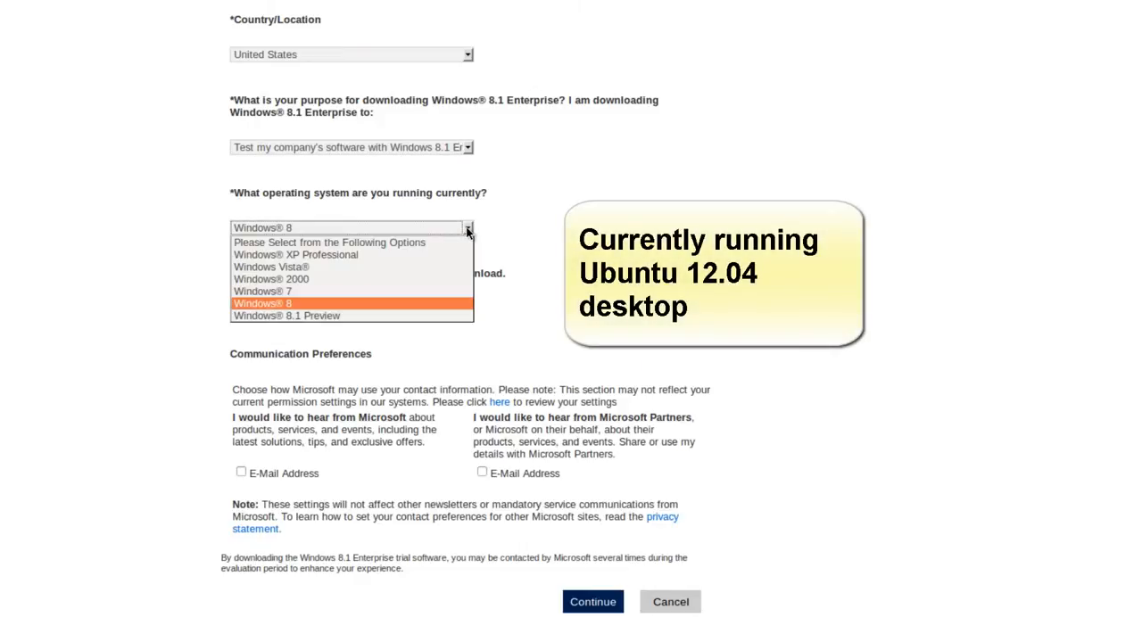
mouse_move(259, 195)
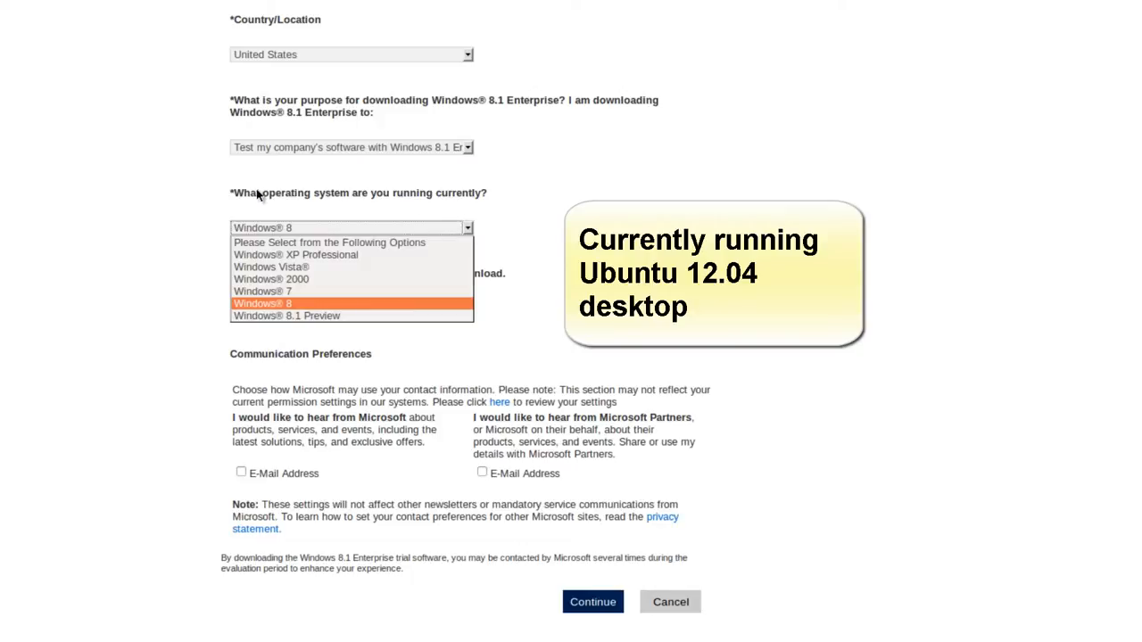
mouse_move(443, 211)
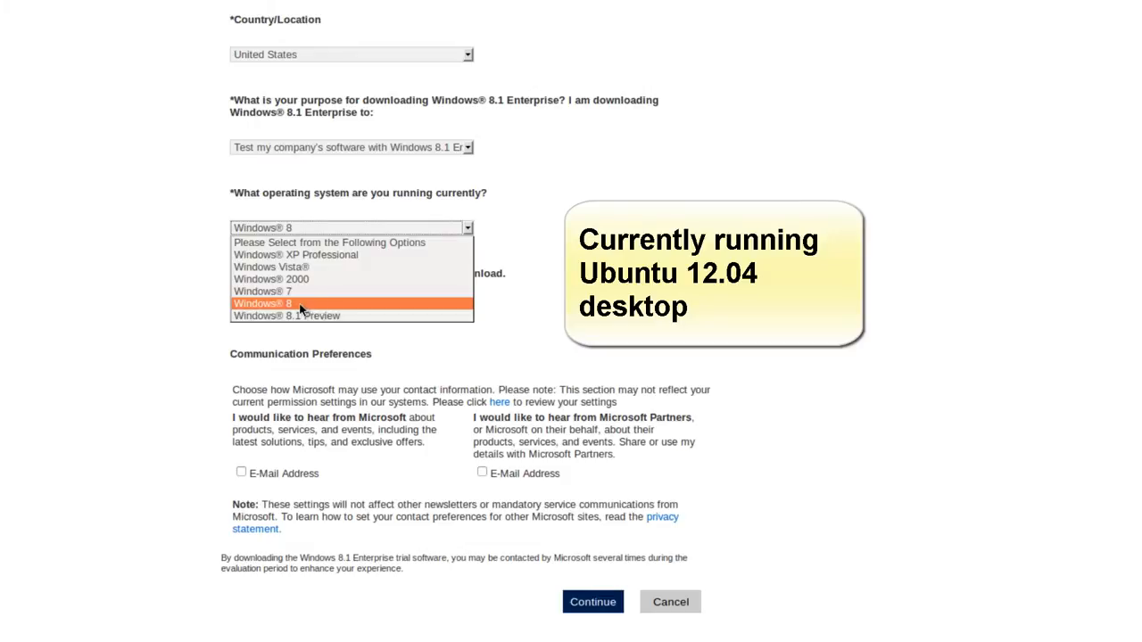
mouse_move(228, 271)
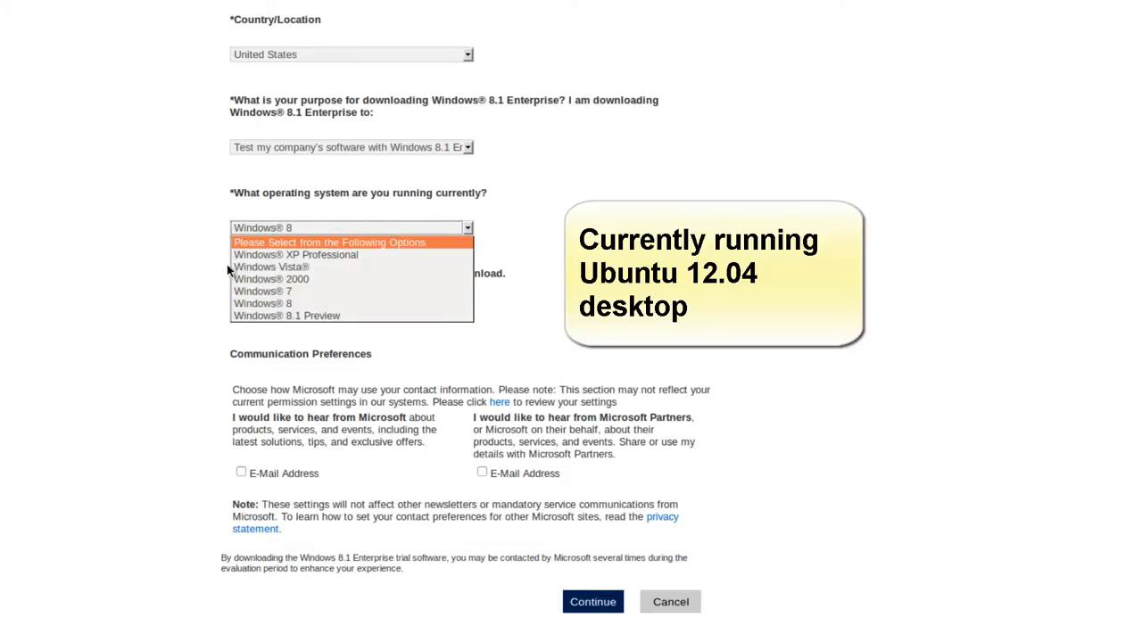
mouse_move(264, 303)
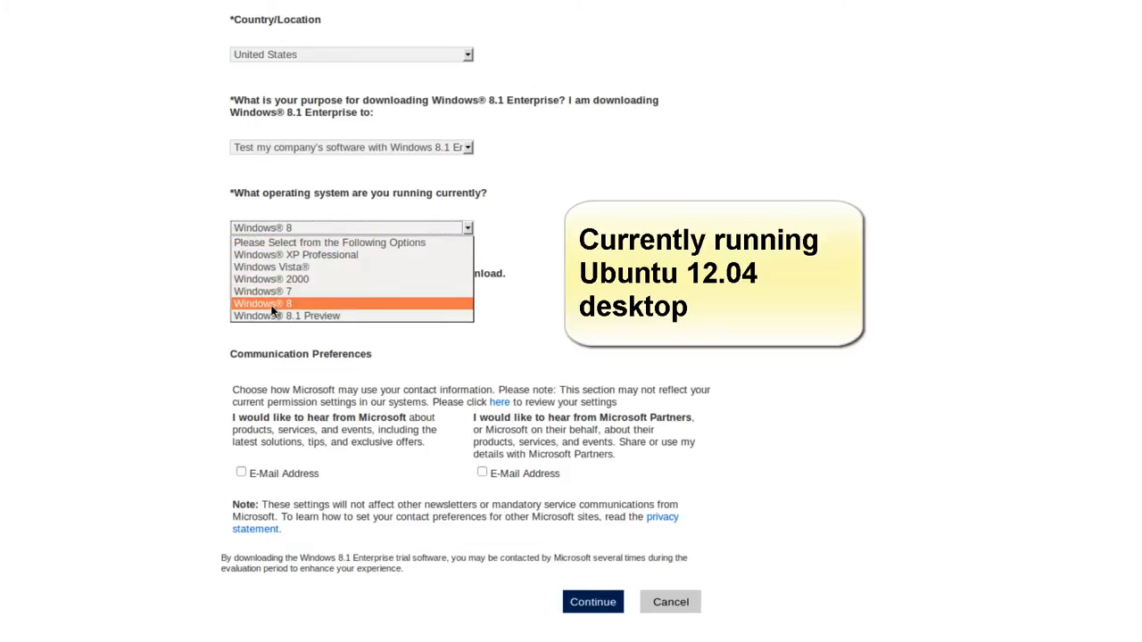
left_click(262, 303)
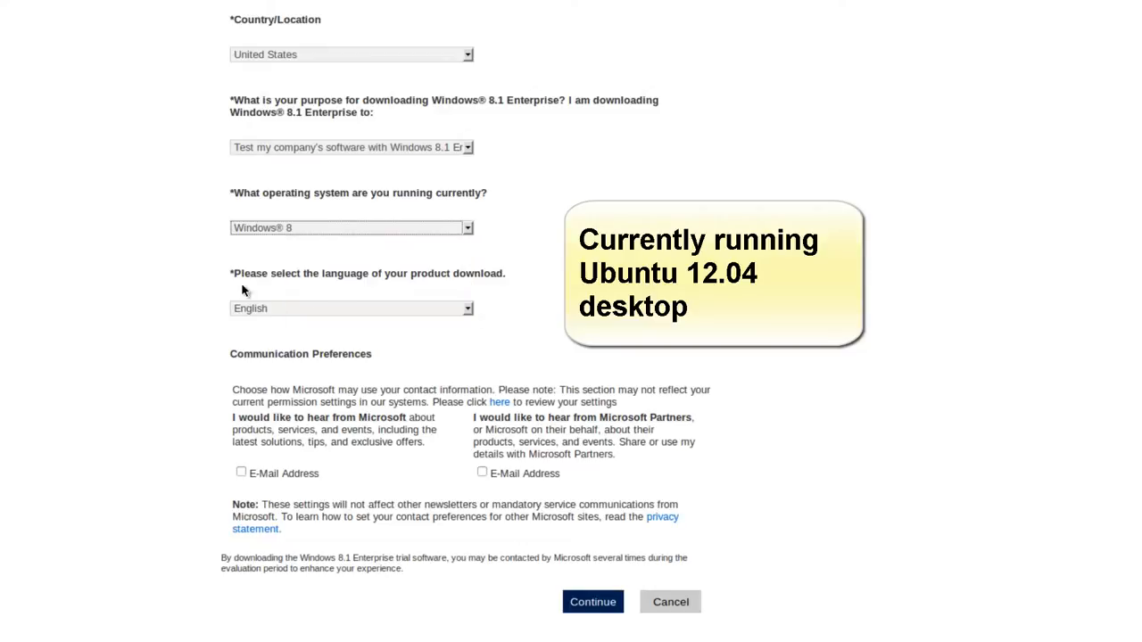
mouse_move(257, 556)
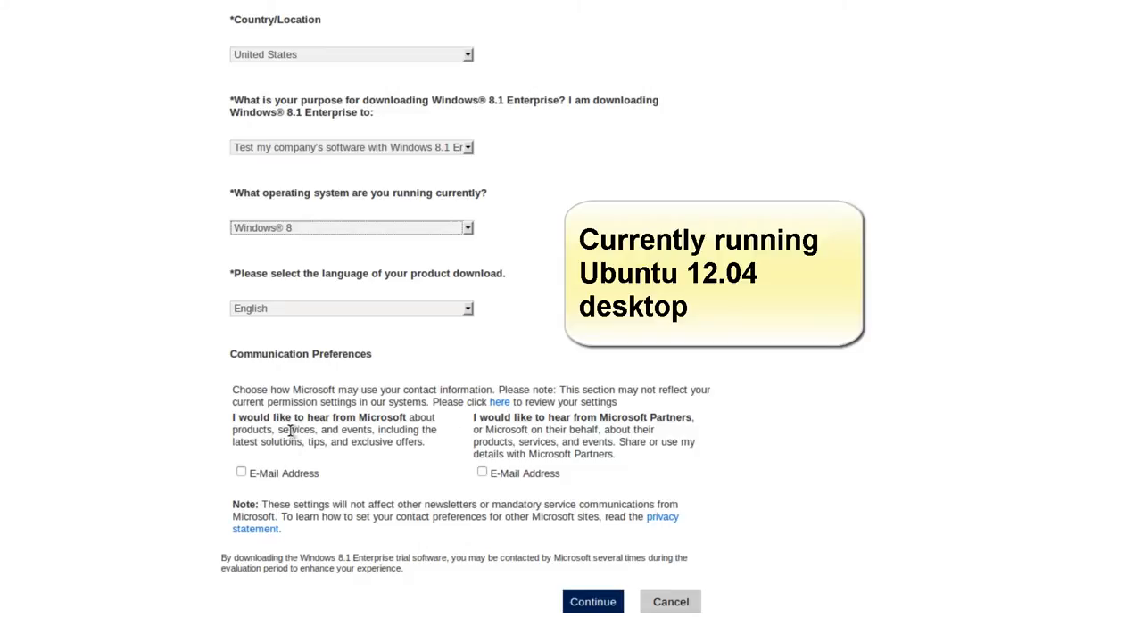
mouse_move(475, 466)
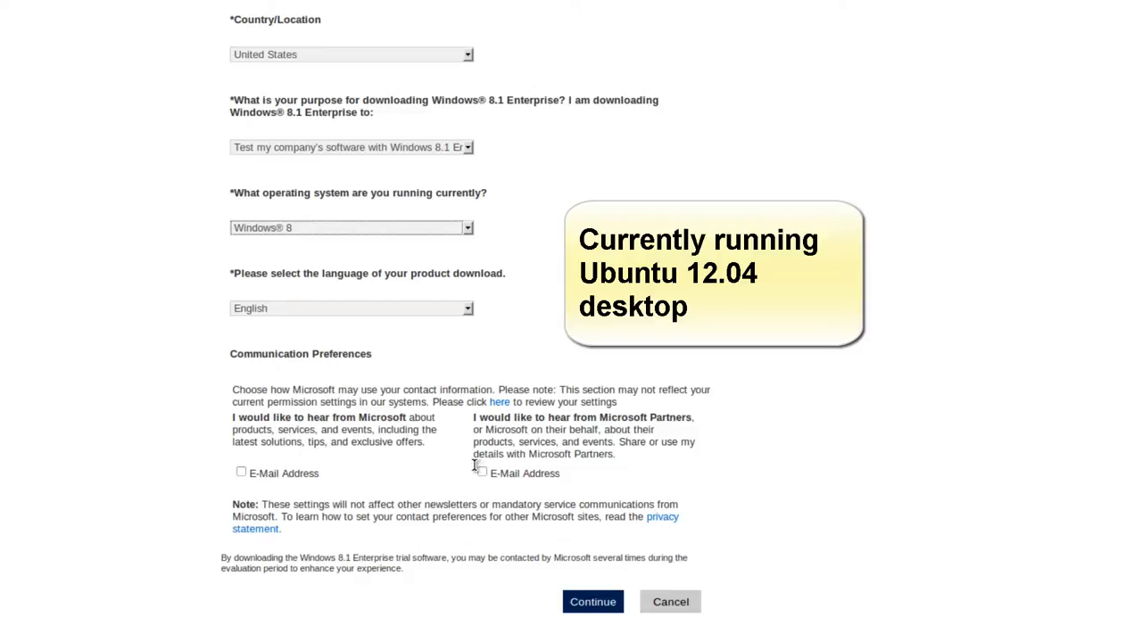
mouse_move(401, 531)
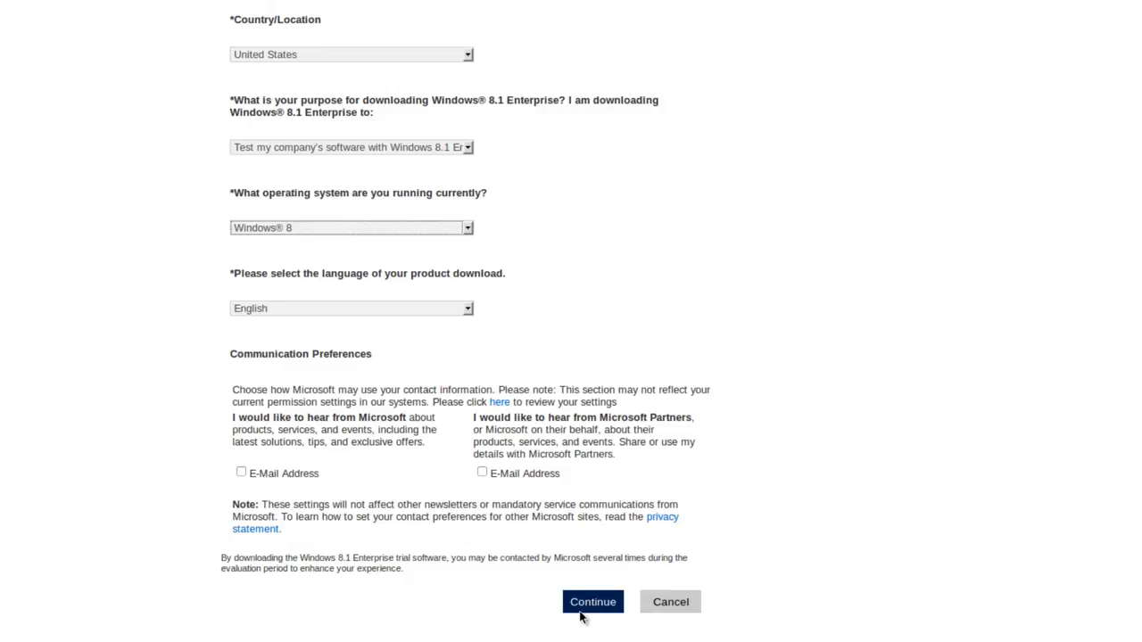
left_click(592, 601)
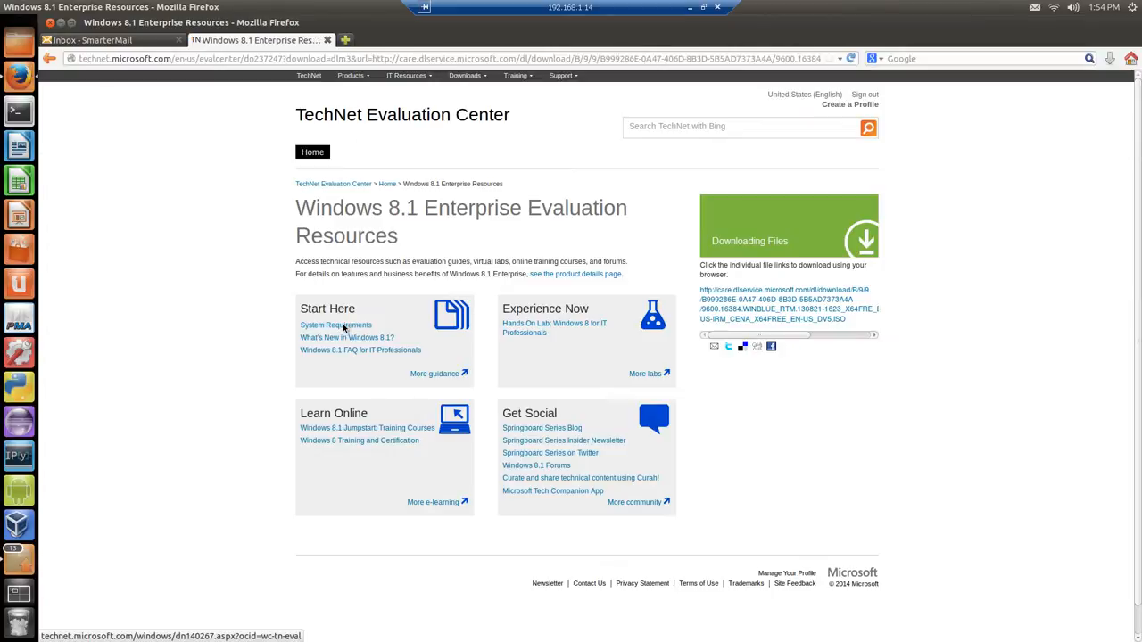
mouse_move(361, 339)
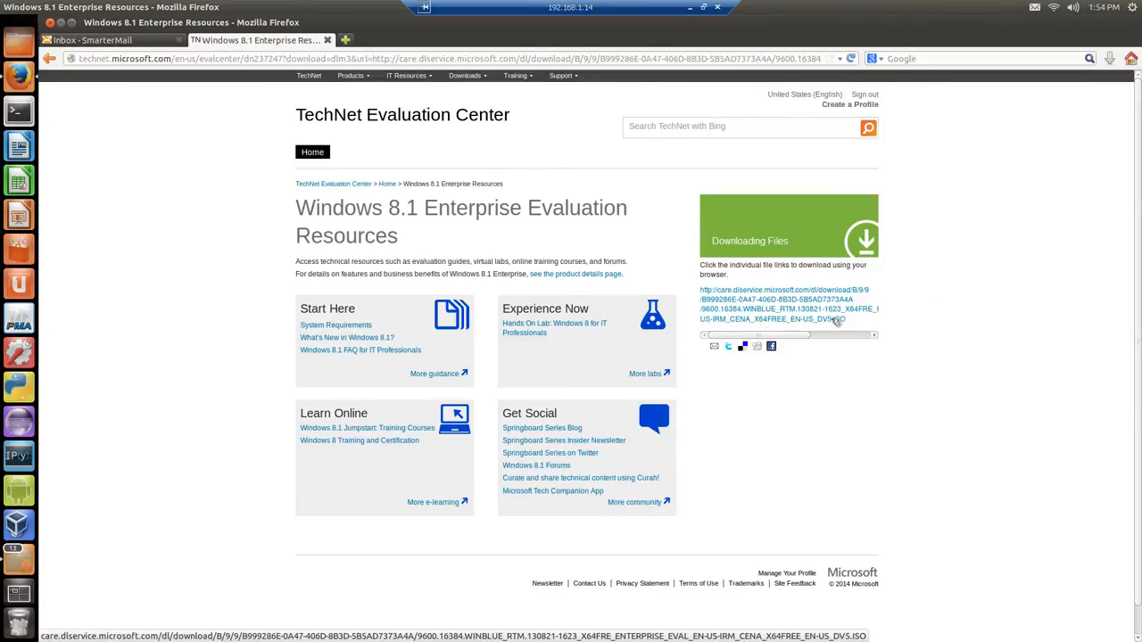
mouse_move(807, 319)
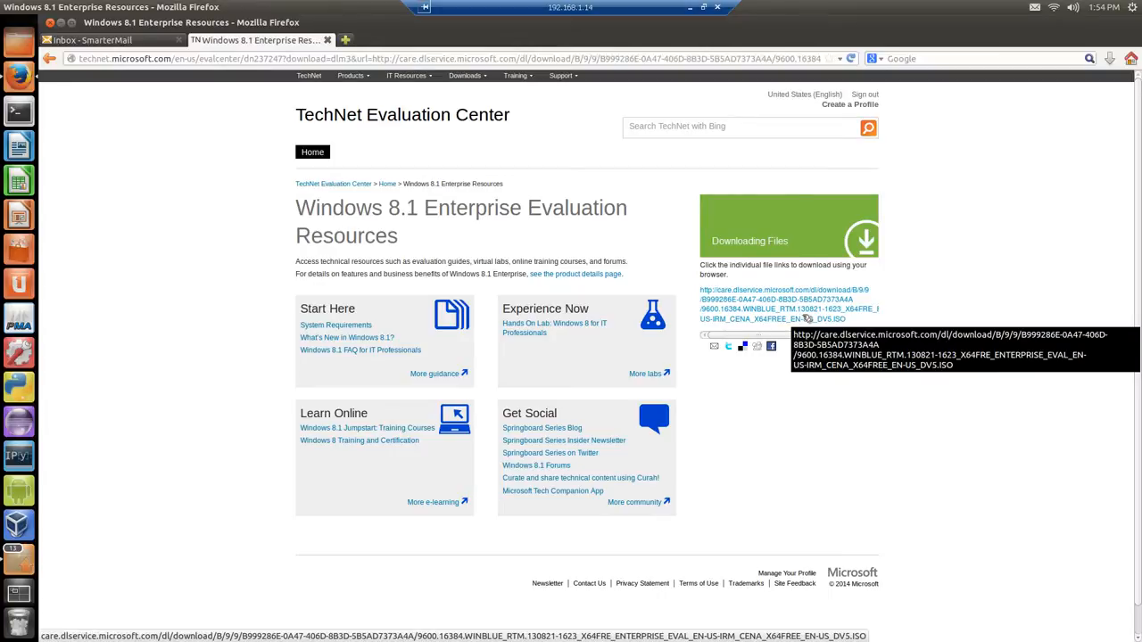
- Save the 3.5 GB Windows 8.1 Enterprise ISO to disk and view its download progress
left_click(789, 308)
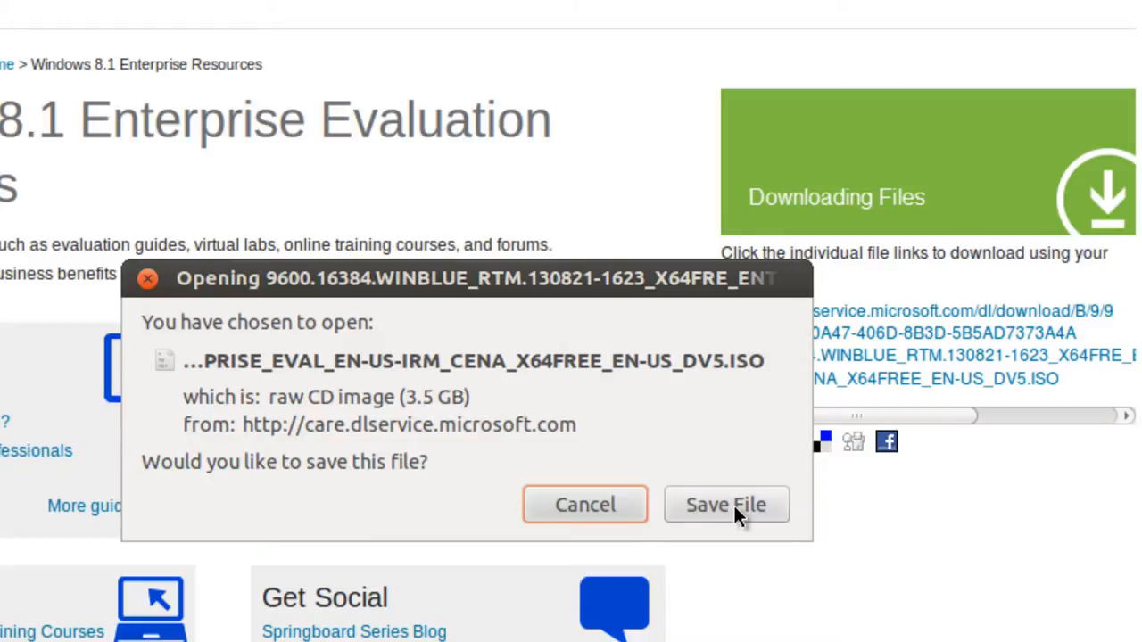
left_click(725, 503)
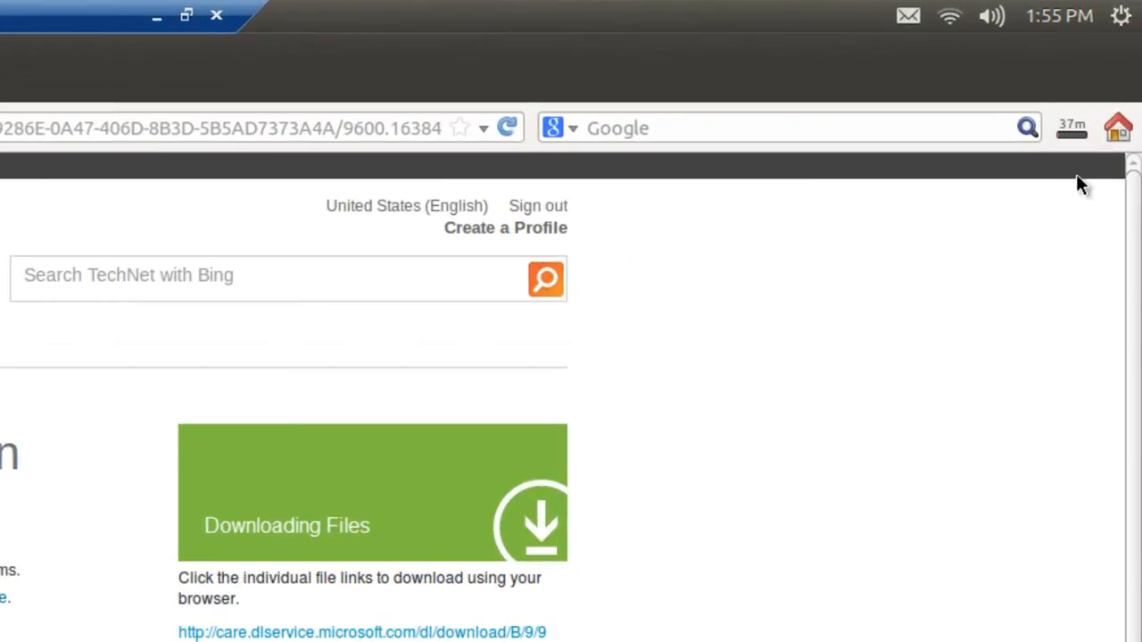
mouse_move(1071, 128)
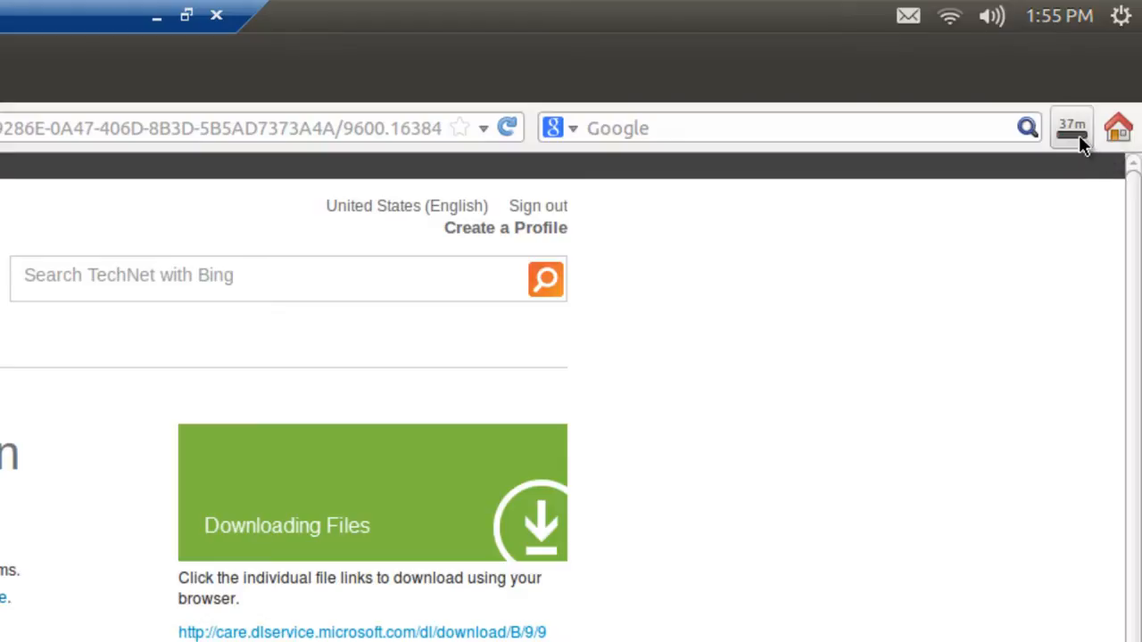
left_click(1071, 128)
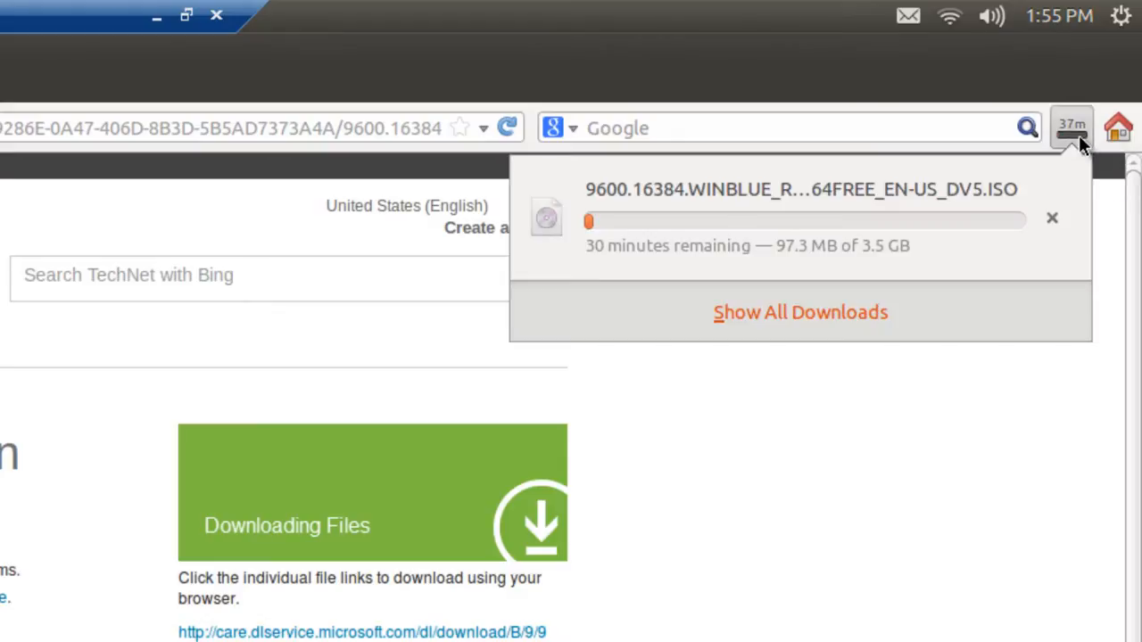
mouse_move(593, 259)
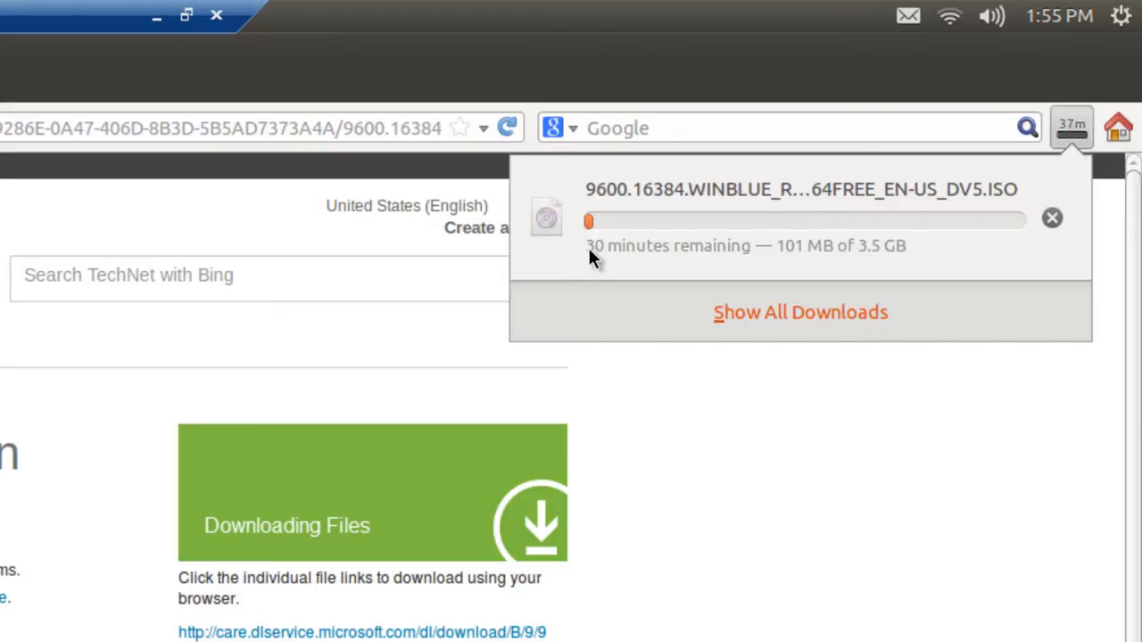
mouse_move(603, 250)
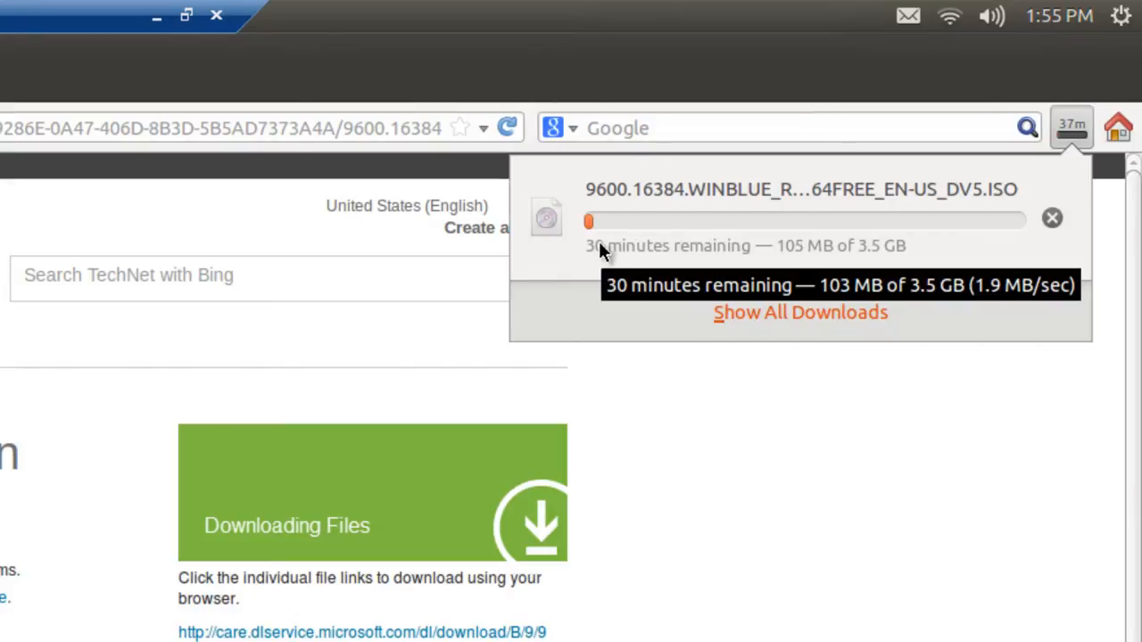
mouse_move(687, 257)
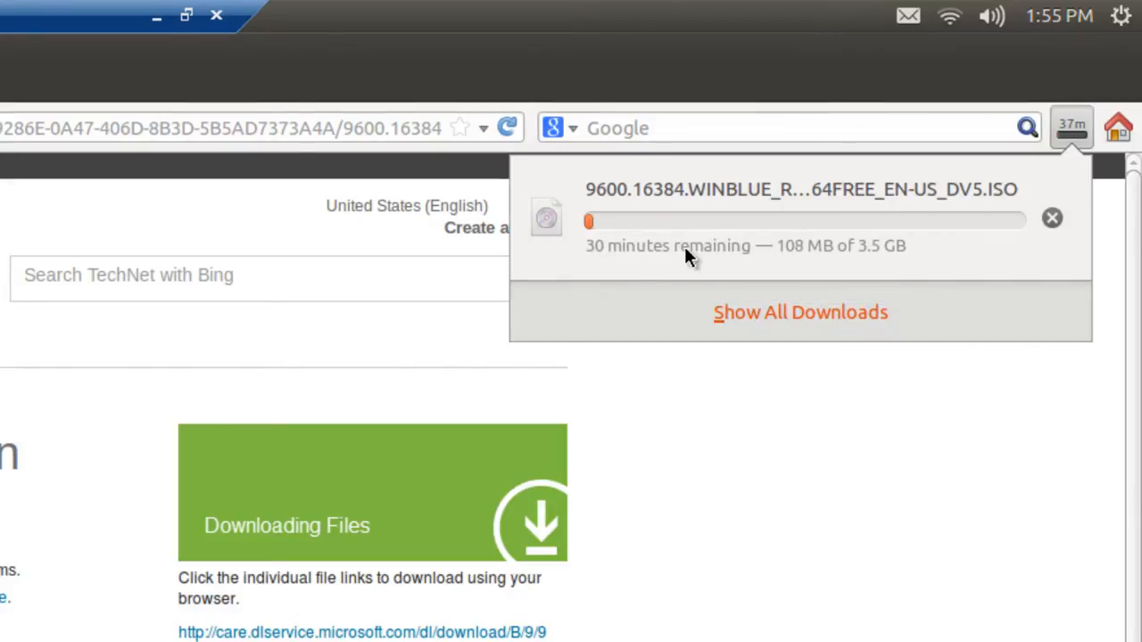
mouse_move(692, 261)
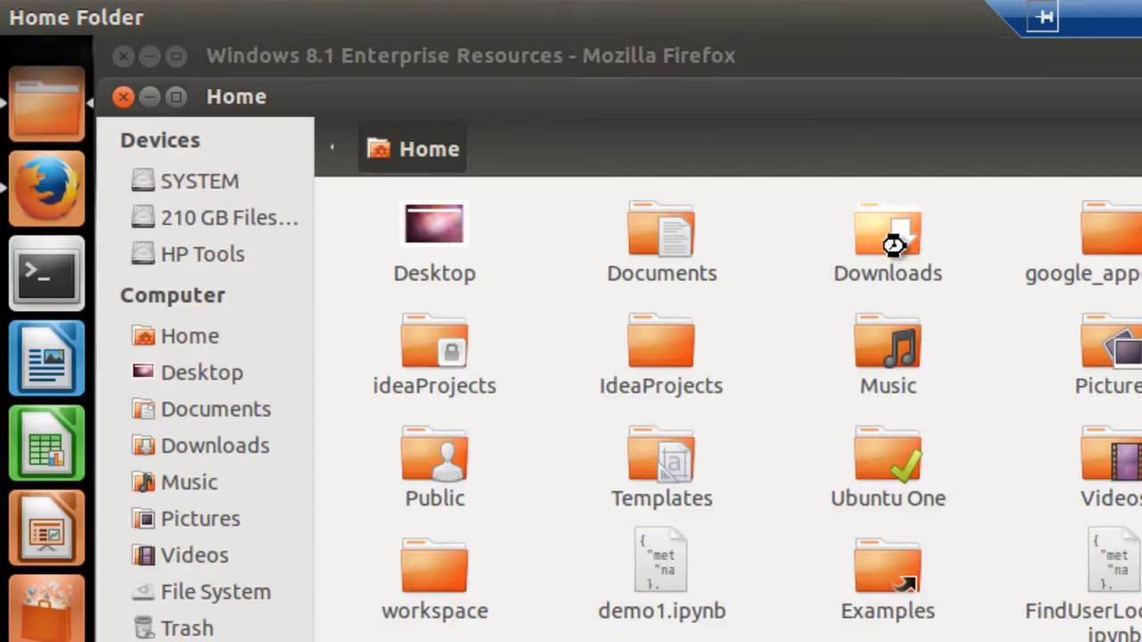
- Open the Downloads folder from the home folder
double_click(886, 228)
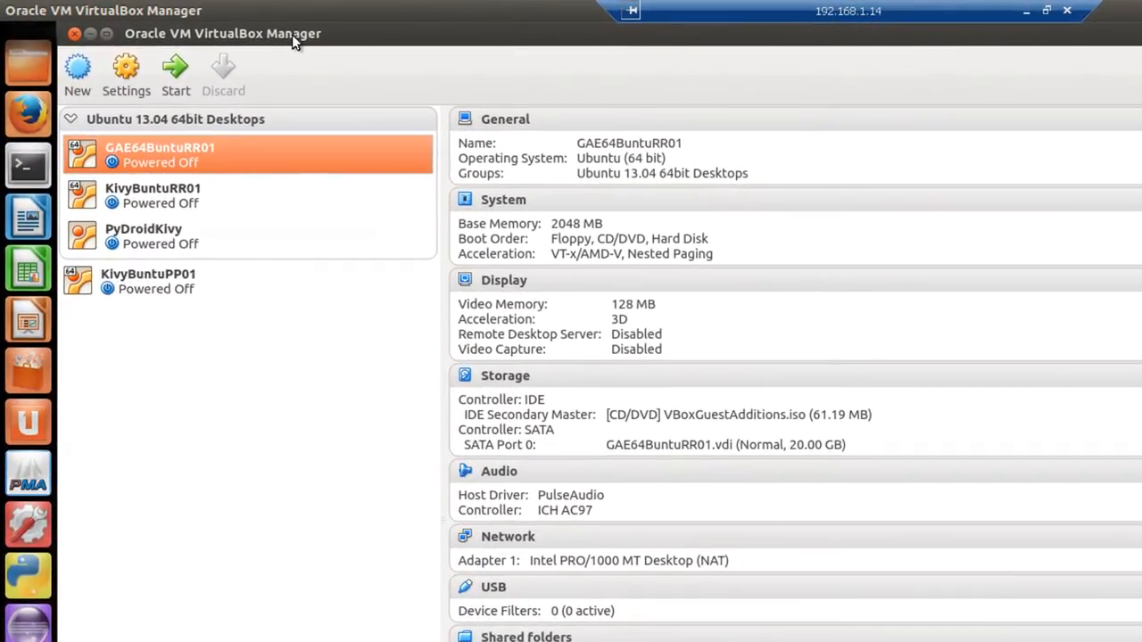
mouse_move(105, 84)
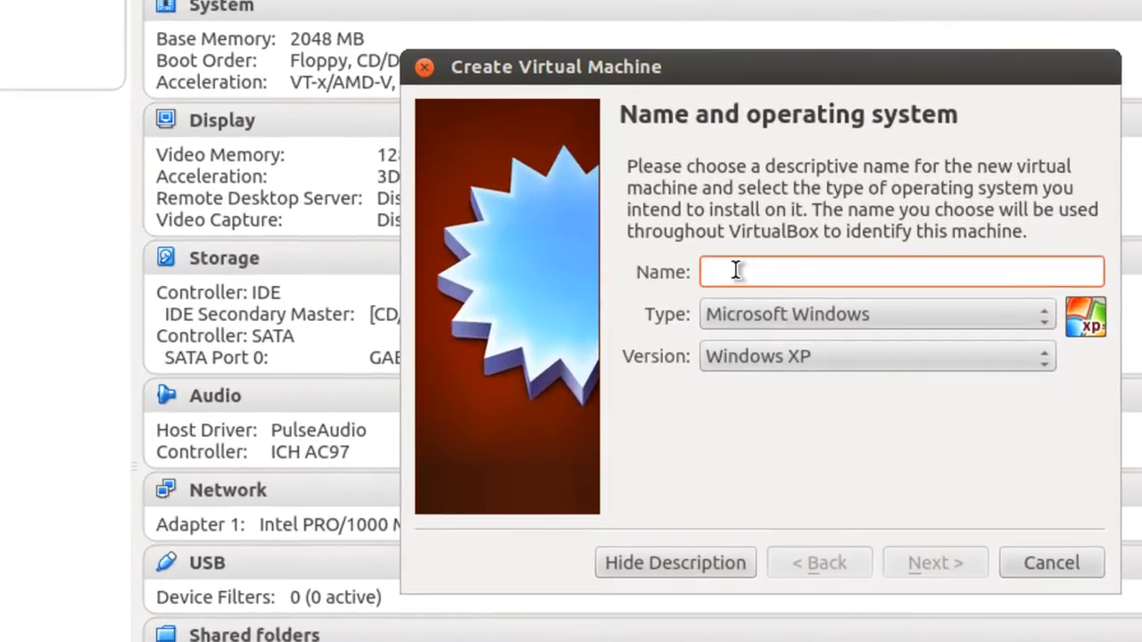
- Name the new machine 'Windows 8.1 Eval' and set its version to Windows 8.1 (64 bit)
type("Windows")
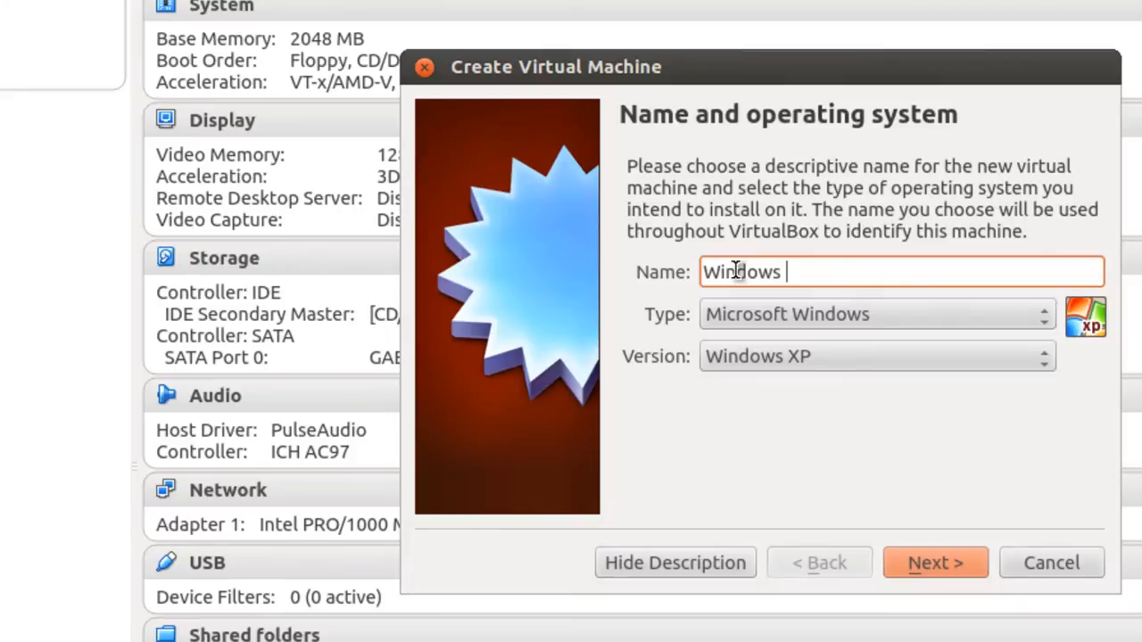
type("8.1 Ev")
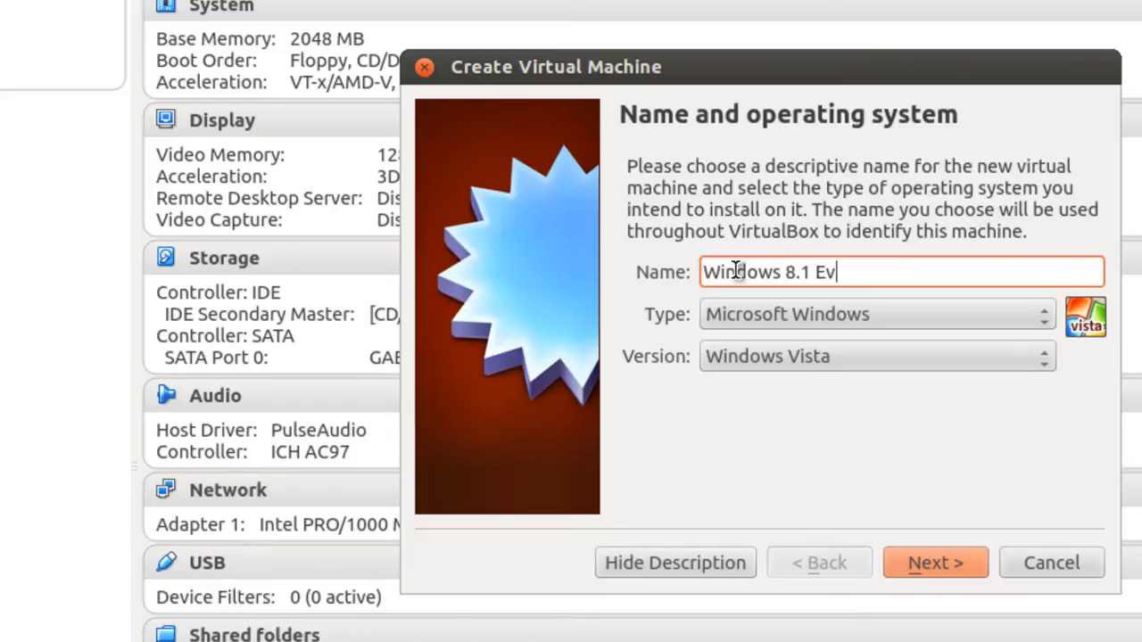
type("al")
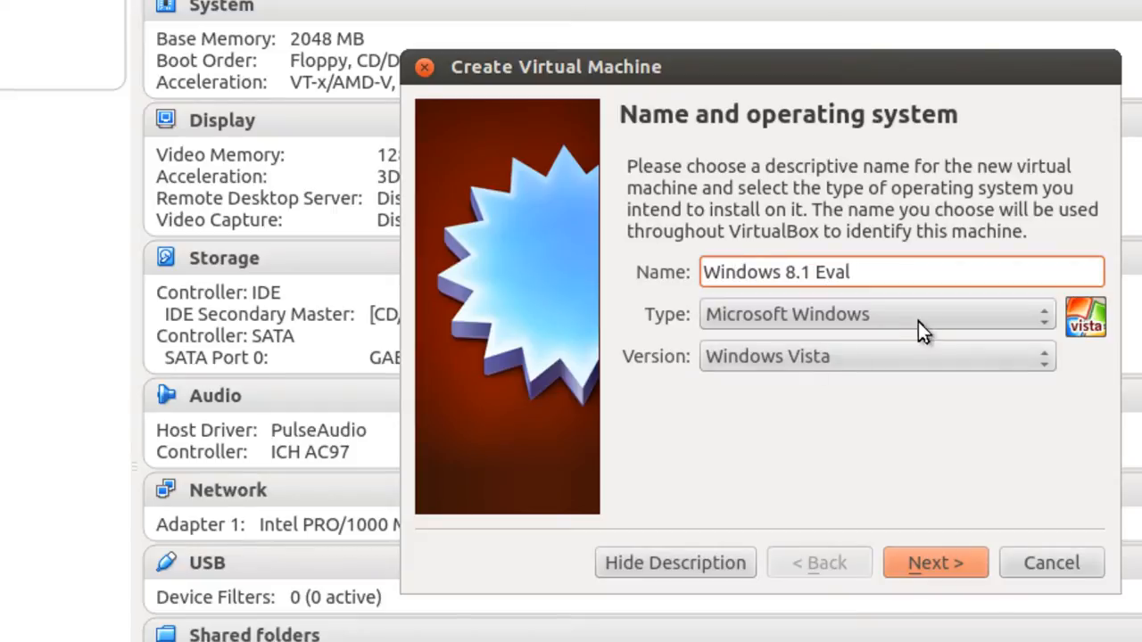
mouse_move(770, 321)
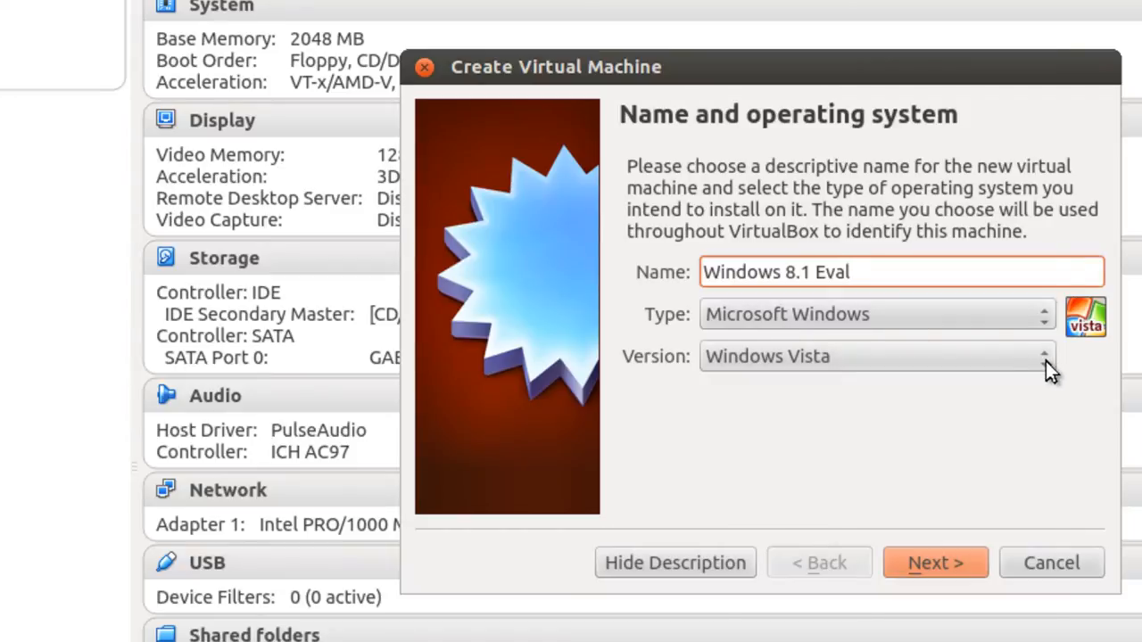
left_click(1042, 357)
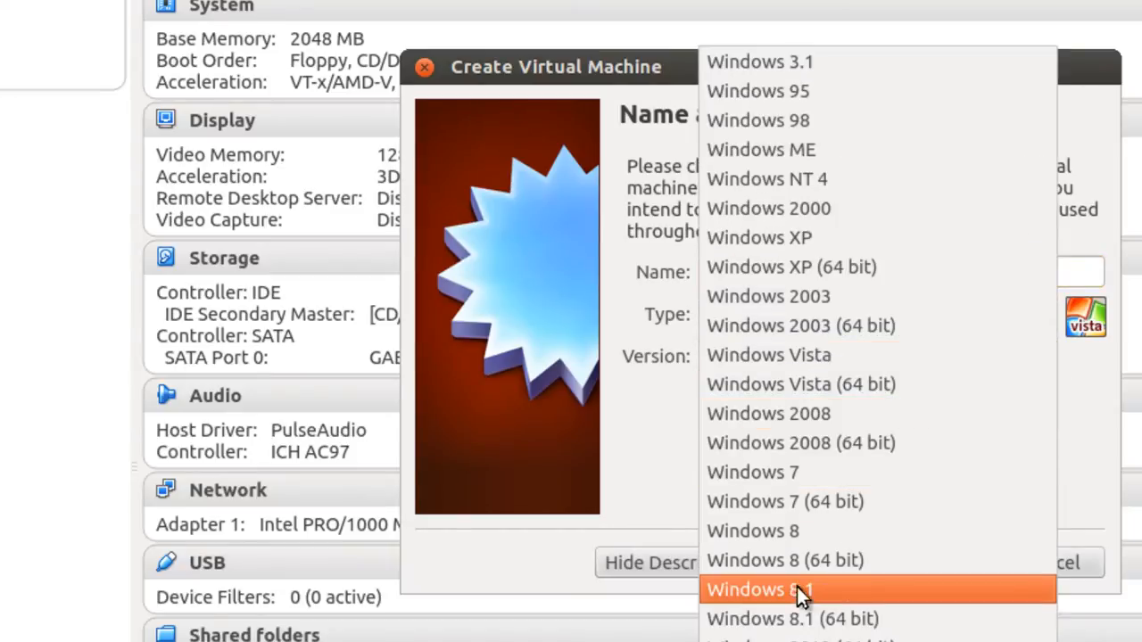
mouse_move(794, 617)
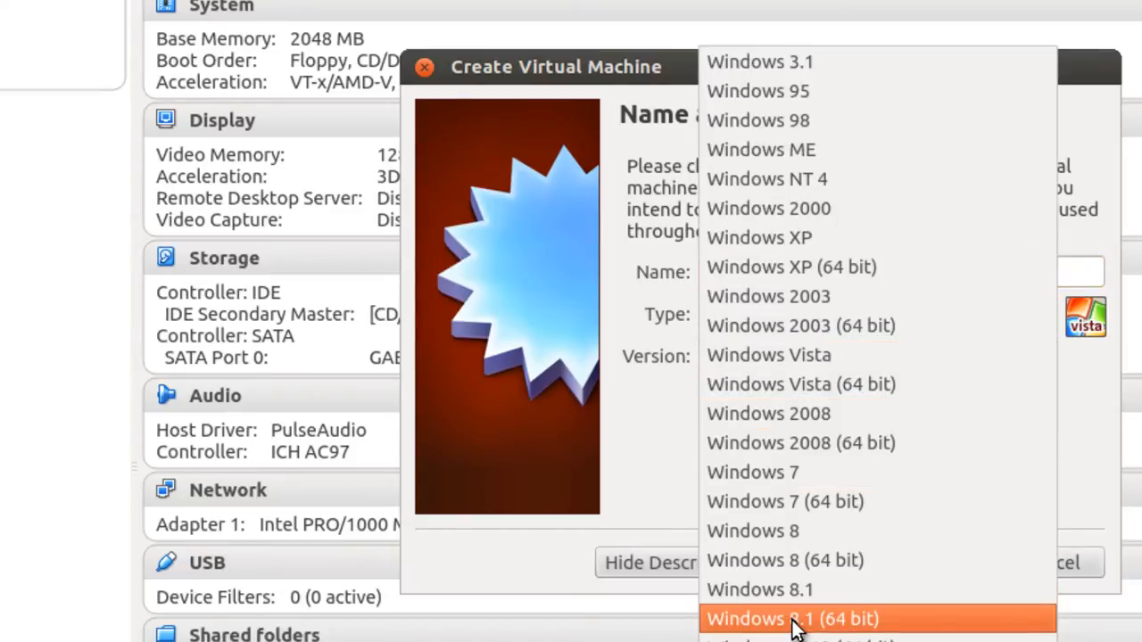
left_click(792, 618)
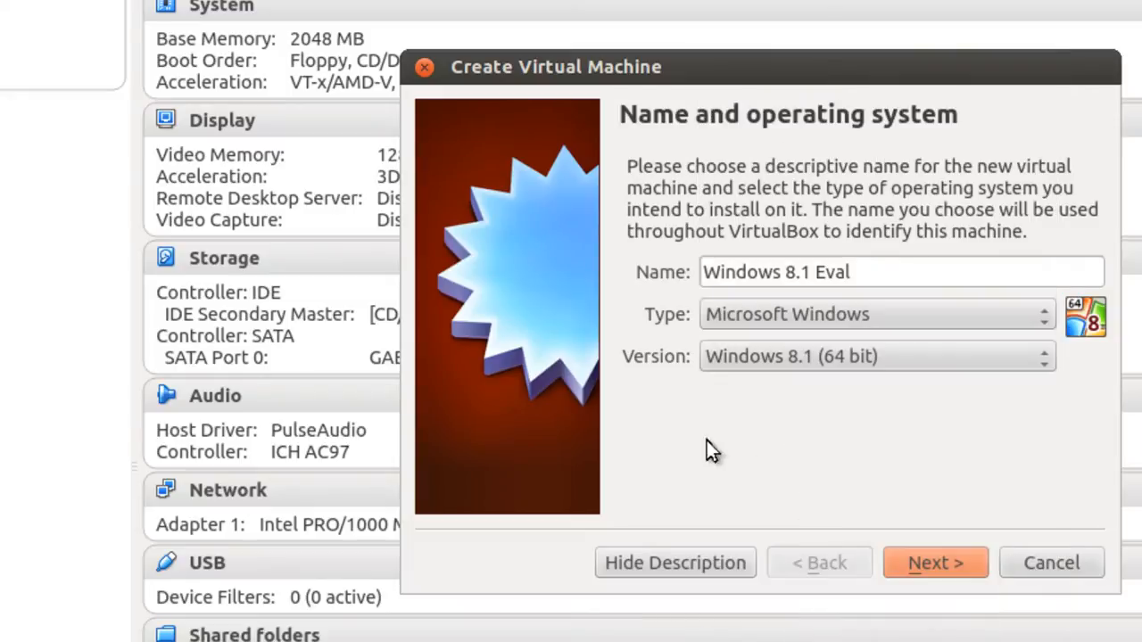
- Set the machine's memory to 2304 MB and continue to the hard drive step
left_click(935, 562)
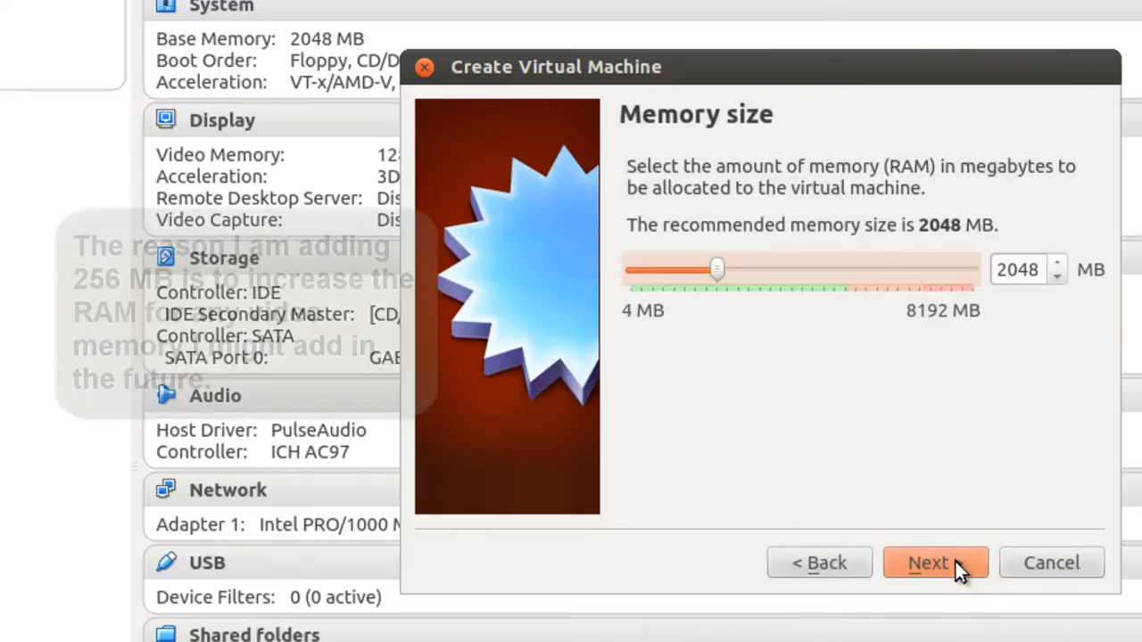
mouse_move(990, 284)
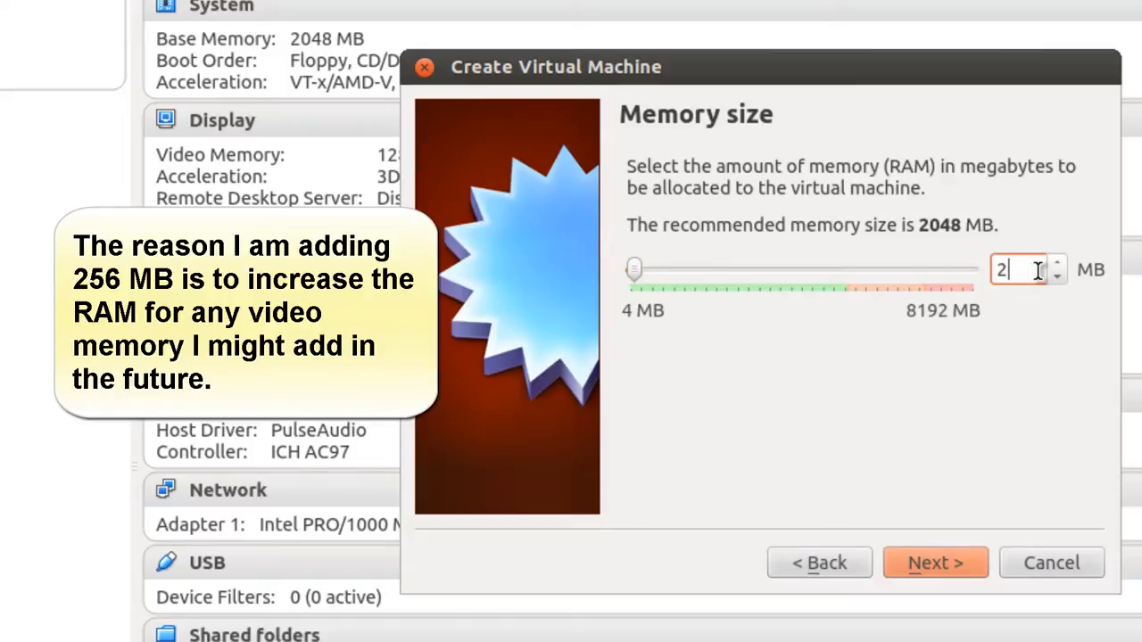
type("304")
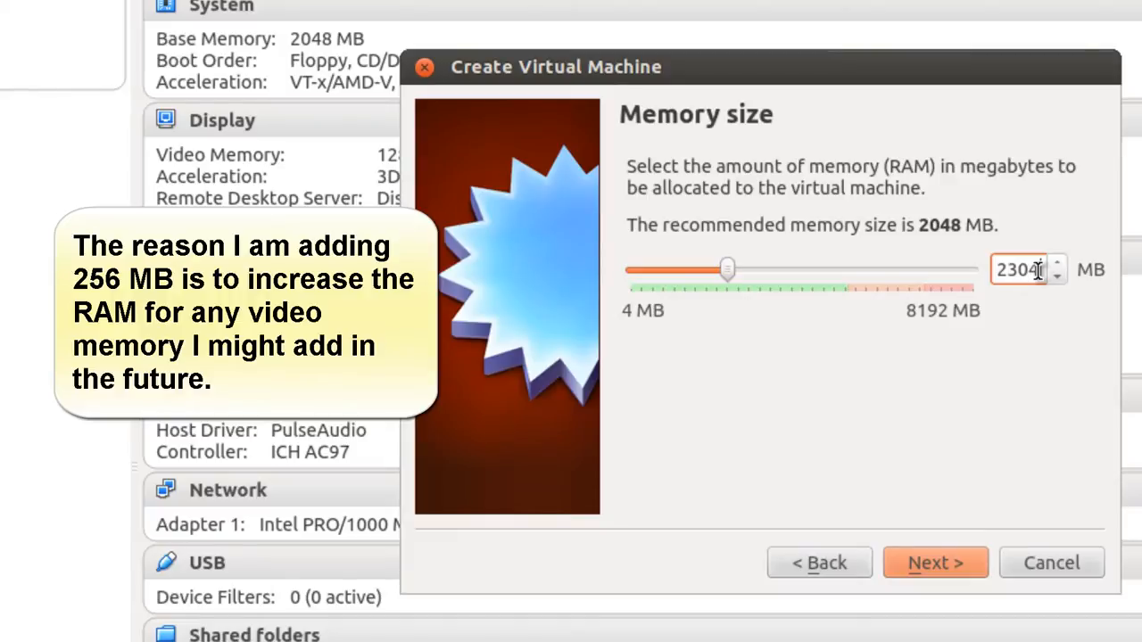
left_click(935, 562)
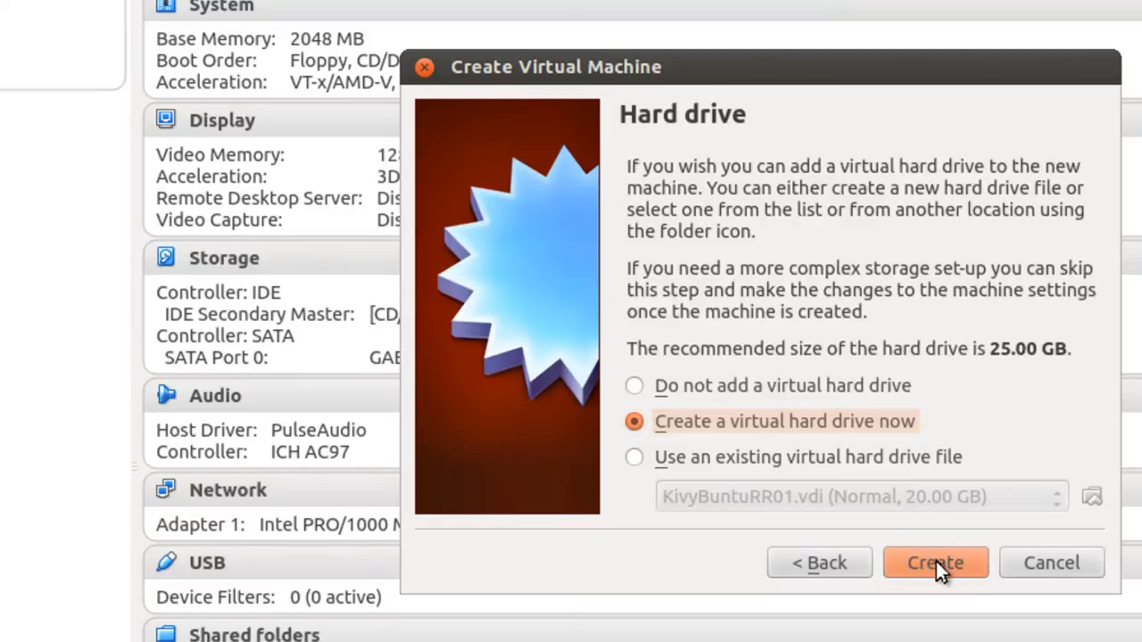
- Create a dynamically allocated VDI disk sized 50 GB for the machine
left_click(935, 564)
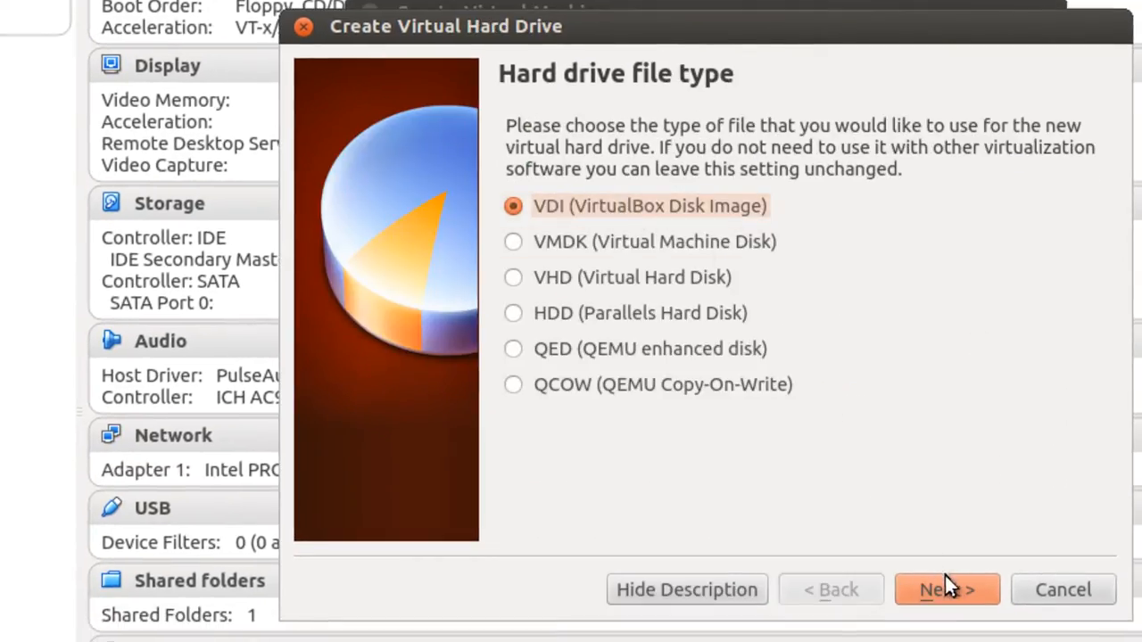
left_click(946, 589)
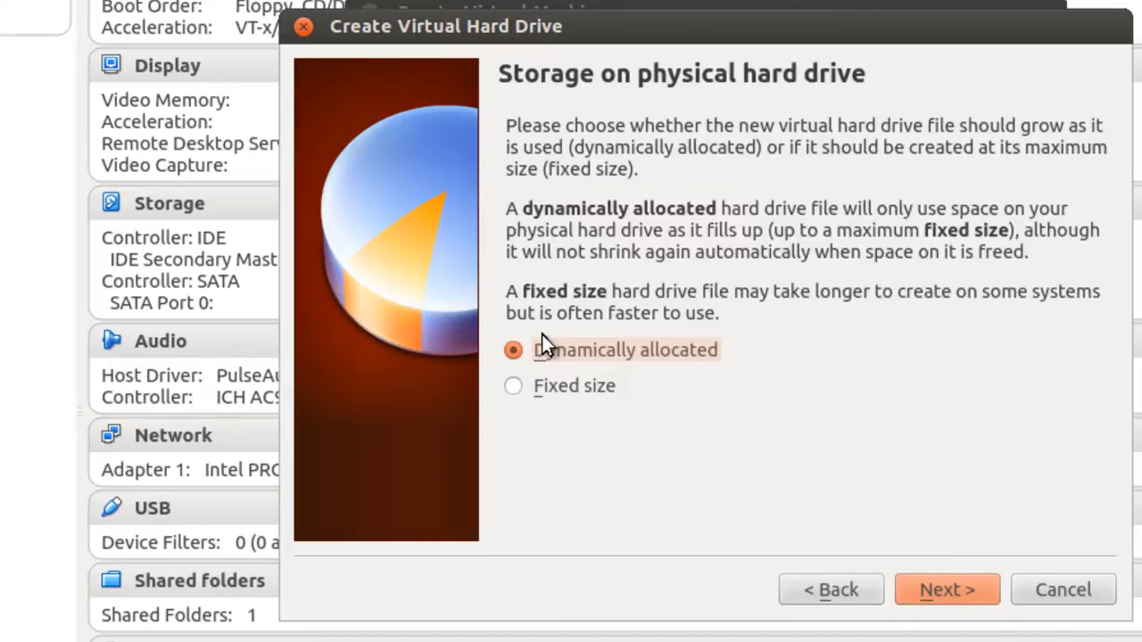
mouse_move(945, 598)
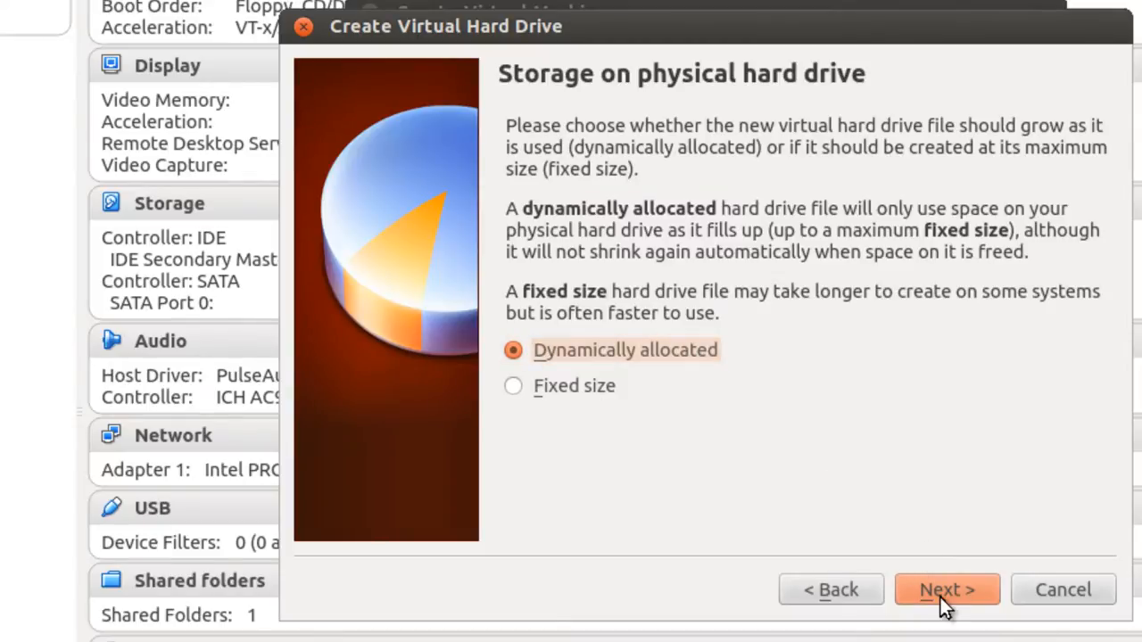
left_click(946, 589)
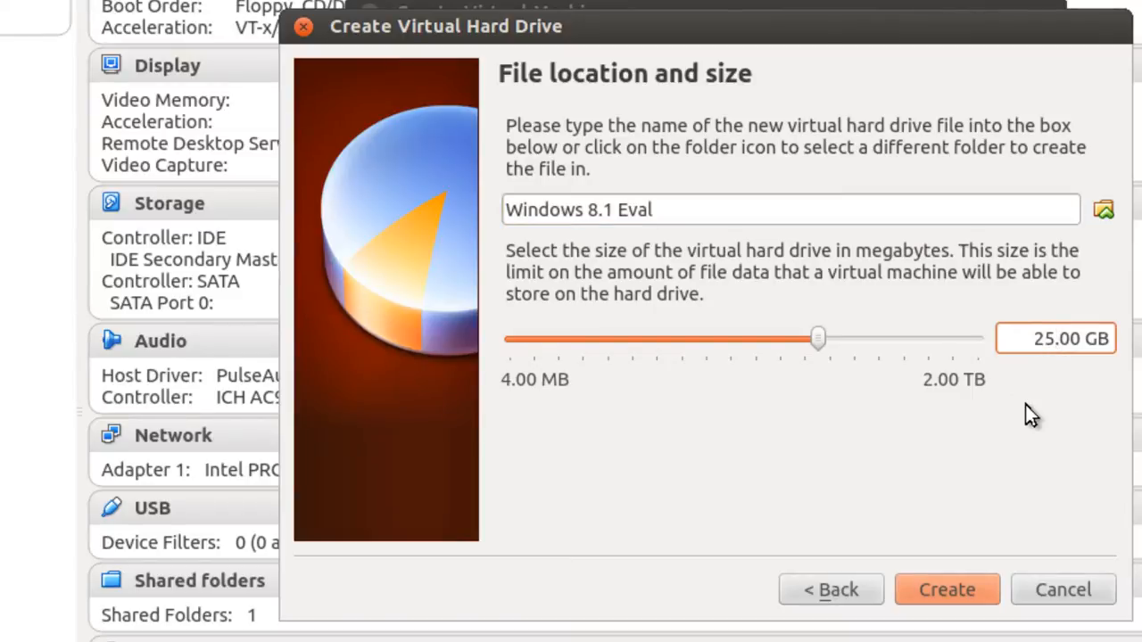
left_click_drag(817, 339, 760, 339)
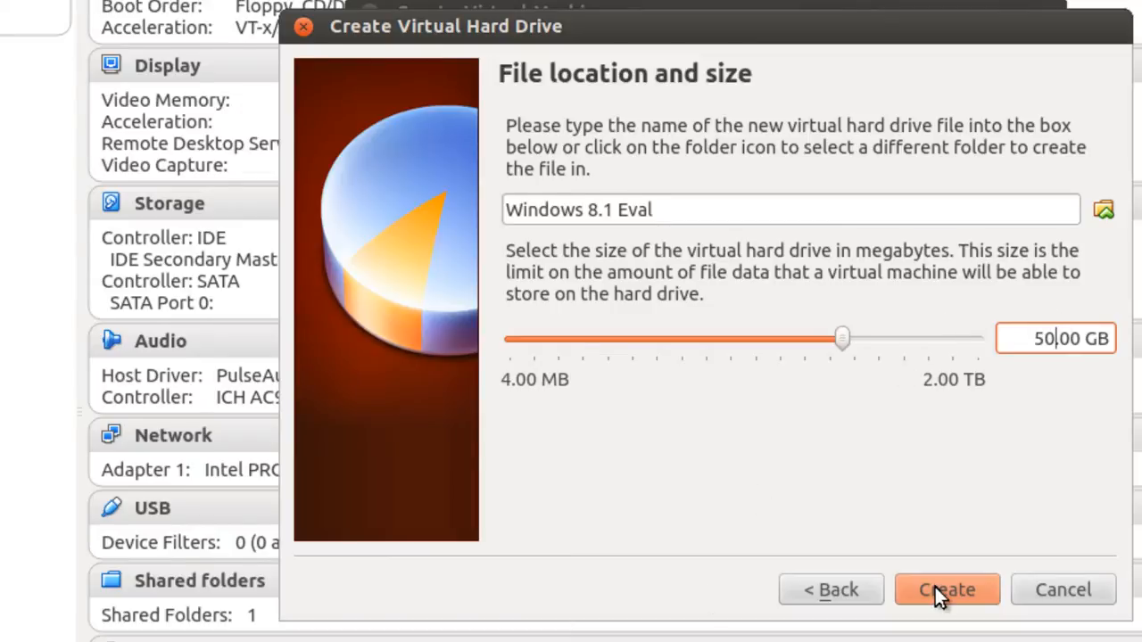
left_click(946, 589)
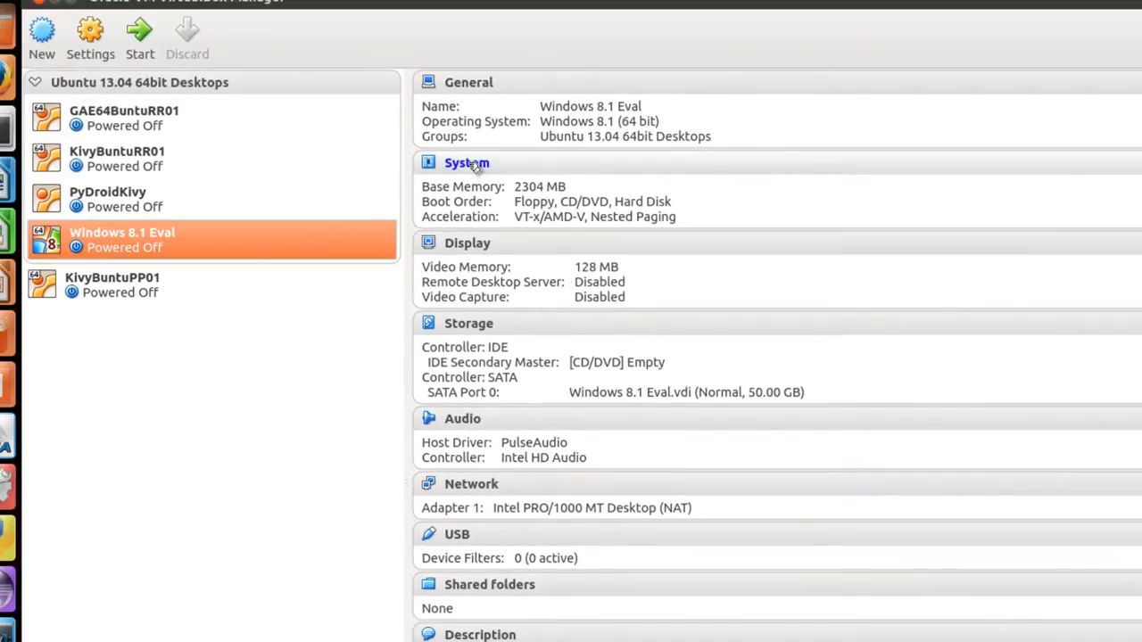
- Review the machine's Motherboard, Processor and Acceleration system settings
left_click(89, 36)
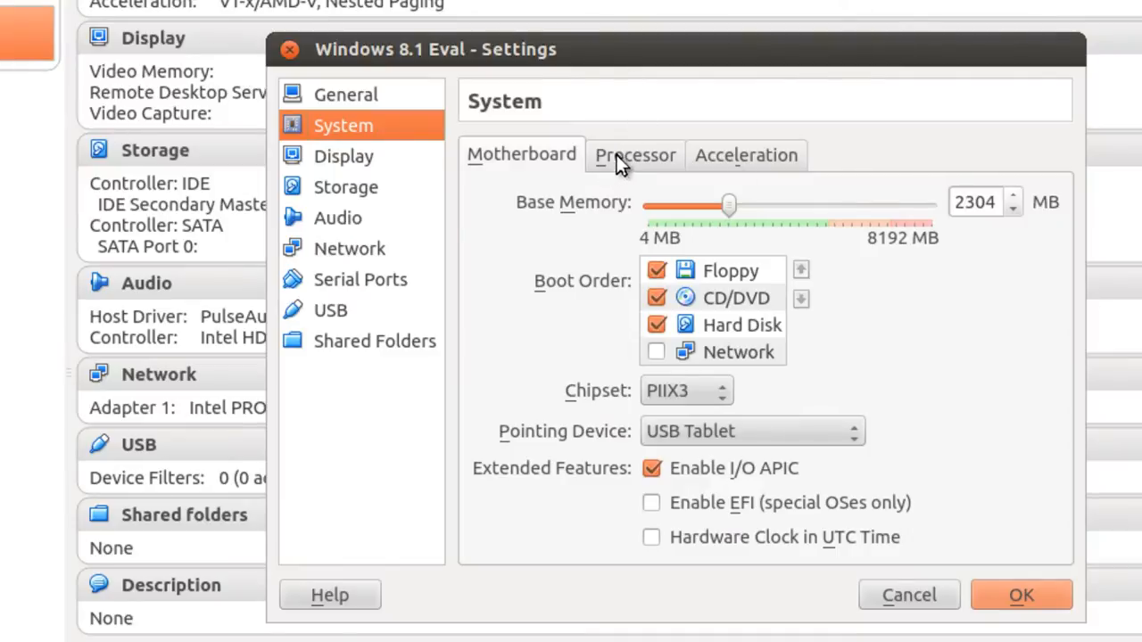
left_click(635, 153)
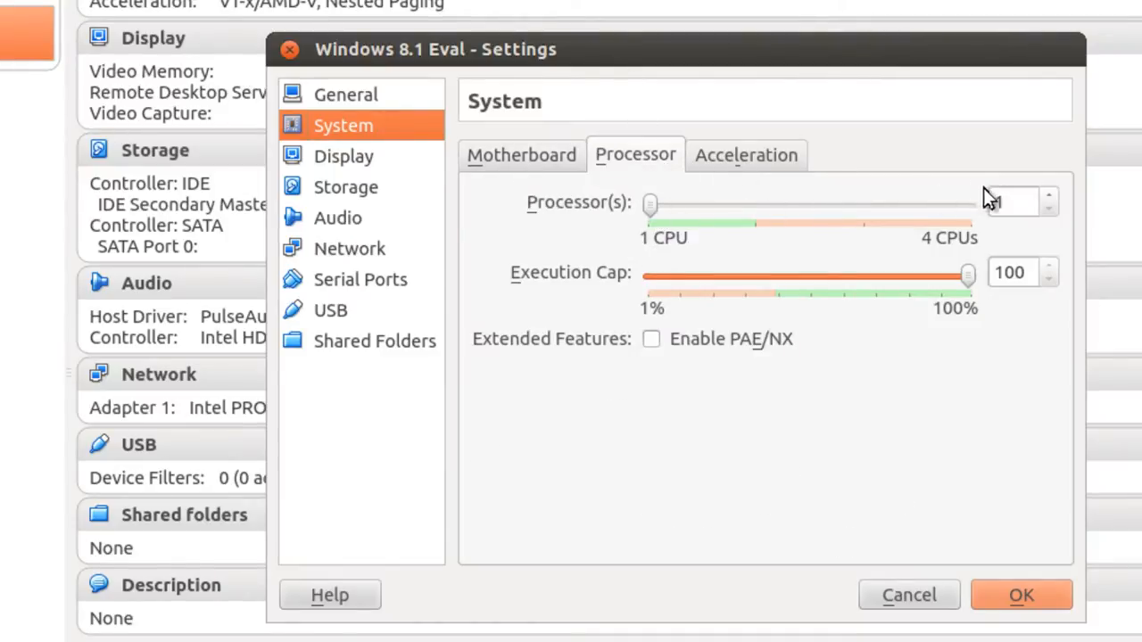
left_click(745, 153)
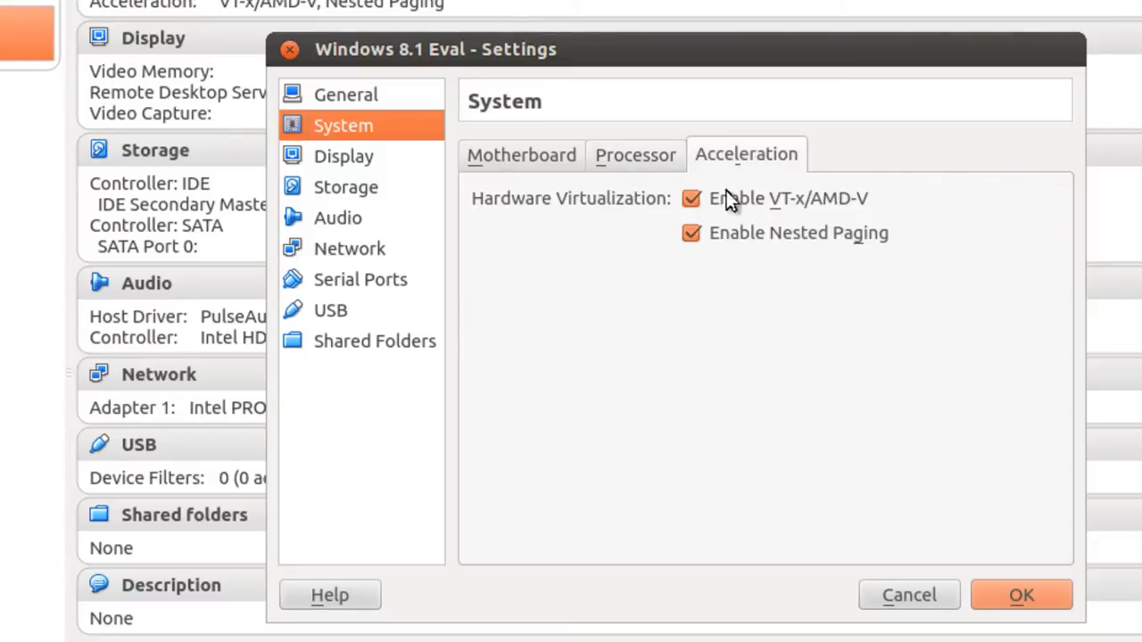
mouse_move(881, 248)
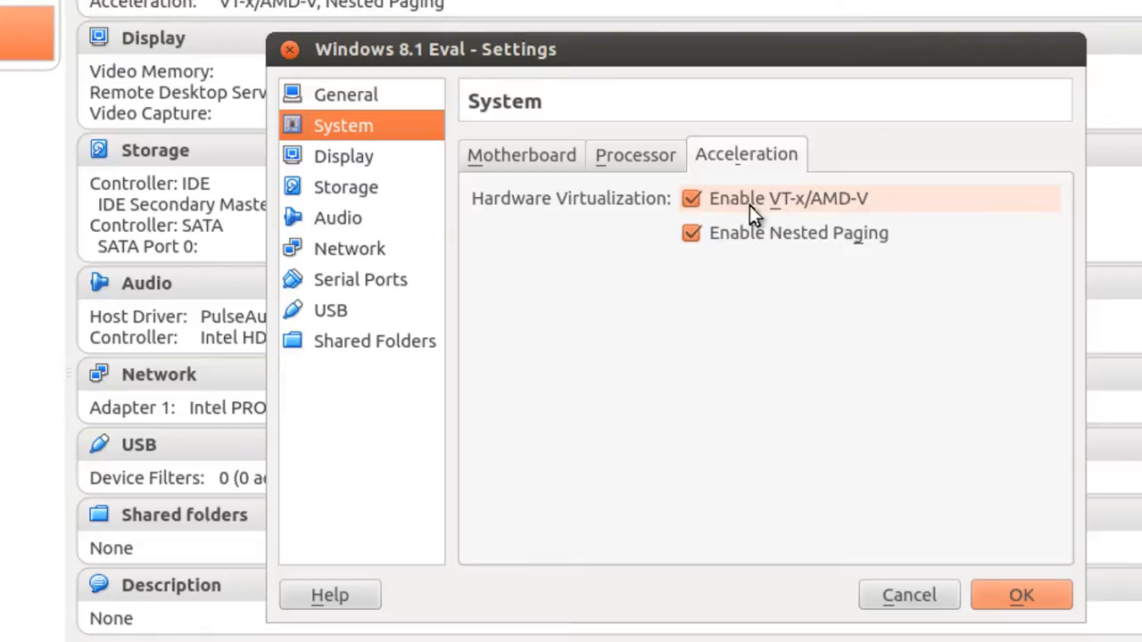
mouse_move(610, 159)
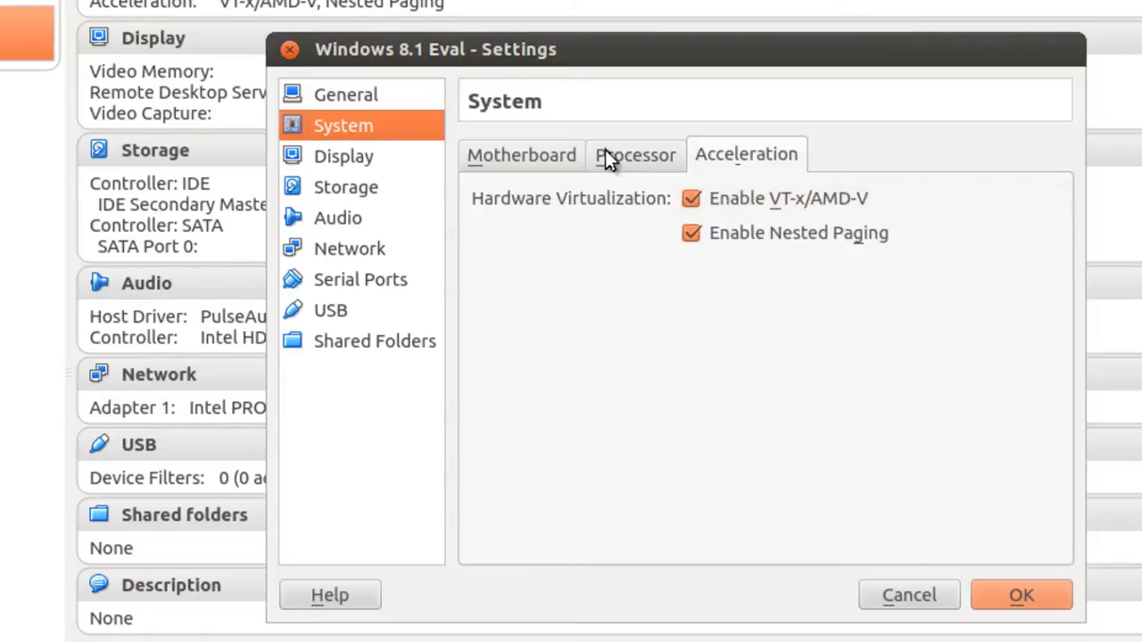
left_click(521, 153)
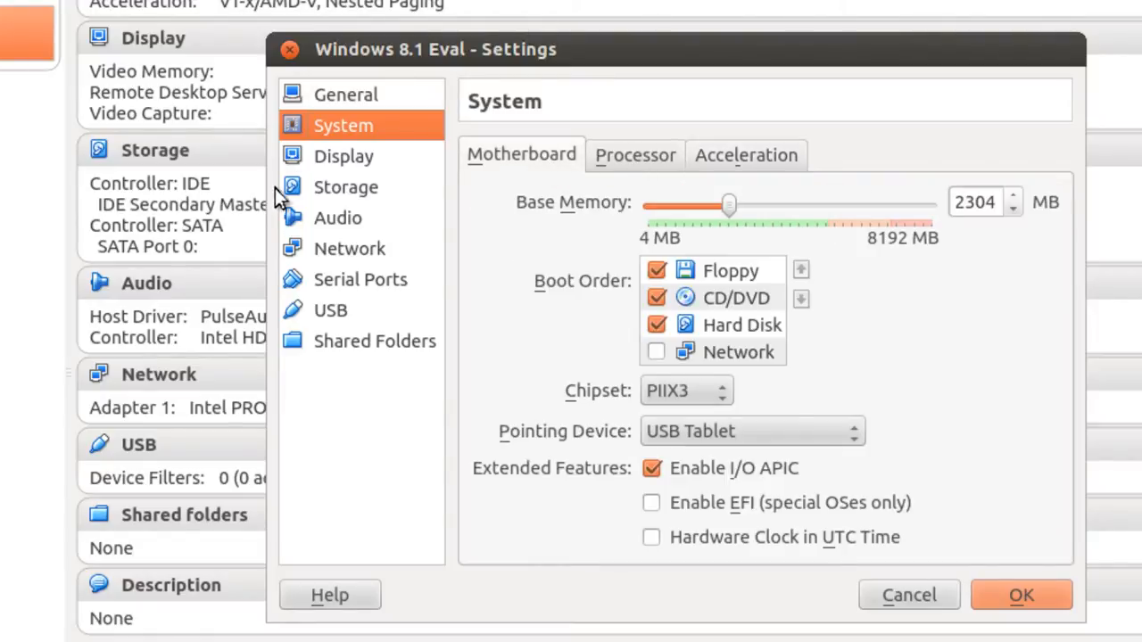
- Review the display settings, toggling 3D acceleration on and back off
left_click(342, 157)
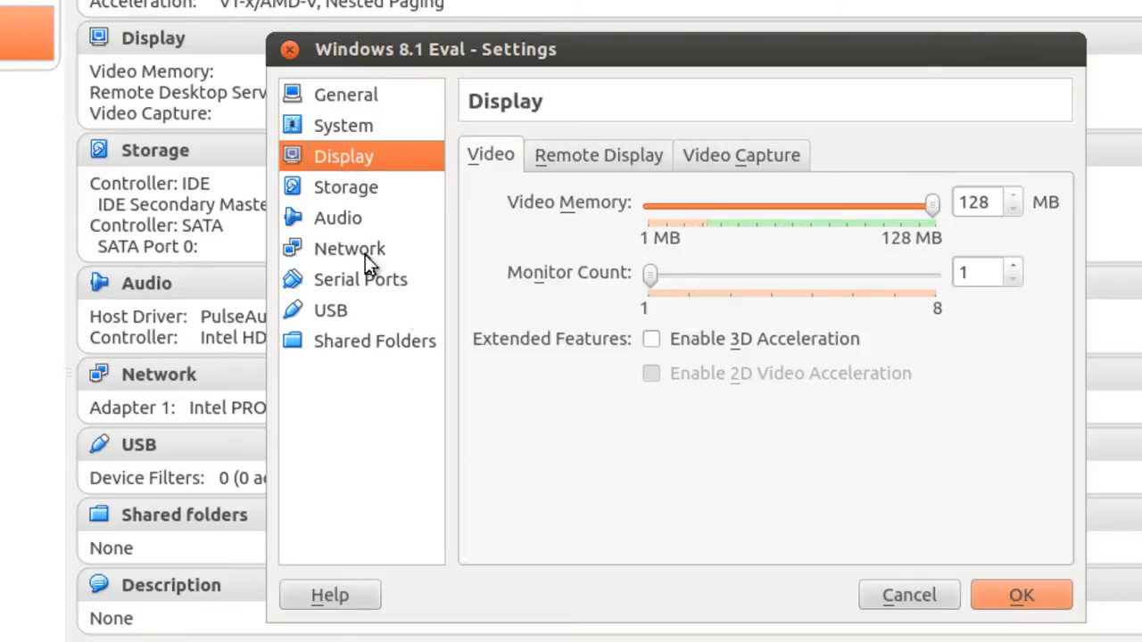
mouse_move(964, 218)
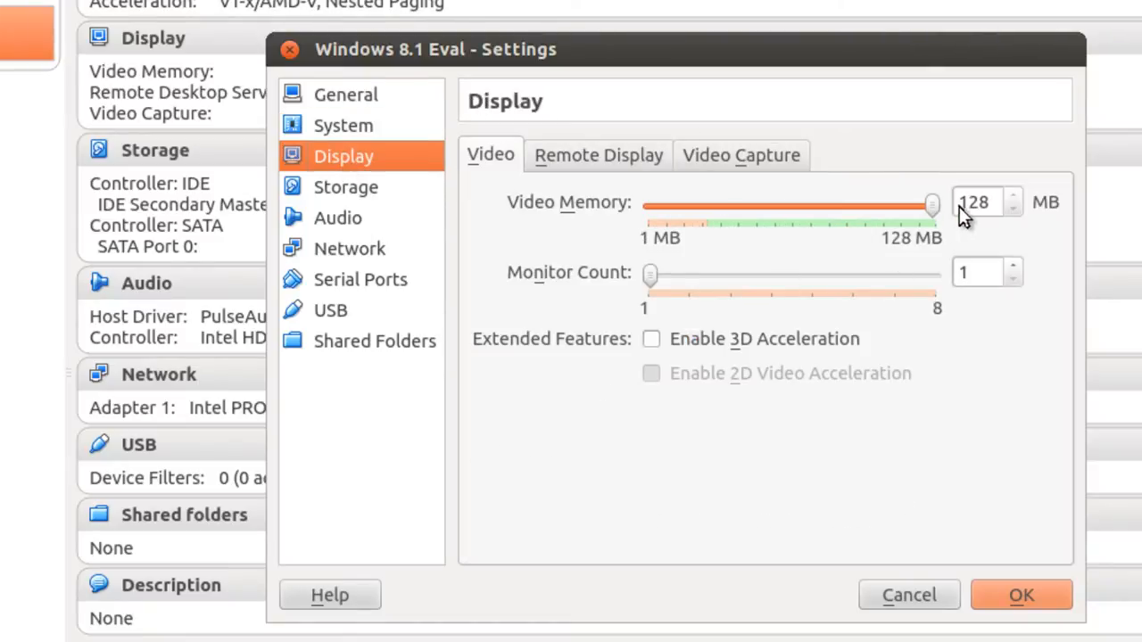
mouse_move(657, 343)
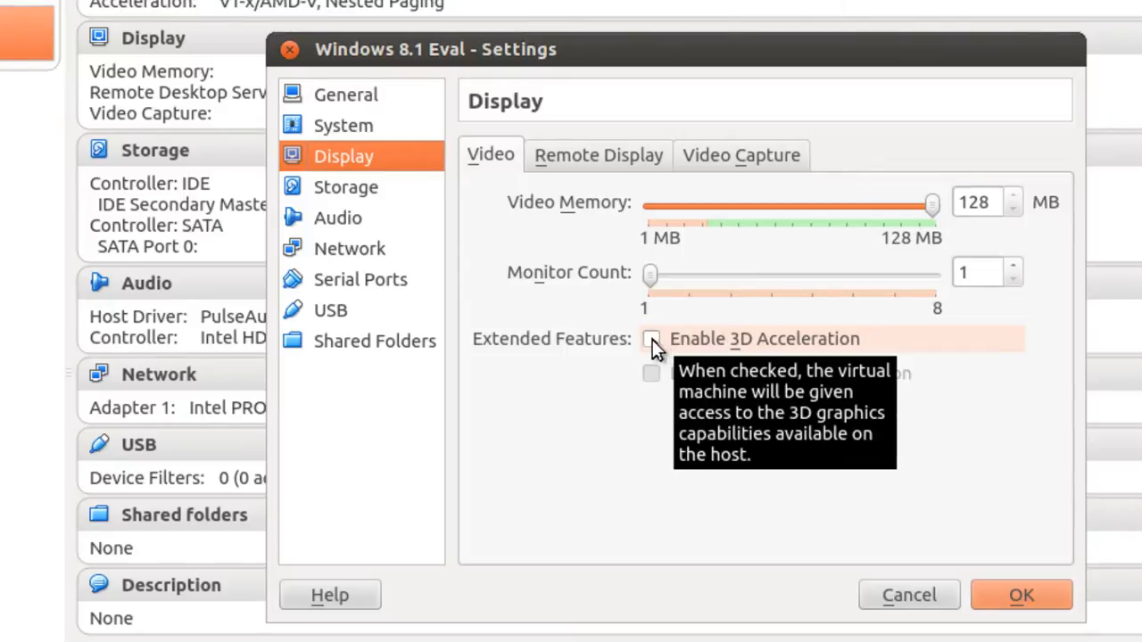
left_click(652, 339)
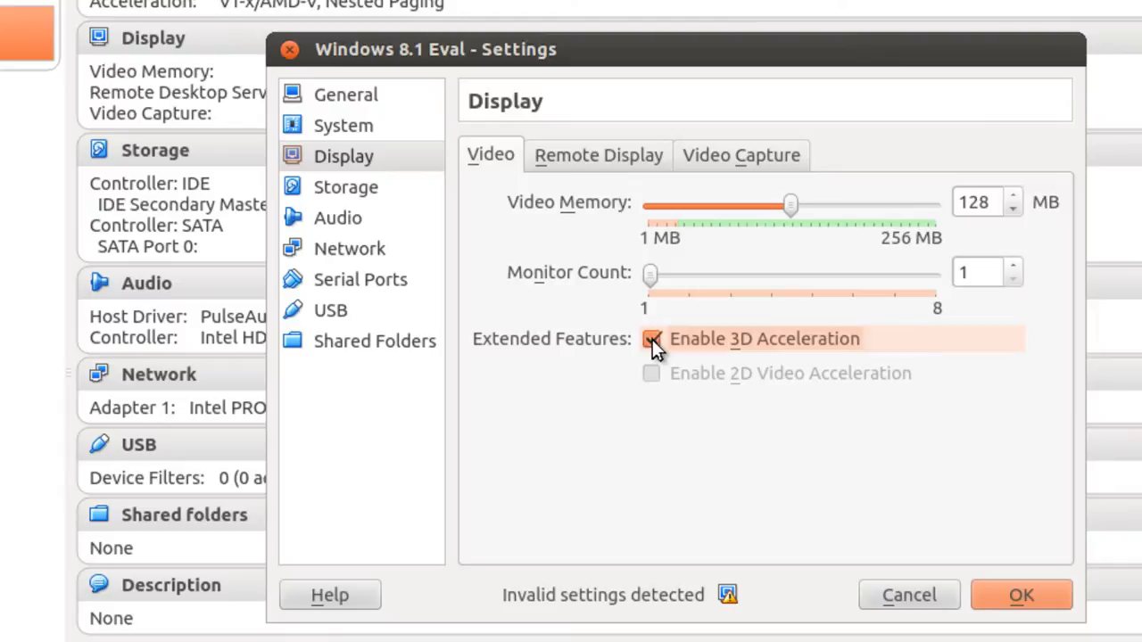
left_click(651, 339)
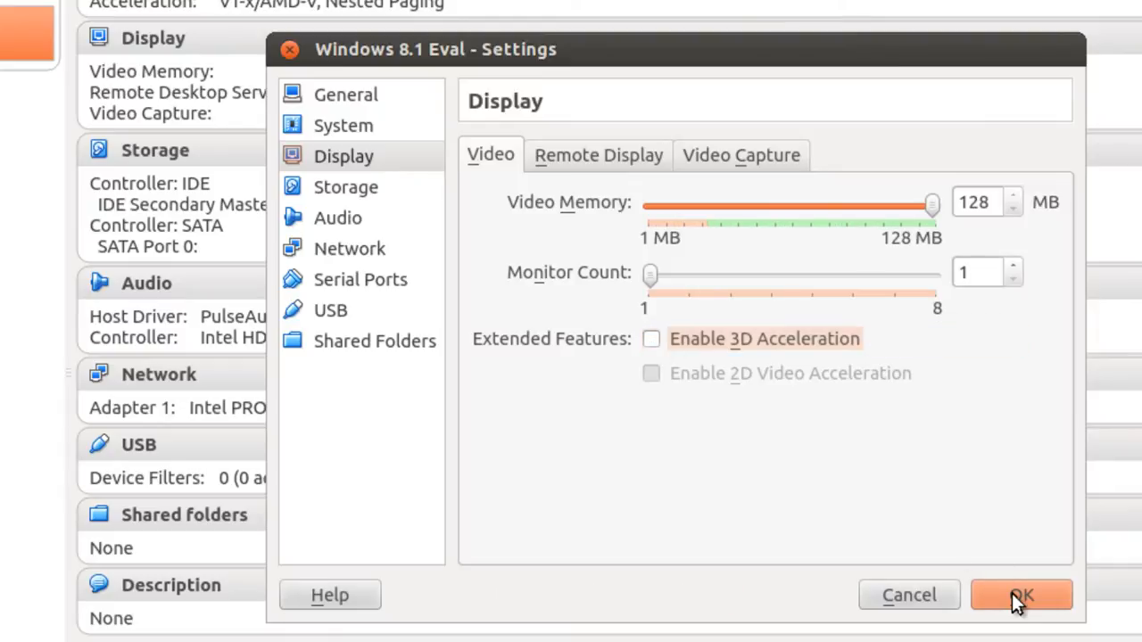
- Attach the 9600 WINBLUE Windows 8.1 ISO to the empty IDE optical drive and save
left_click(1021, 596)
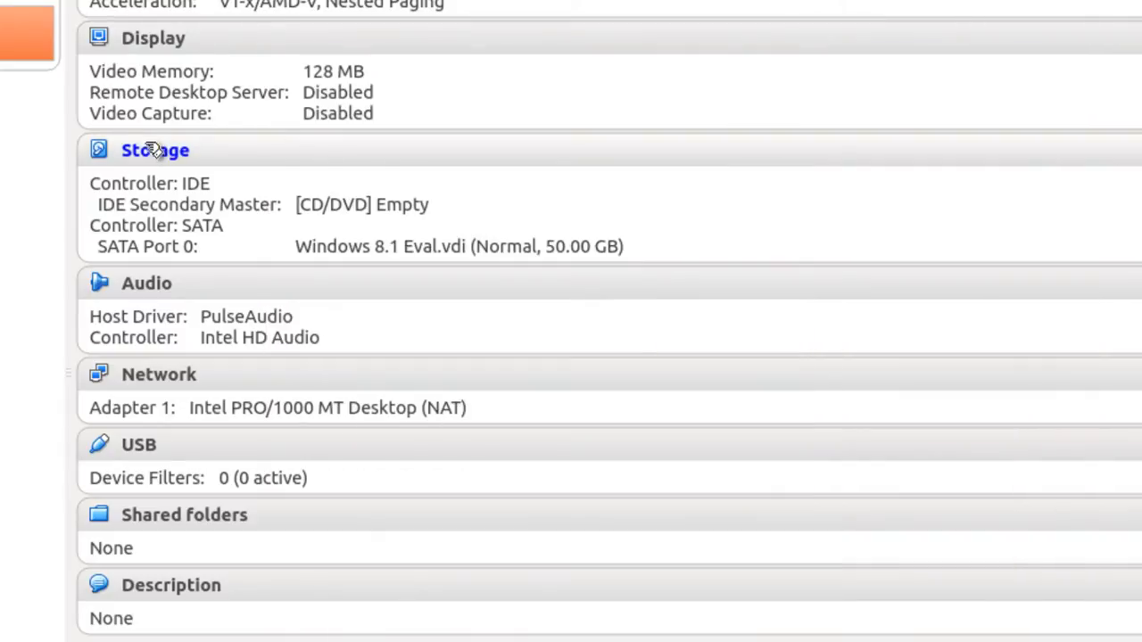
left_click(154, 149)
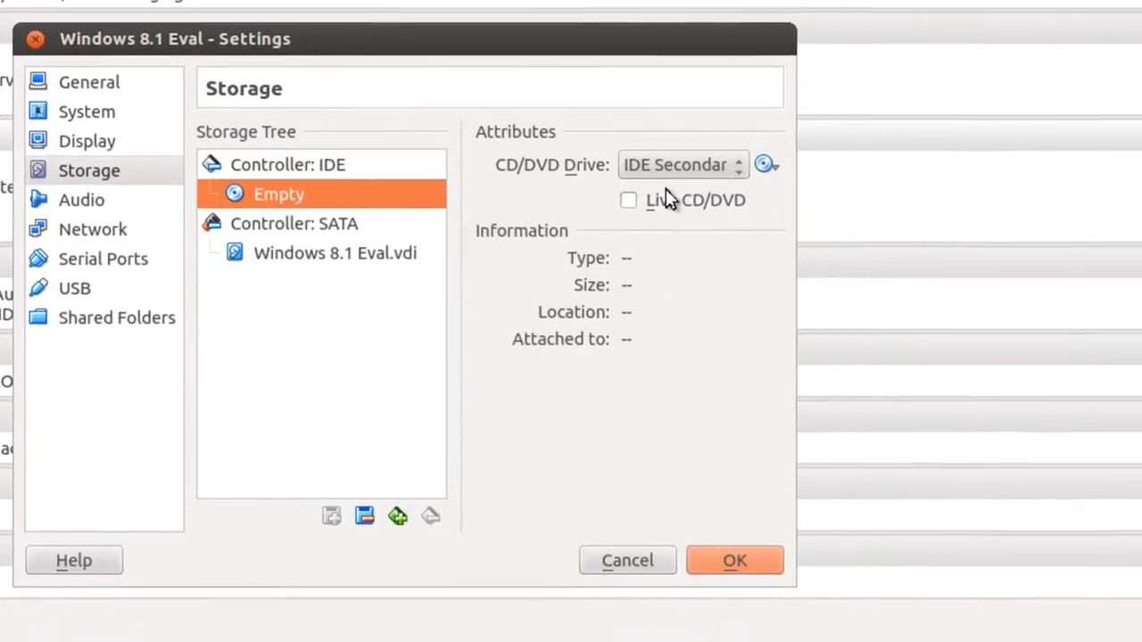
left_click(765, 164)
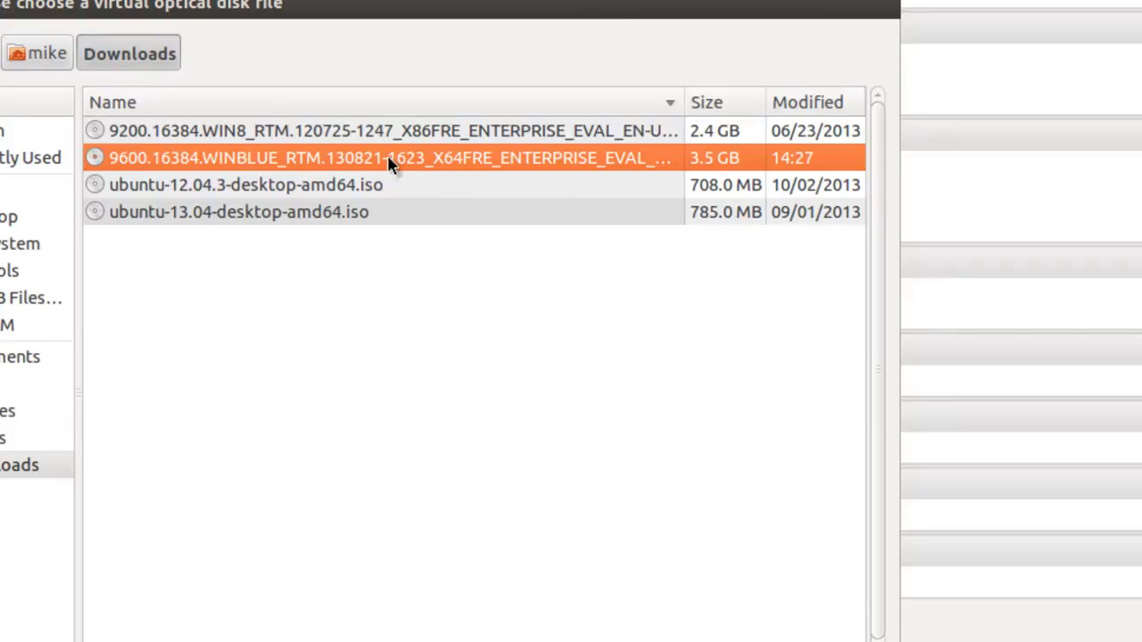
mouse_move(276, 134)
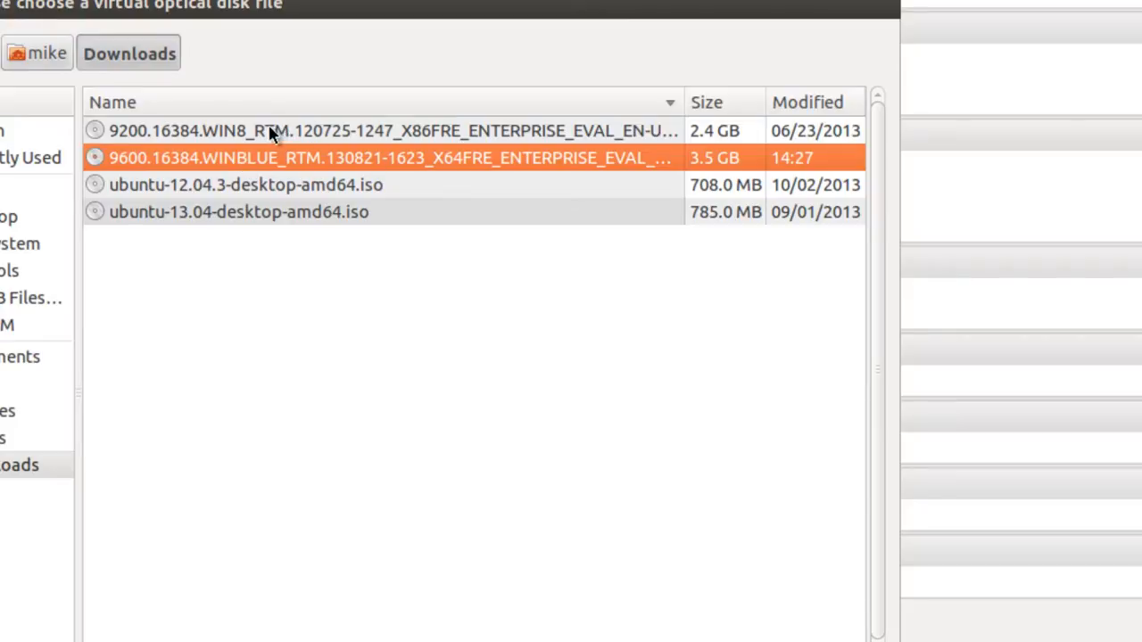
mouse_move(252, 164)
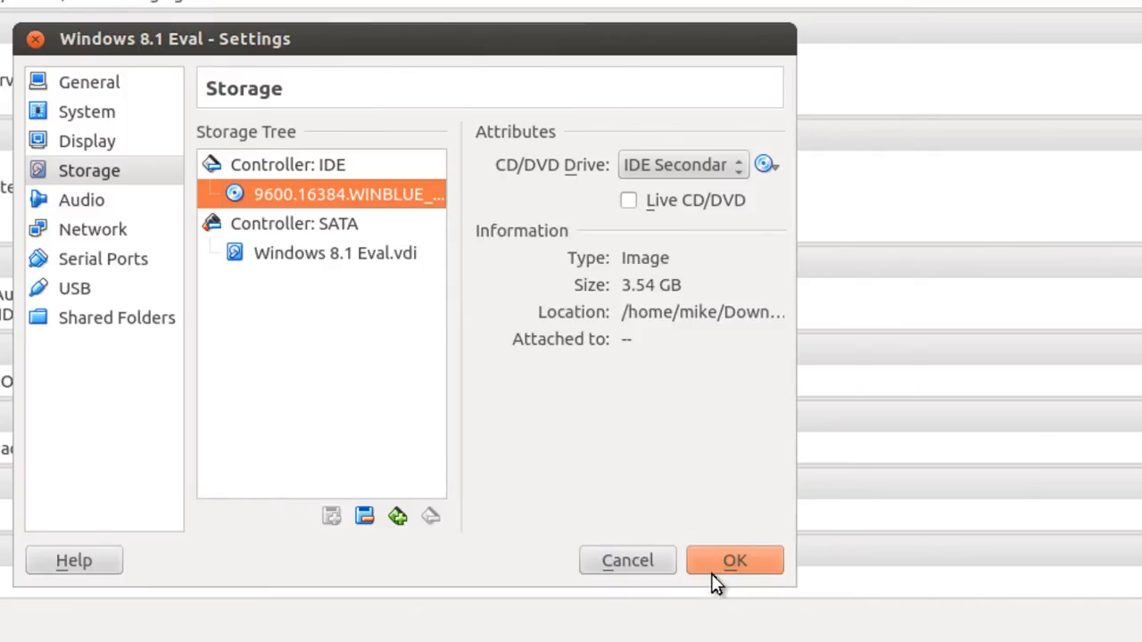
left_click(735, 560)
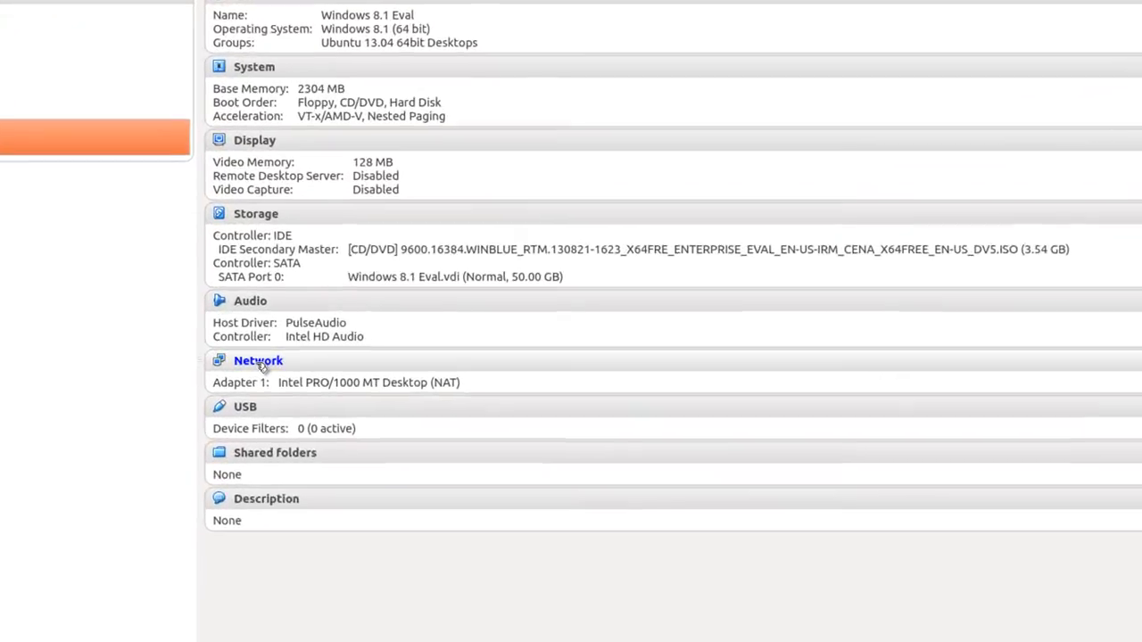
left_click(257, 360)
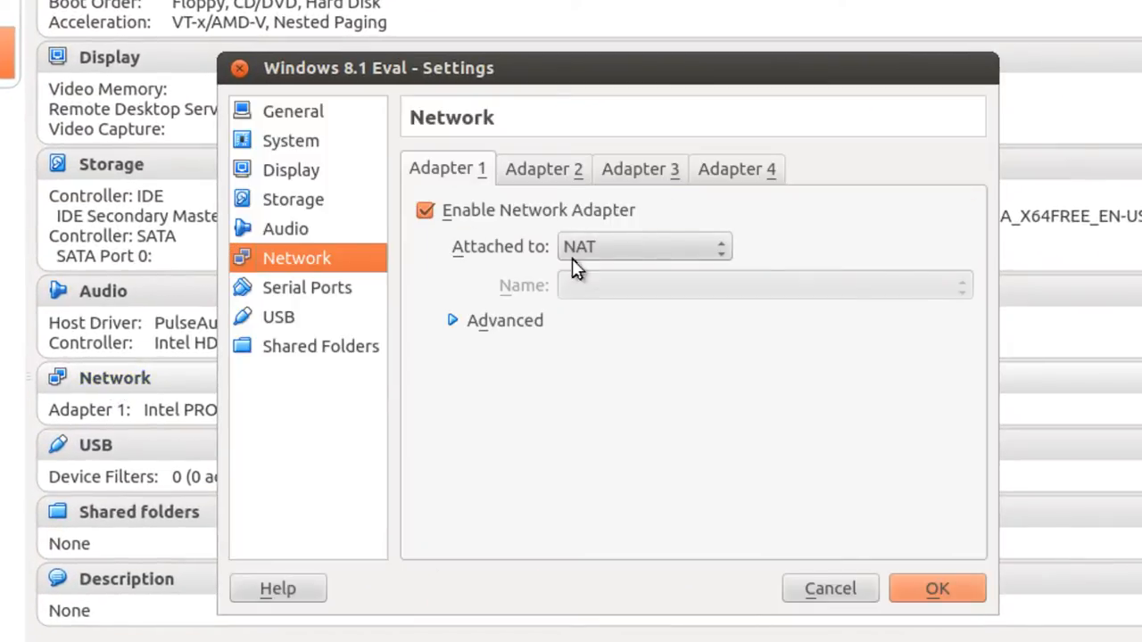
left_click(937, 589)
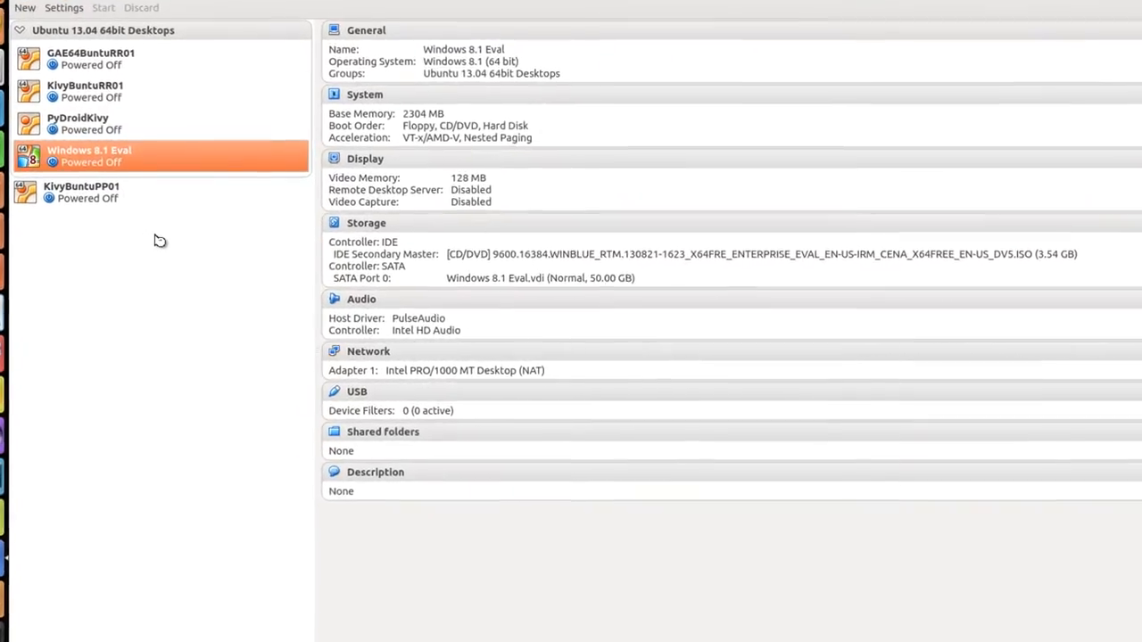
- Start the Windows 8.1 Eval VM, begin Windows Setup with default language and accept the license terms
left_click(103, 7)
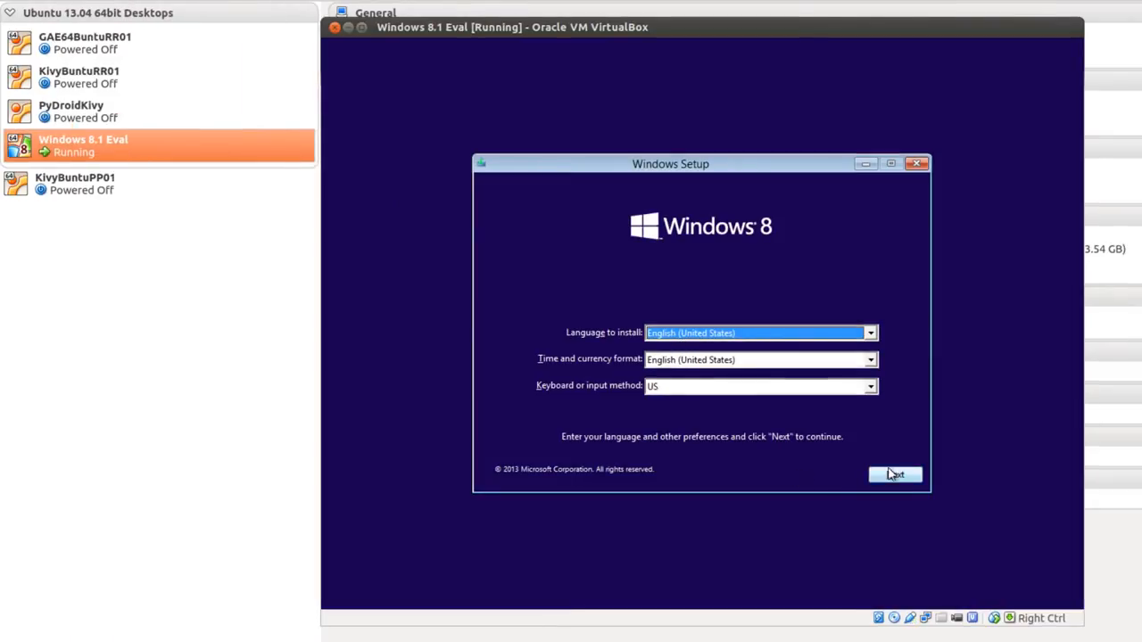
left_click(894, 475)
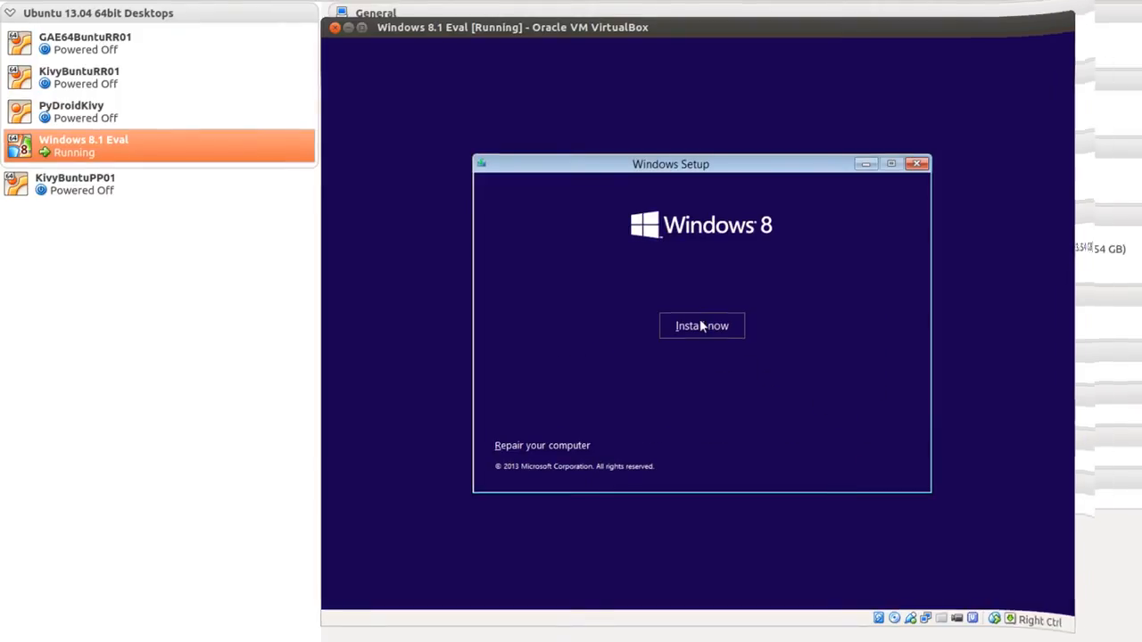
left_click(701, 325)
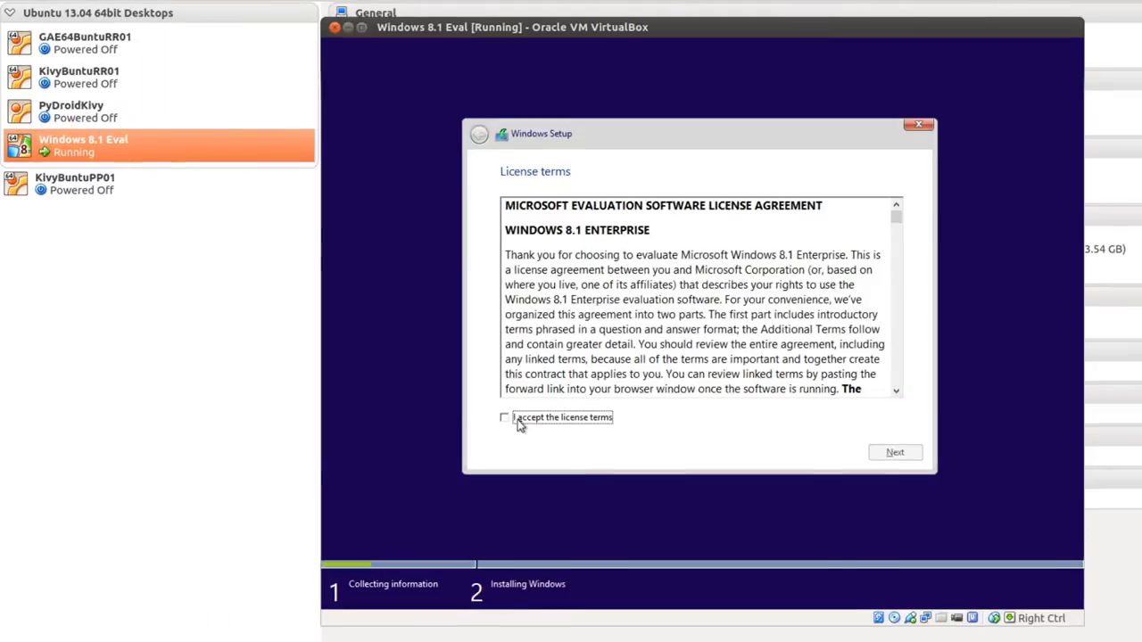
left_click(505, 418)
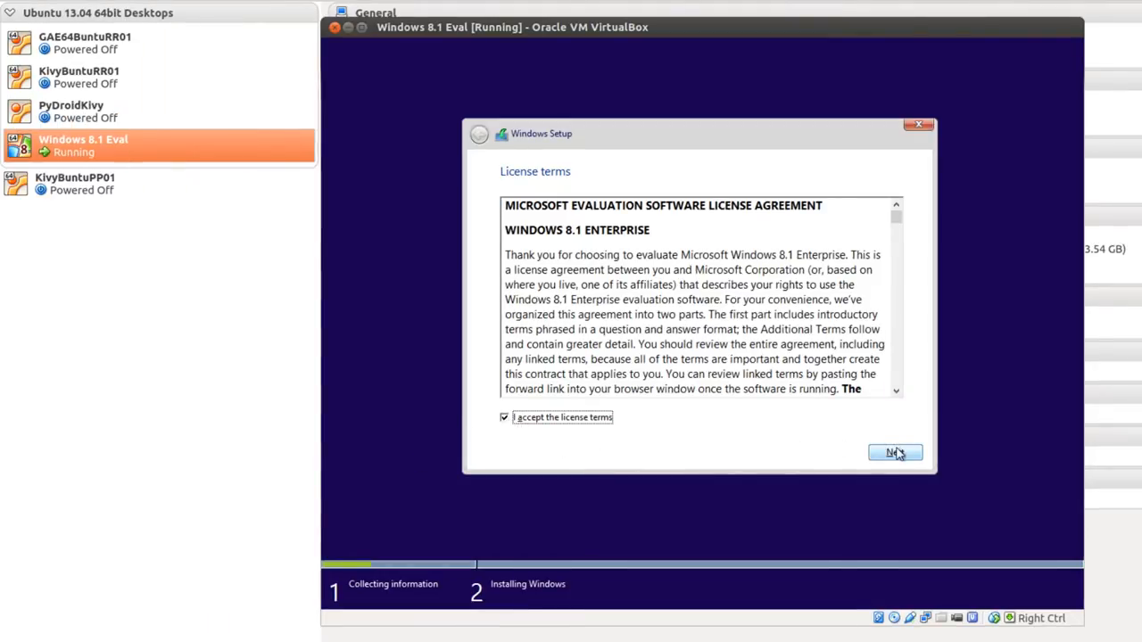
left_click(896, 453)
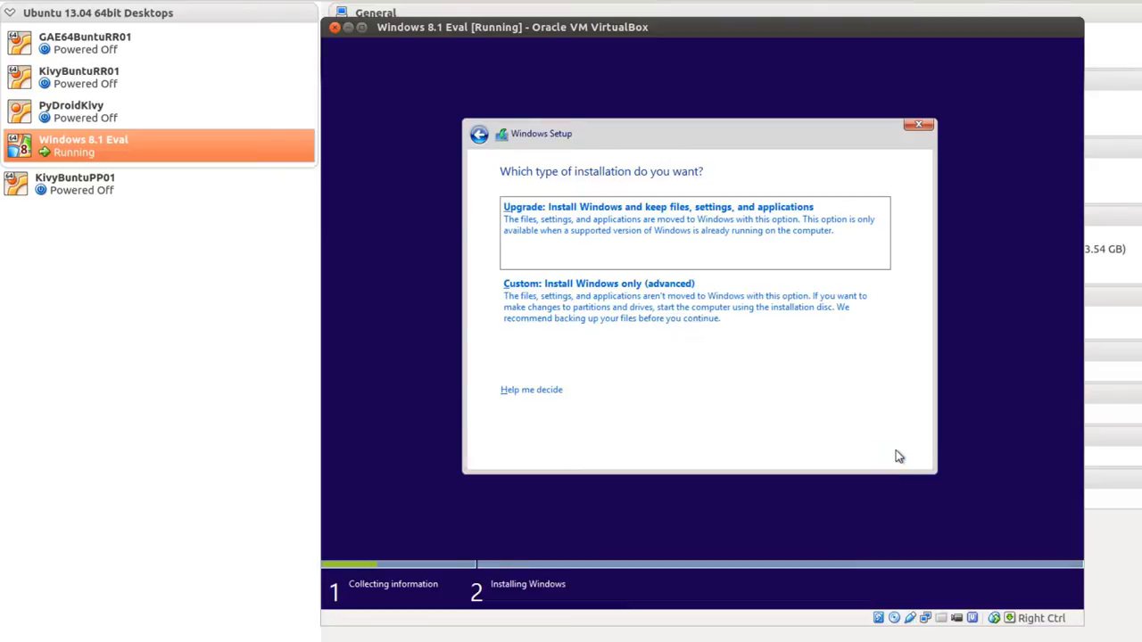
mouse_move(614, 239)
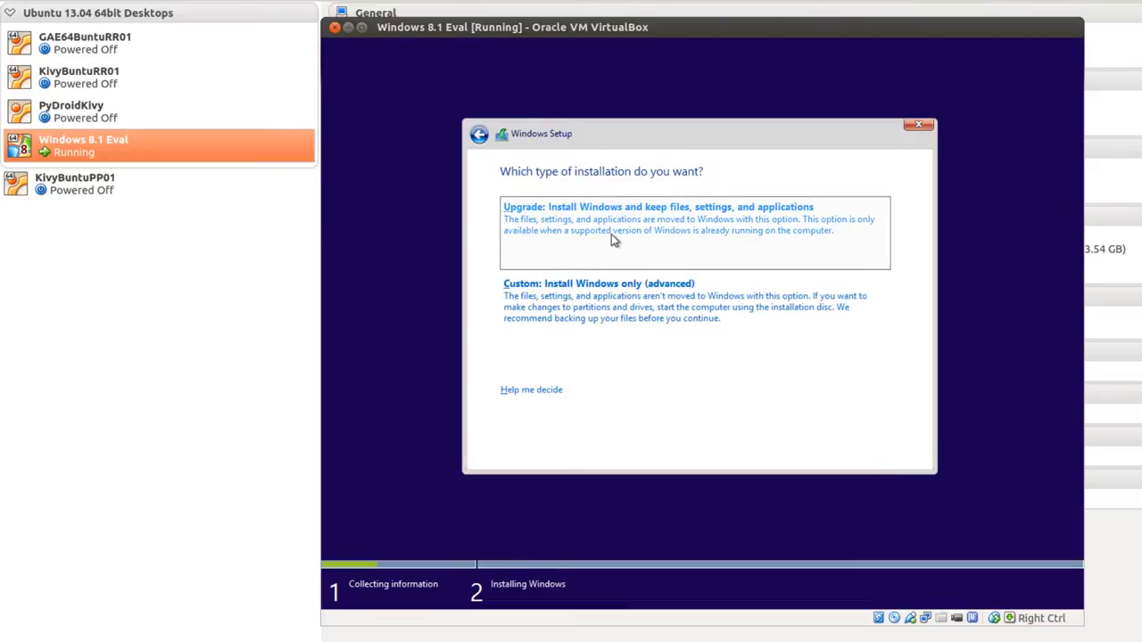
mouse_move(607, 236)
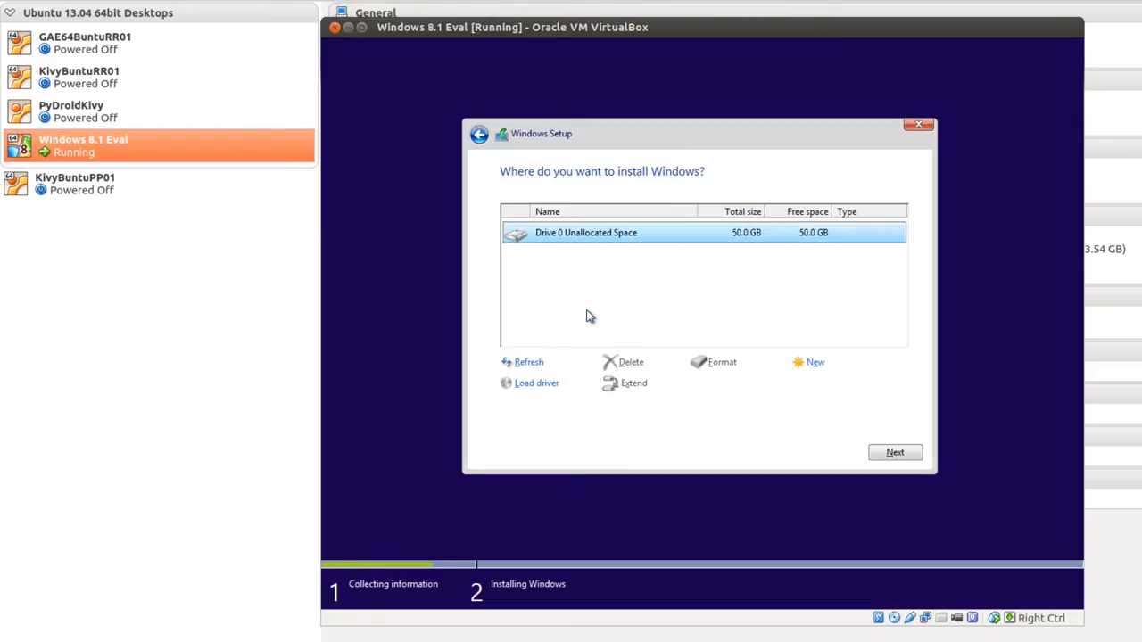
- Install Windows onto the unallocated 50 GB drive and let setup copy and prepare files
left_click(896, 453)
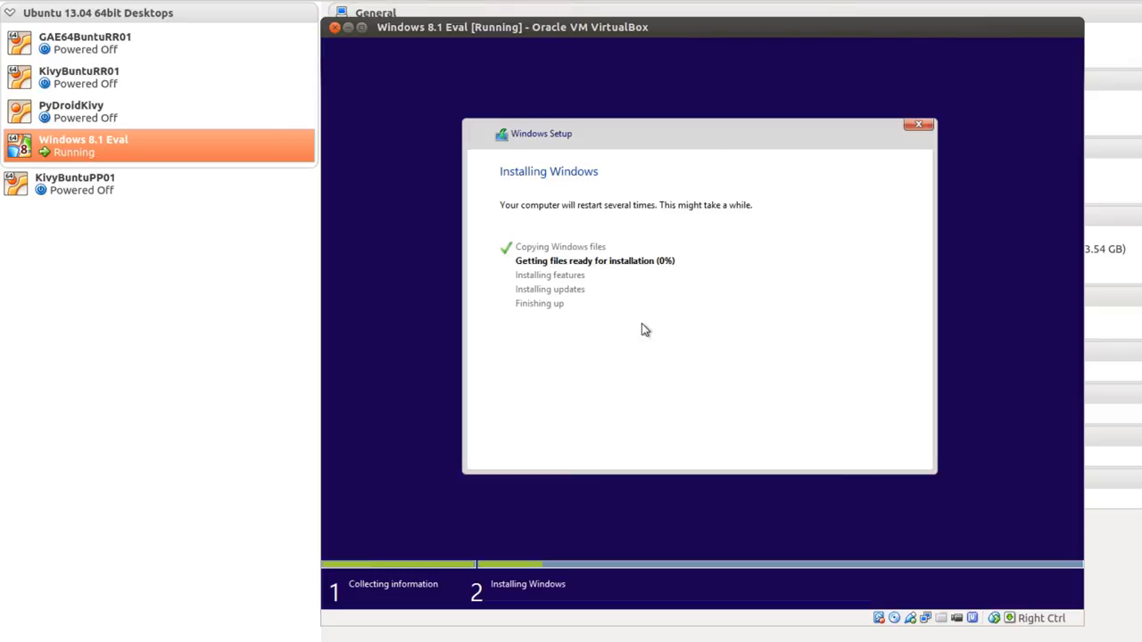
mouse_move(512, 257)
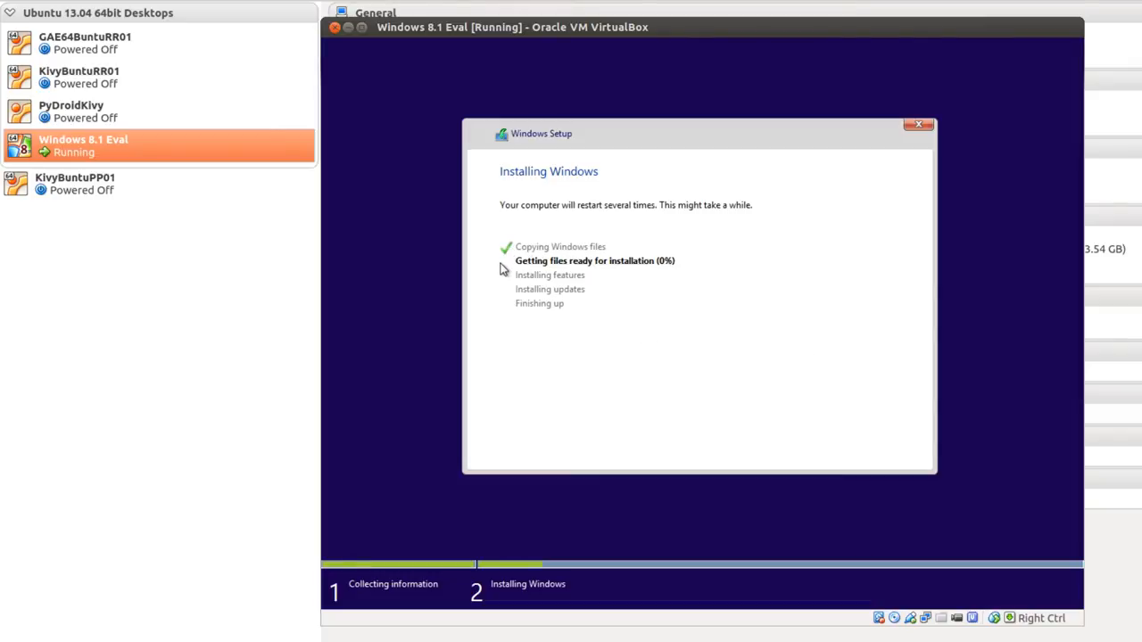
mouse_move(539, 264)
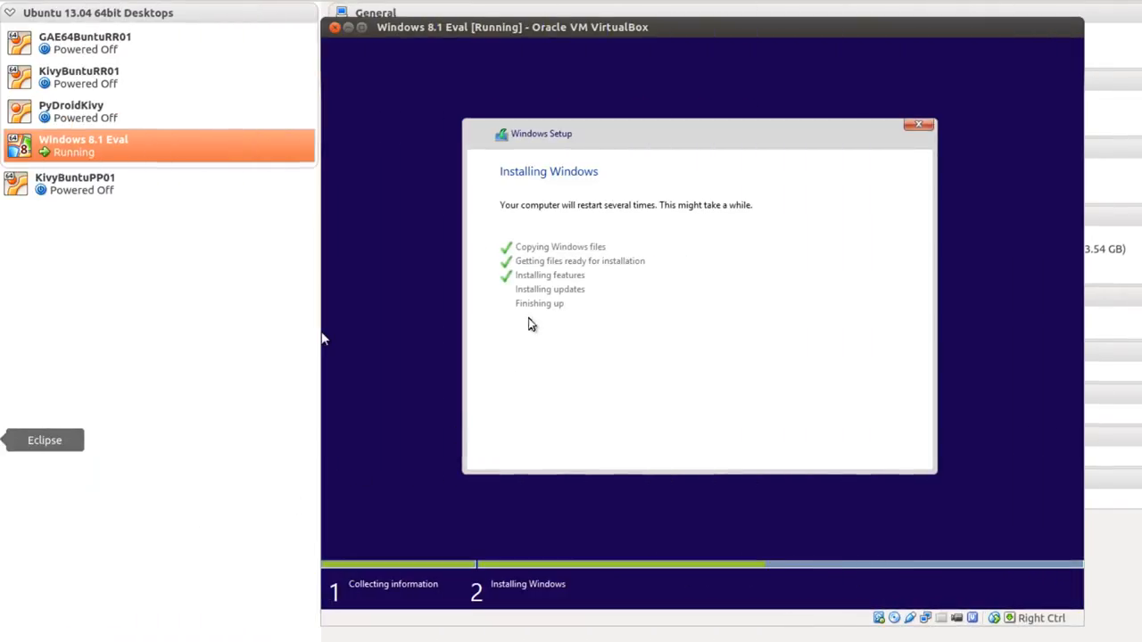
mouse_move(632, 268)
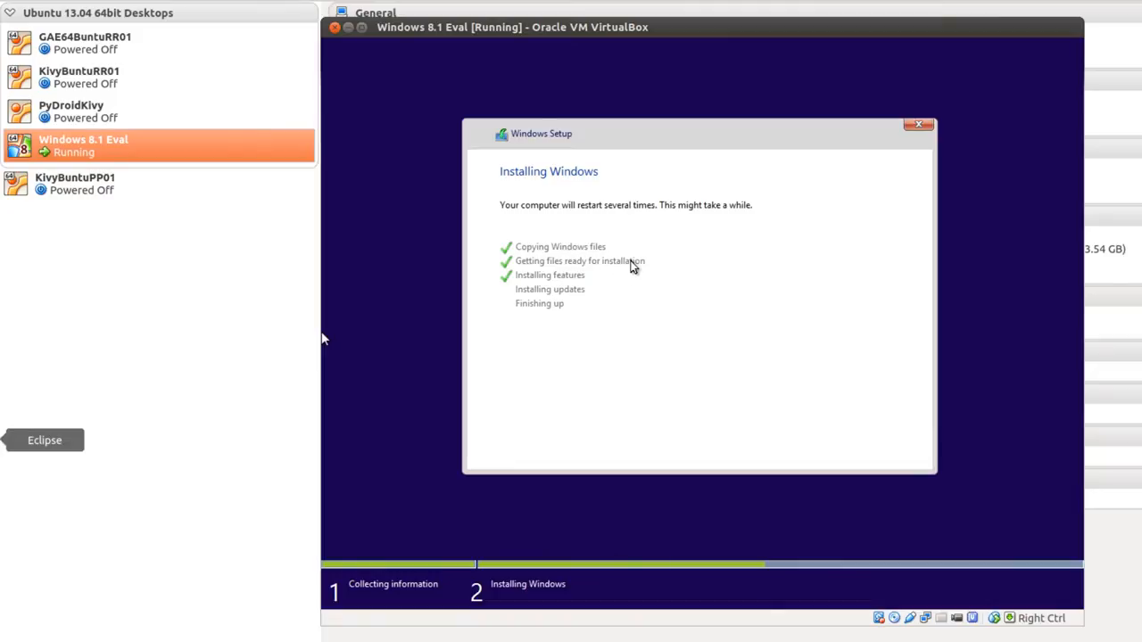
mouse_move(575, 282)
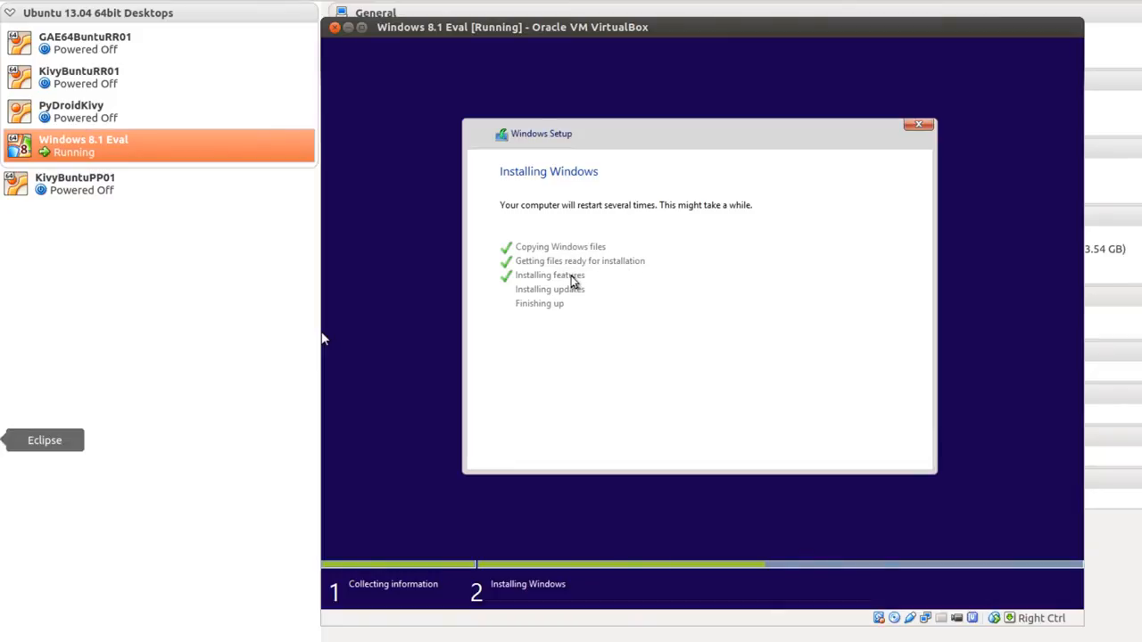
mouse_move(557, 296)
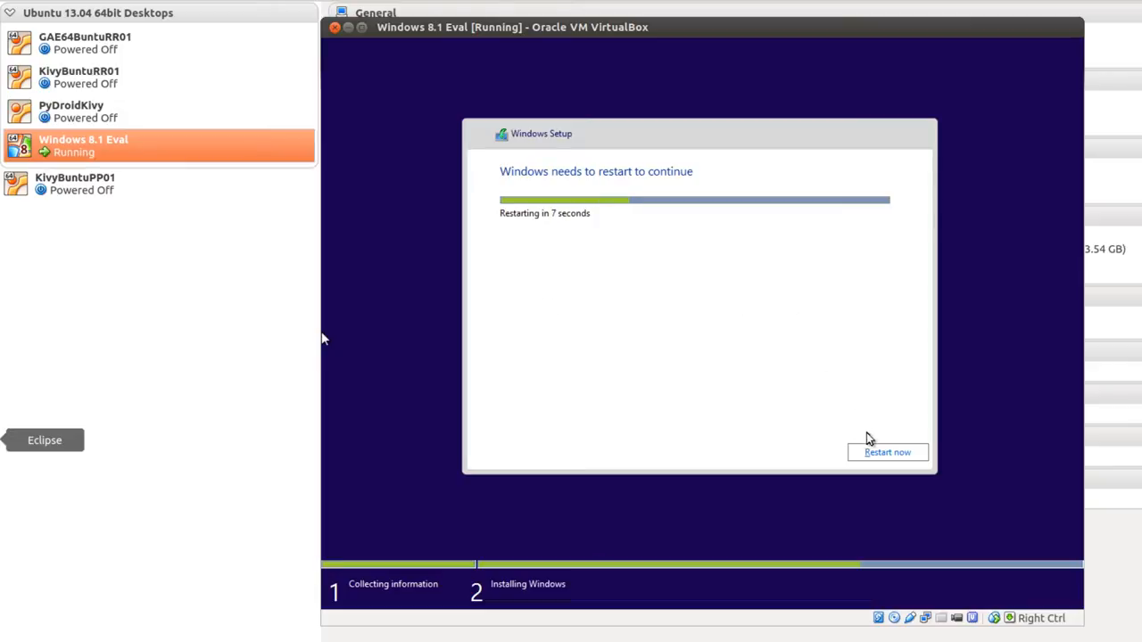
mouse_move(878, 455)
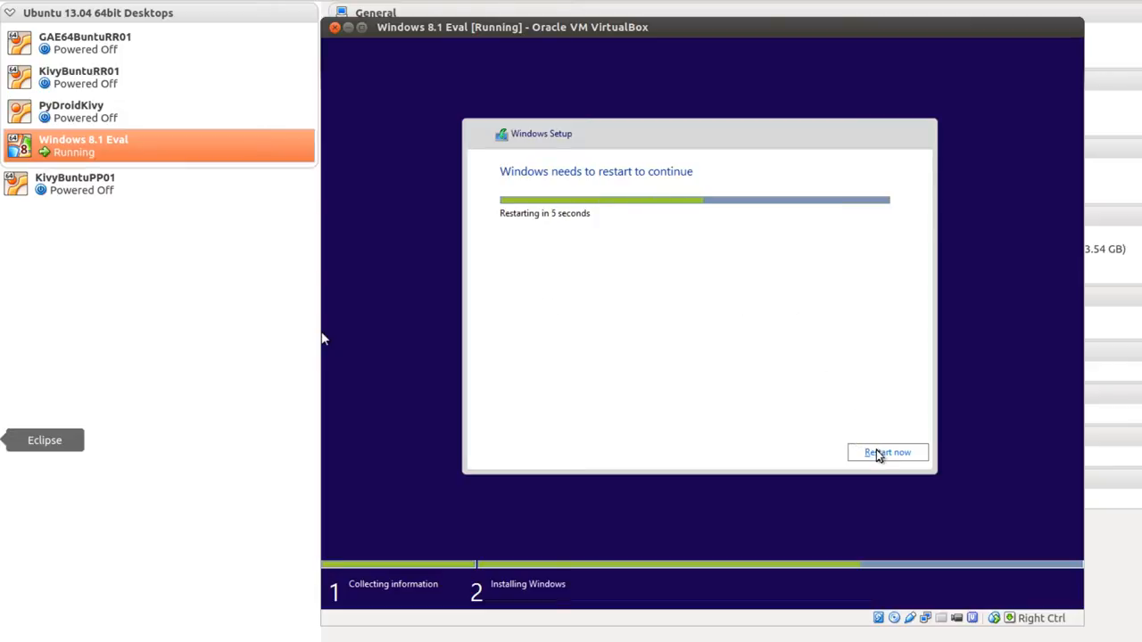
- Restart Windows immediately so the guest reboots to the first-run basics screen
left_click(888, 453)
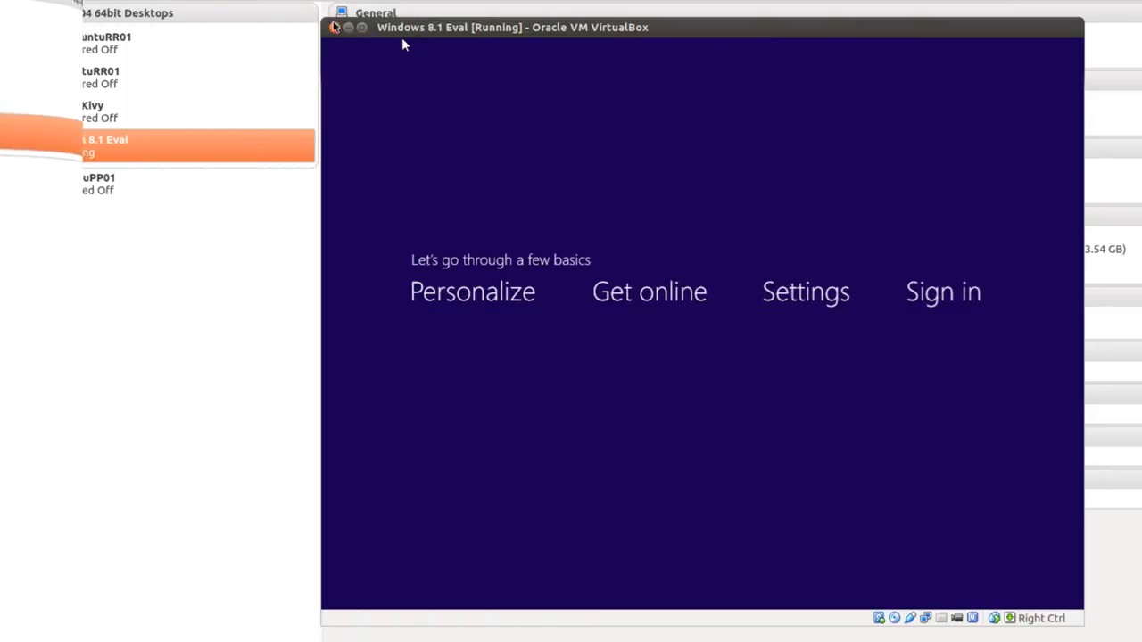
- Name the PC win81eval on the Personalize page and pick a light blue colour swatch
left_click(471, 291)
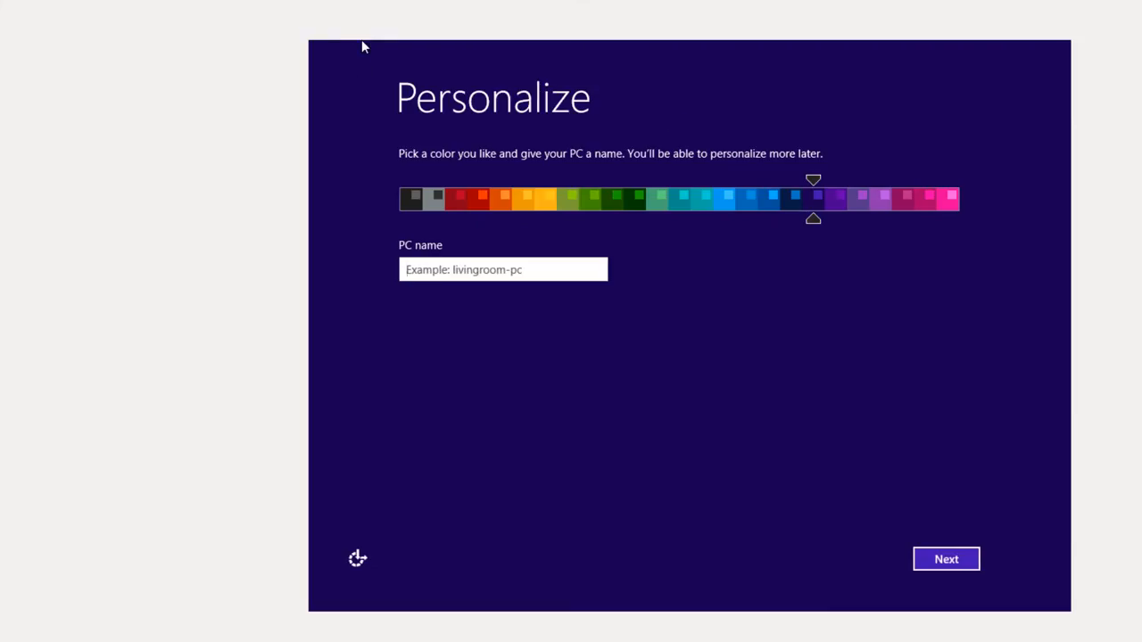
left_click(504, 269)
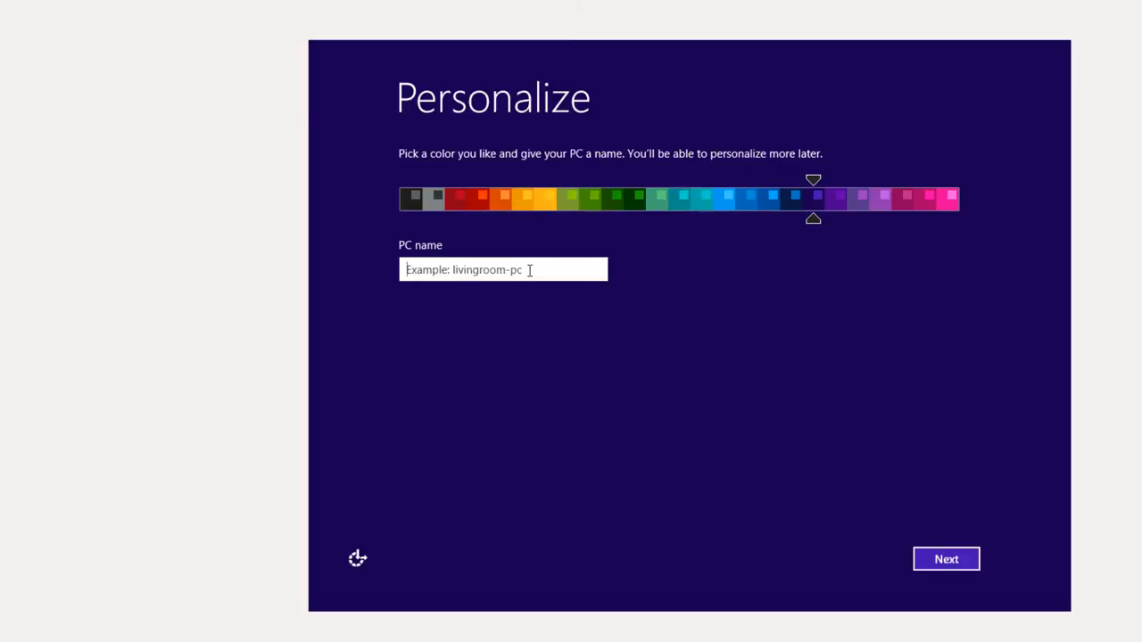
type("win")
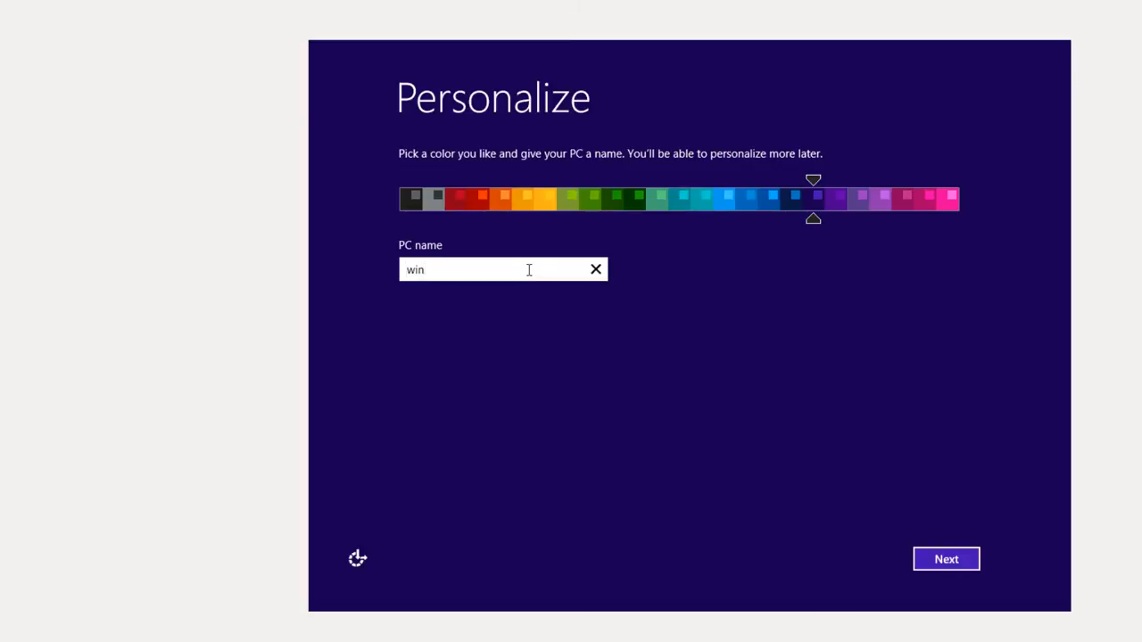
type("81")
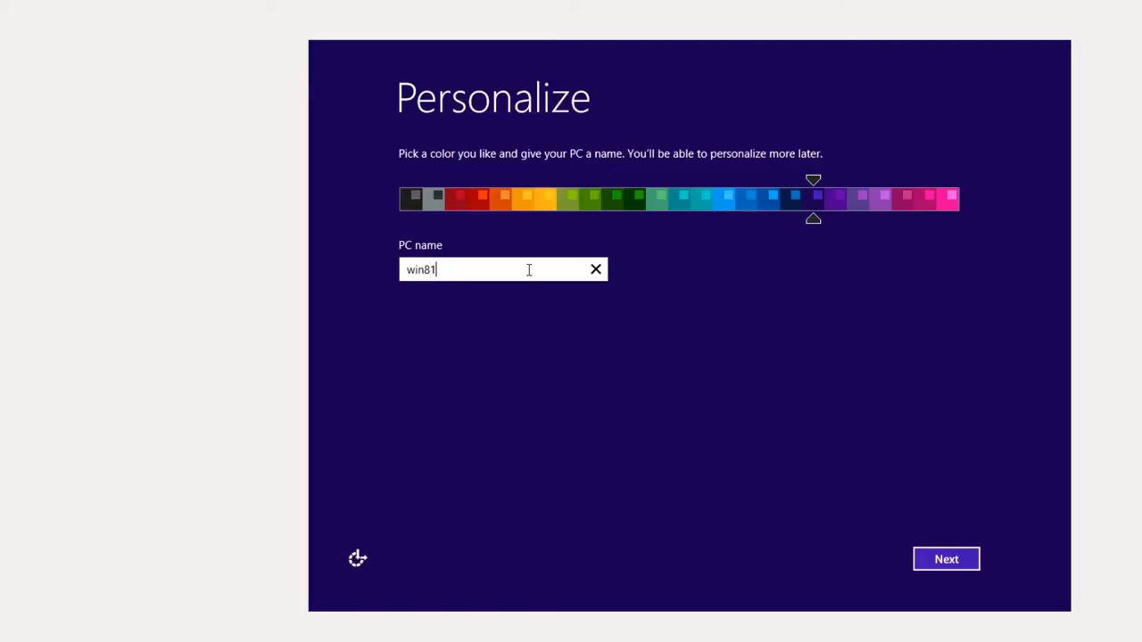
type("eval")
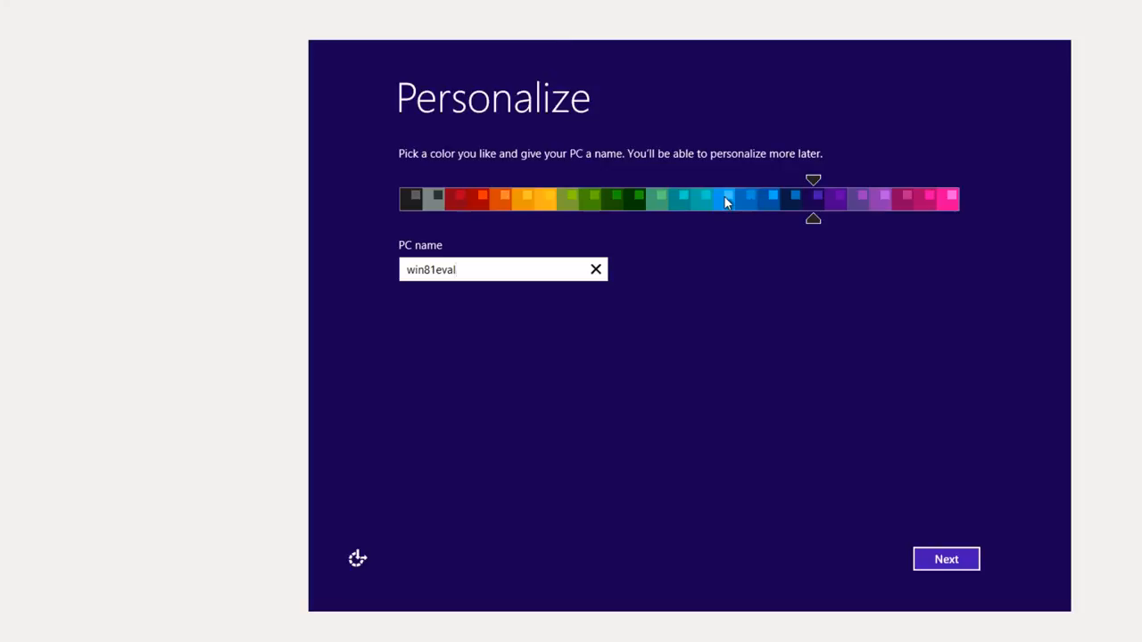
mouse_move(689, 211)
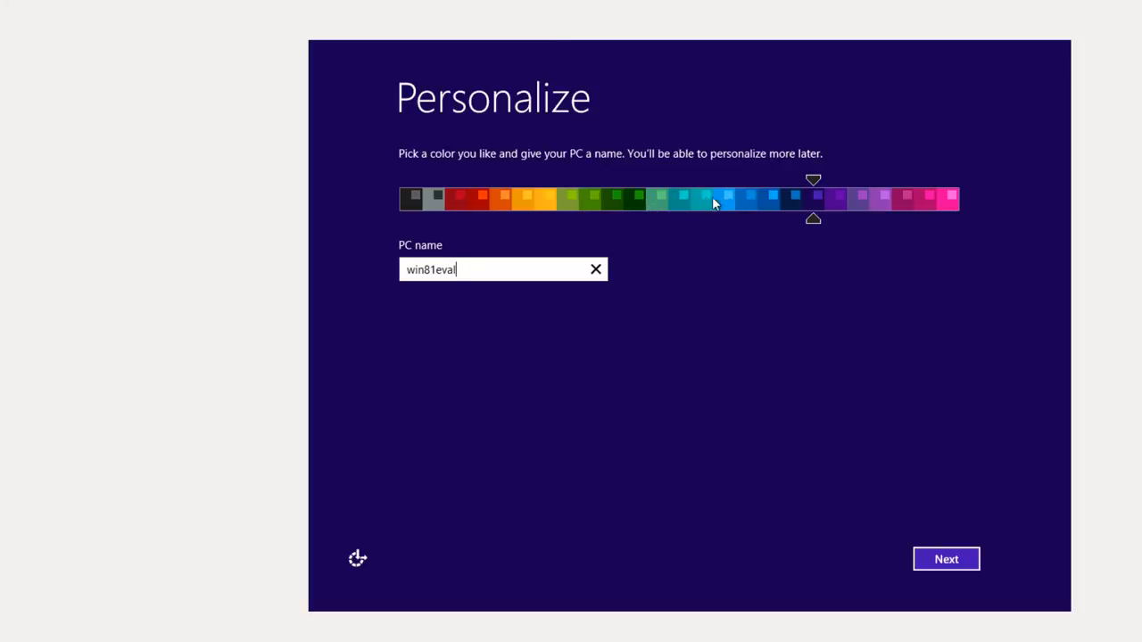
left_click(725, 198)
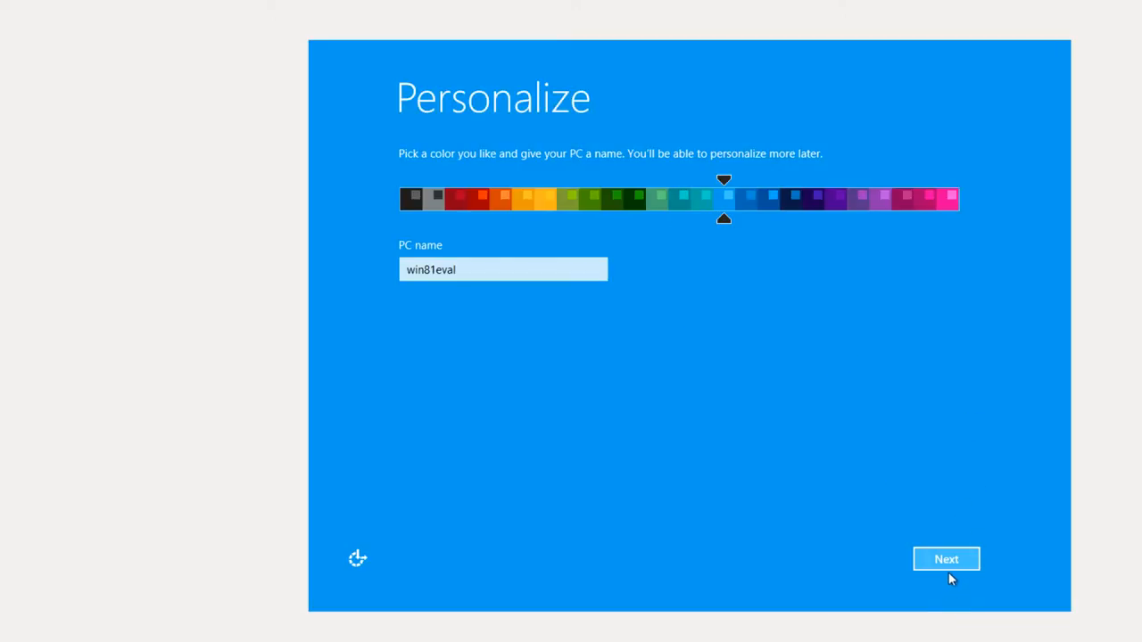
- Confirm the PC name and colour to reach the express settings screen
left_click(945, 560)
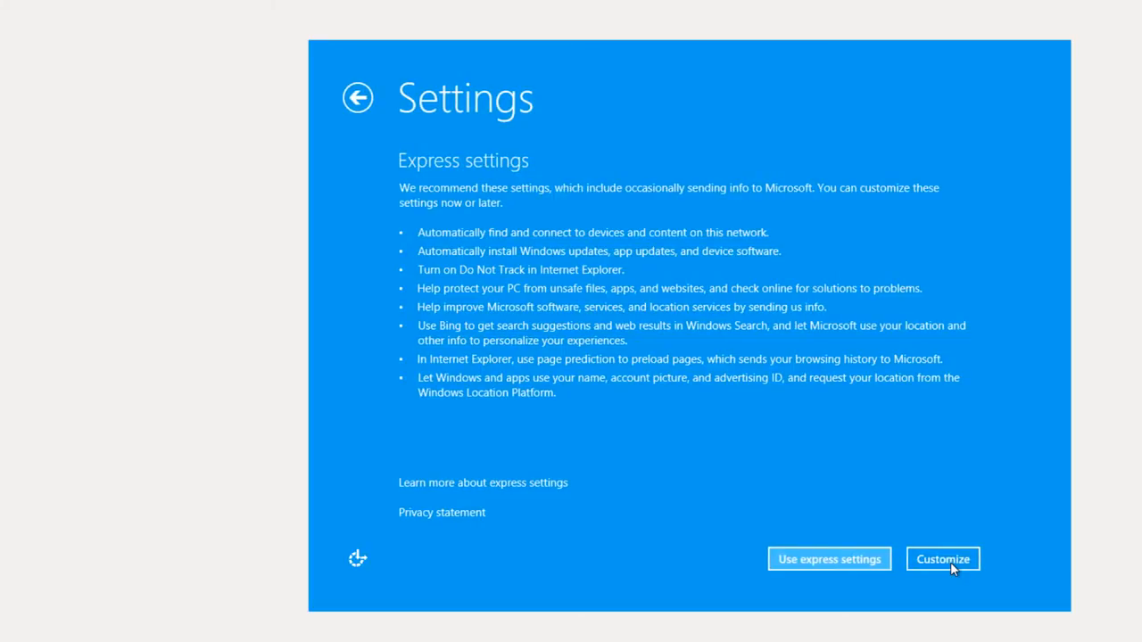
mouse_move(641, 233)
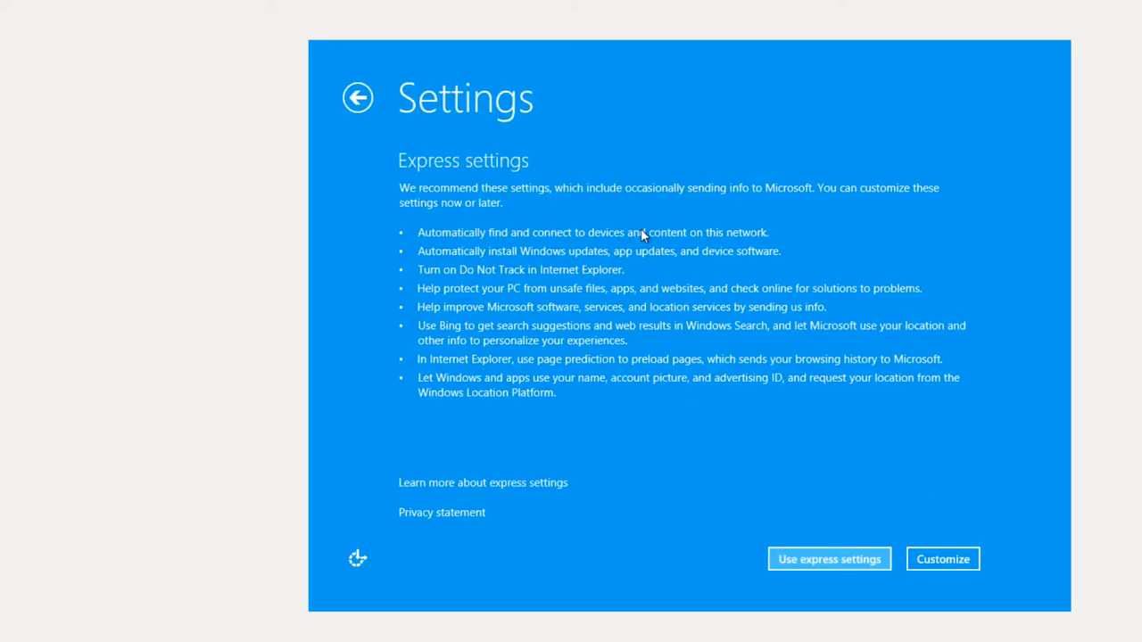
mouse_move(849, 535)
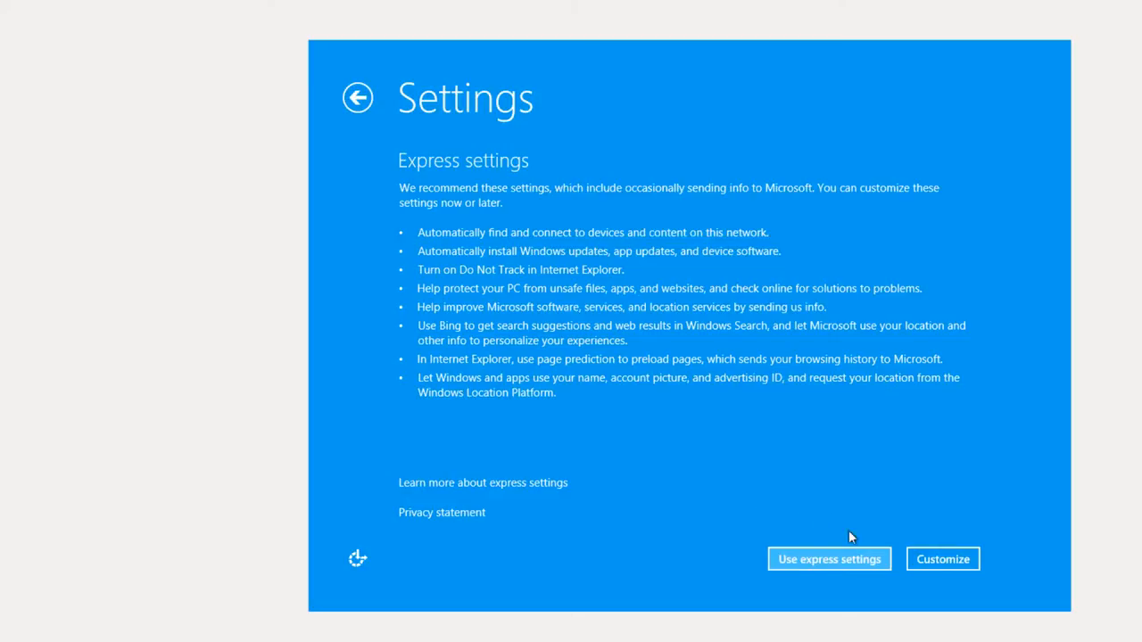
mouse_move(828, 560)
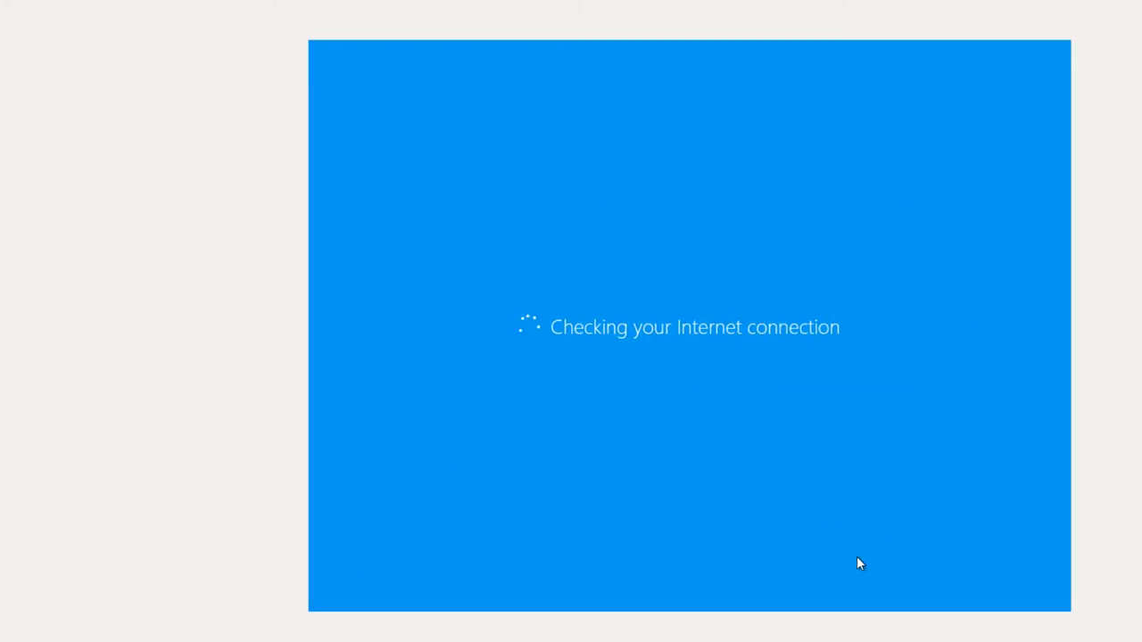
mouse_move(846, 503)
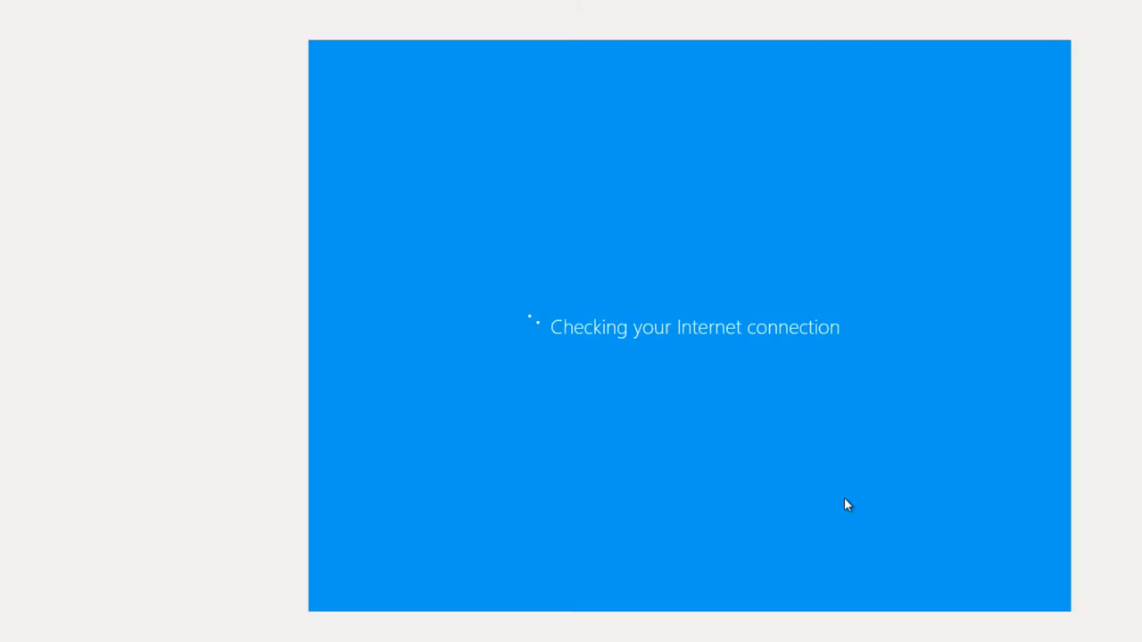
mouse_move(760, 341)
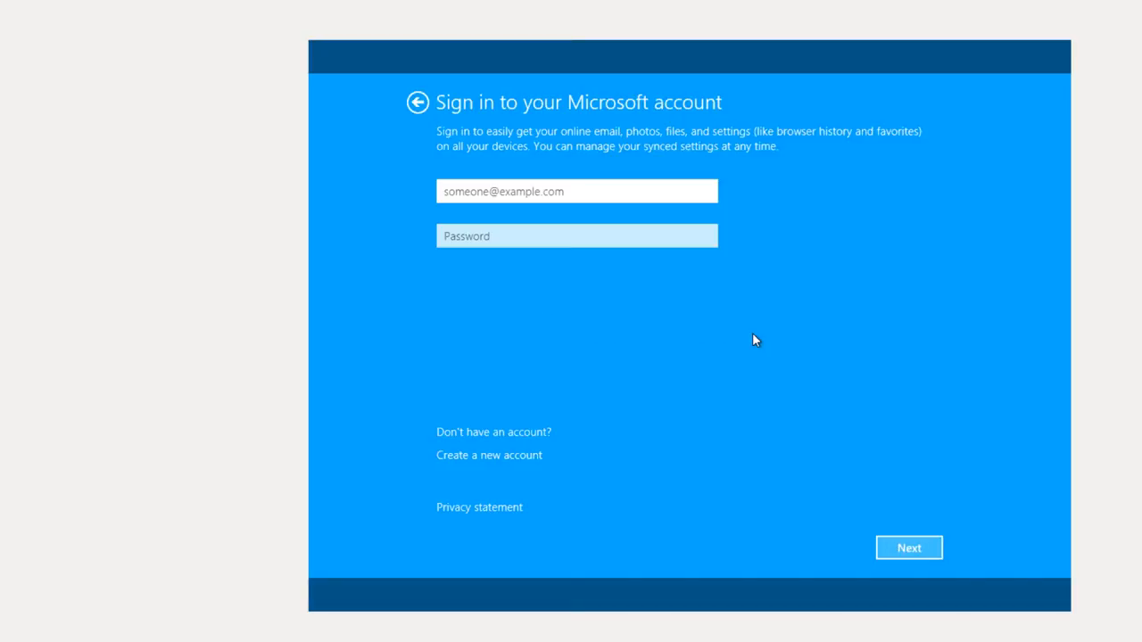
left_click(577, 191)
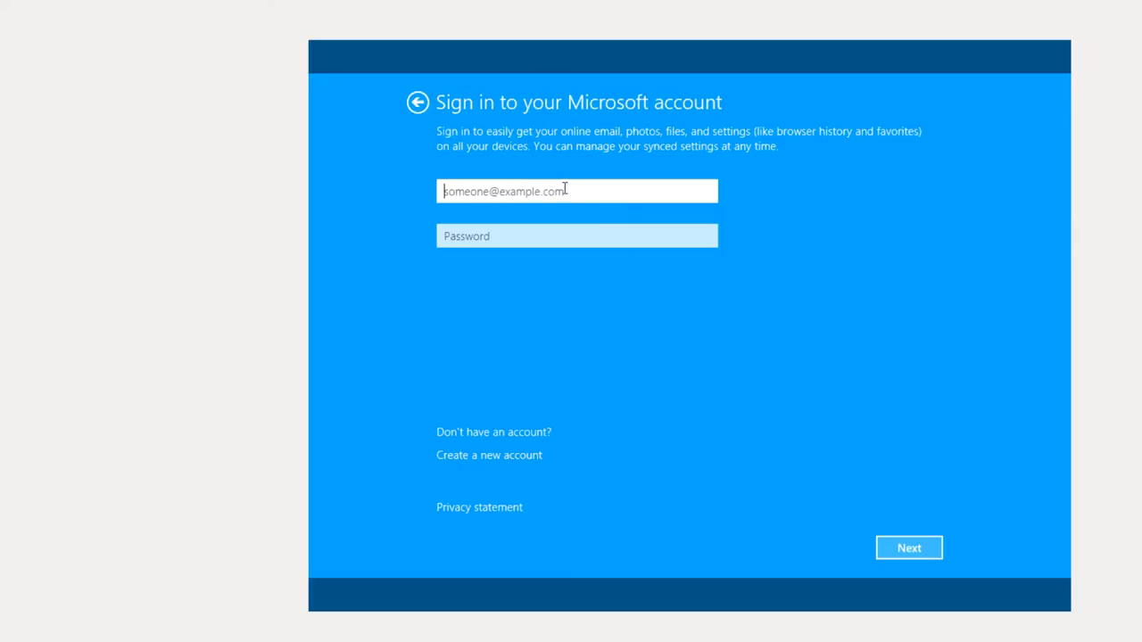
mouse_move(459, 428)
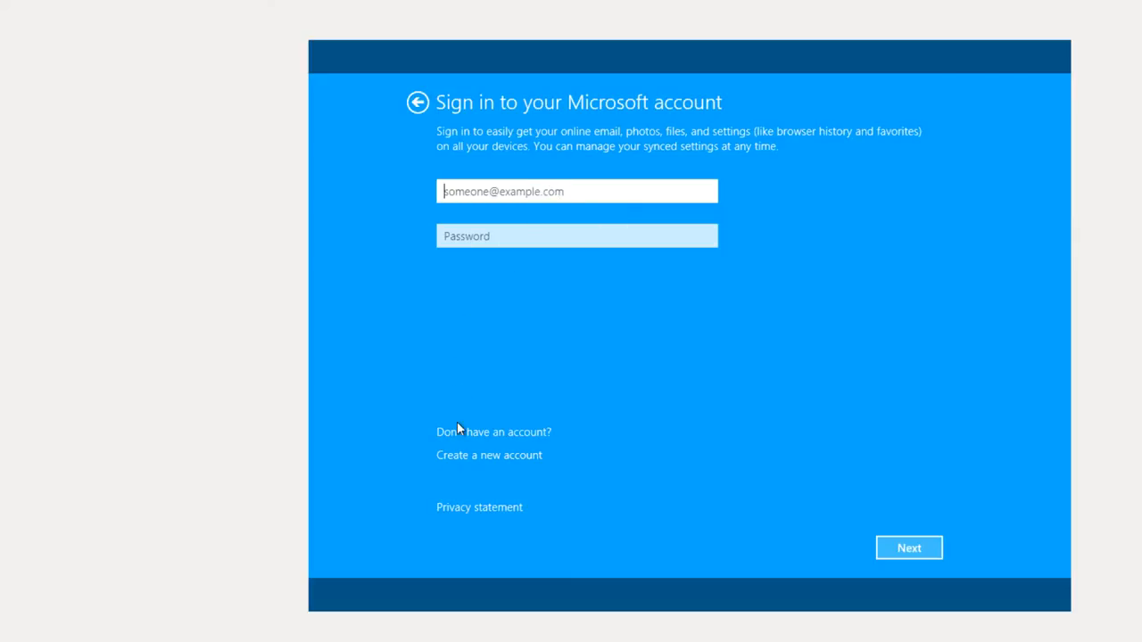
mouse_move(464, 443)
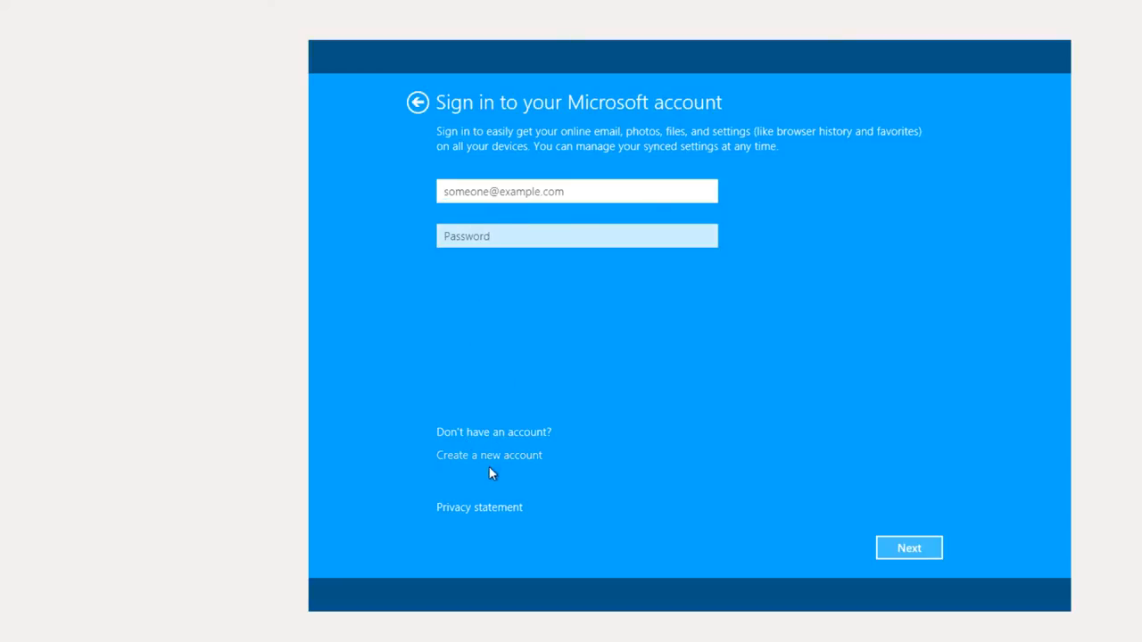
left_click(576, 191)
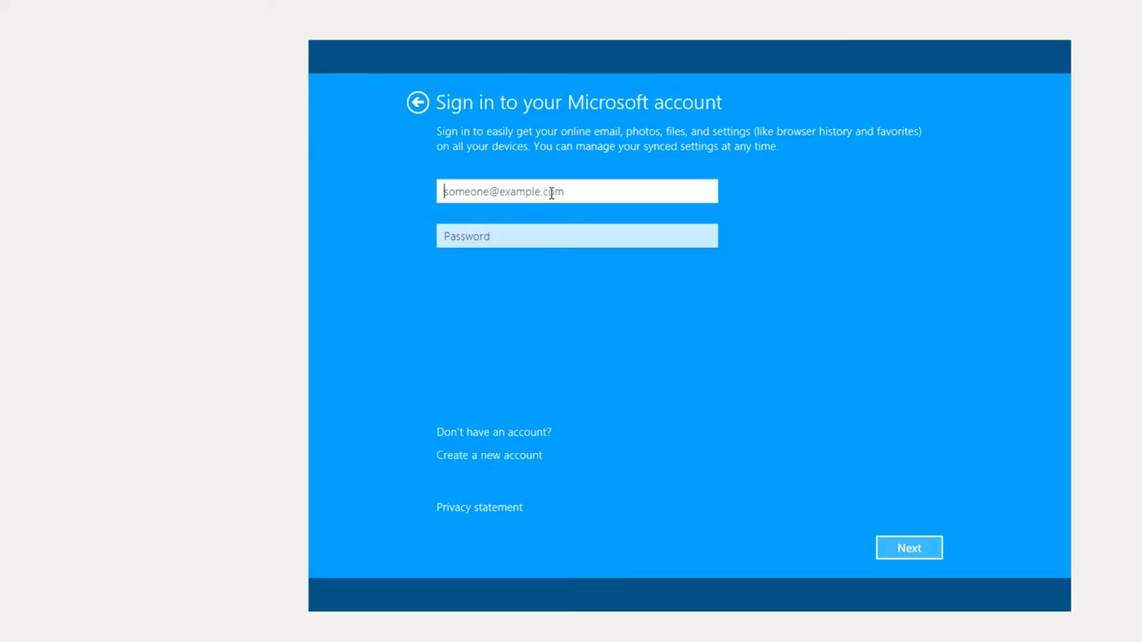
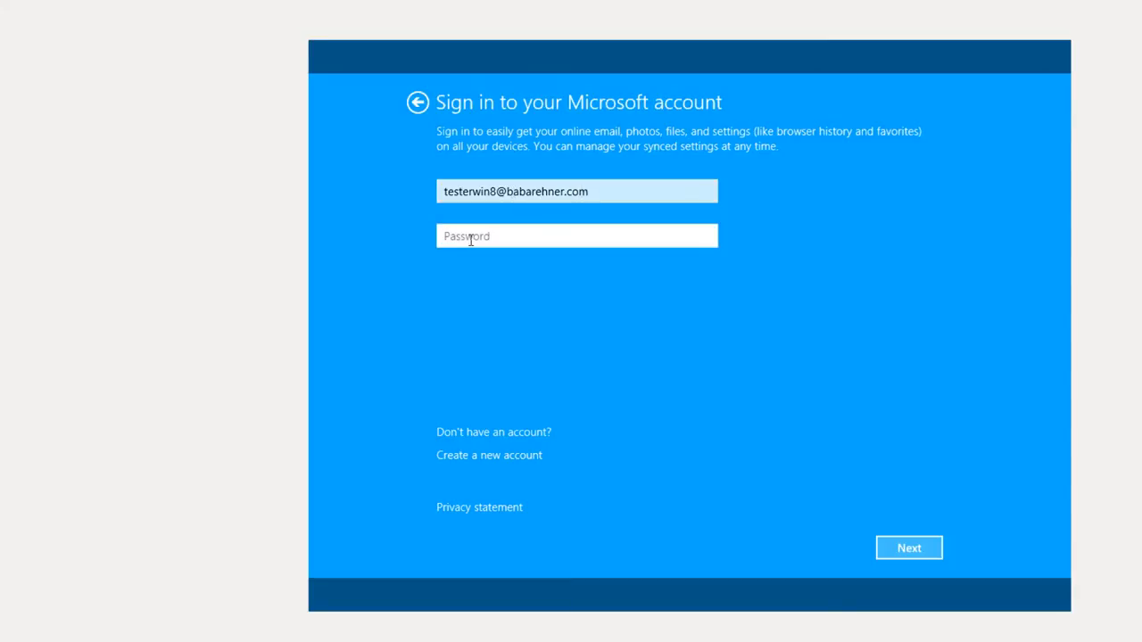
type("password")
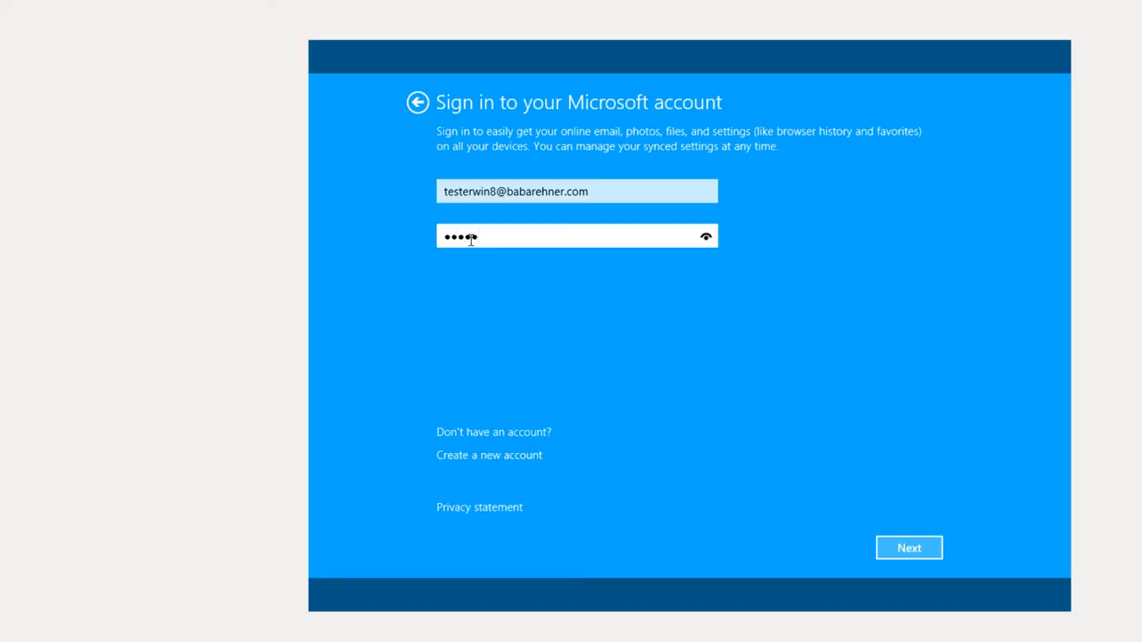
type("••")
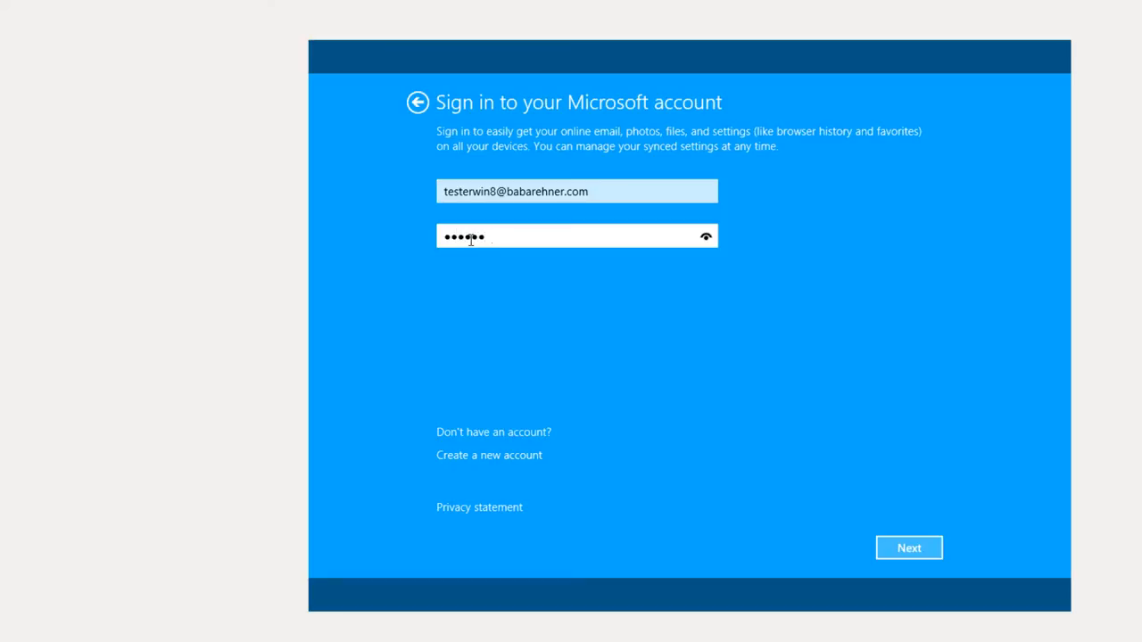
type("••")
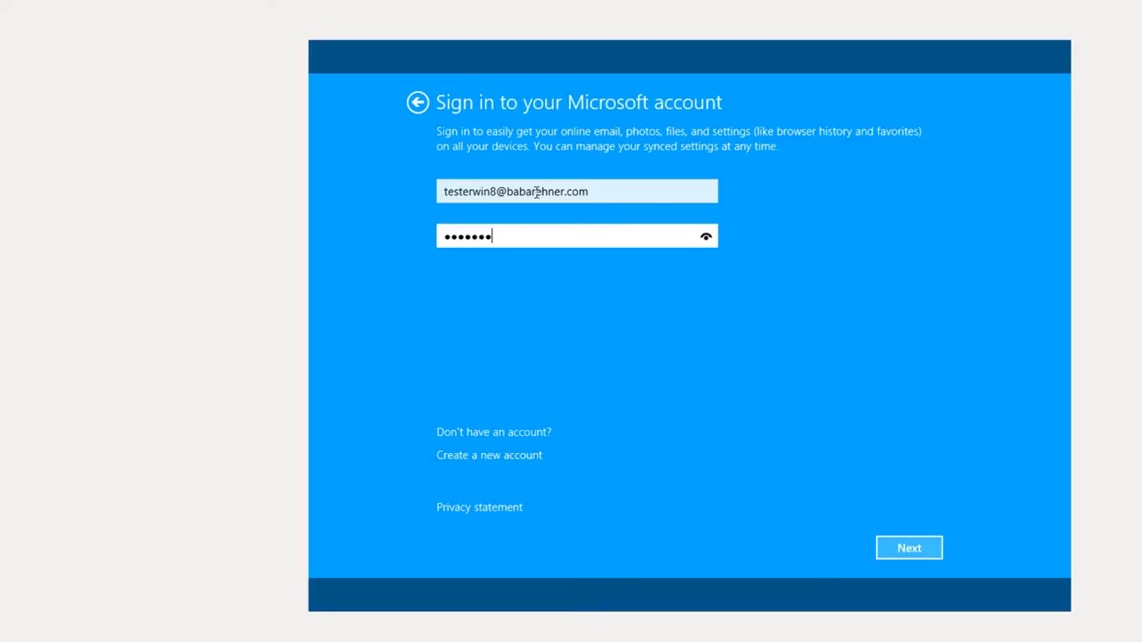
- Submit the sign-in, retype the password after the error and submit again, still rejected
left_click(908, 548)
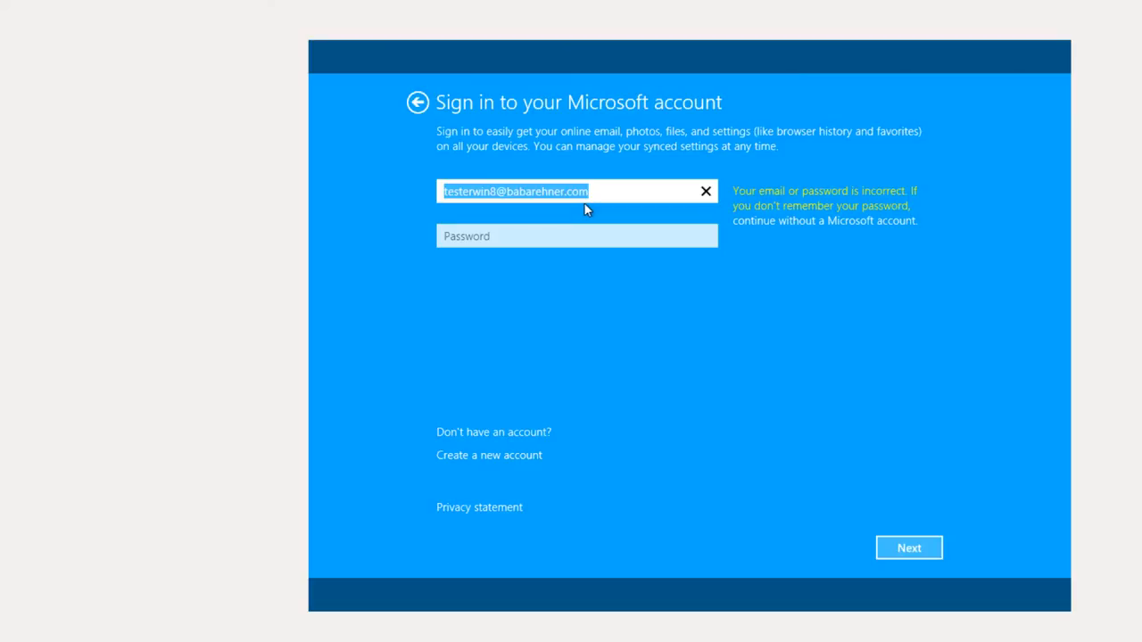
mouse_move(471, 189)
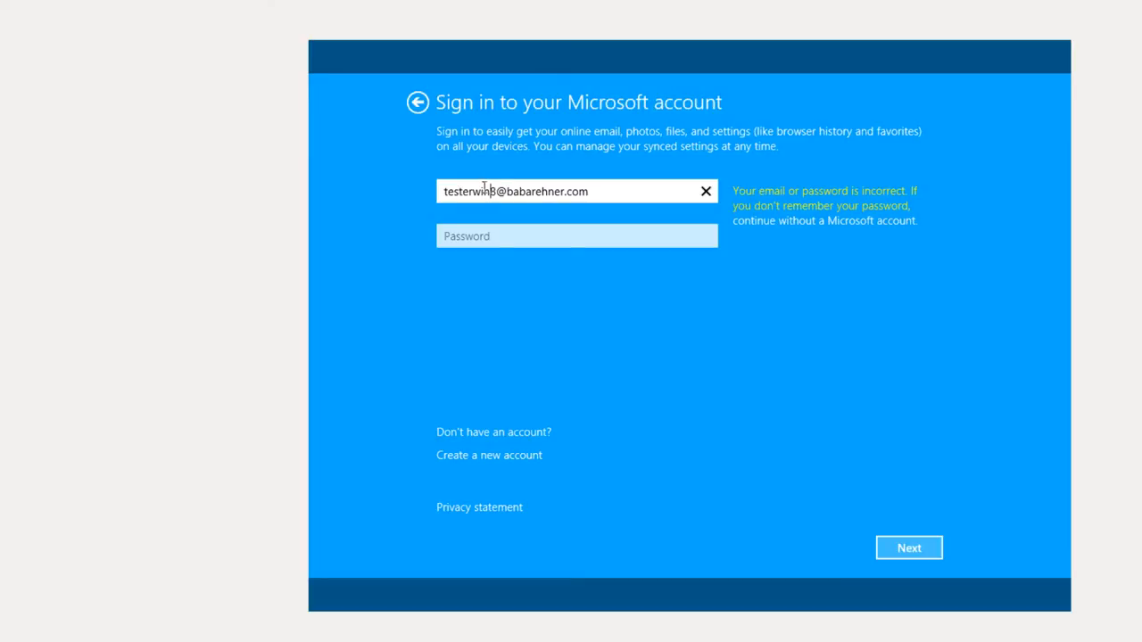
mouse_move(475, 194)
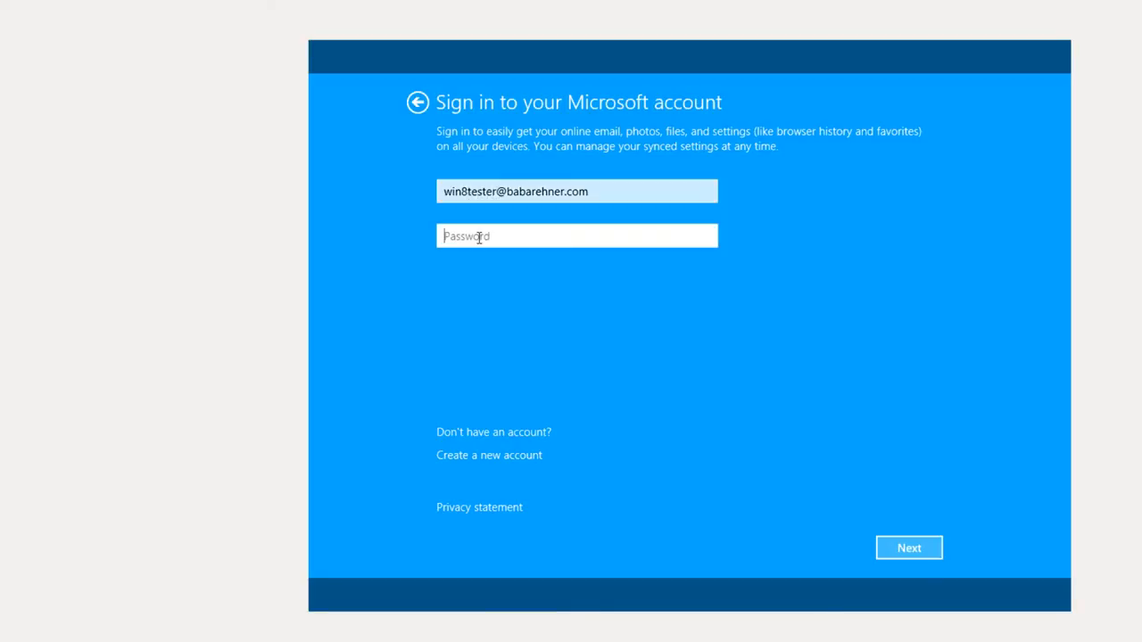
type("password")
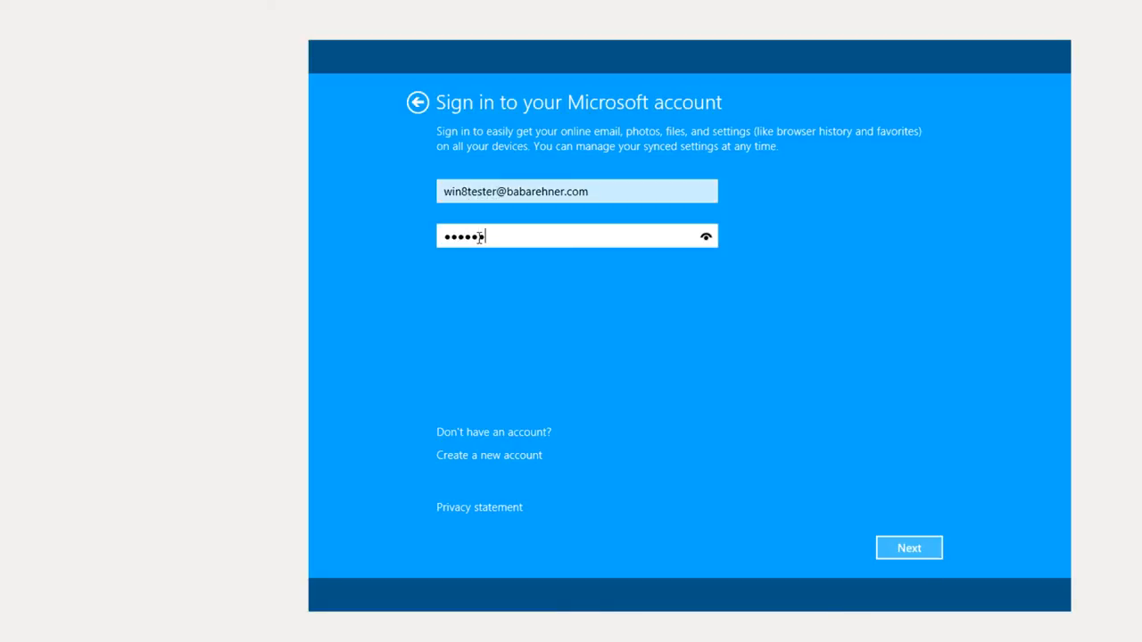
type("•")
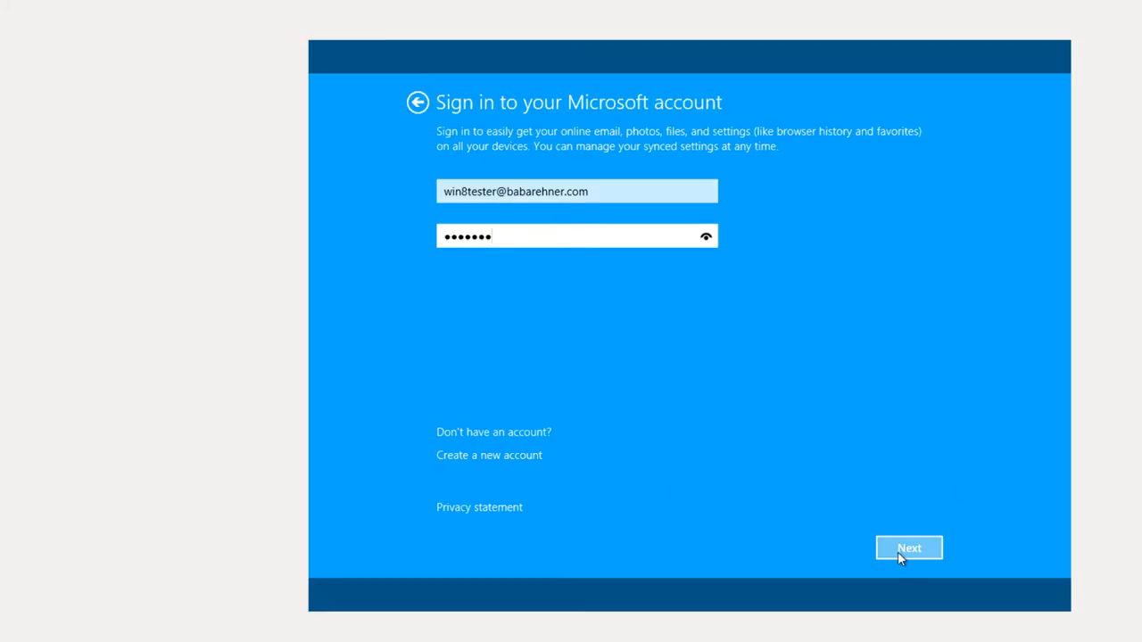
left_click(908, 548)
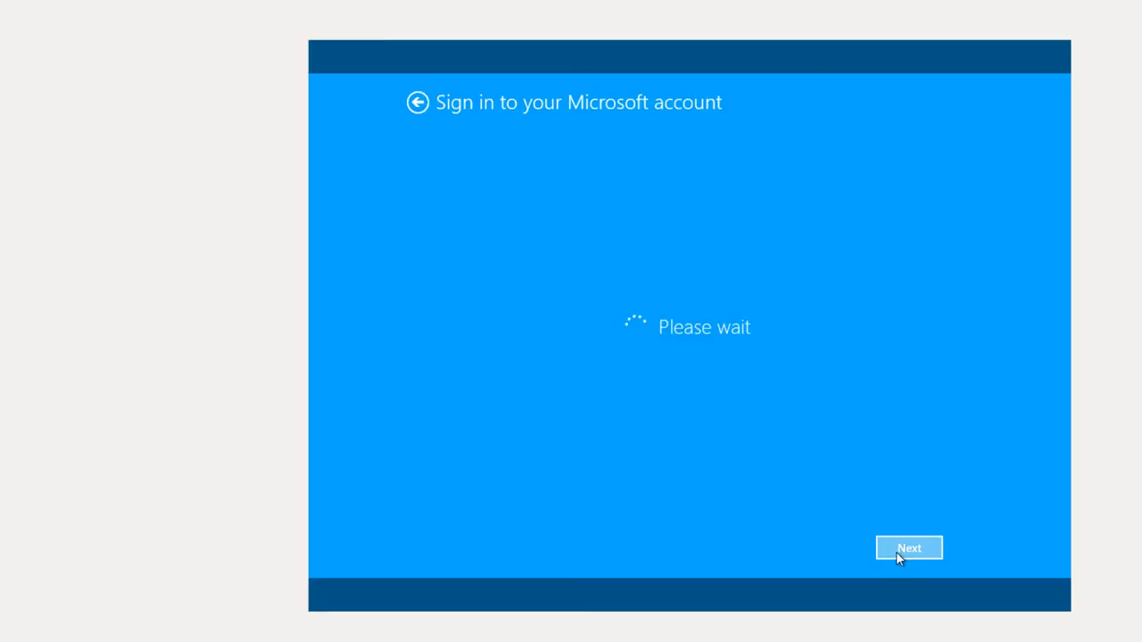
left_click(909, 548)
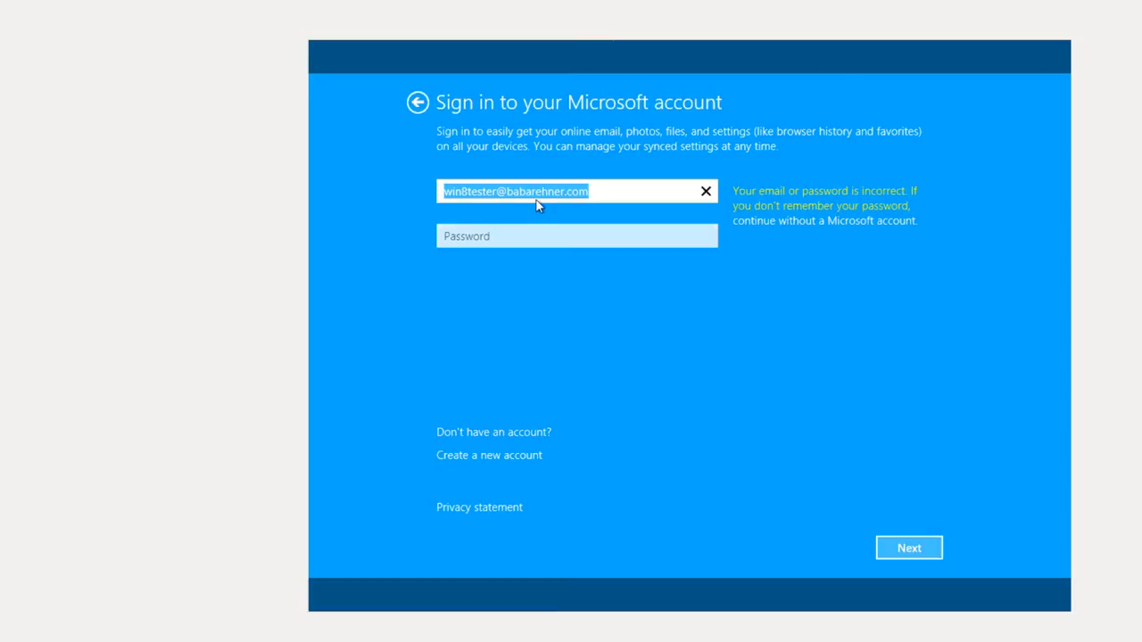
mouse_move(764, 182)
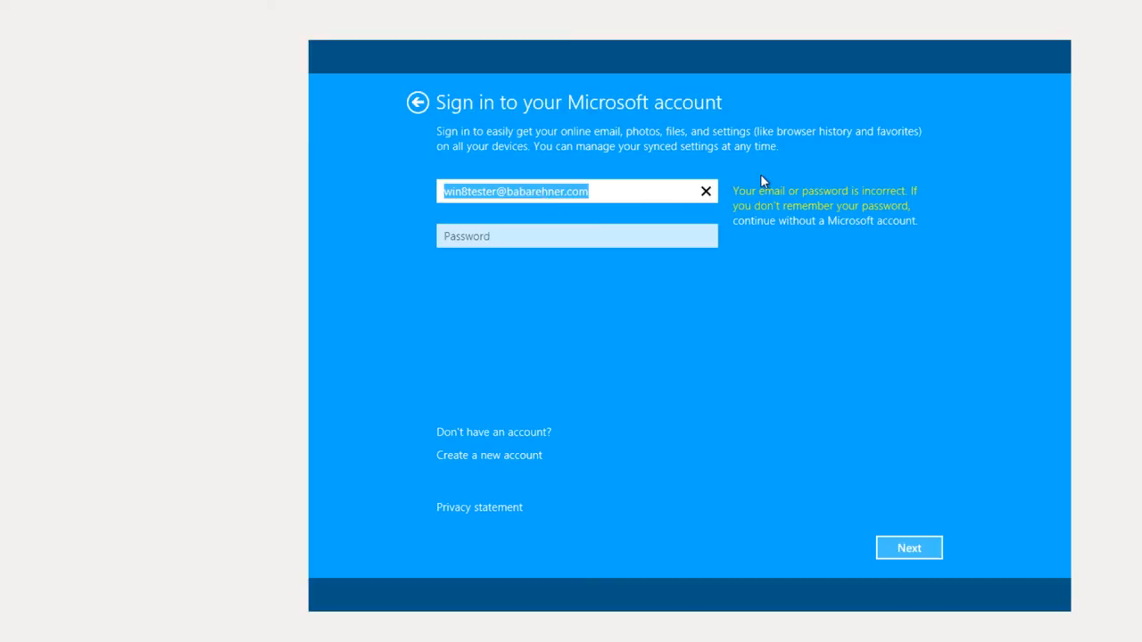
mouse_move(532, 148)
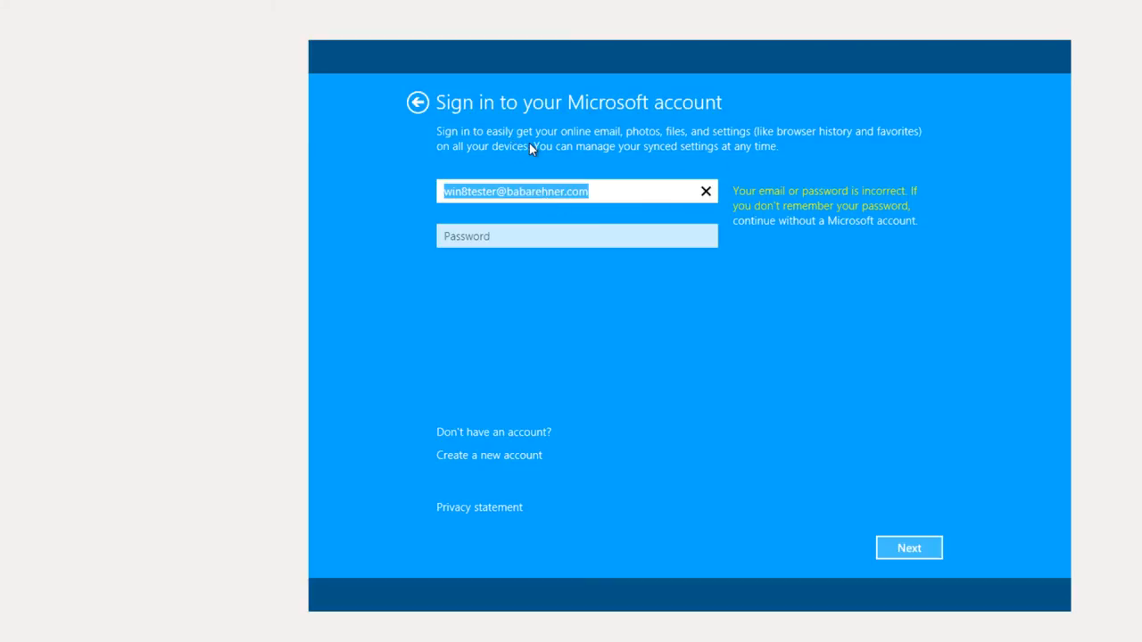
mouse_move(555, 200)
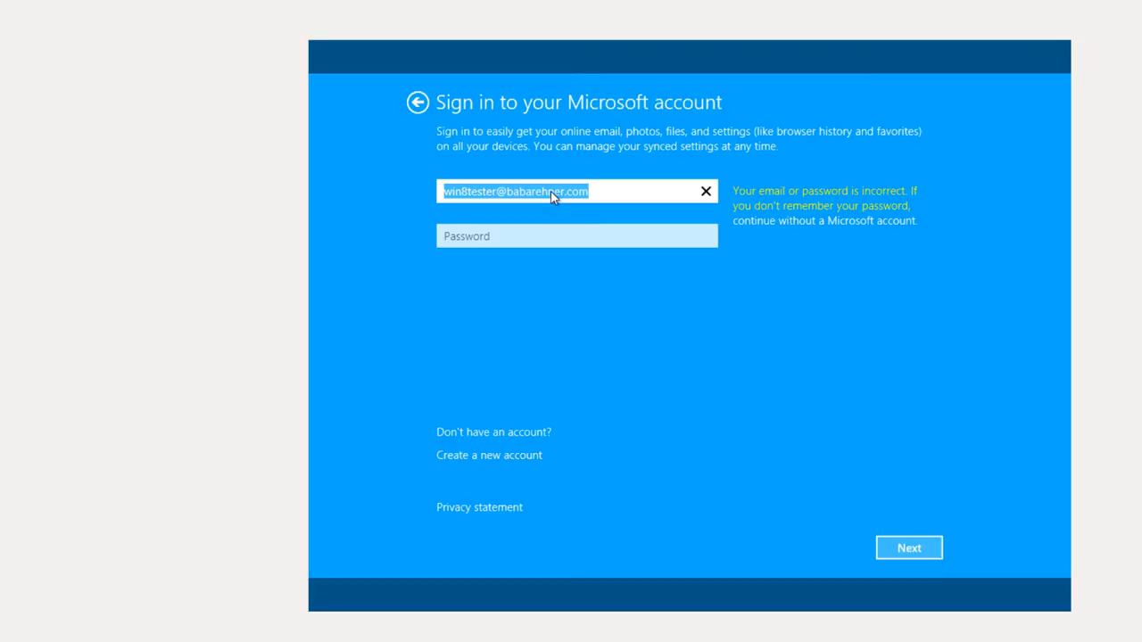
mouse_move(485, 438)
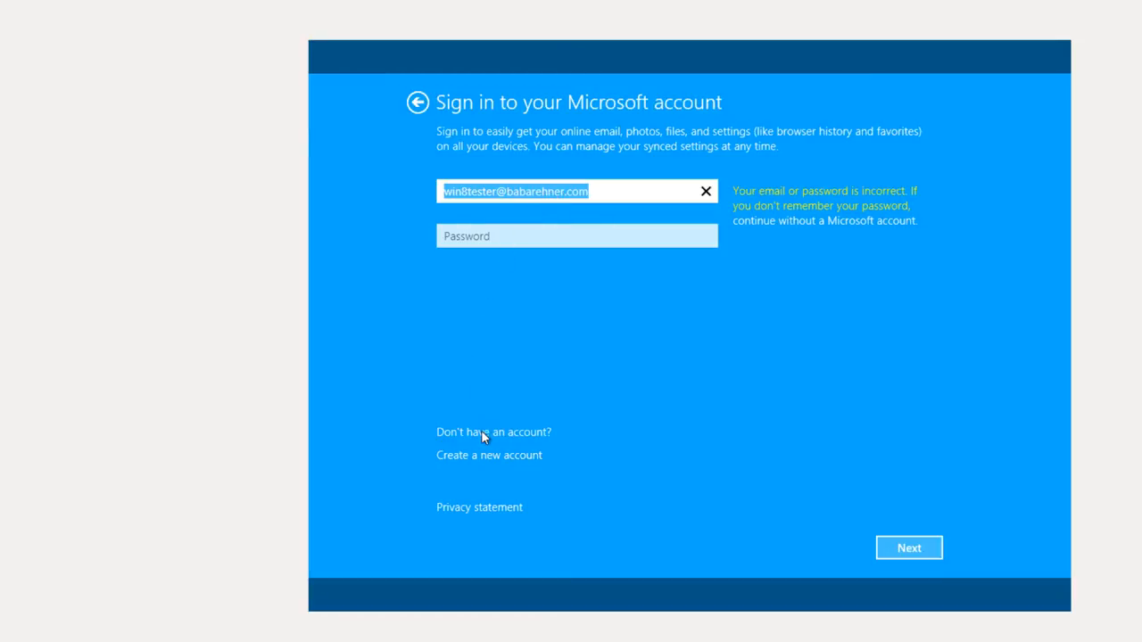
- Choose to create a new account, then sign in without a Microsoft account to reach the local account form
left_click(909, 548)
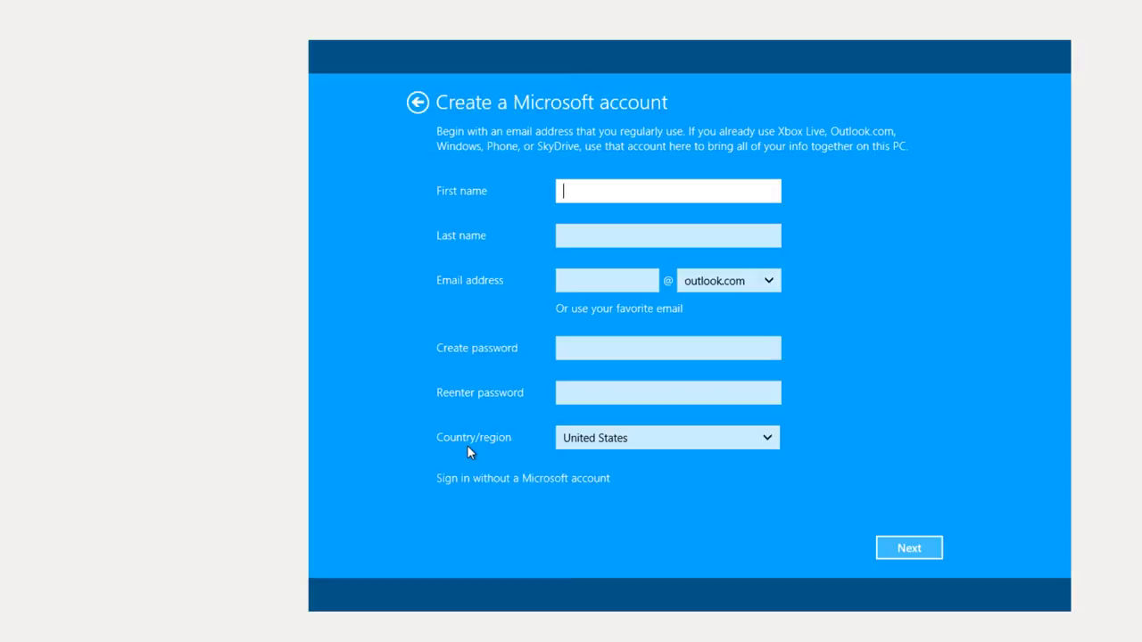
mouse_move(462, 489)
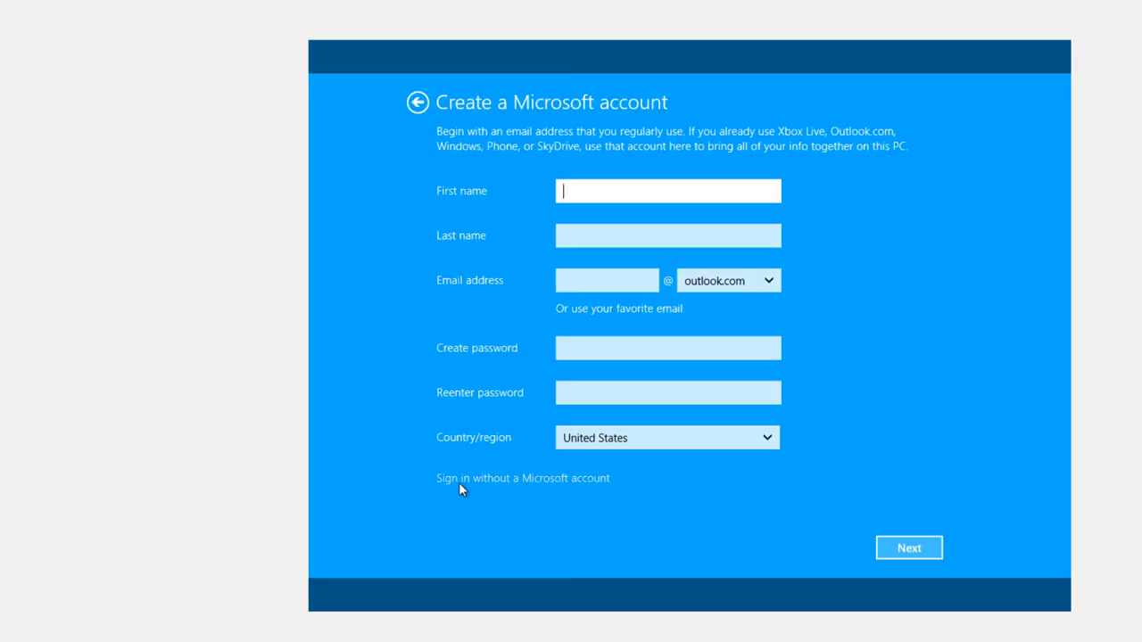
mouse_move(471, 482)
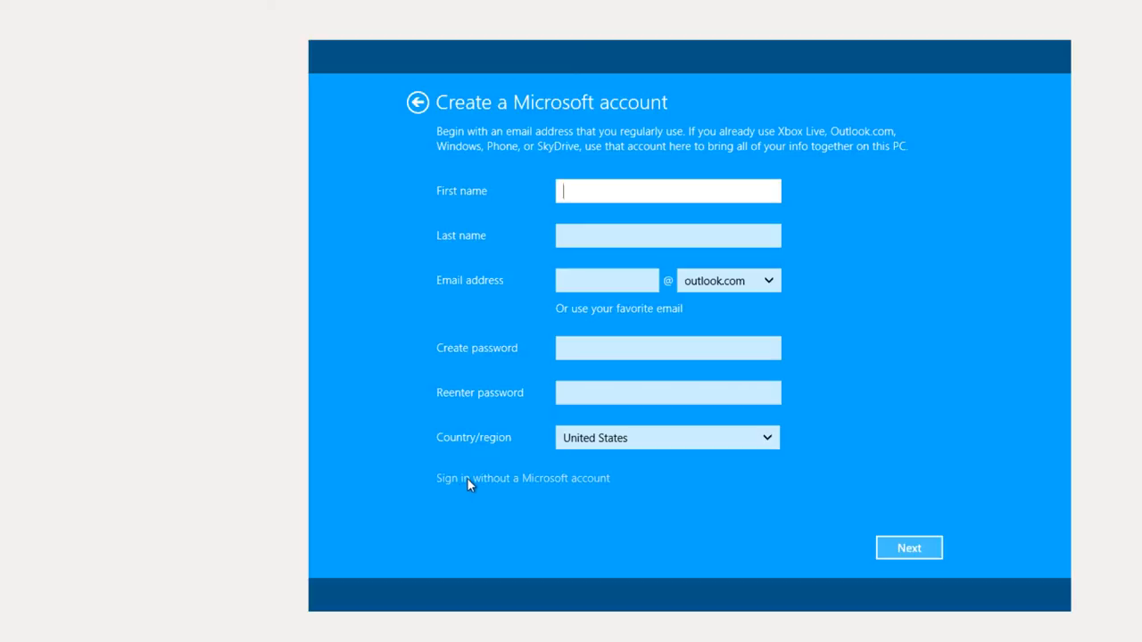
left_click(523, 478)
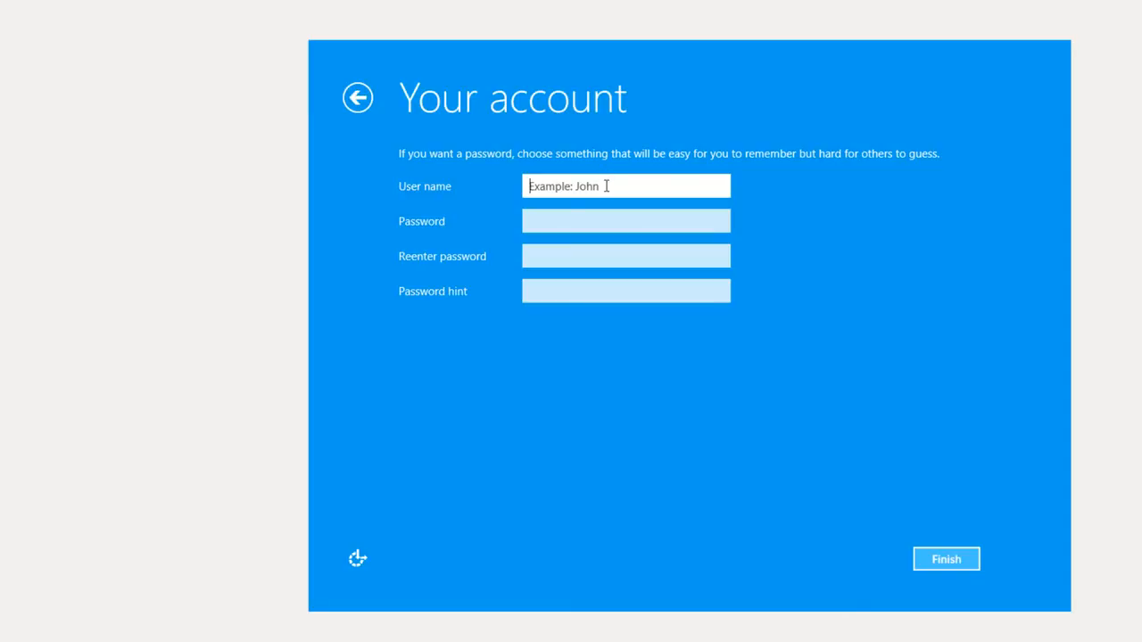
- Create local user mike with a password and the hint Guess?, then finish setup
type("mike")
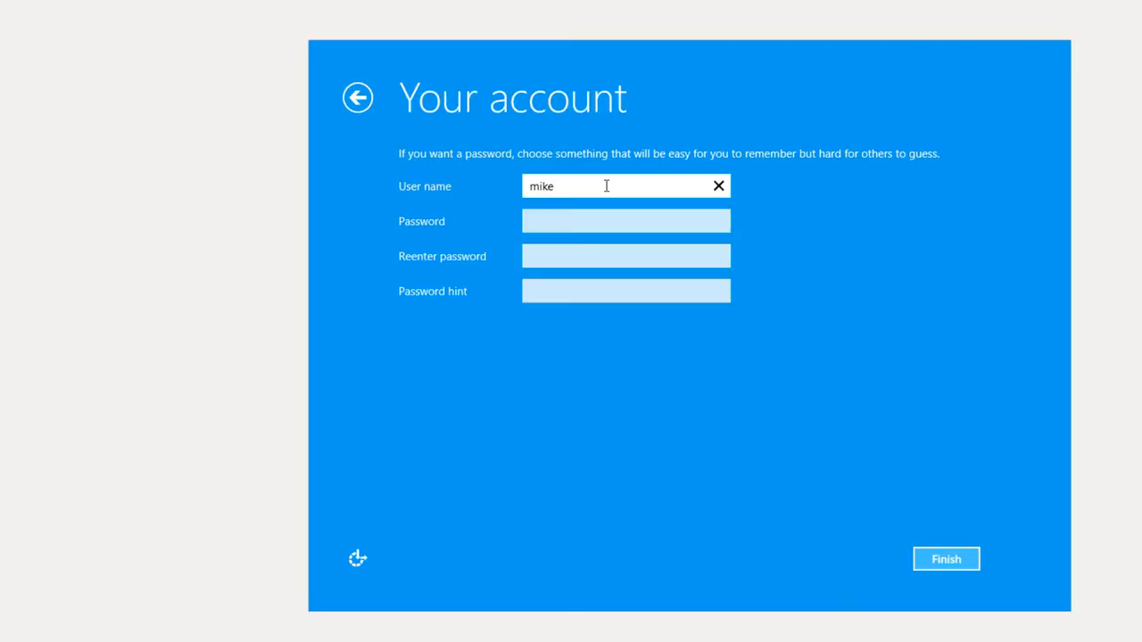
left_click(625, 221)
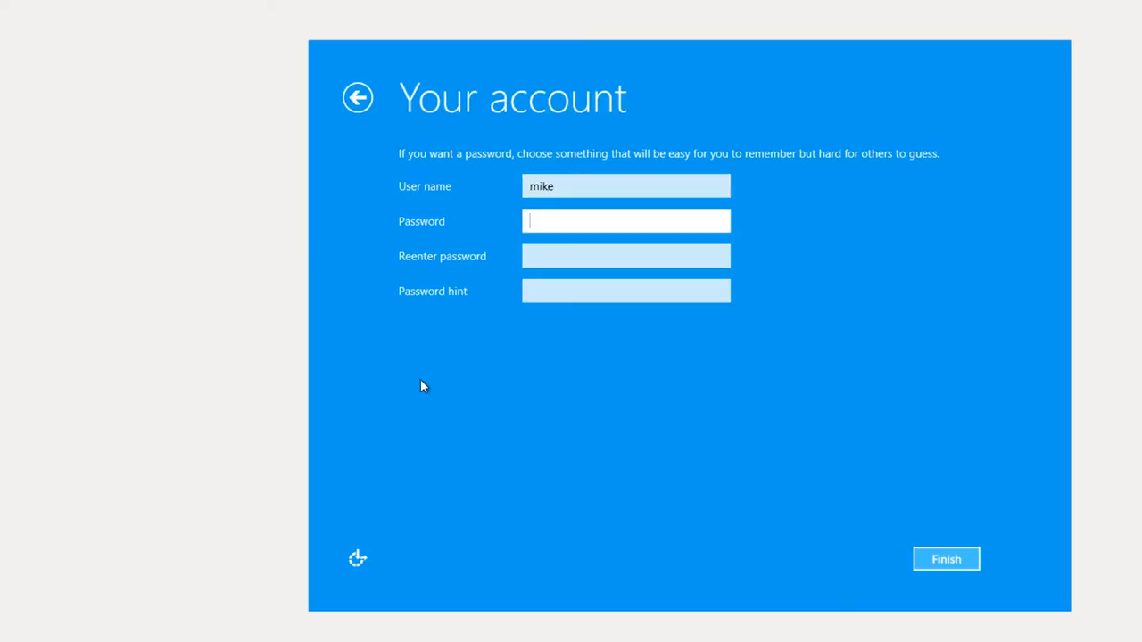
type("password")
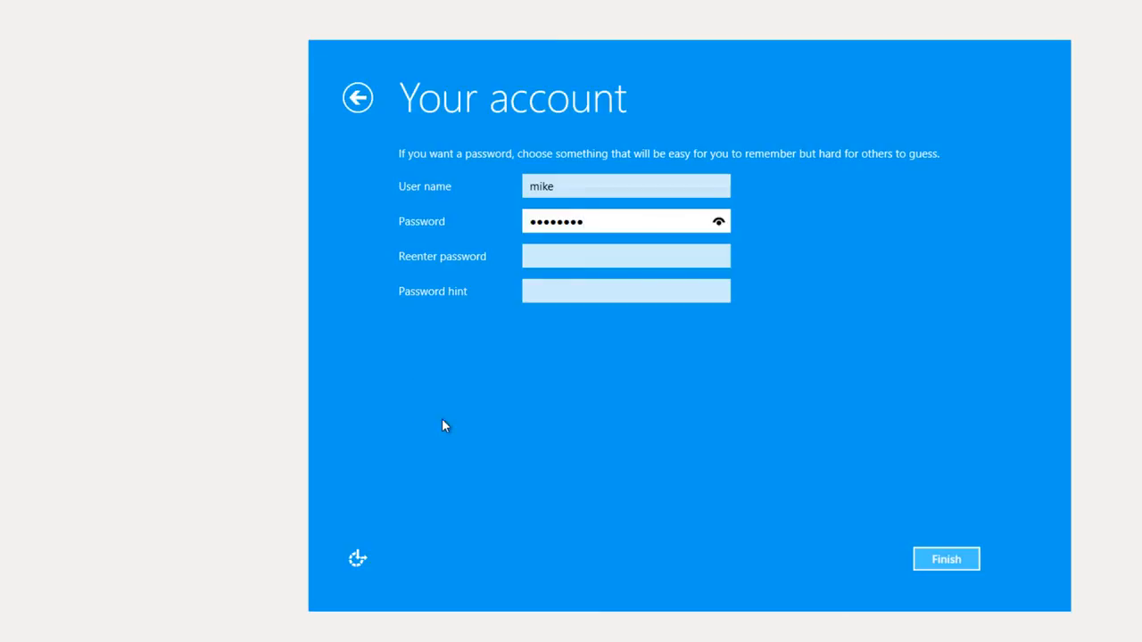
left_click(625, 257)
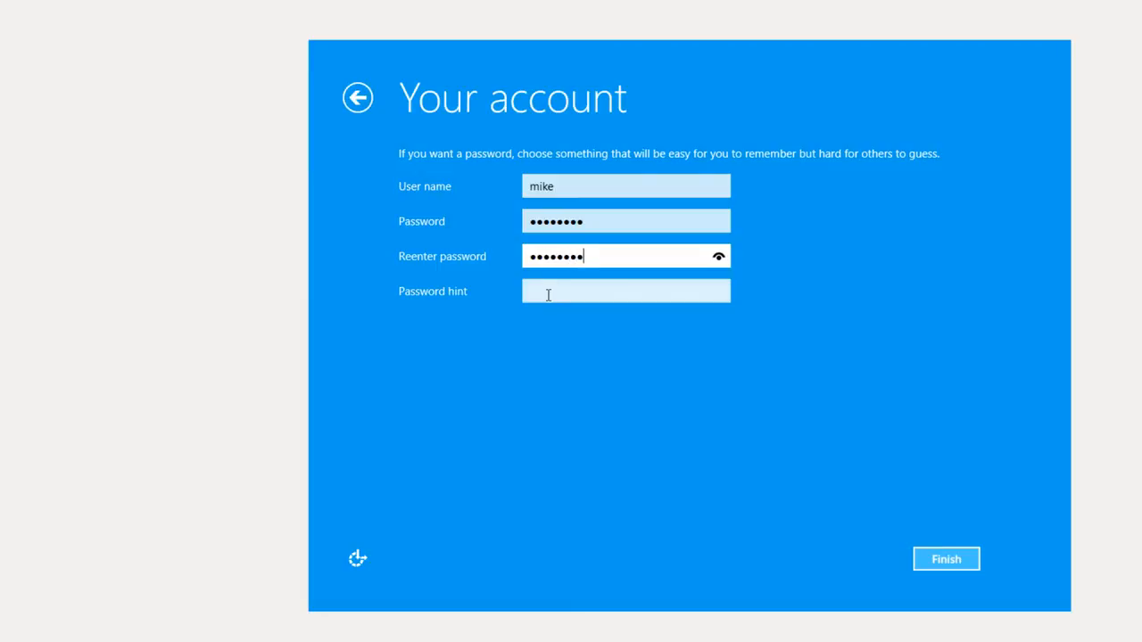
type("G")
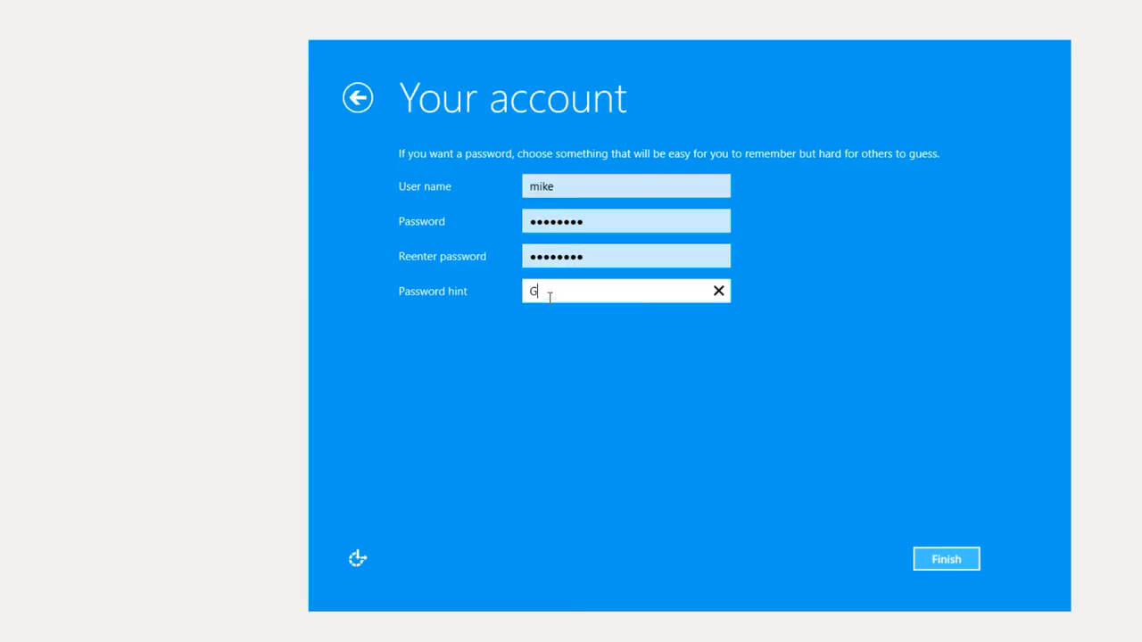
type("u")
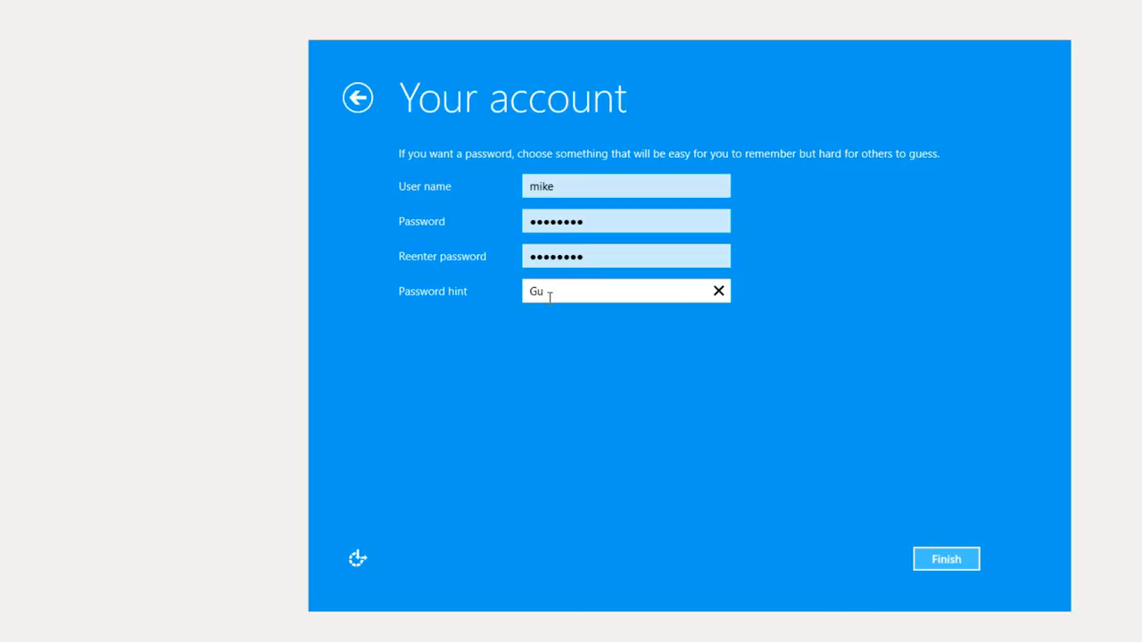
type("ess")
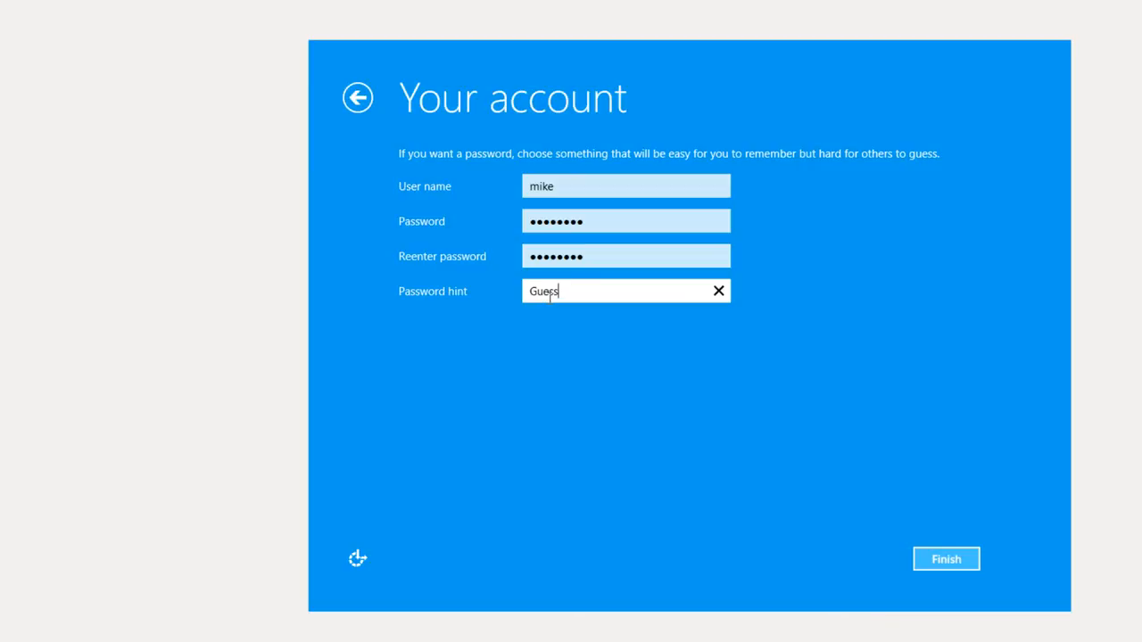
type("?")
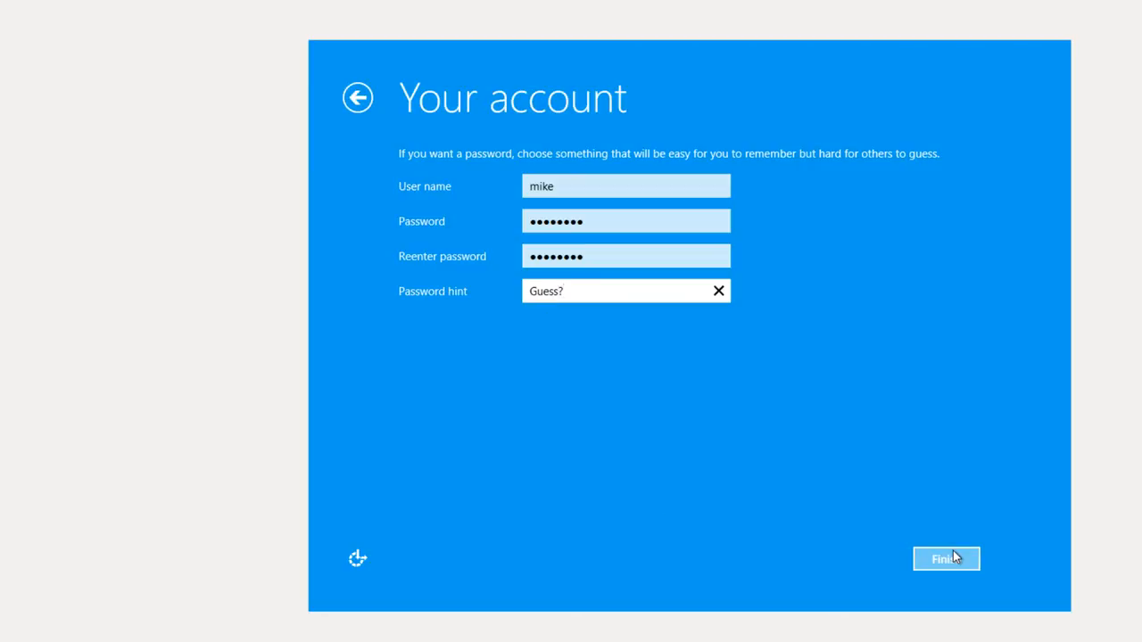
left_click(946, 558)
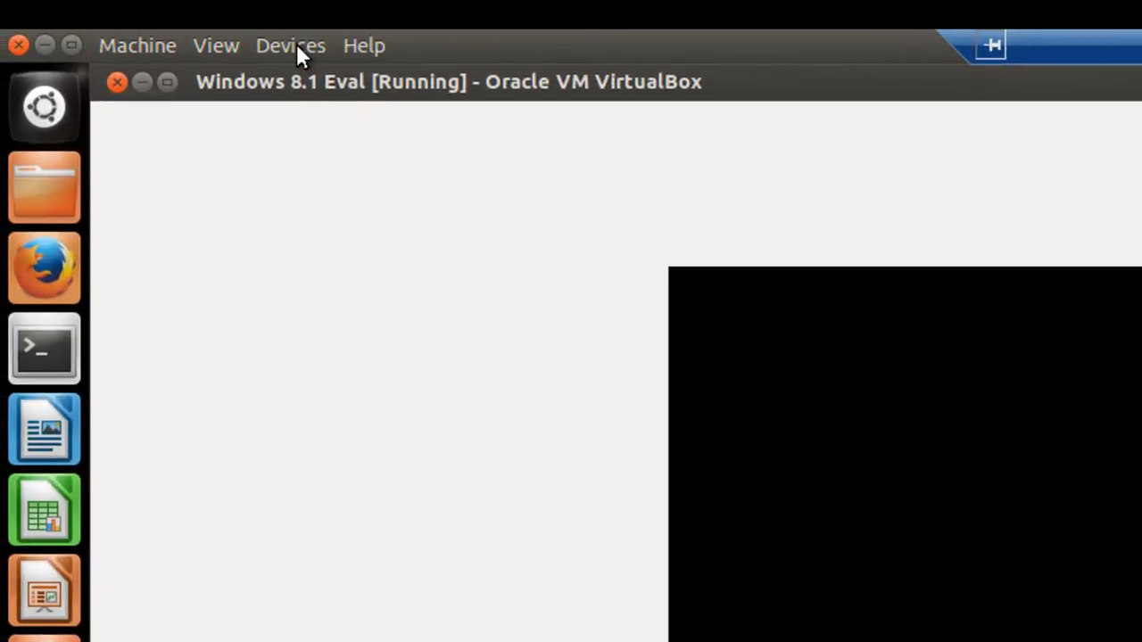
- Browse the VirtualBox Devices menu, including the CD/DVD device choices, while the guest stays blank
left_click(289, 46)
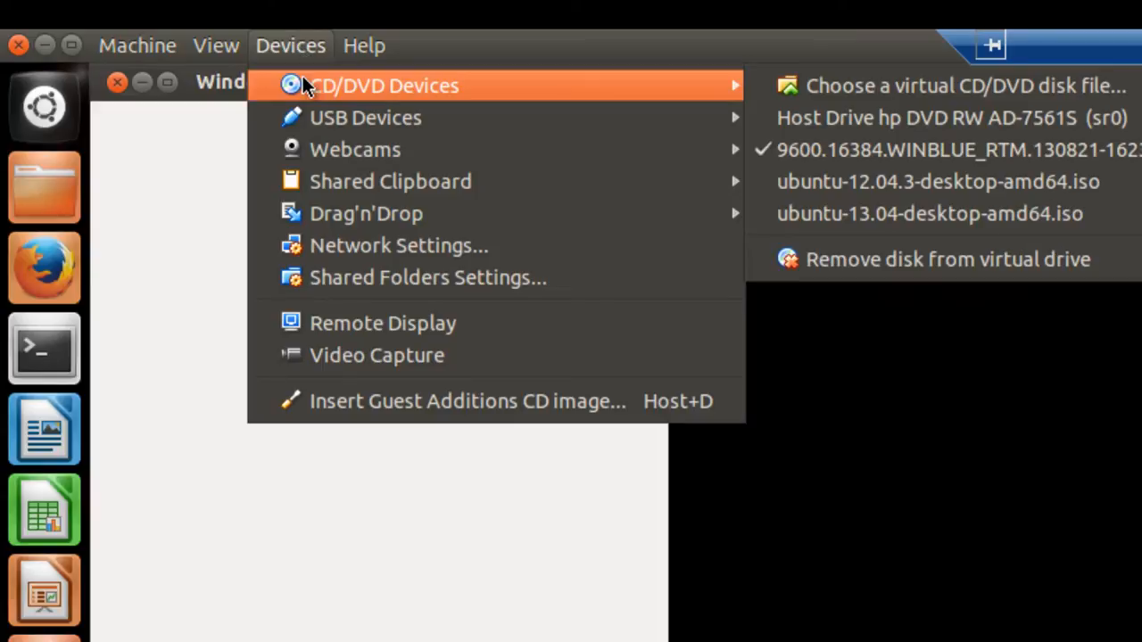
mouse_move(617, 89)
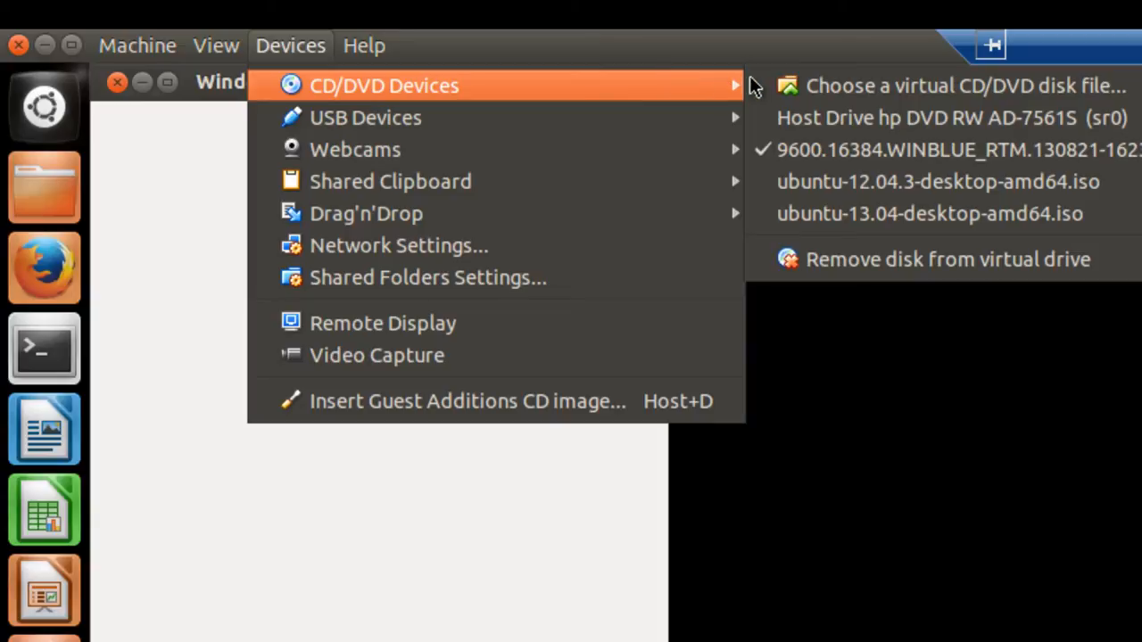
mouse_move(812, 118)
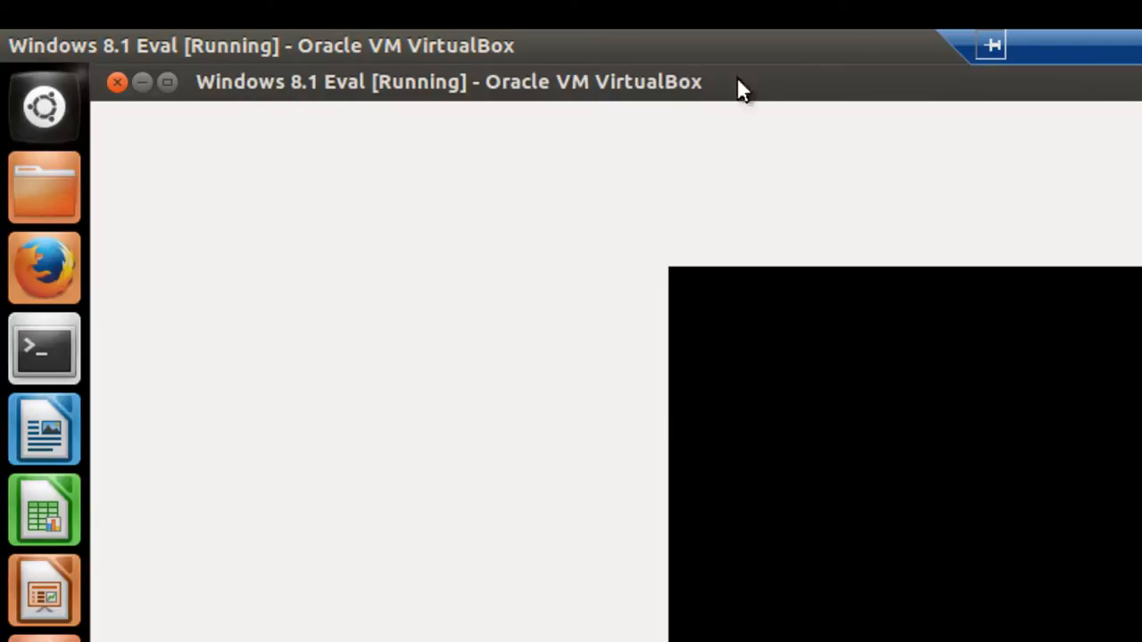
left_click(289, 47)
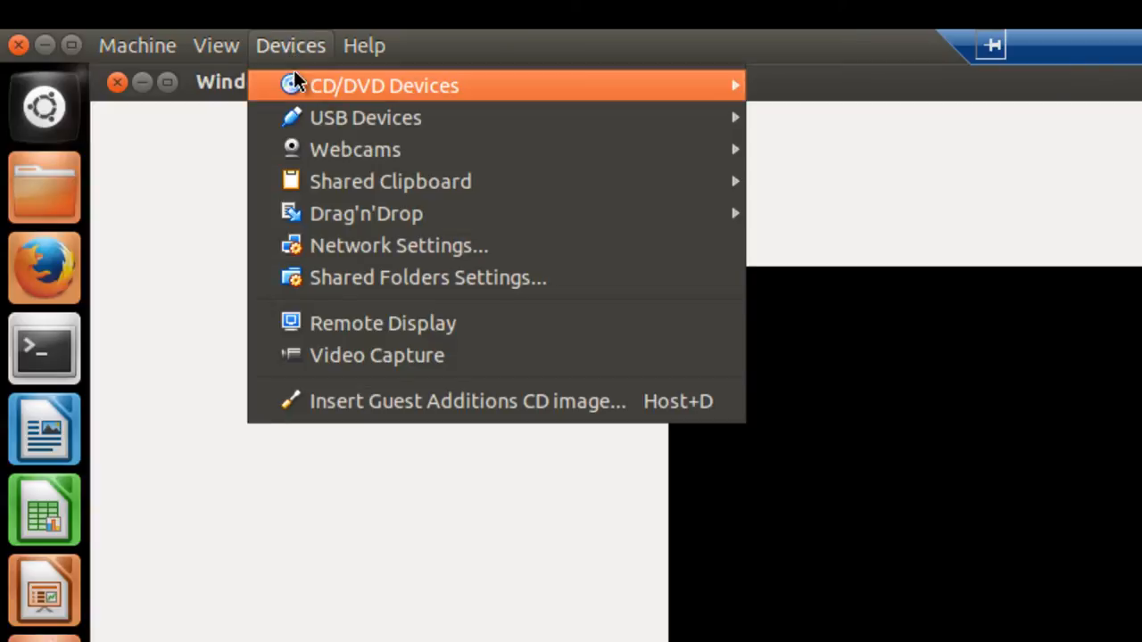
mouse_move(598, 86)
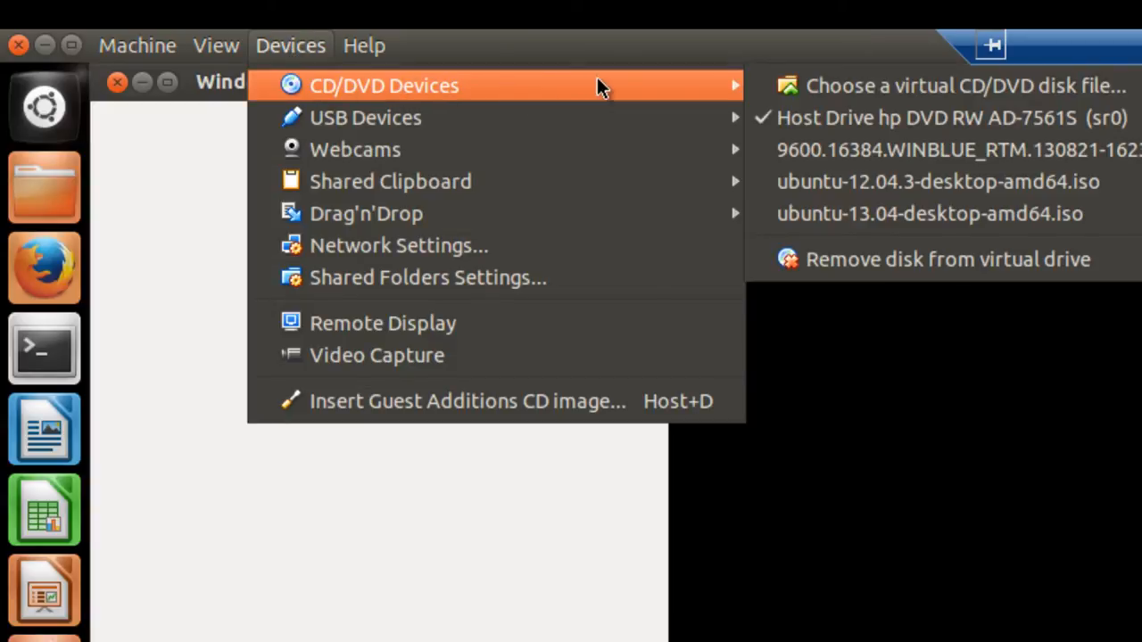
mouse_move(625, 86)
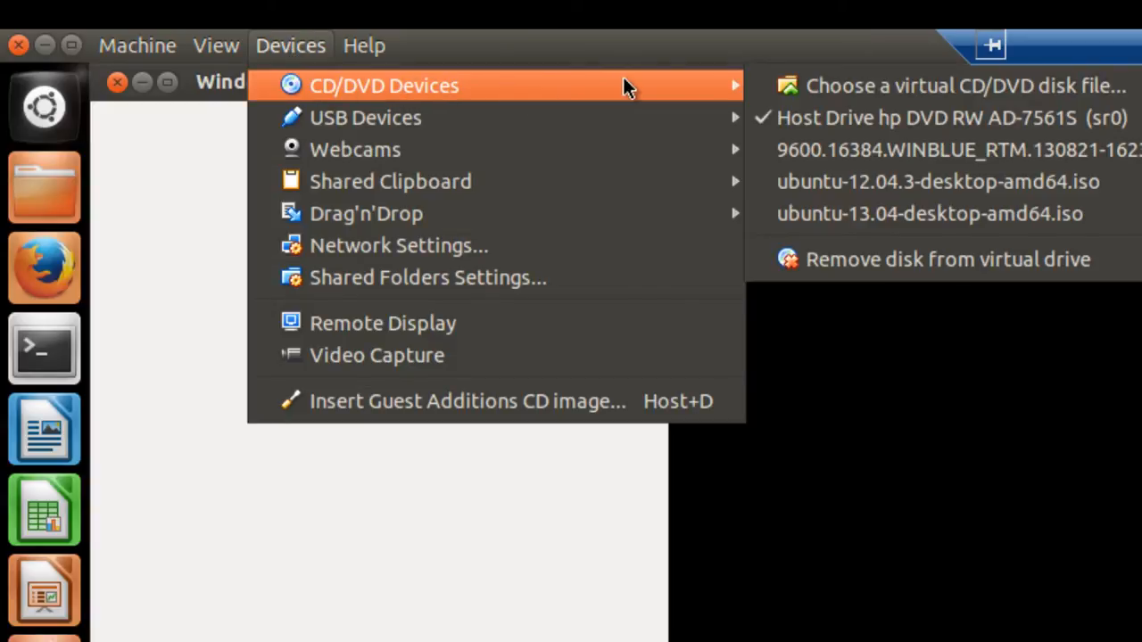
mouse_move(770, 553)
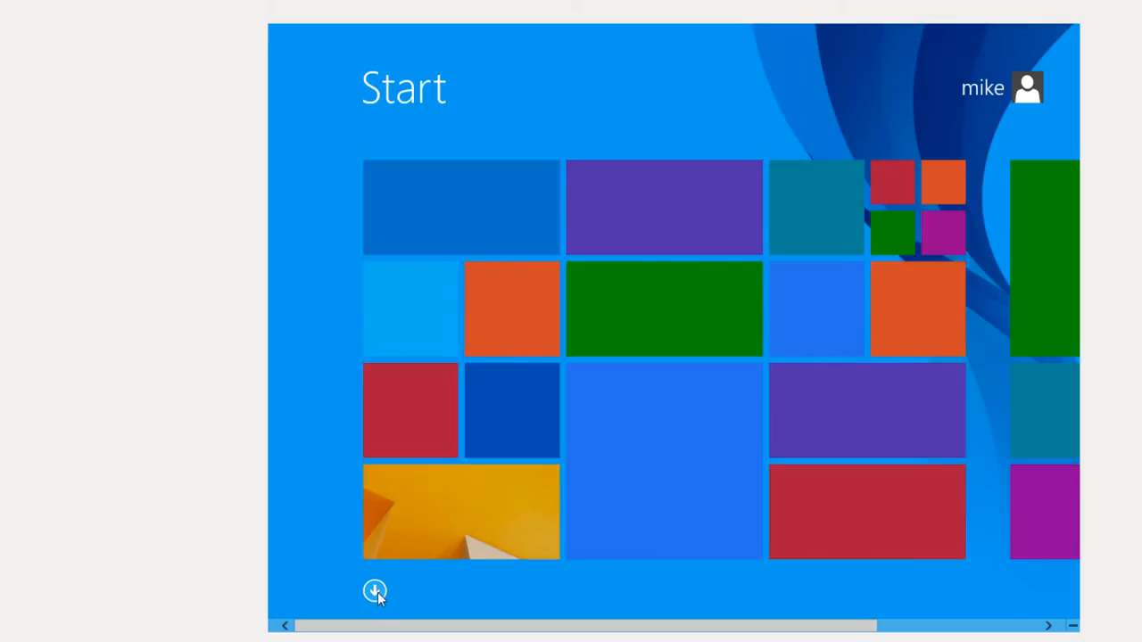
- Show the full Apps list and scroll across to the Windows System group
left_click(375, 593)
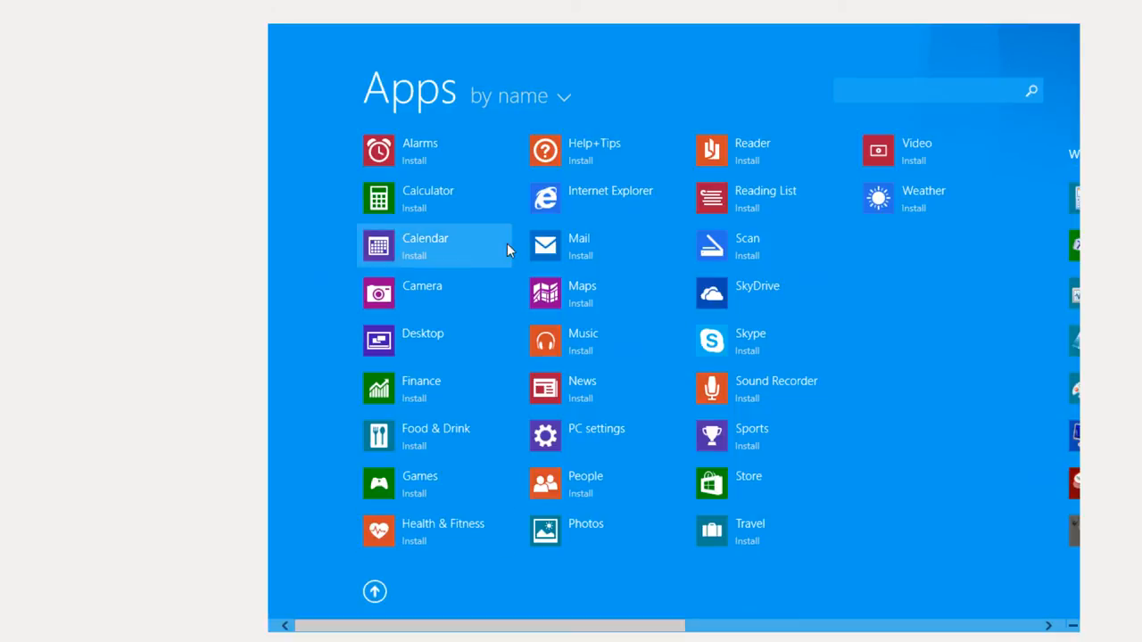
mouse_move(757, 616)
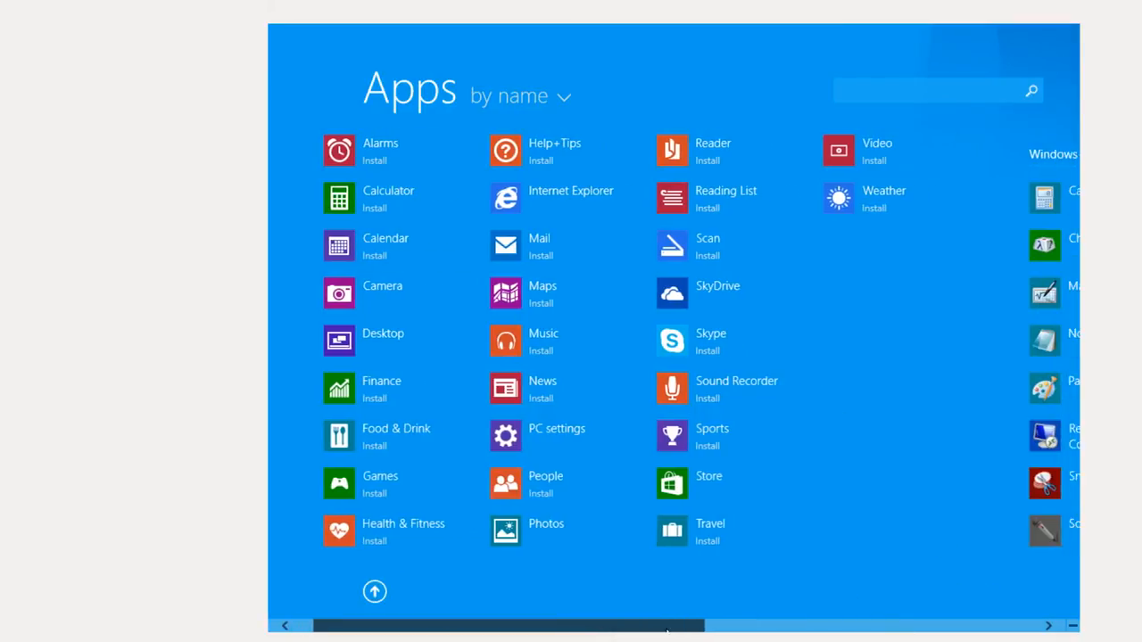
scroll("right", 3)
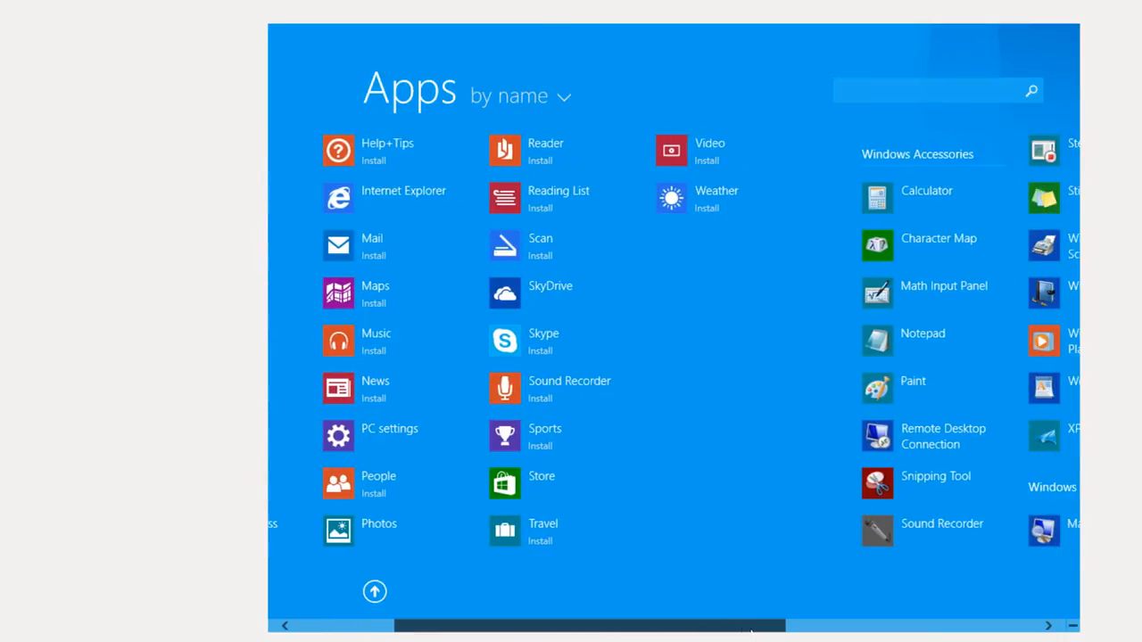
scroll("right", 3)
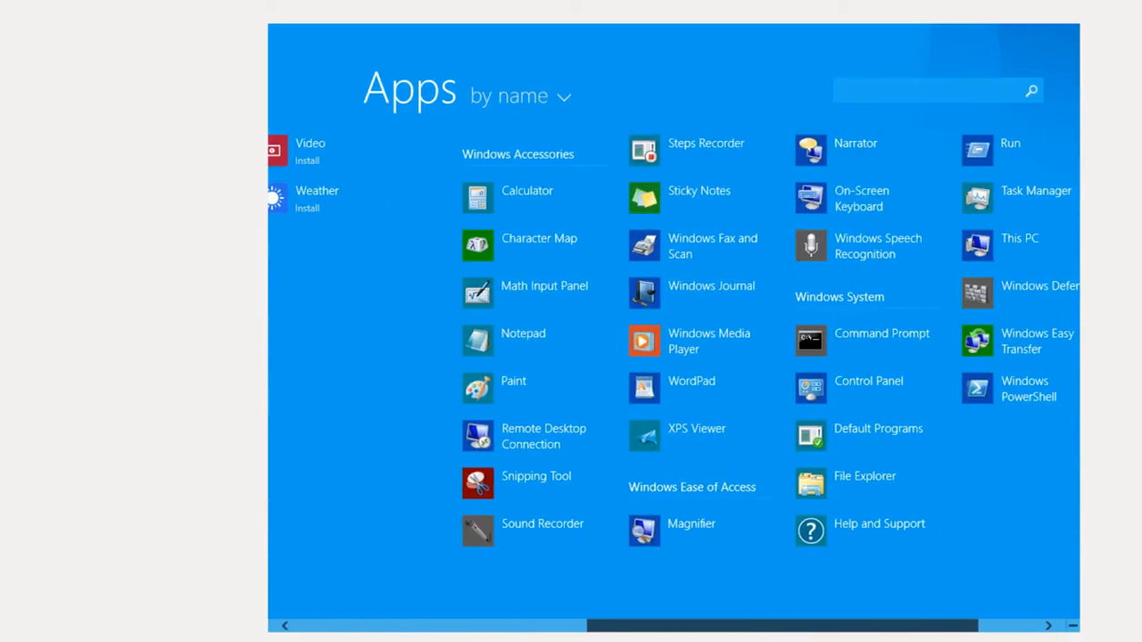
scroll("left", 3)
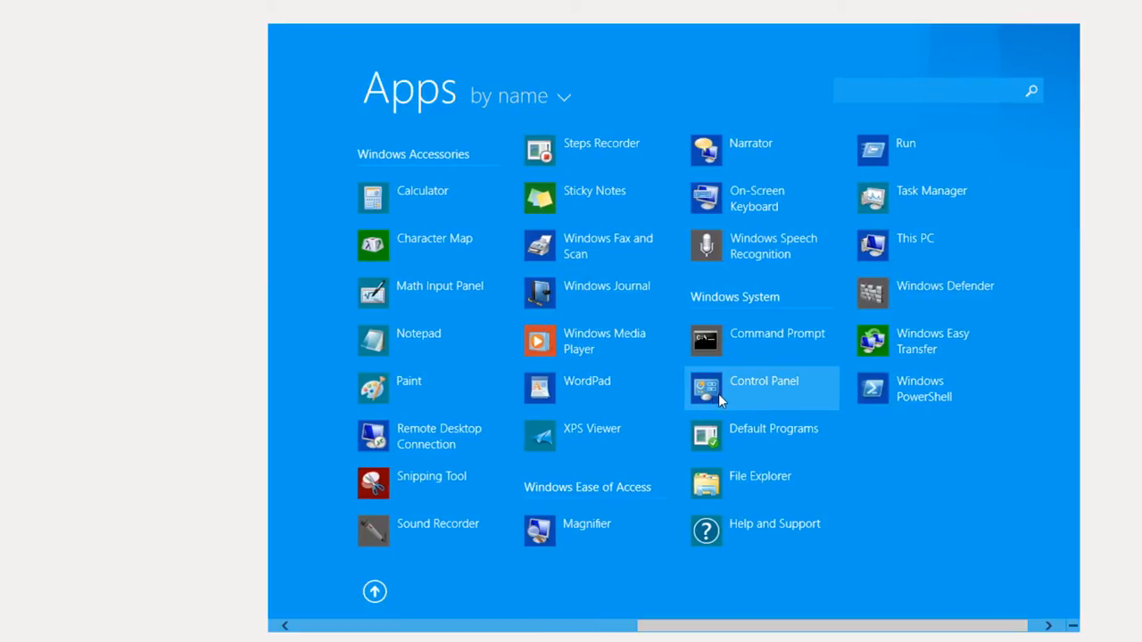
mouse_move(723, 393)
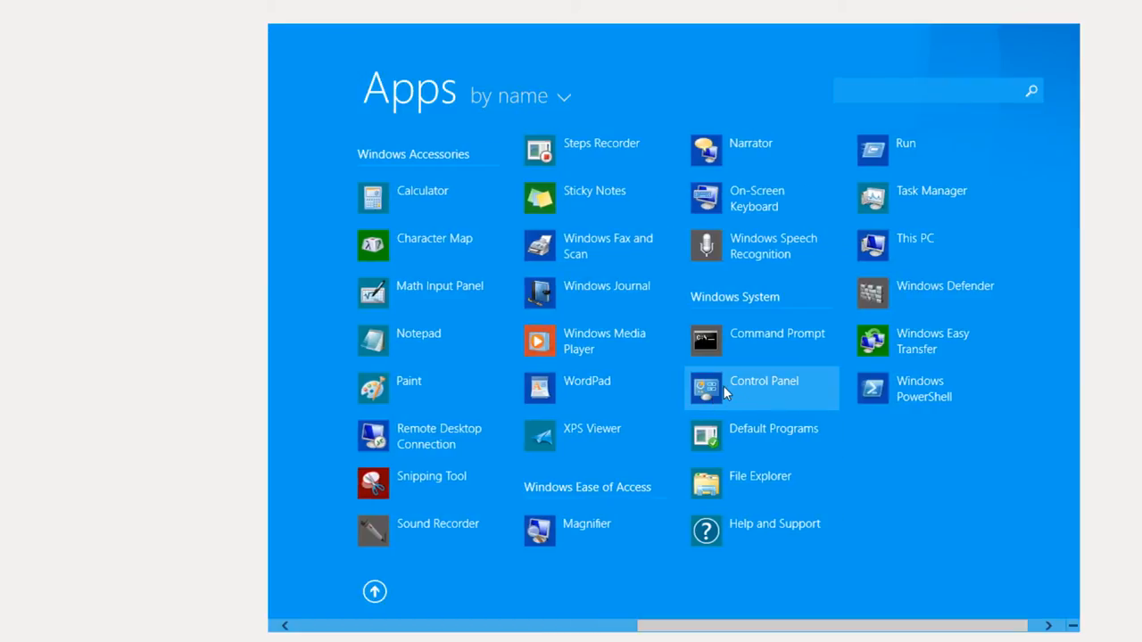
- From Control Panel's System and Security, start a Windows Update check for updates
left_click(764, 382)
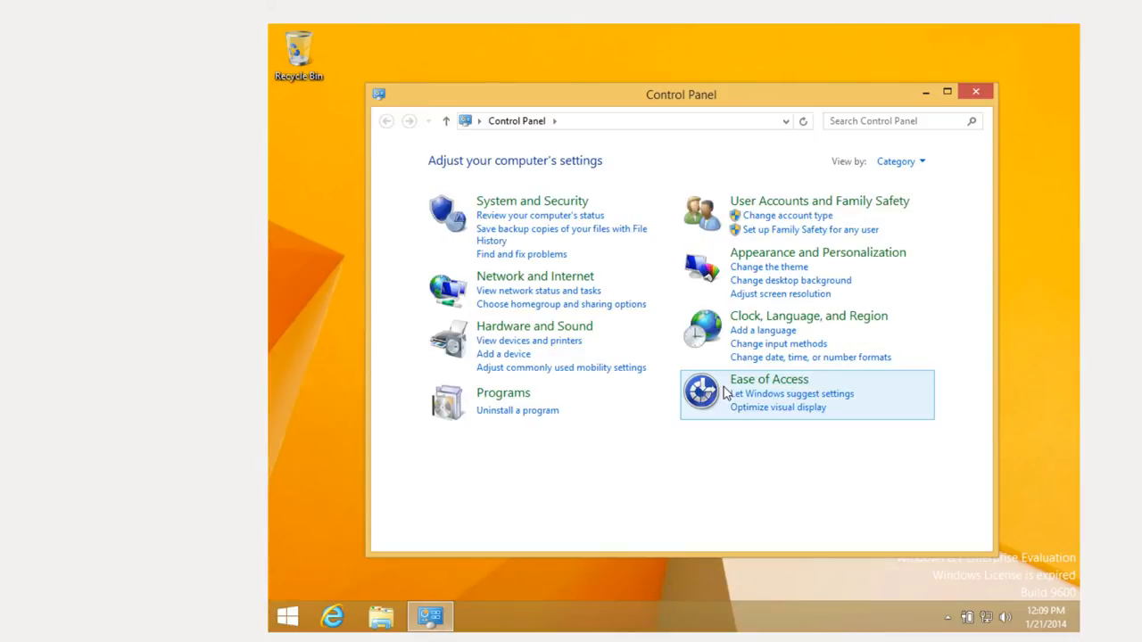
mouse_move(518, 217)
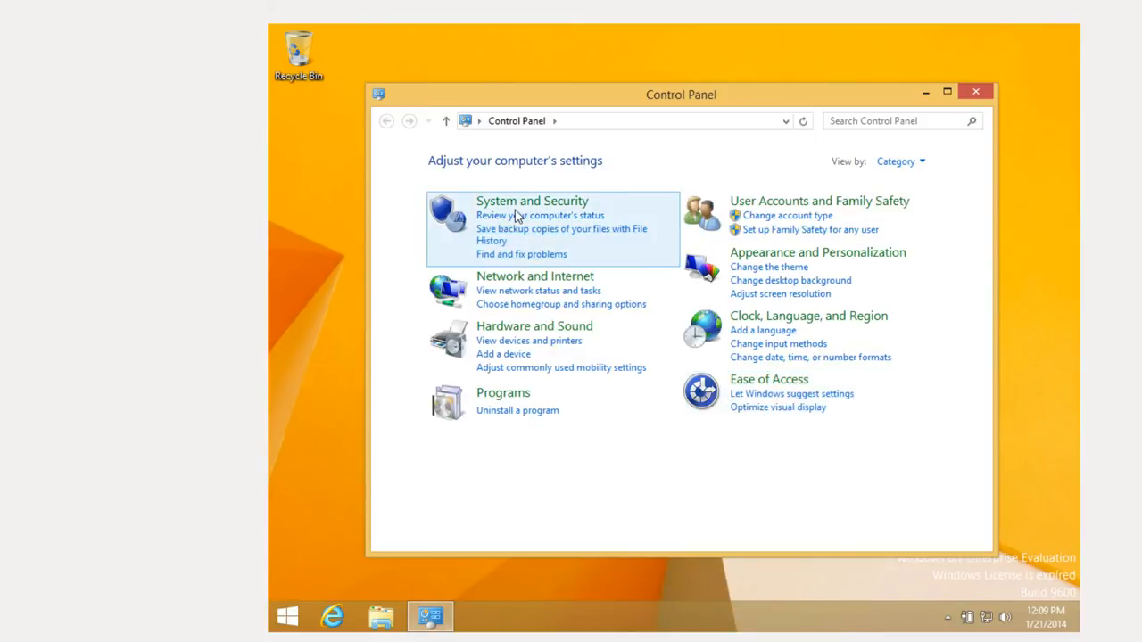
mouse_move(521, 200)
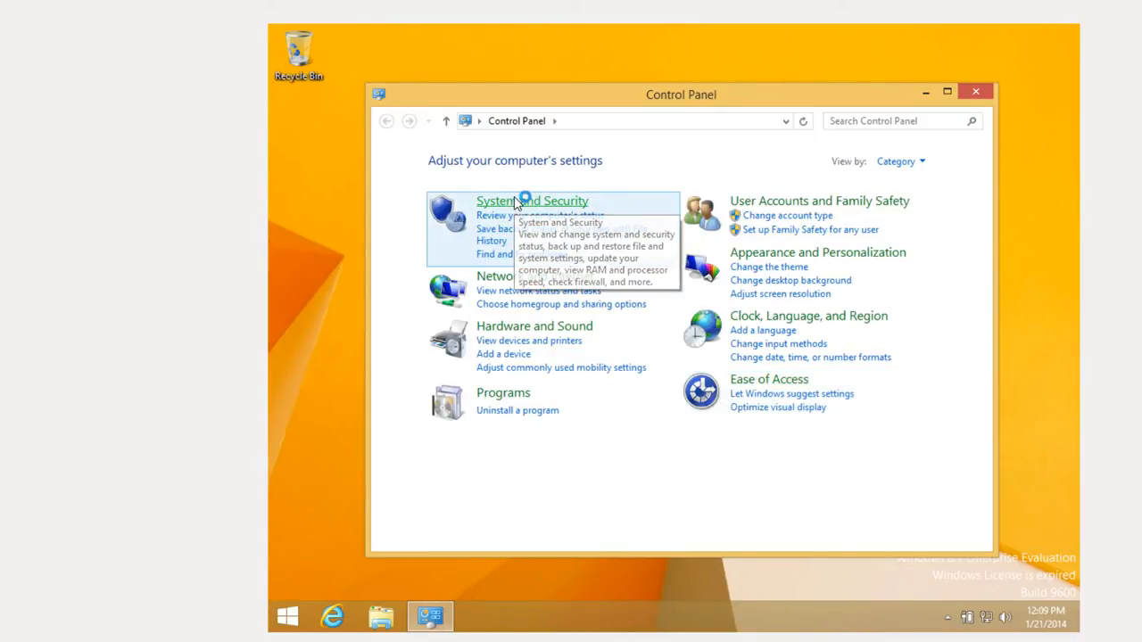
left_click(532, 200)
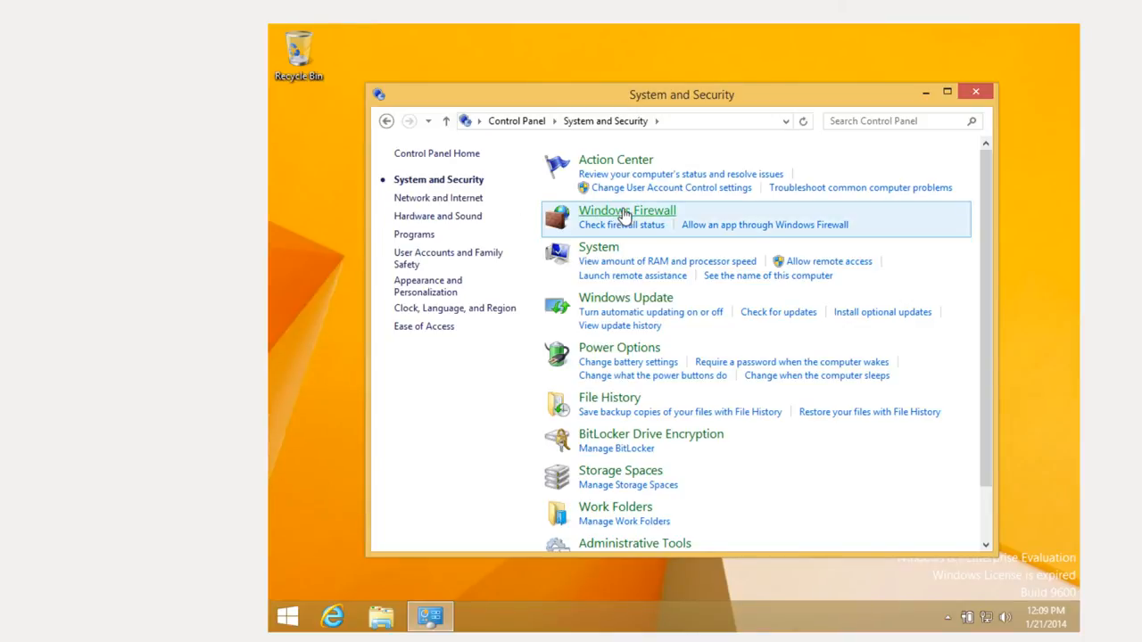
mouse_move(615, 312)
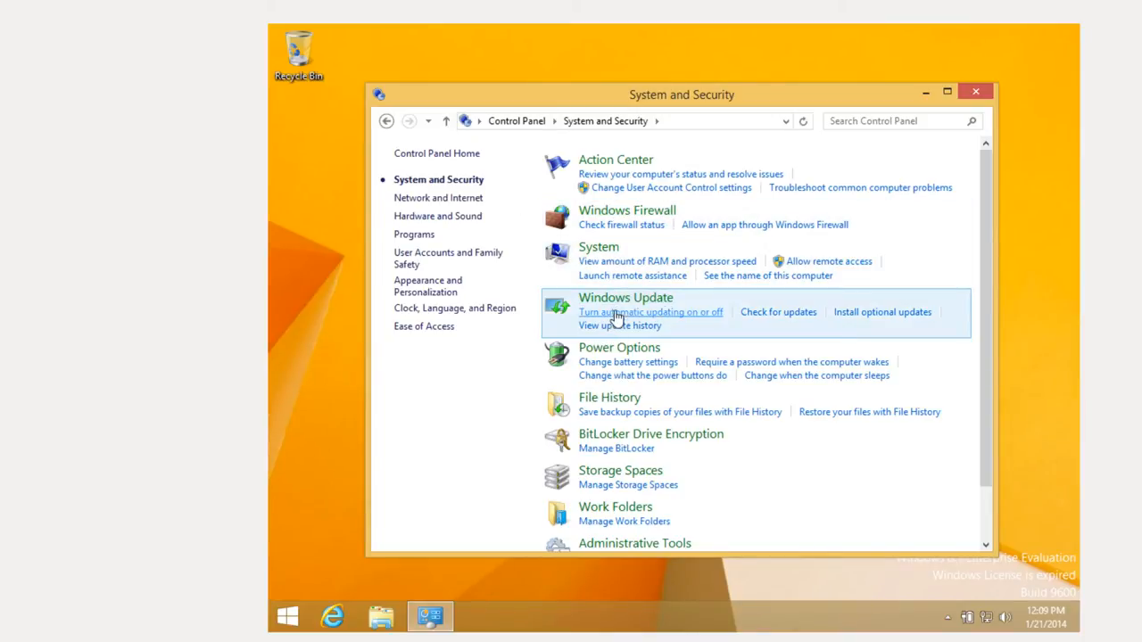
mouse_move(746, 312)
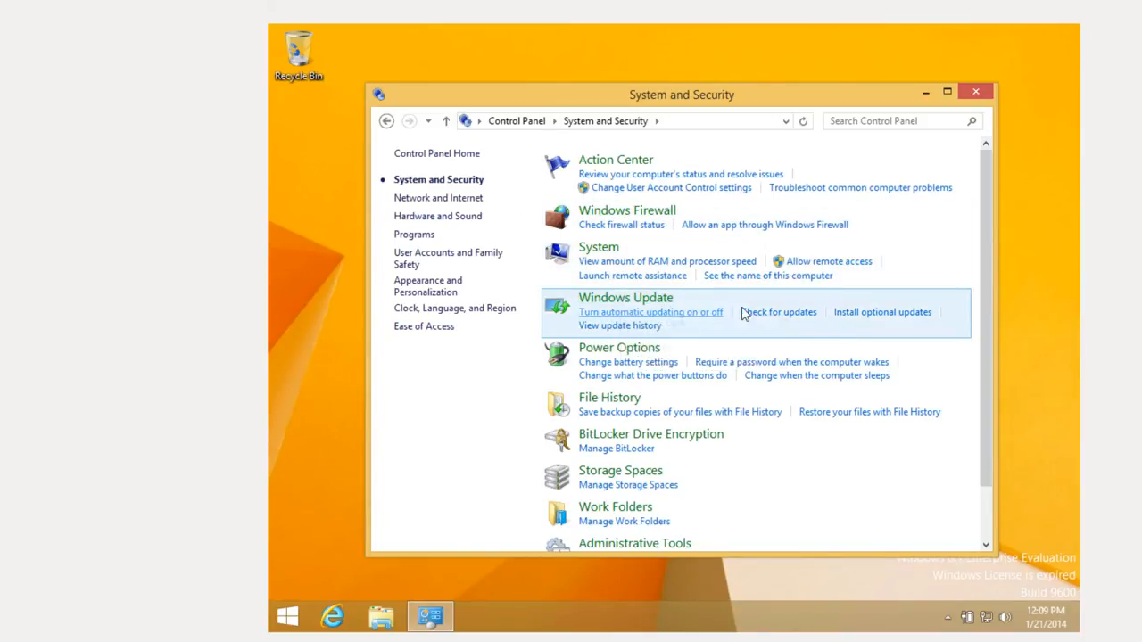
mouse_move(776, 310)
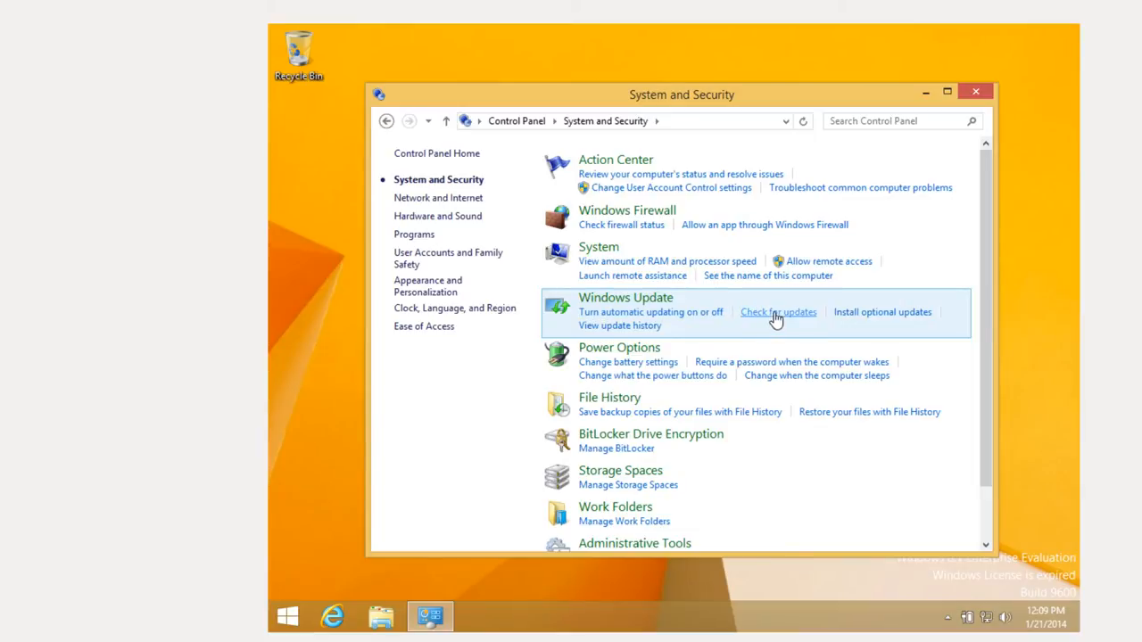
left_click(778, 311)
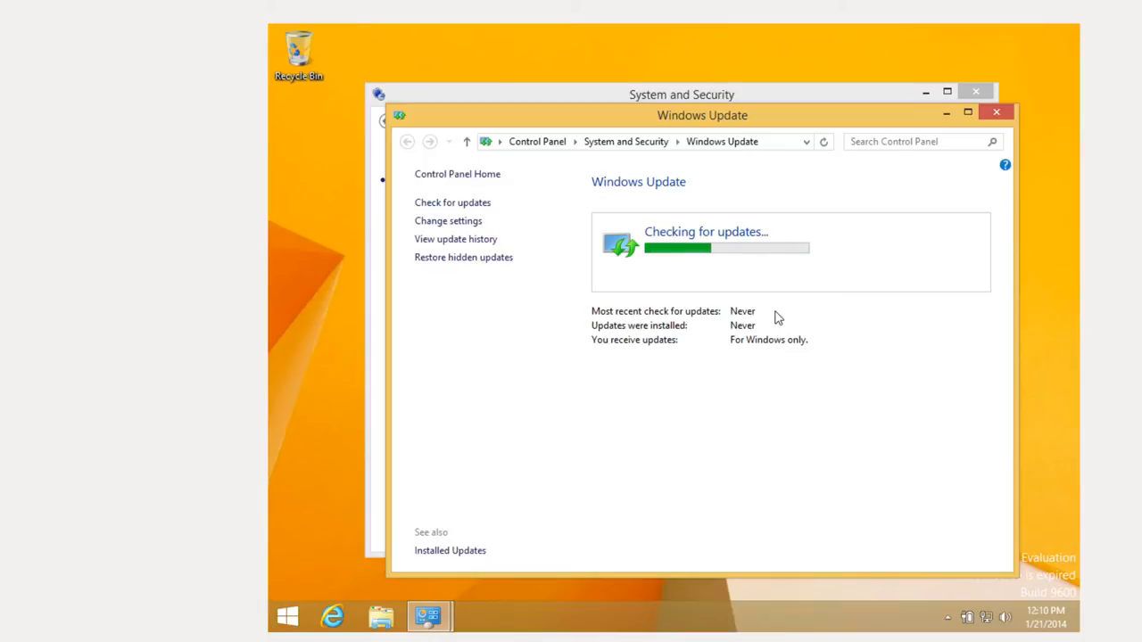
mouse_move(746, 279)
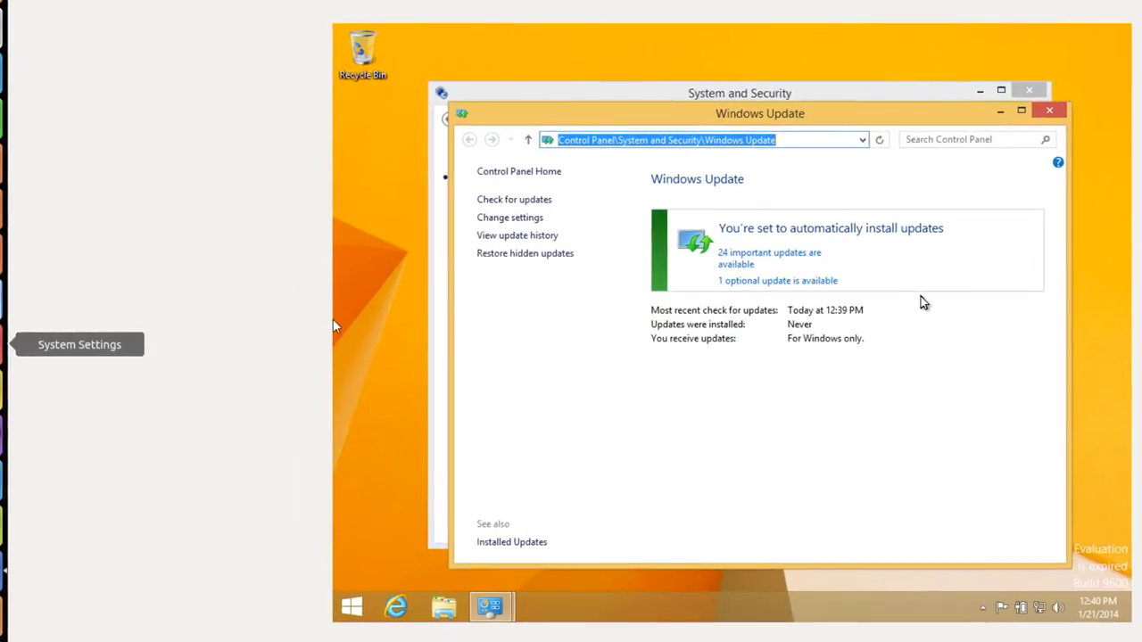
mouse_move(855, 277)
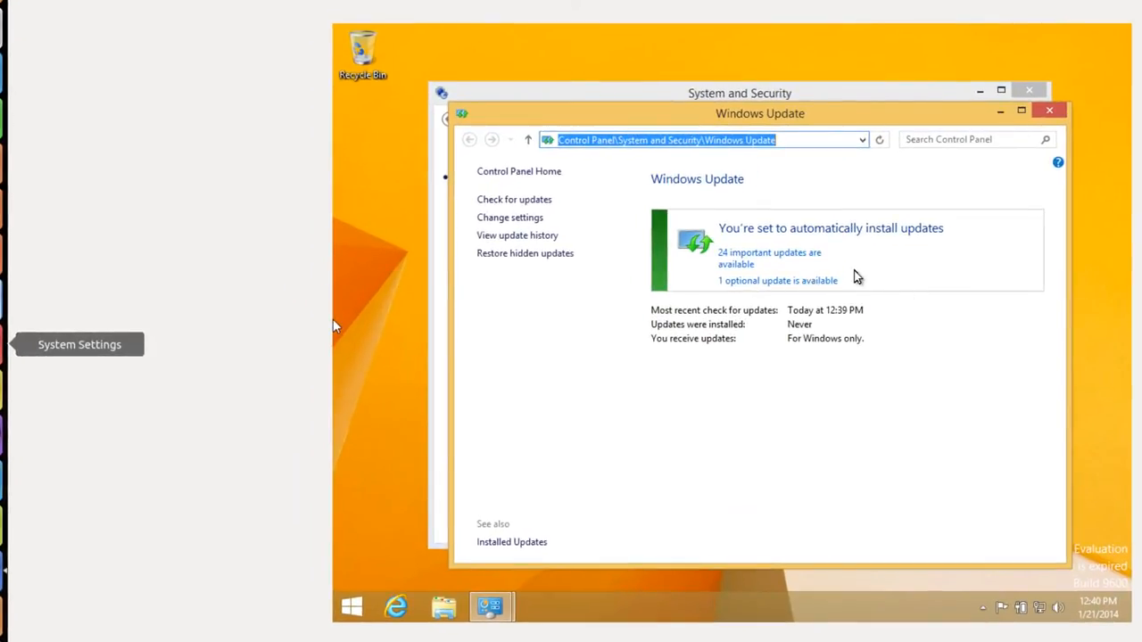
mouse_move(731, 241)
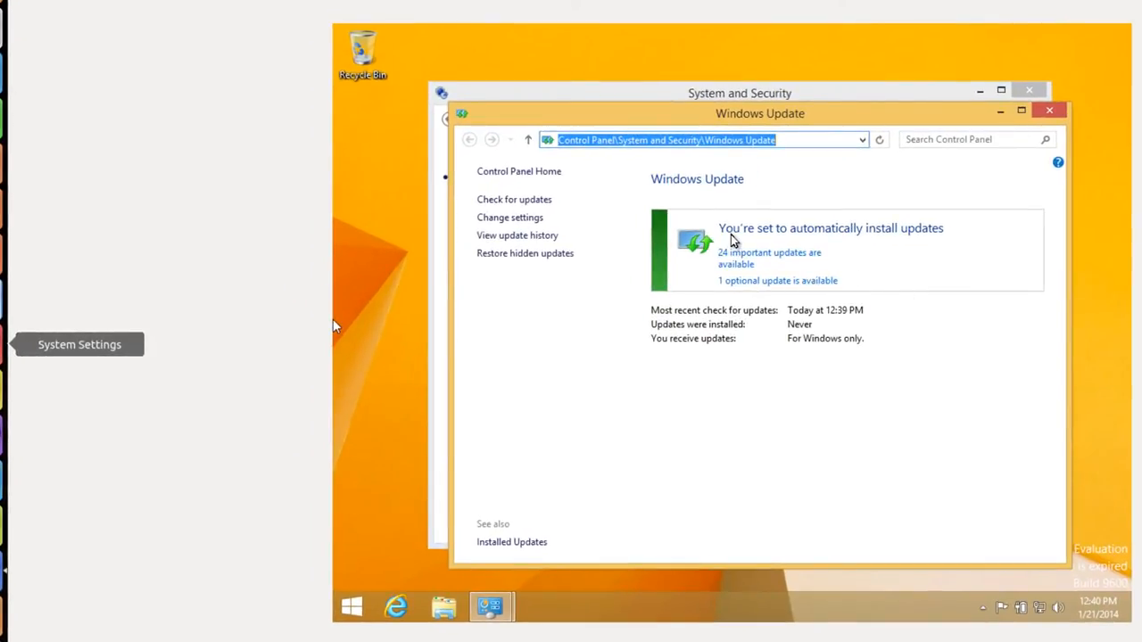
mouse_move(789, 259)
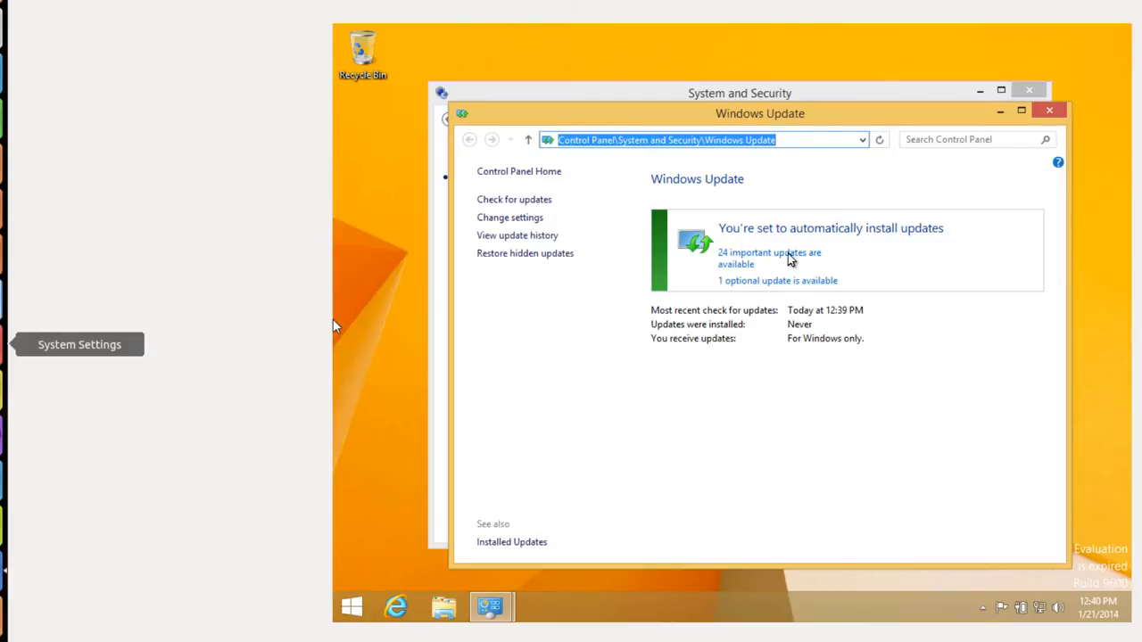
mouse_move(777, 270)
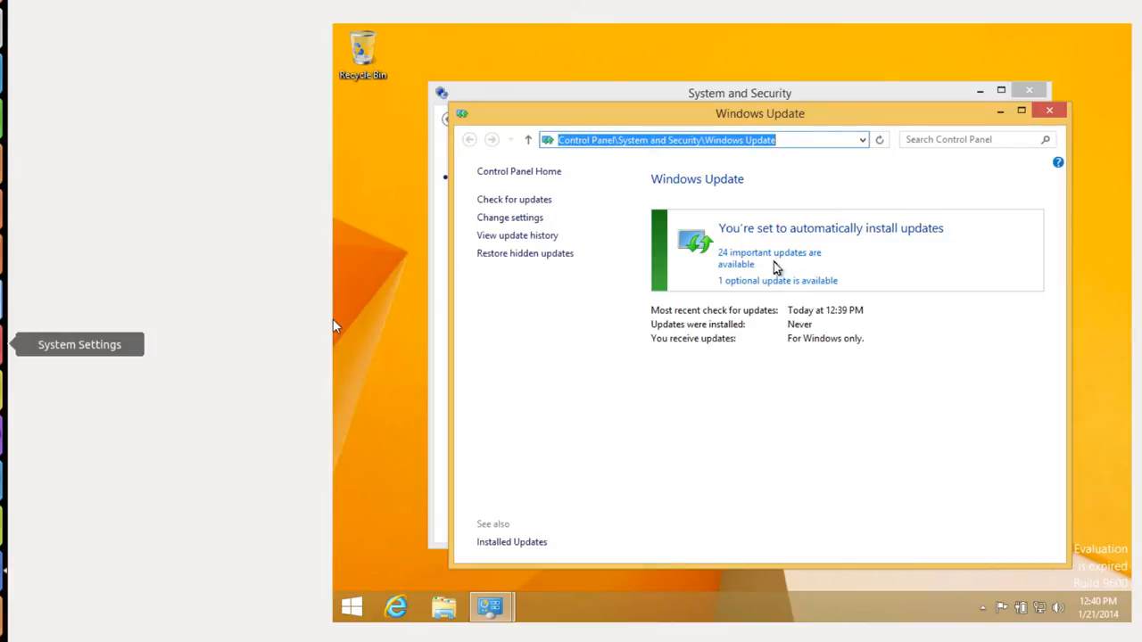
mouse_move(932, 246)
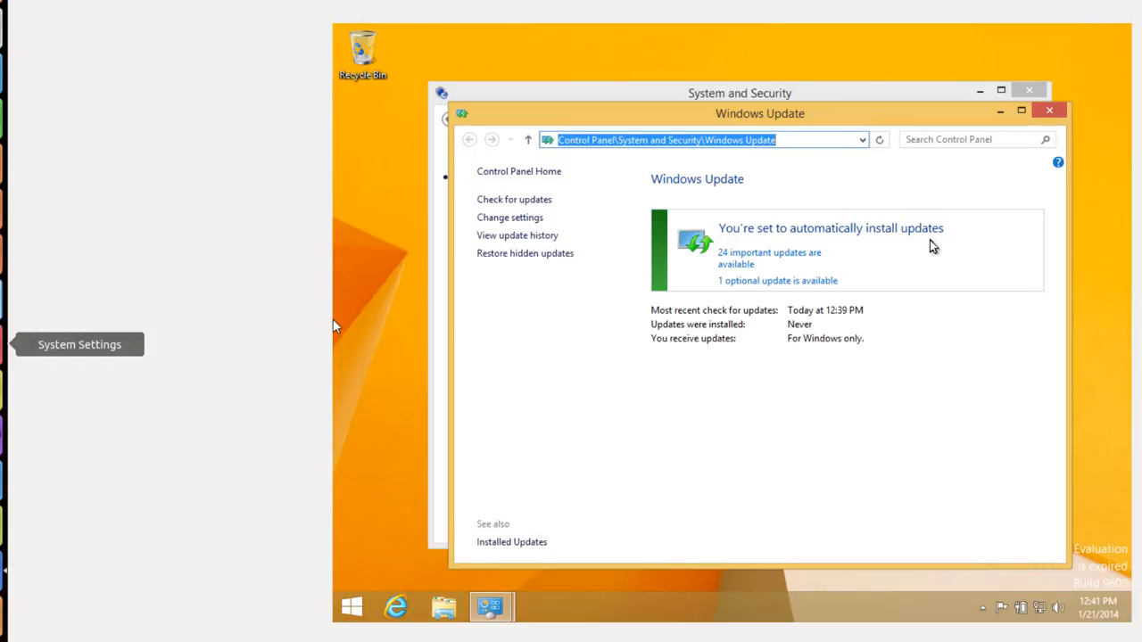
mouse_move(921, 220)
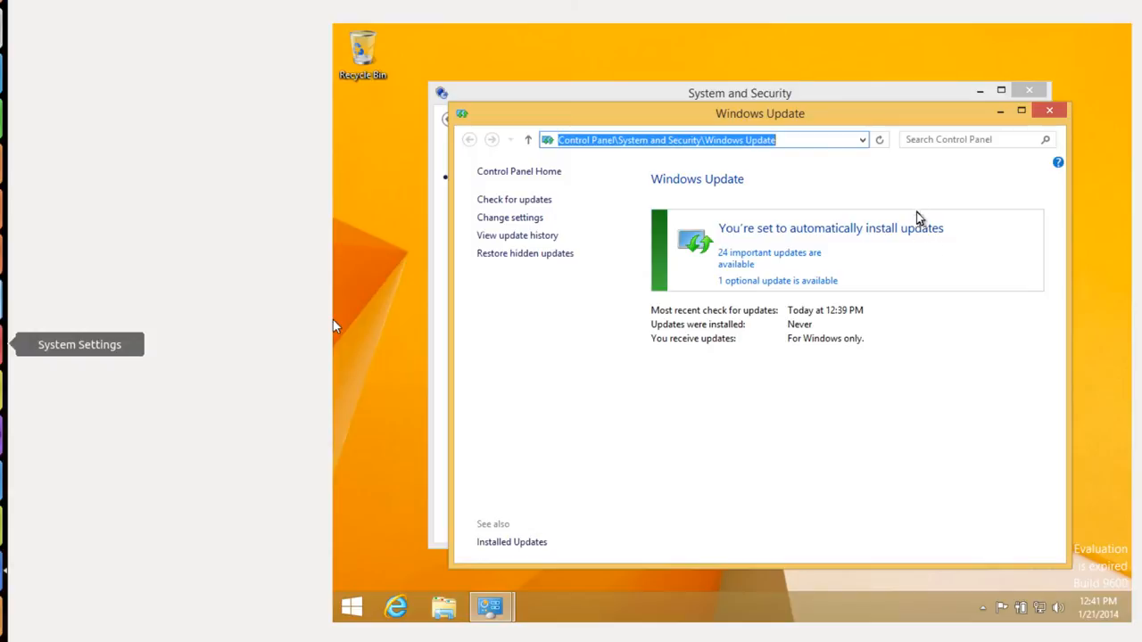
mouse_move(889, 238)
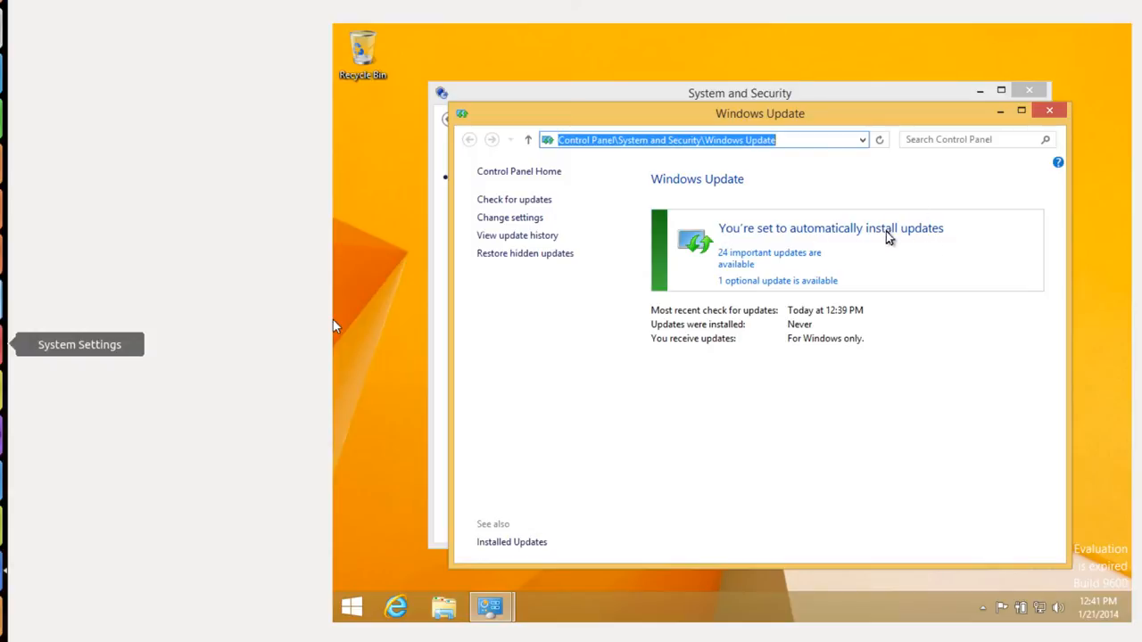
mouse_move(775, 232)
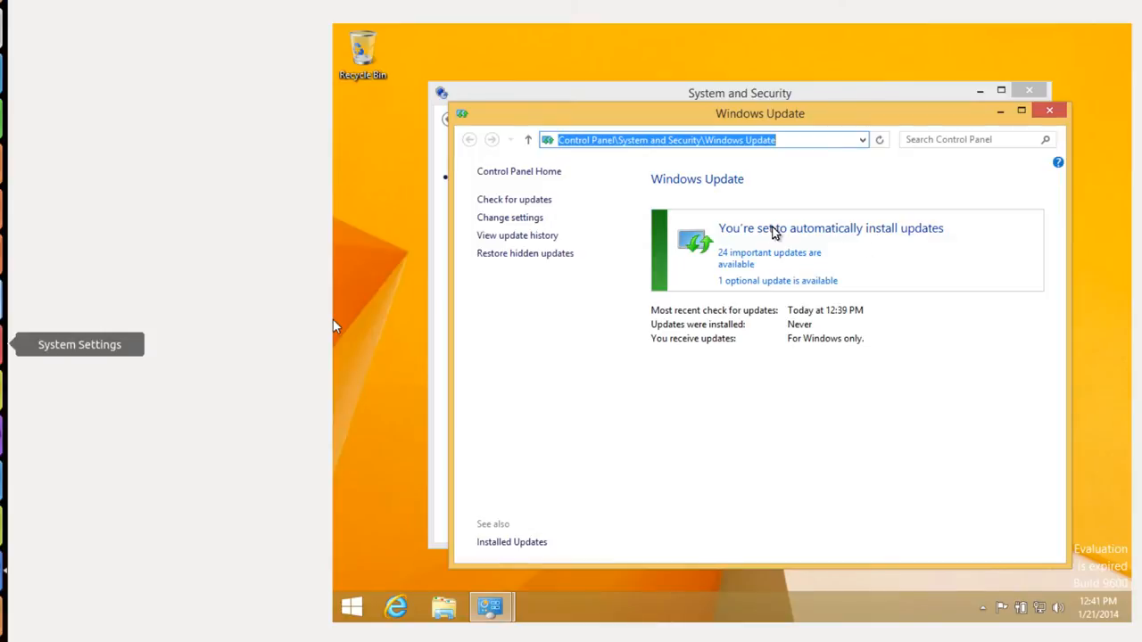
mouse_move(919, 232)
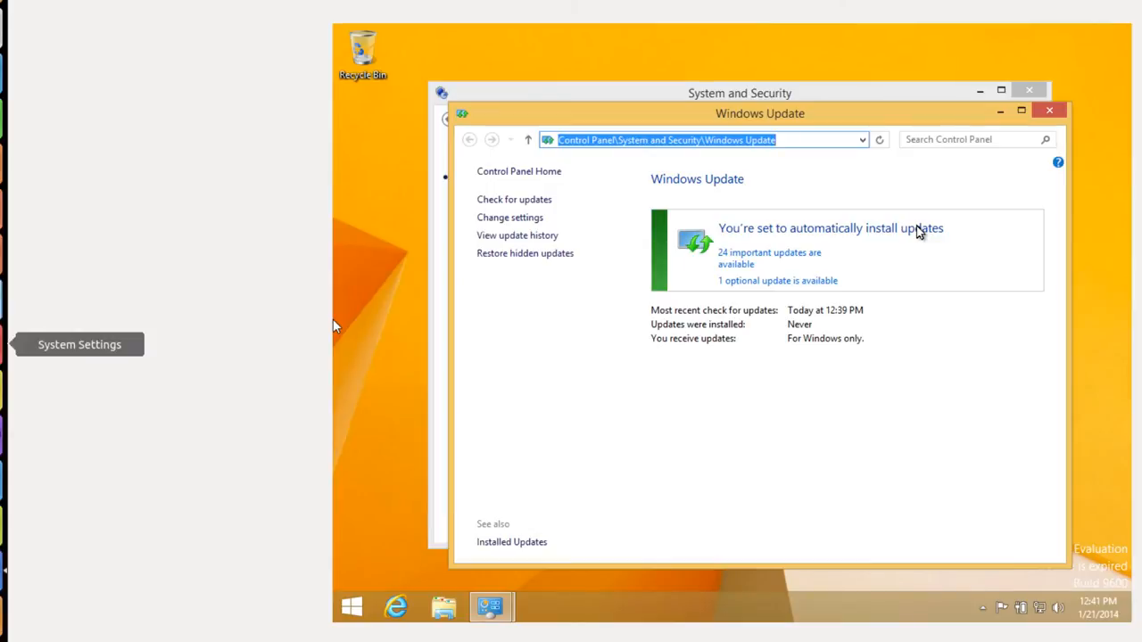
mouse_move(746, 261)
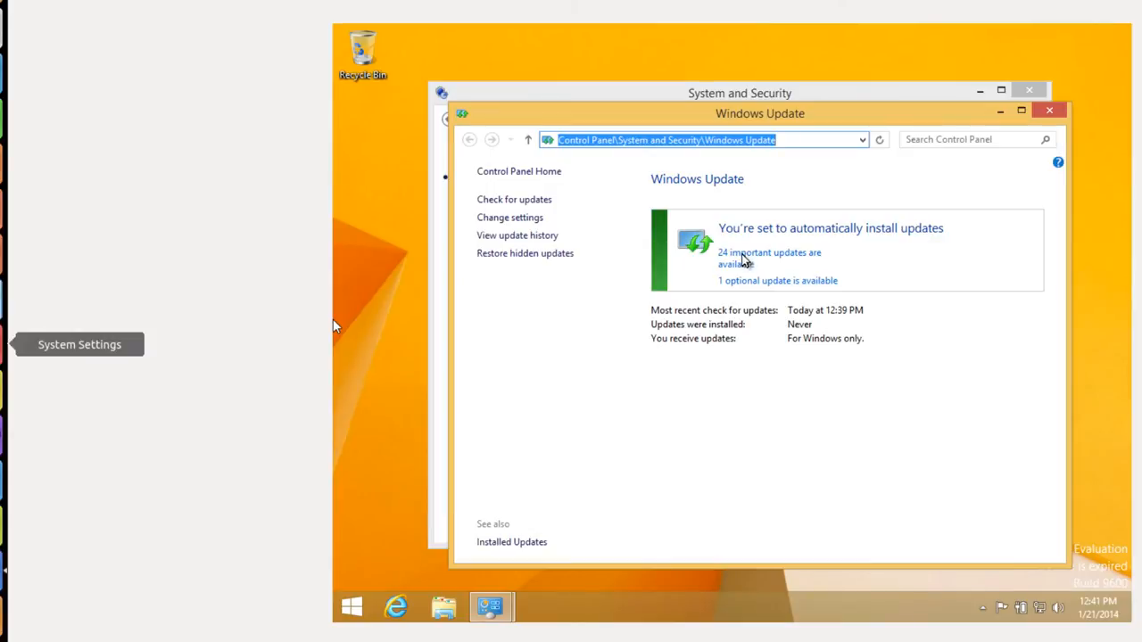
- Review the 24 important updates found so they can be installed
left_click(769, 257)
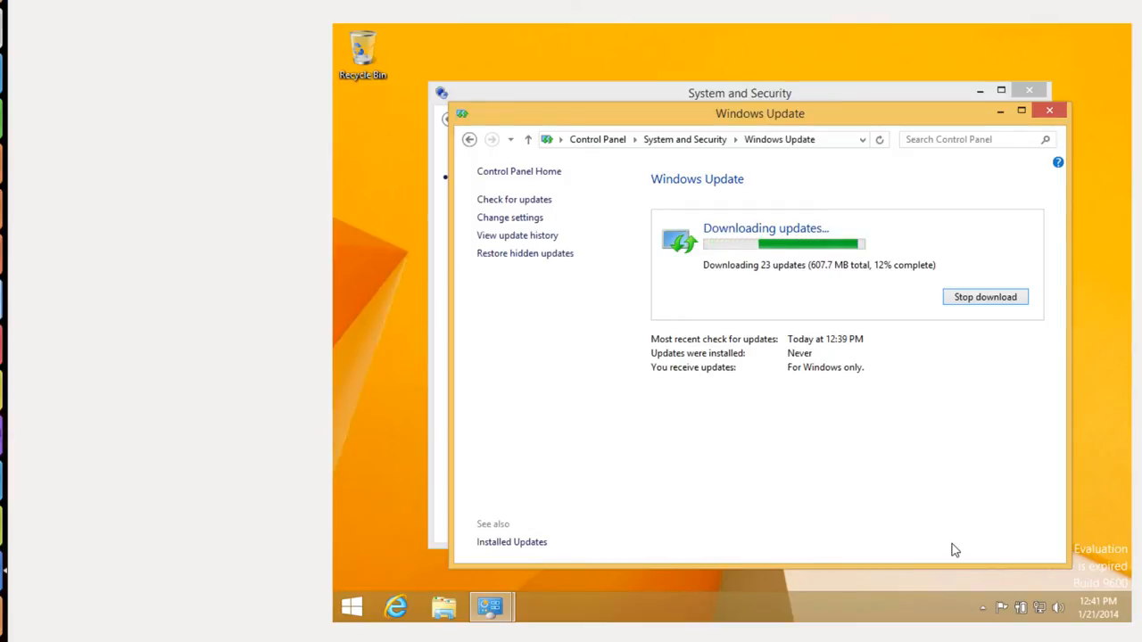
mouse_move(960, 427)
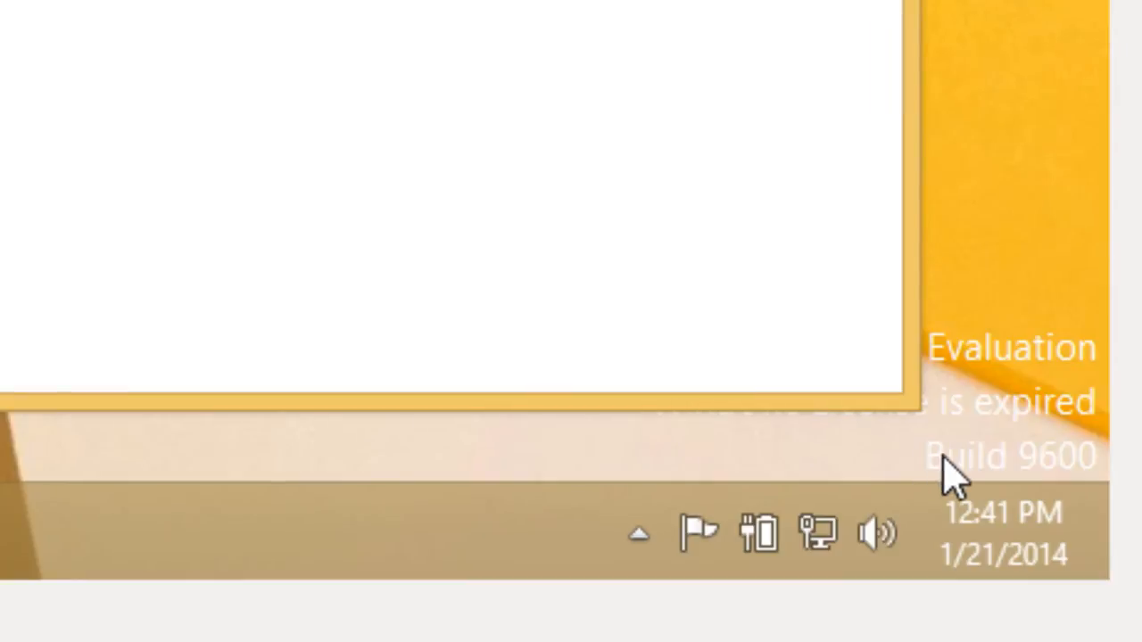
mouse_move(1067, 396)
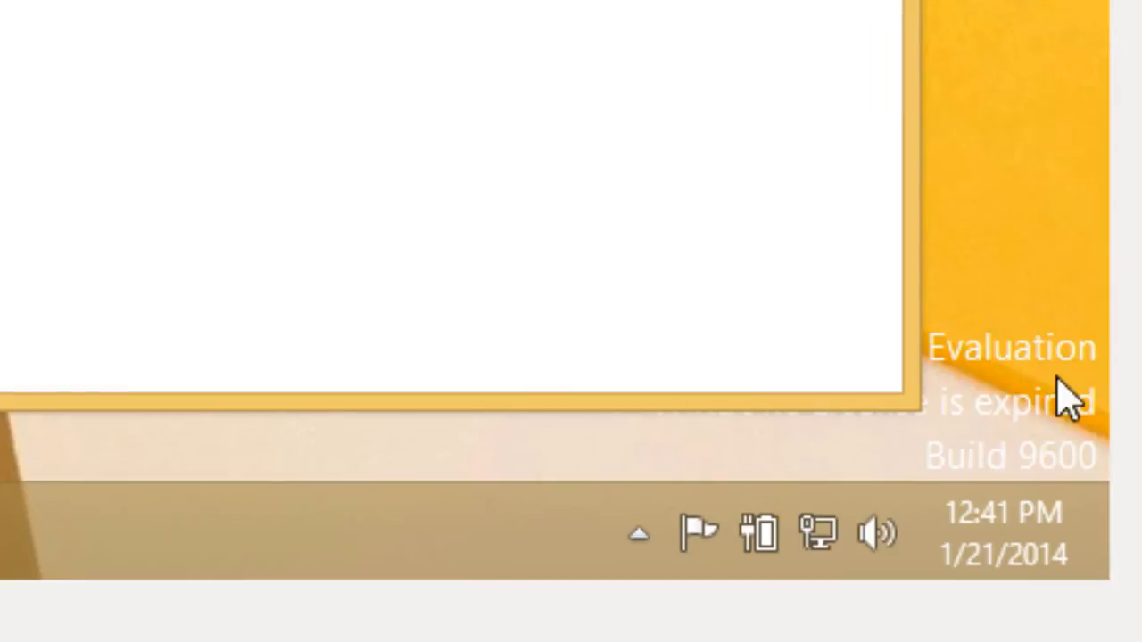
mouse_move(999, 356)
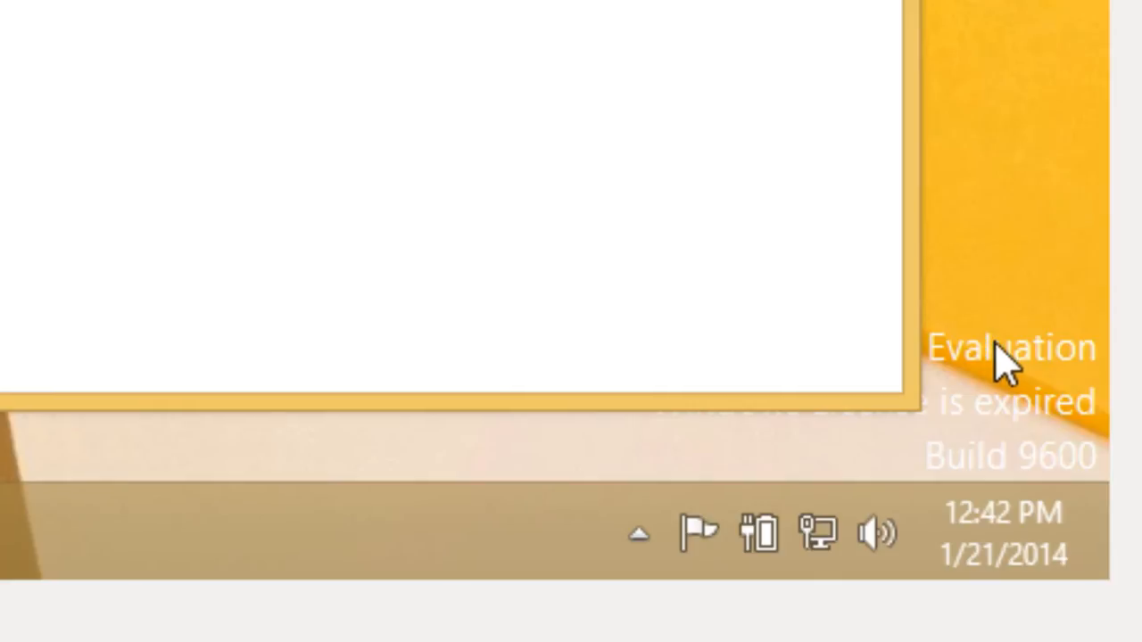
mouse_move(967, 357)
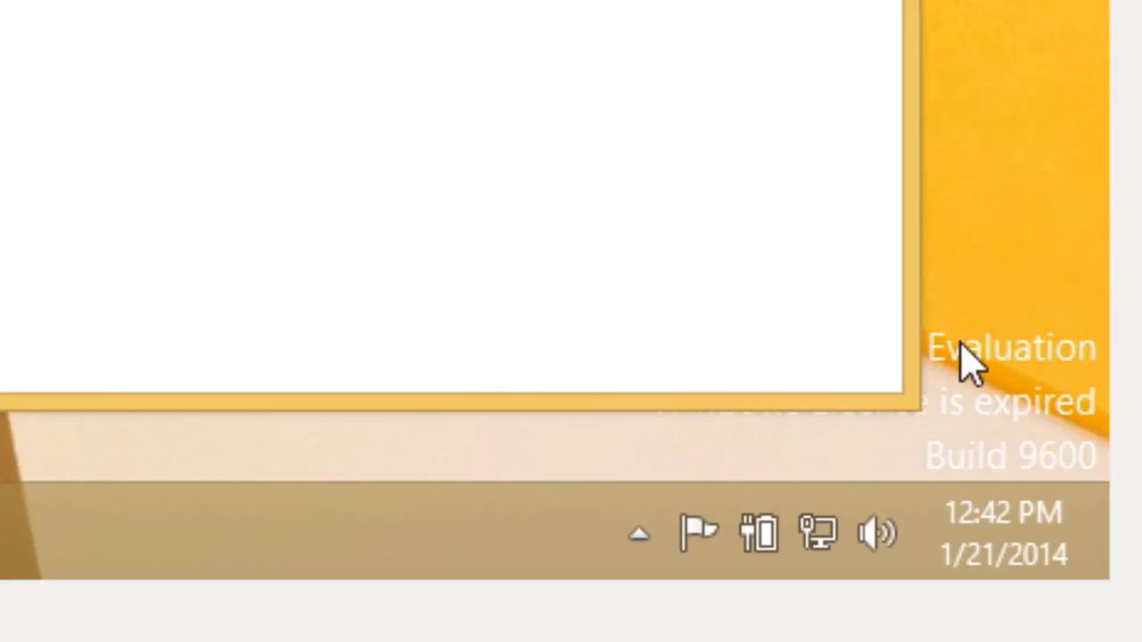
mouse_move(981, 366)
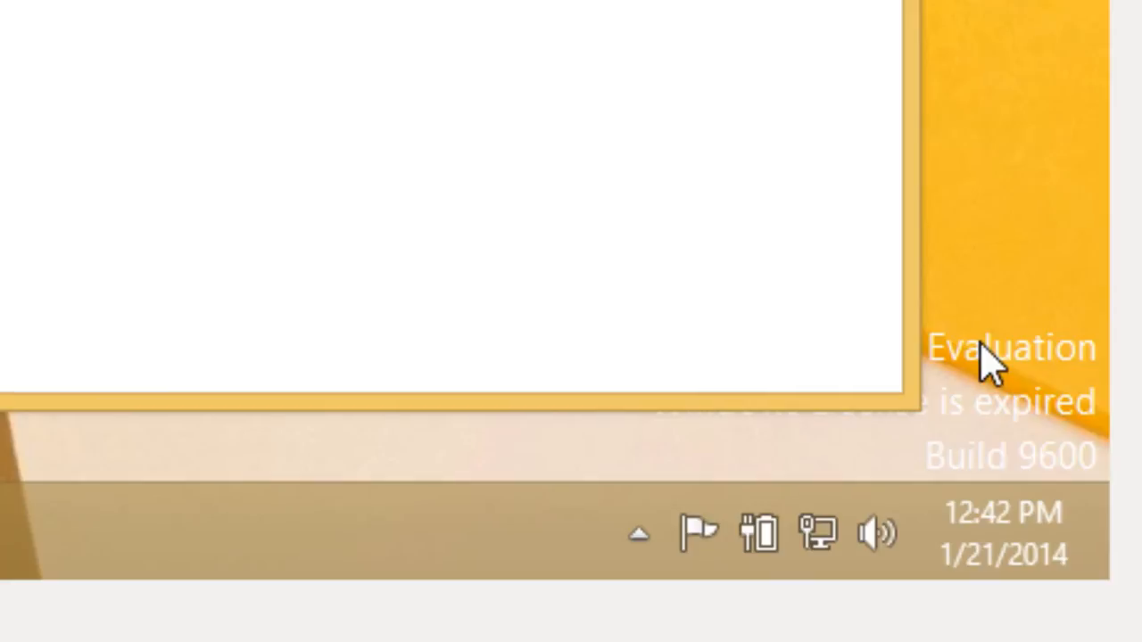
mouse_move(1003, 370)
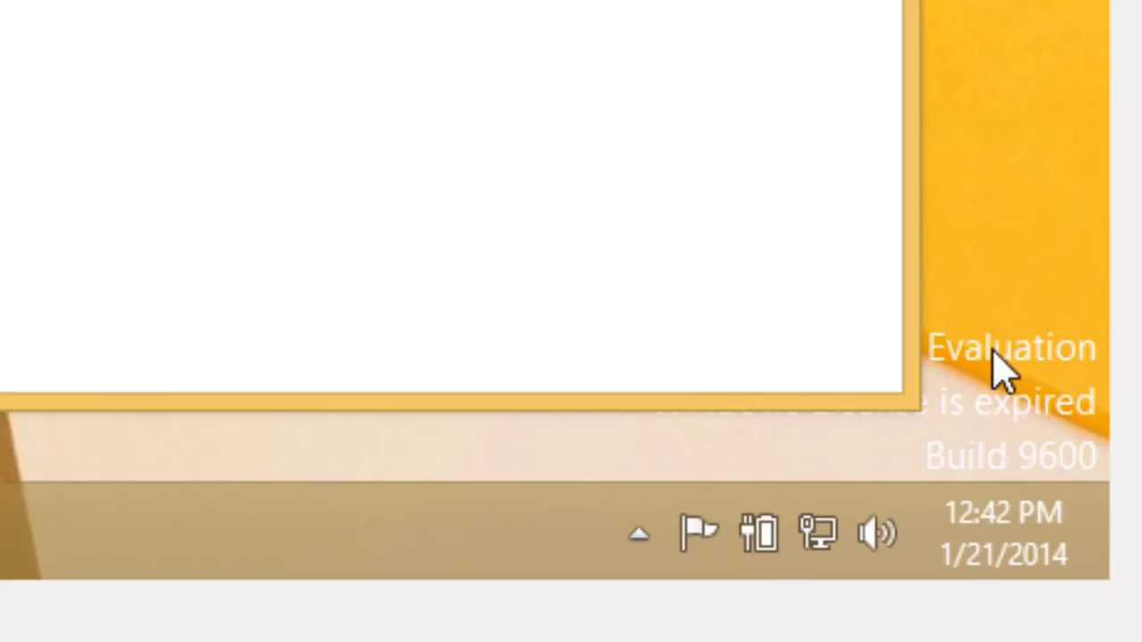
mouse_move(771, 254)
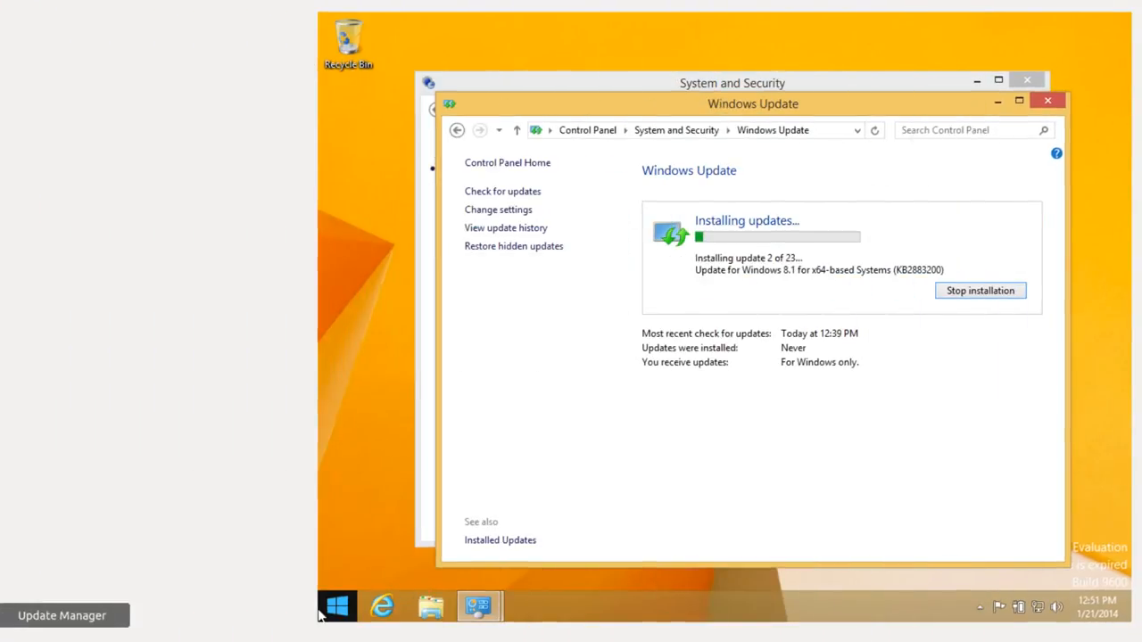
mouse_move(812, 250)
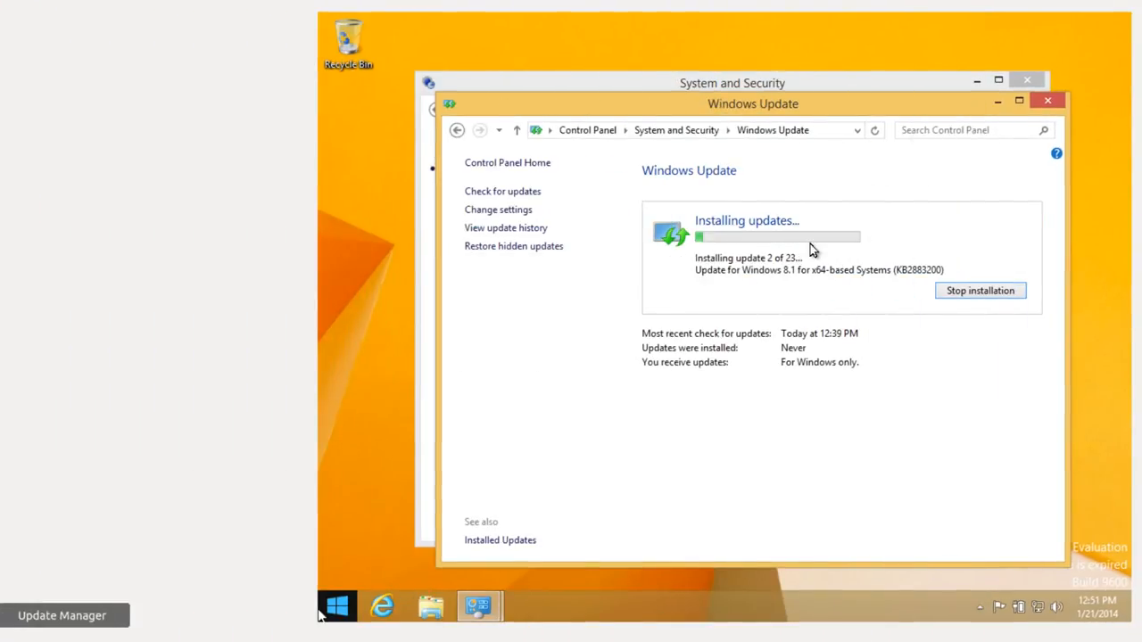
mouse_move(757, 264)
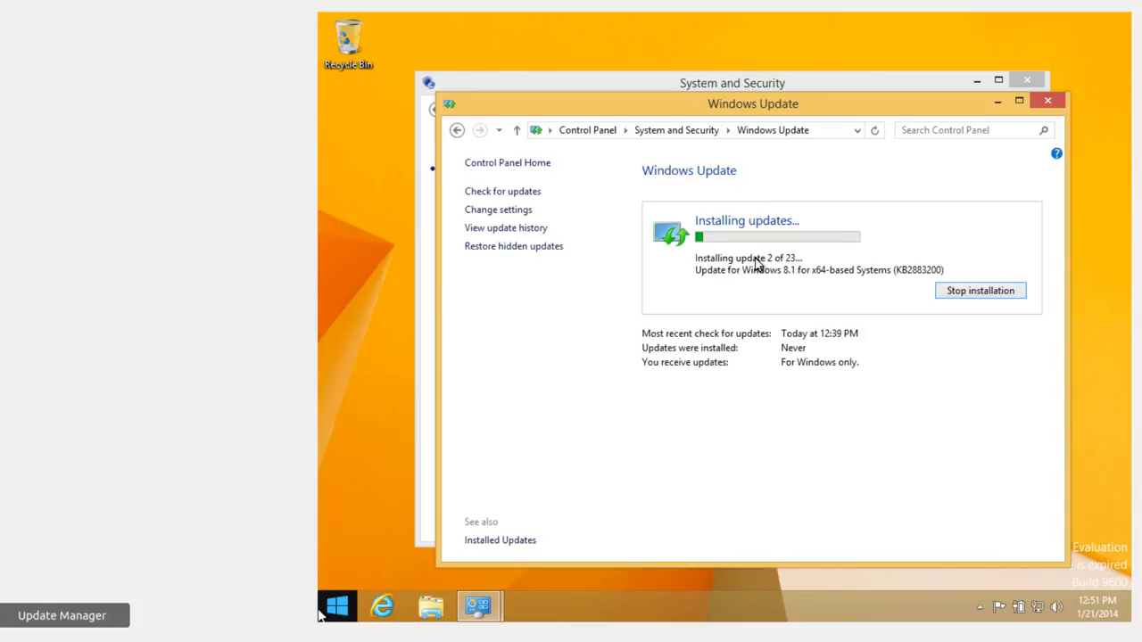
mouse_move(794, 268)
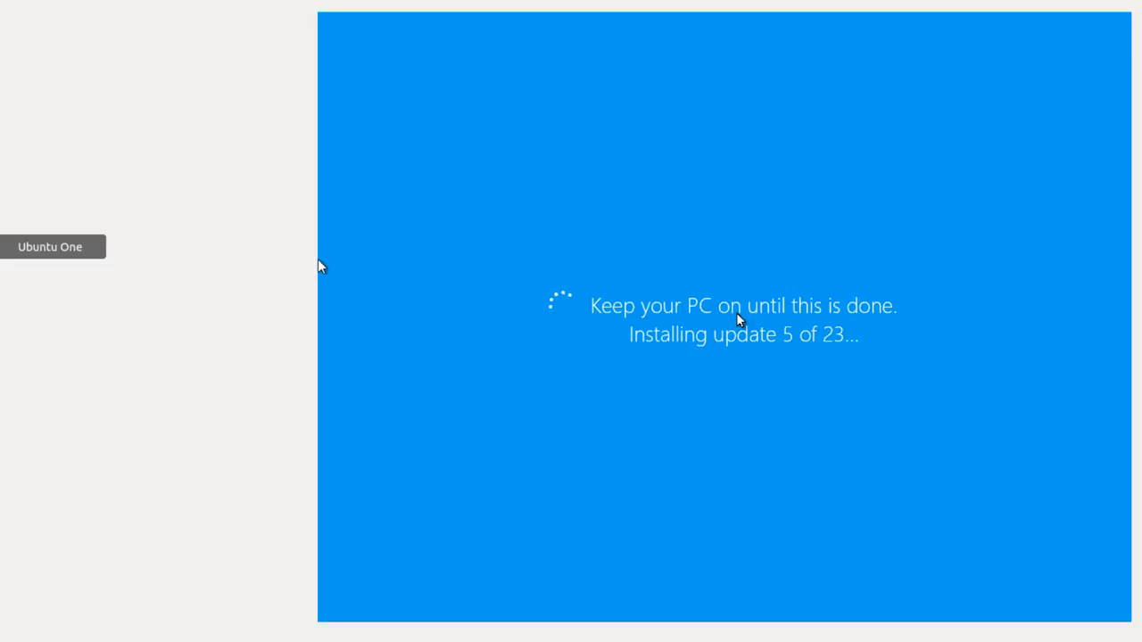
mouse_move(765, 347)
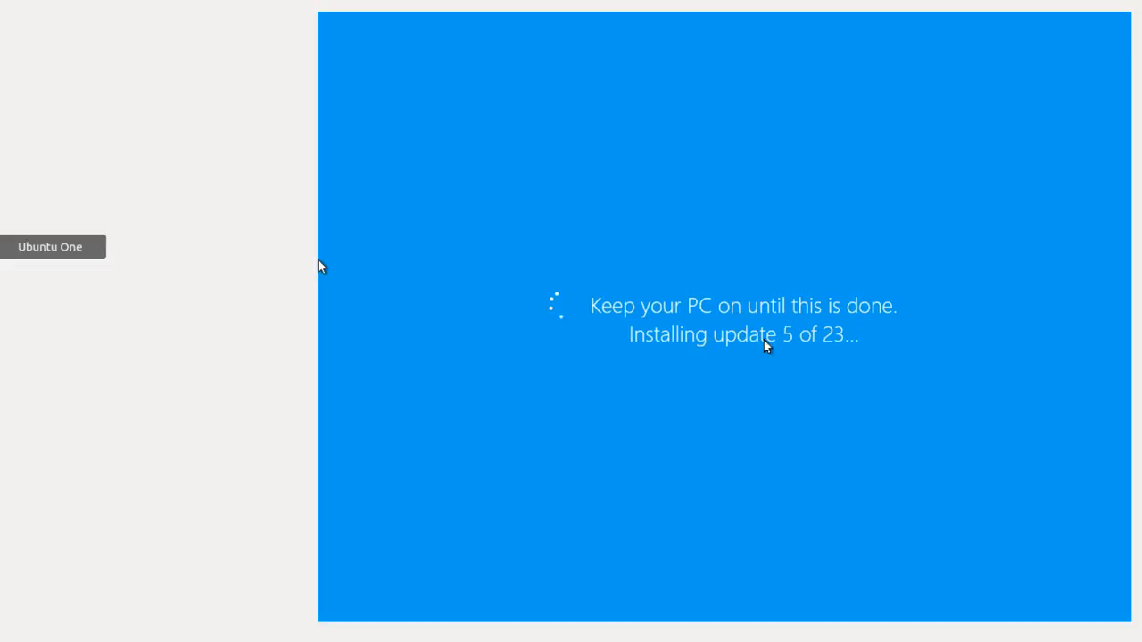
mouse_move(838, 343)
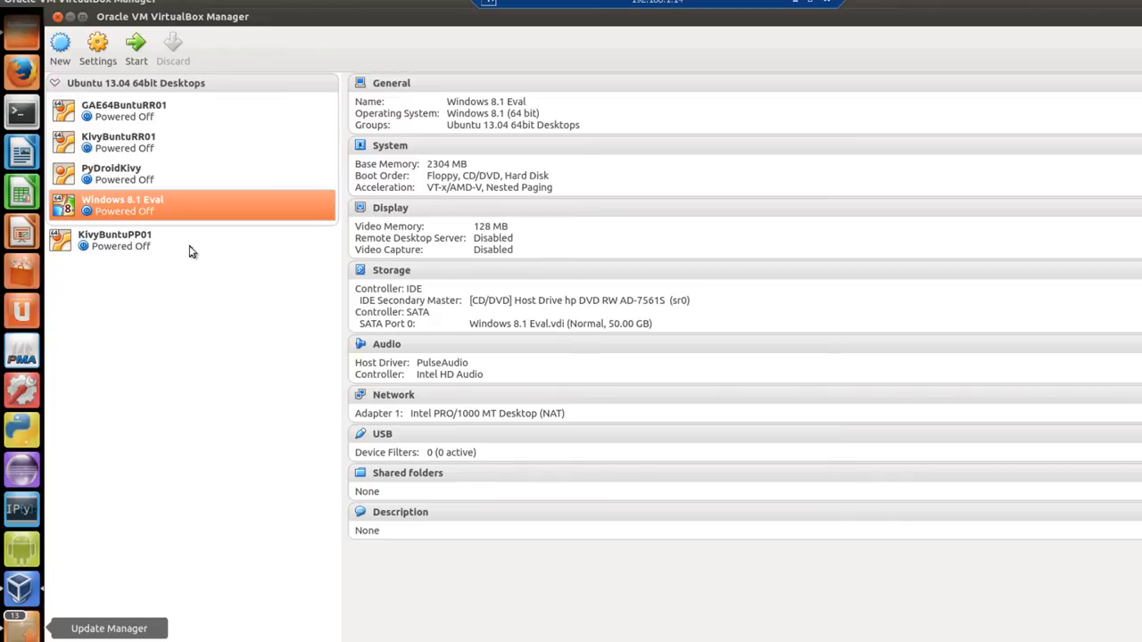
mouse_move(205, 264)
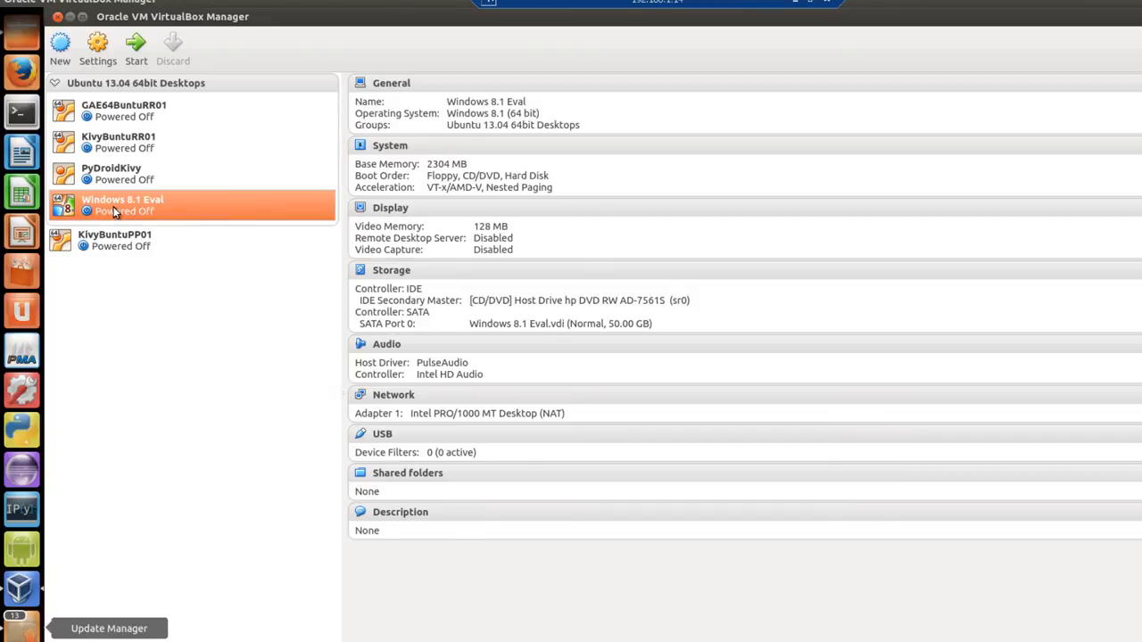
- Start the Windows 8.1 Eval machine from its context menu in VirtualBox Manager
right_click(121, 205)
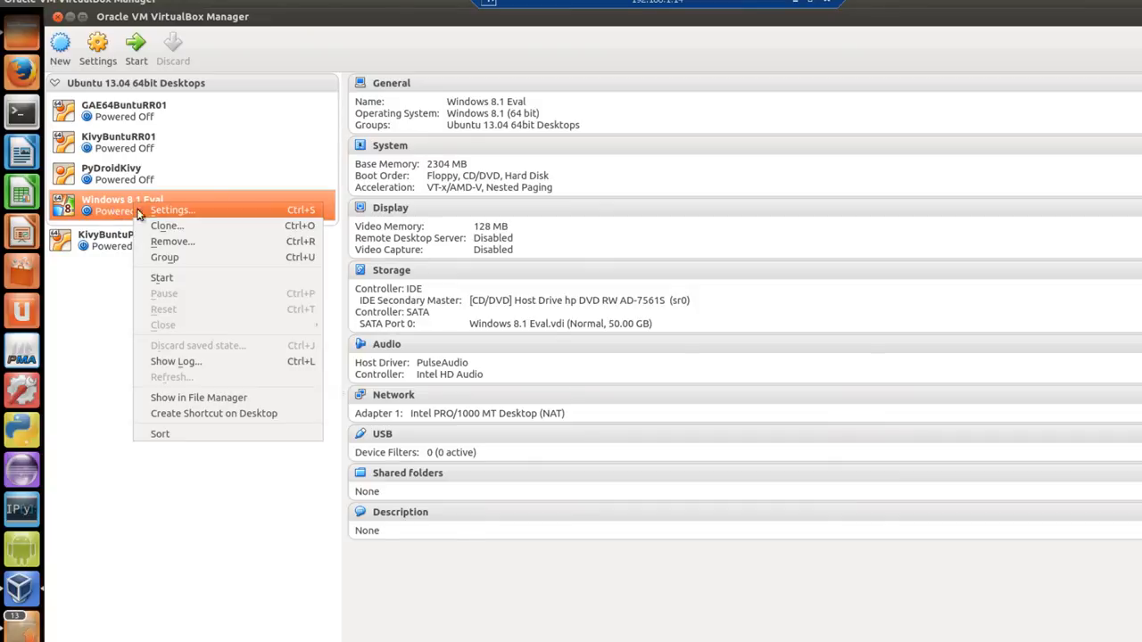
mouse_move(168, 279)
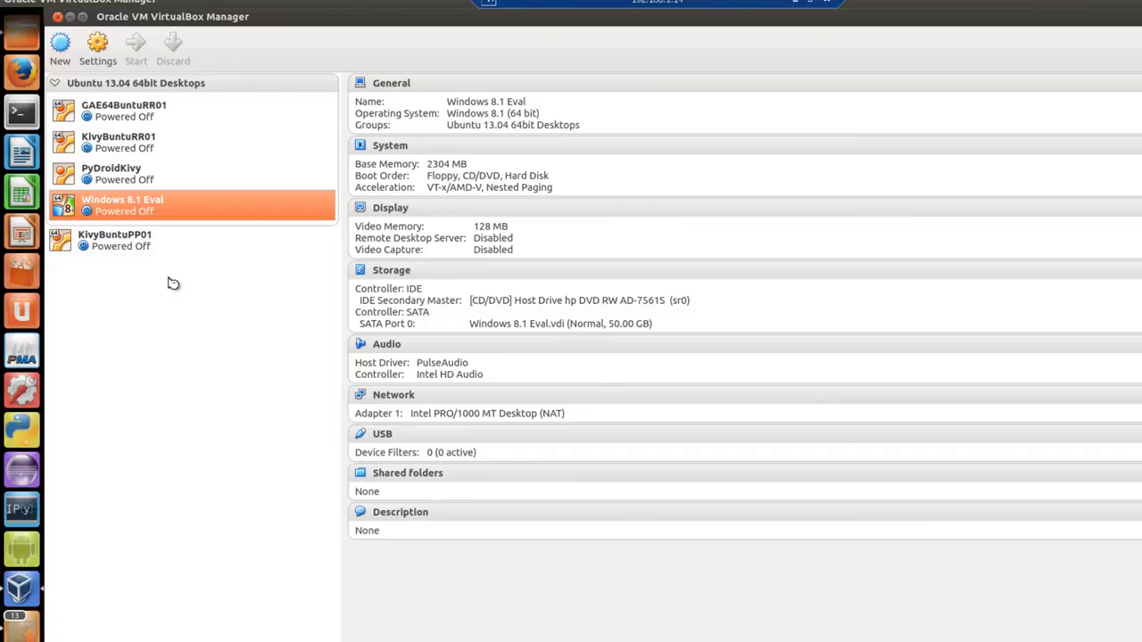
left_click(136, 44)
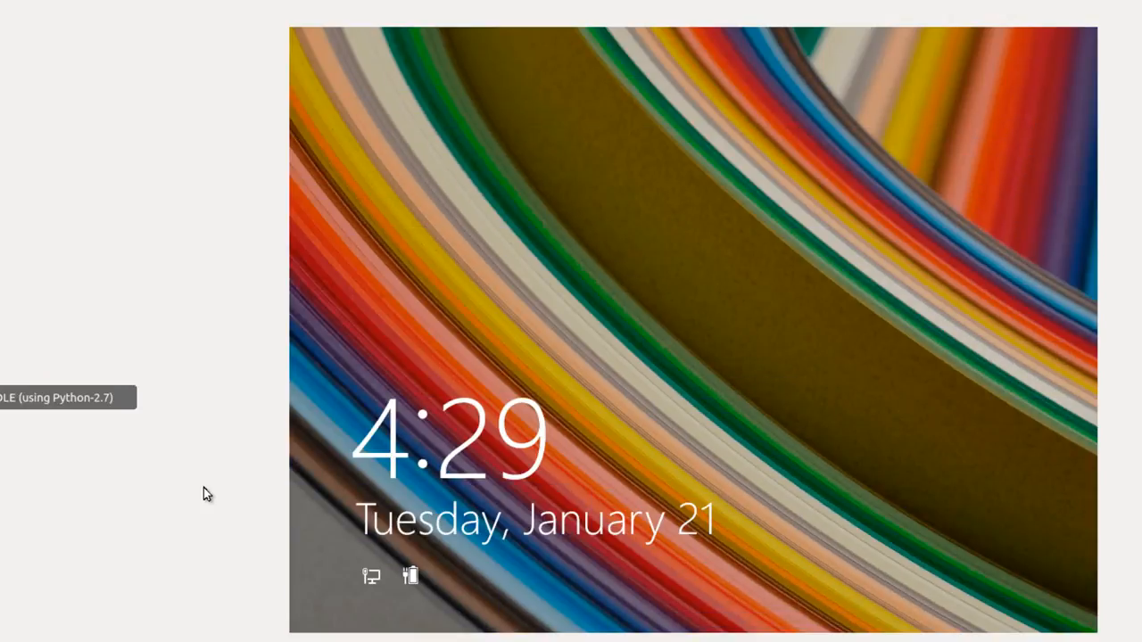
mouse_move(407, 507)
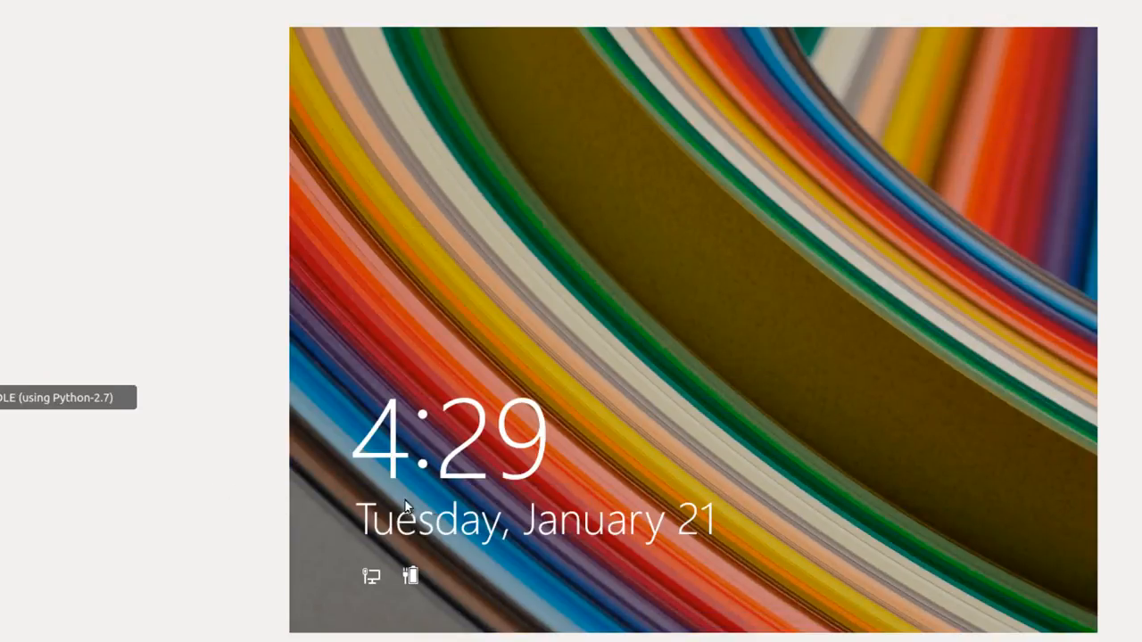
mouse_move(460, 475)
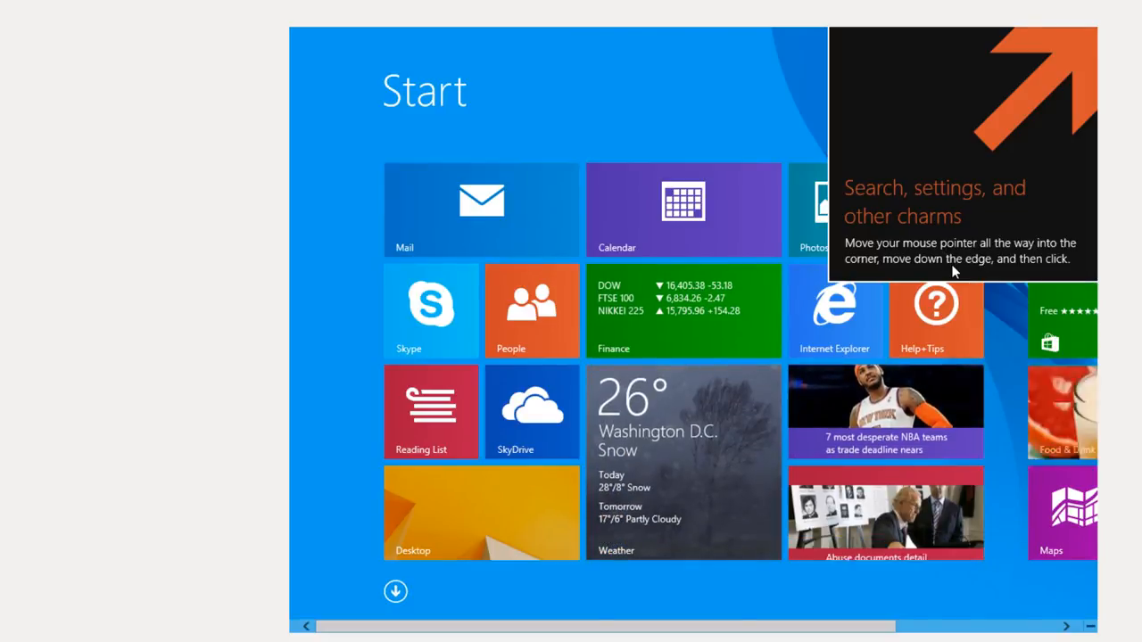
mouse_move(1061, 587)
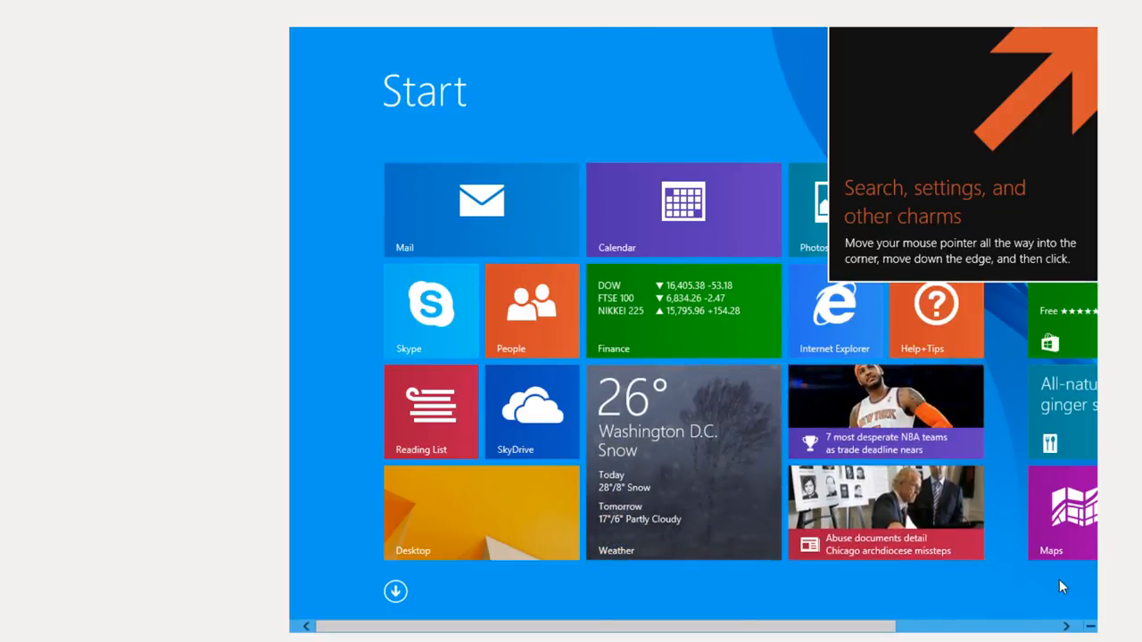
mouse_move(1092, 617)
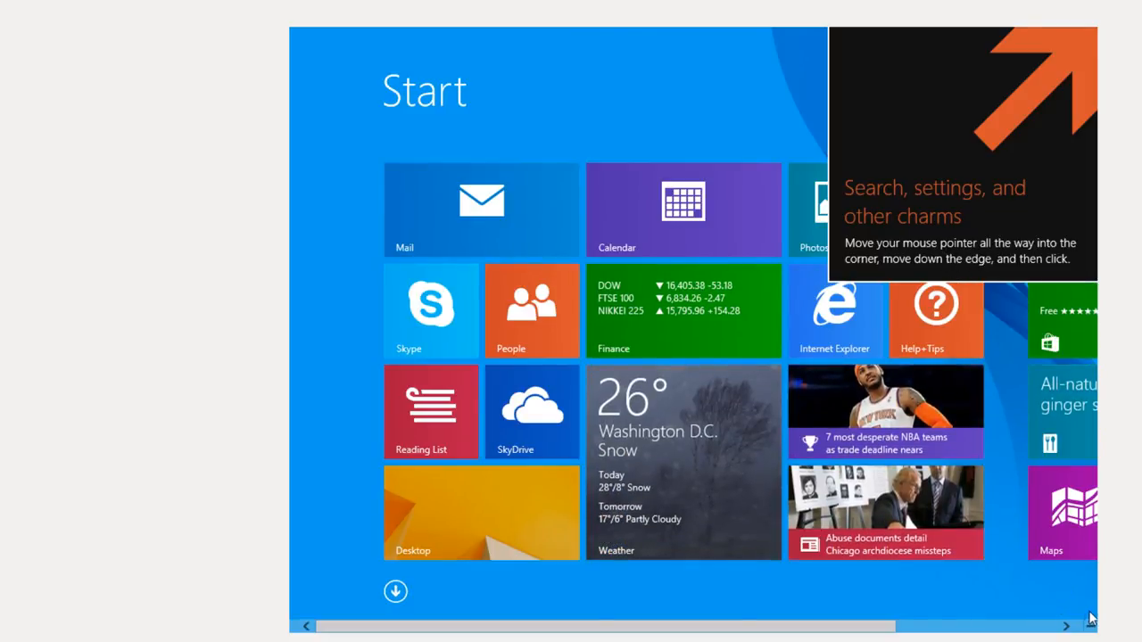
mouse_move(1067, 55)
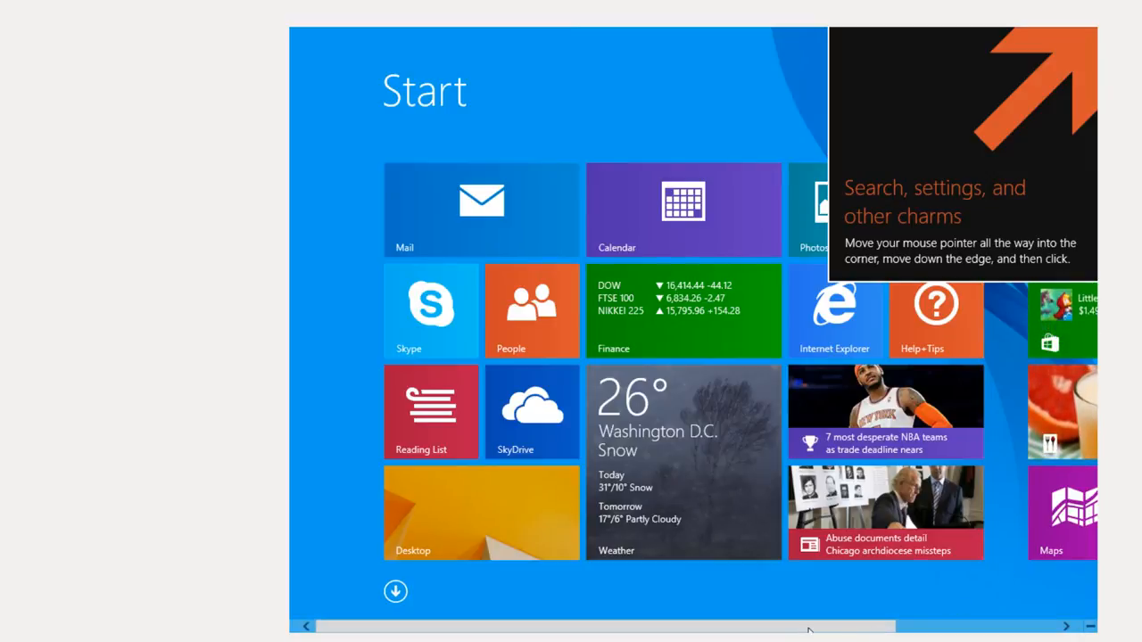
- Scroll across the Windows 8.1 Start screen after signing in
scroll("right", 3)
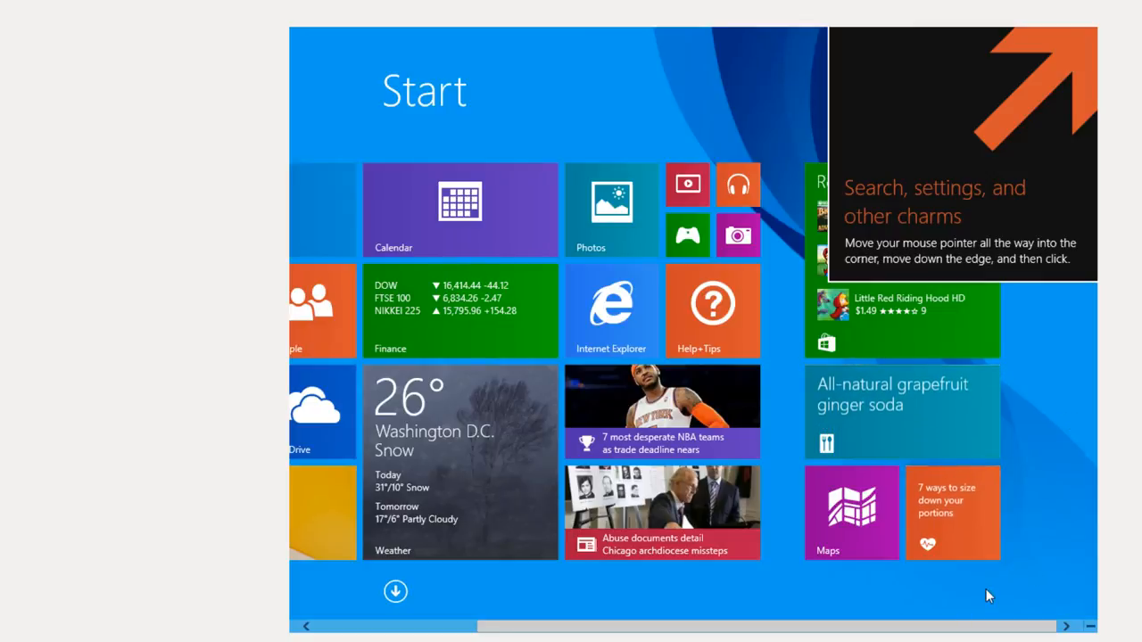
mouse_move(1007, 548)
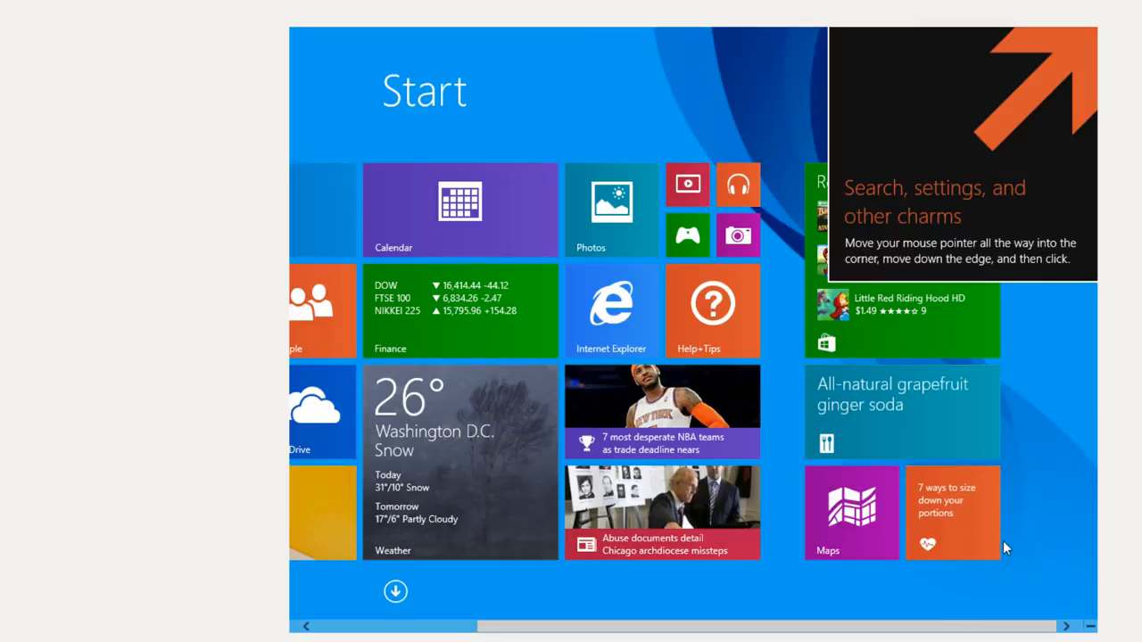
mouse_move(1039, 528)
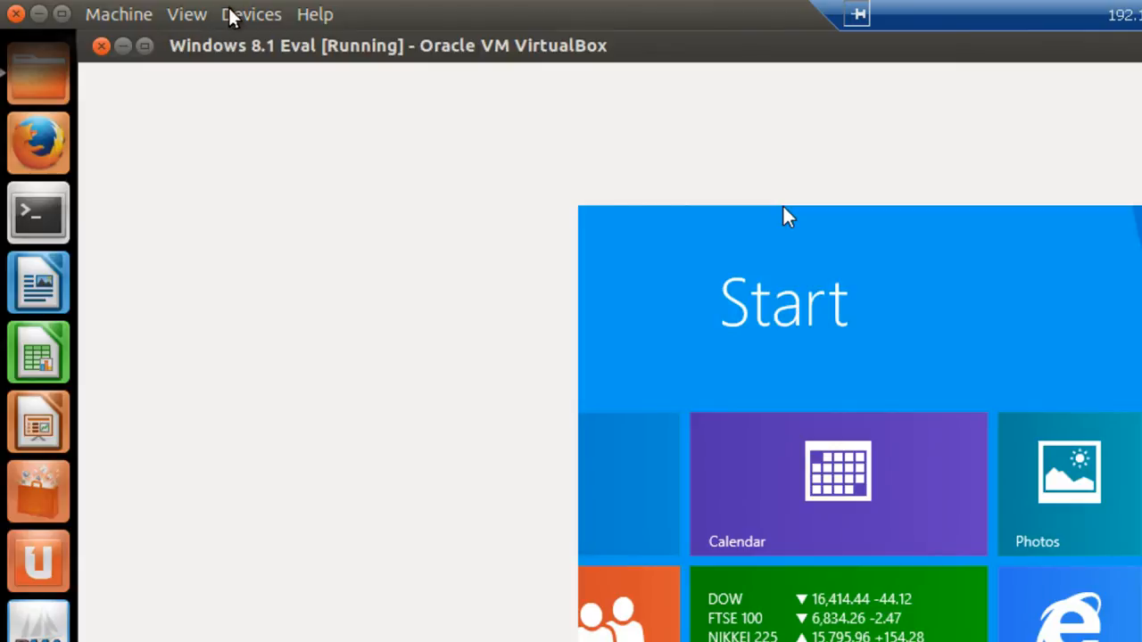
- Bring up the VM window's Devices menu to insert the Guest Additions CD image
left_click(250, 14)
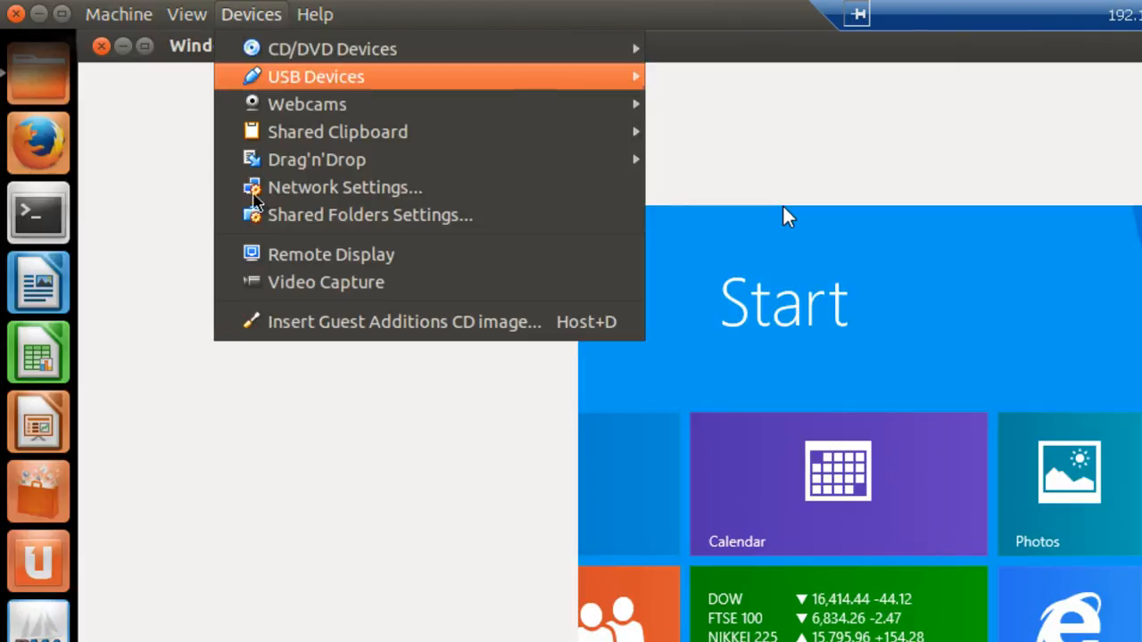
mouse_move(300, 321)
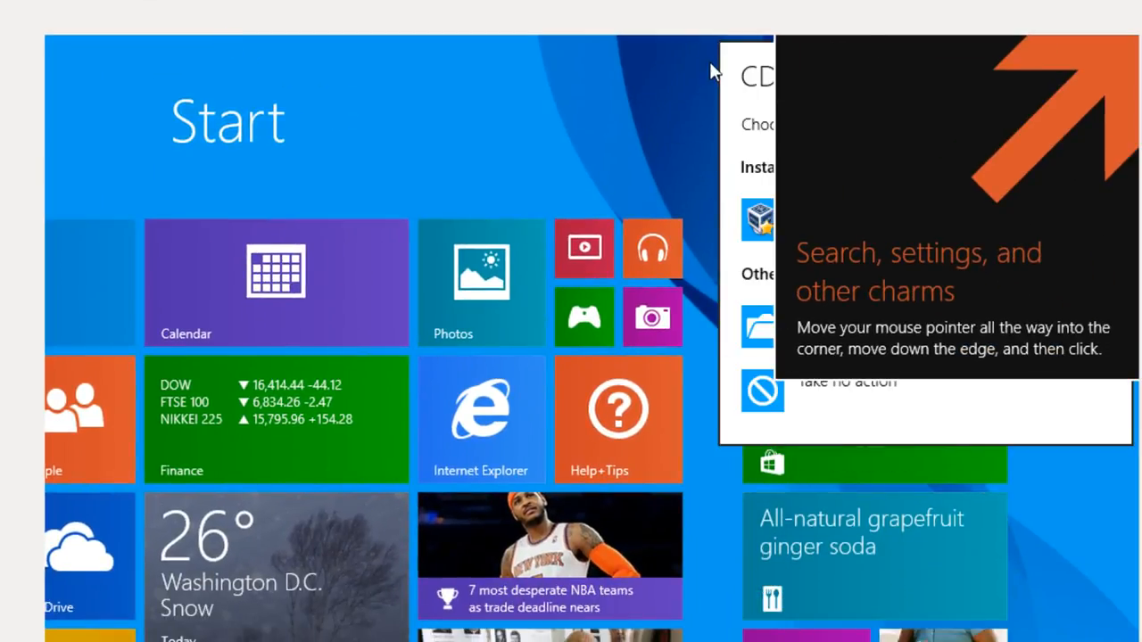
mouse_move(973, 129)
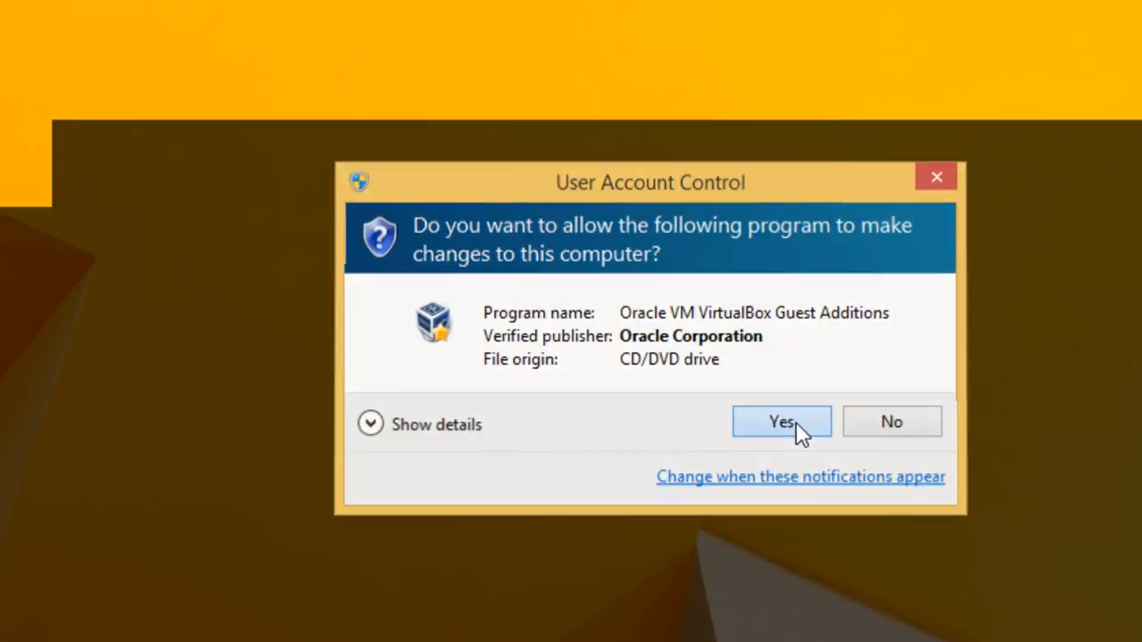
- Allow the installer, accept the default folder and components, install Guest Additions 4.3.6 and reboot now
left_click(781, 421)
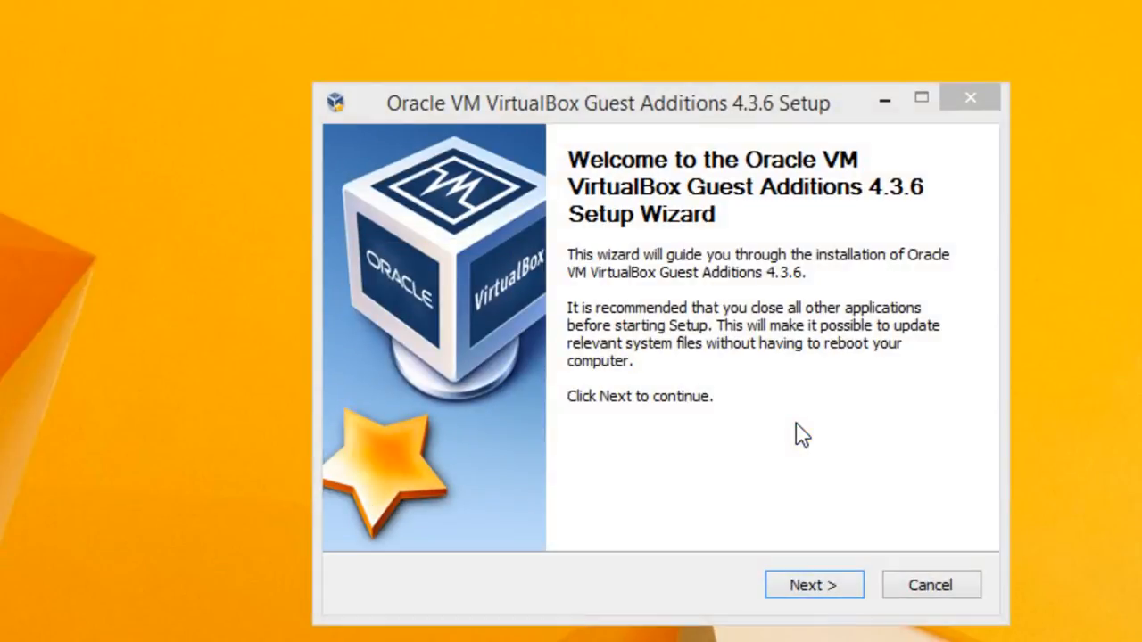
left_click(814, 585)
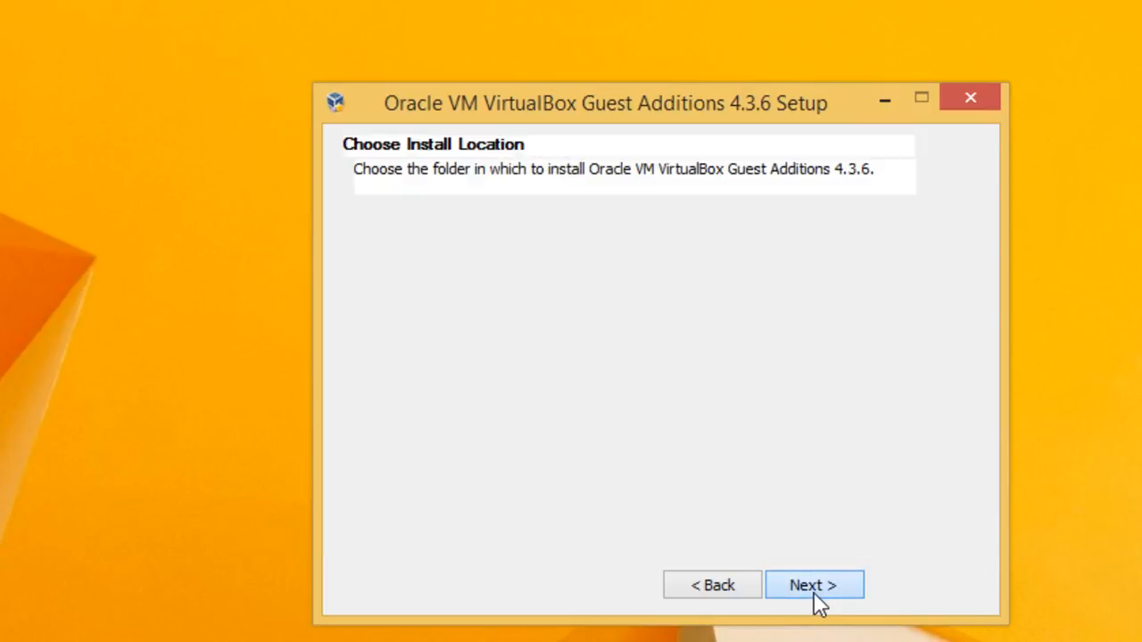
left_click(812, 585)
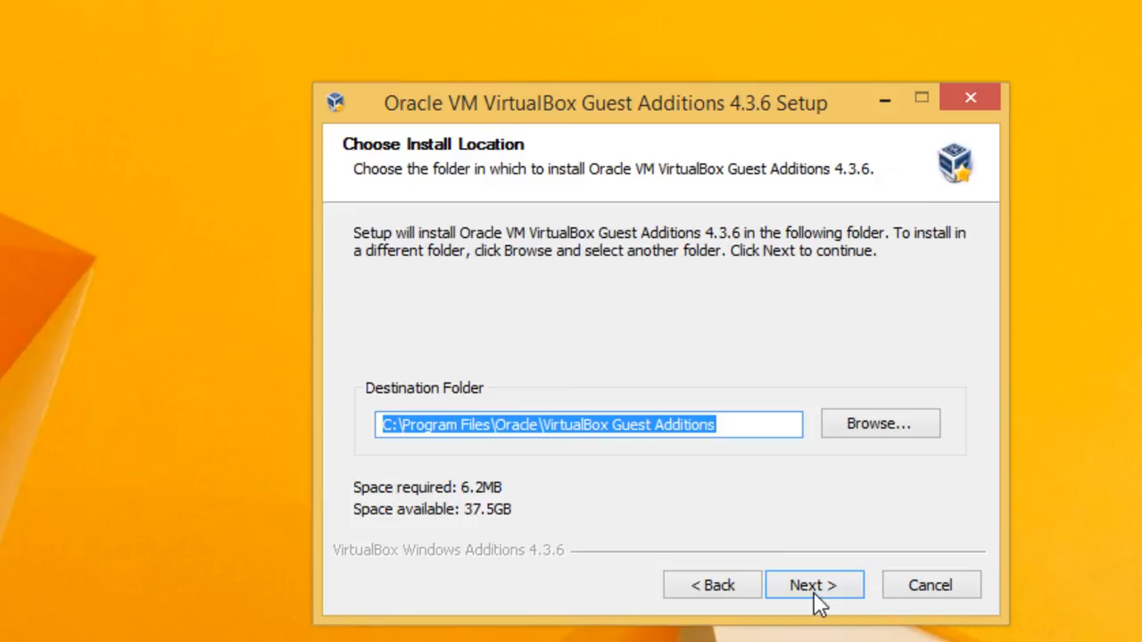
left_click(814, 586)
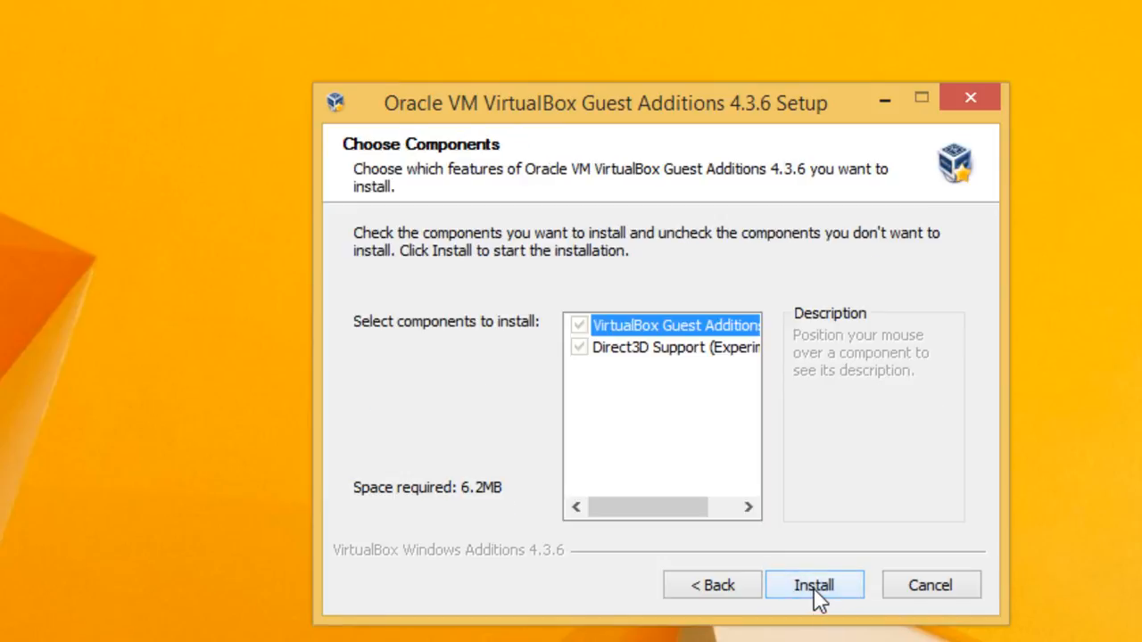
left_click(814, 586)
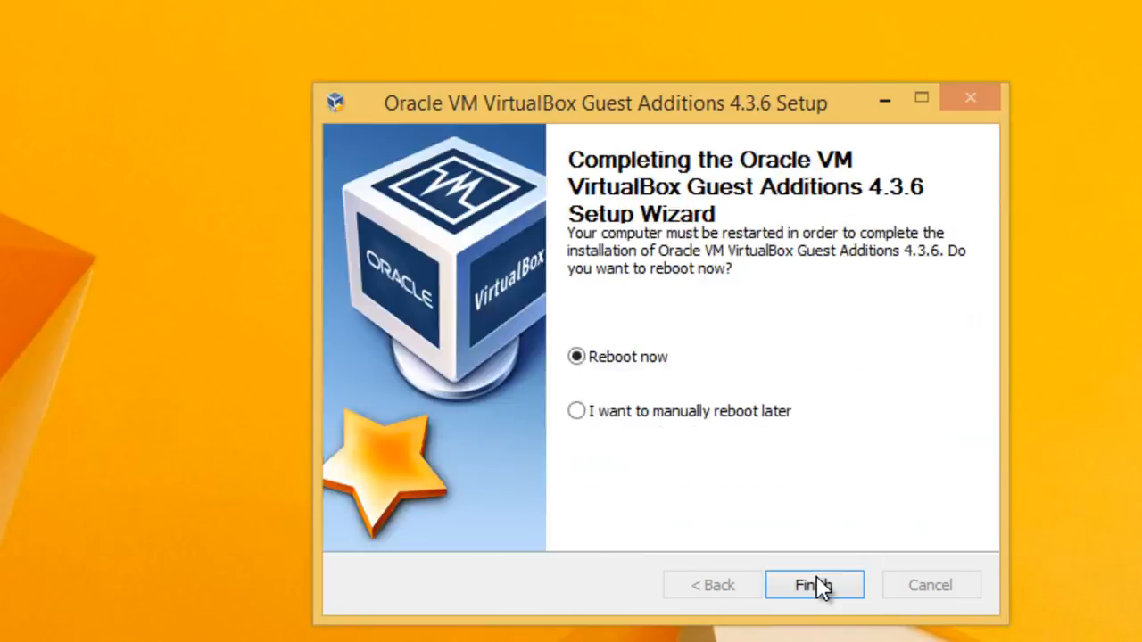
left_click(813, 585)
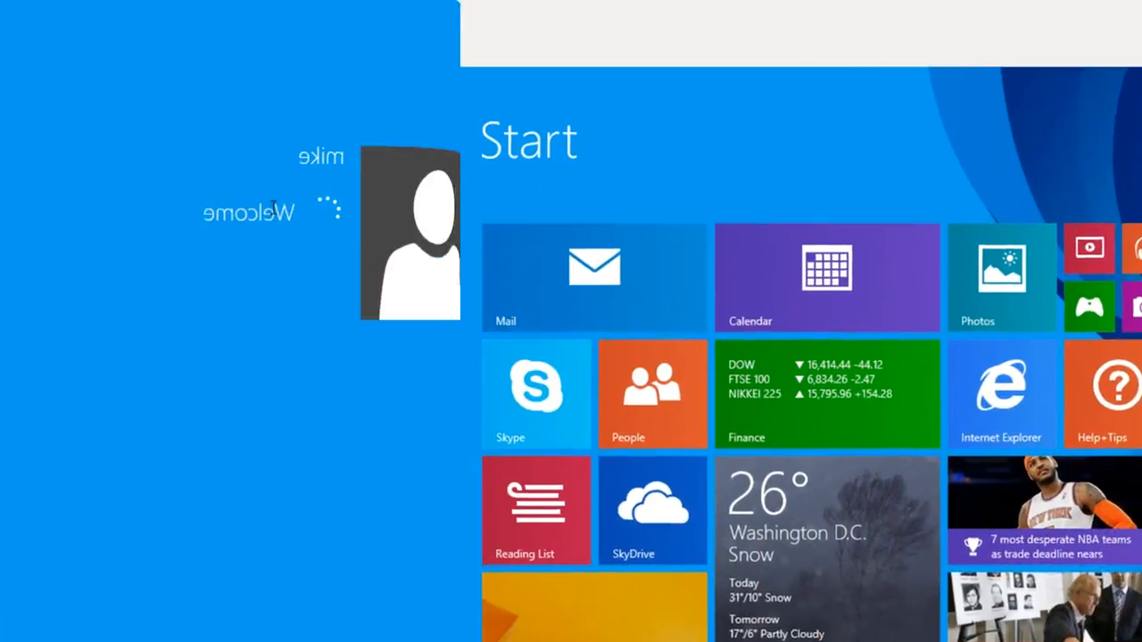
- Return to the full-window Start screen and launch Internet Explorer, loading msn.com
left_click(188, 14)
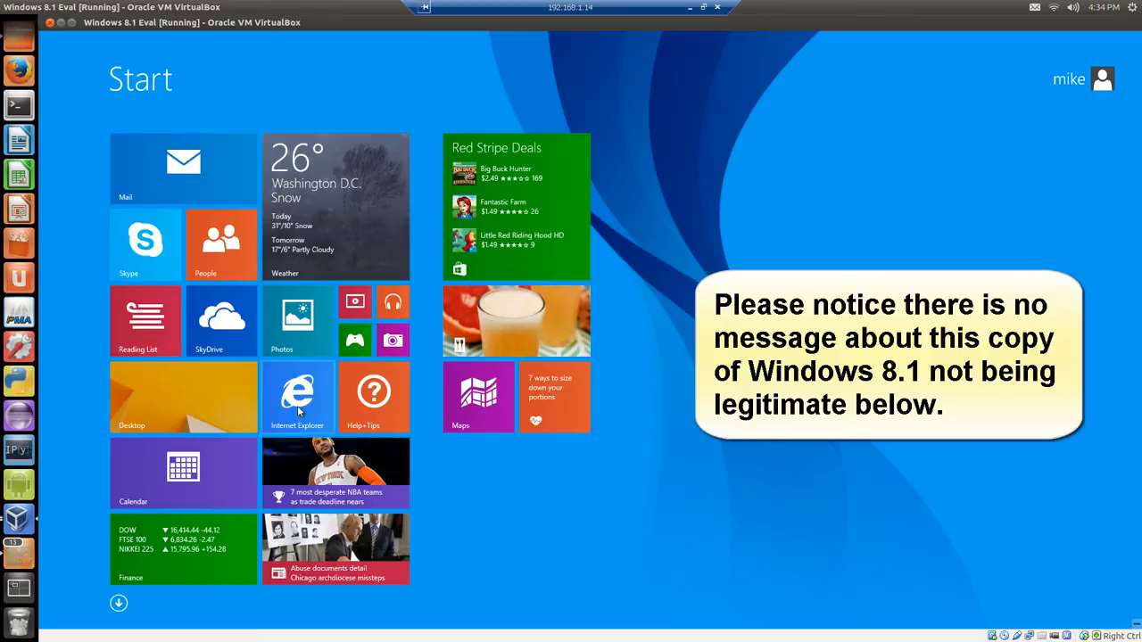
left_click(296, 396)
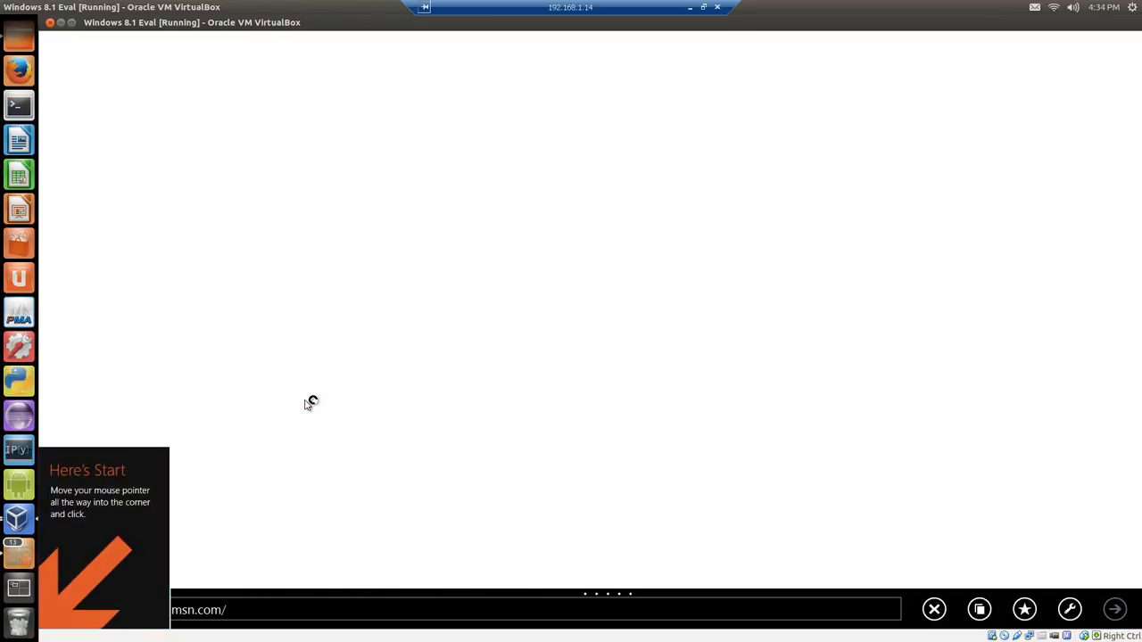
mouse_move(98, 553)
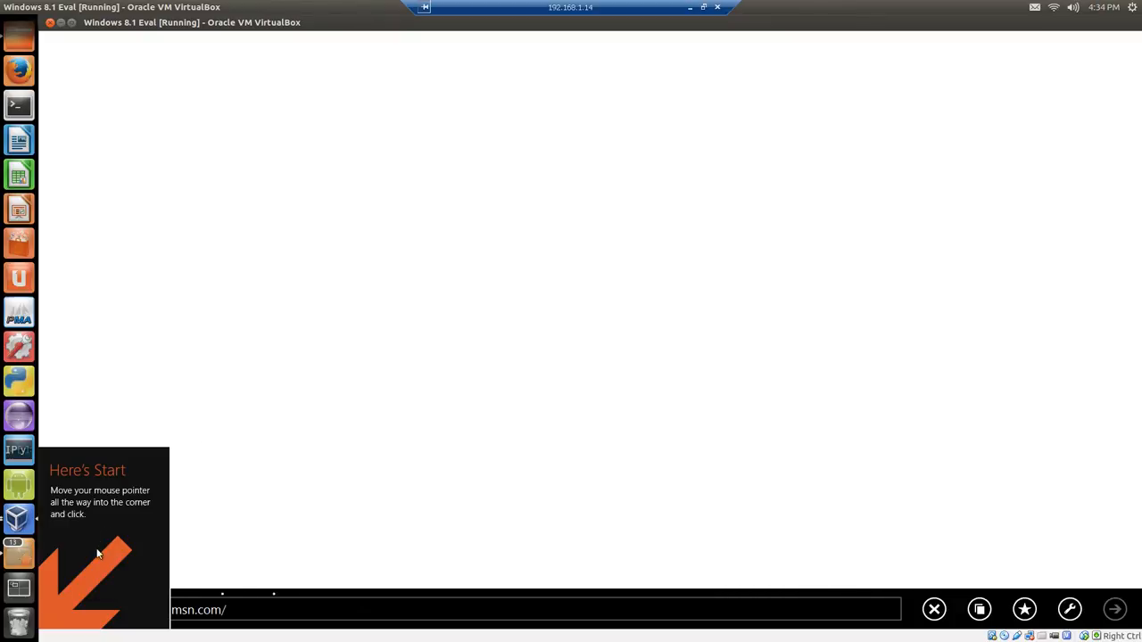
mouse_move(43, 621)
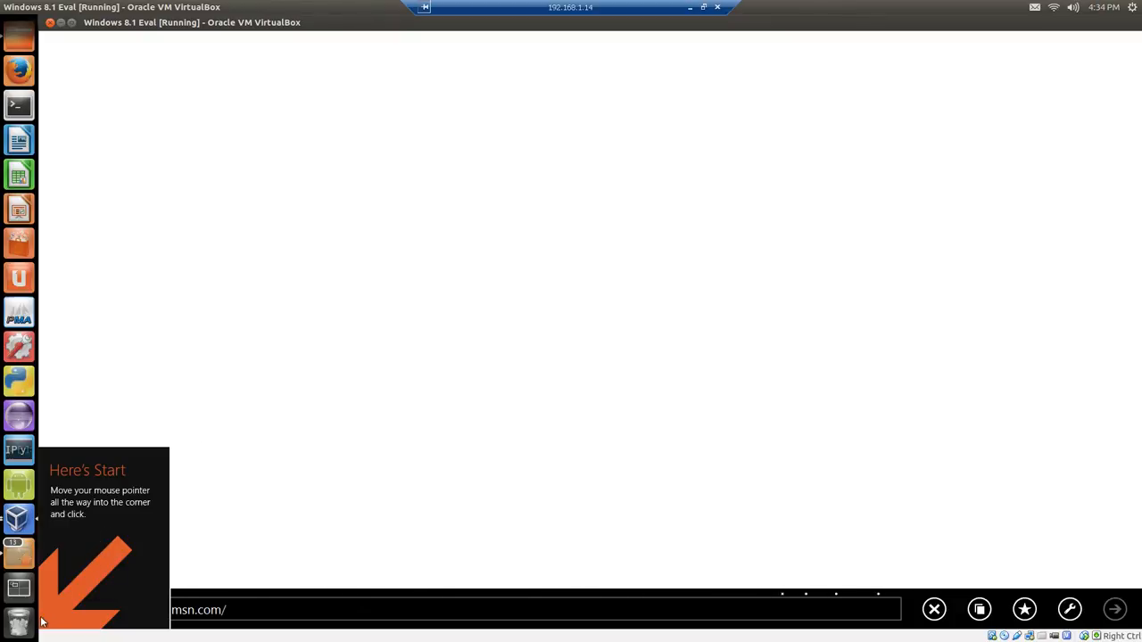